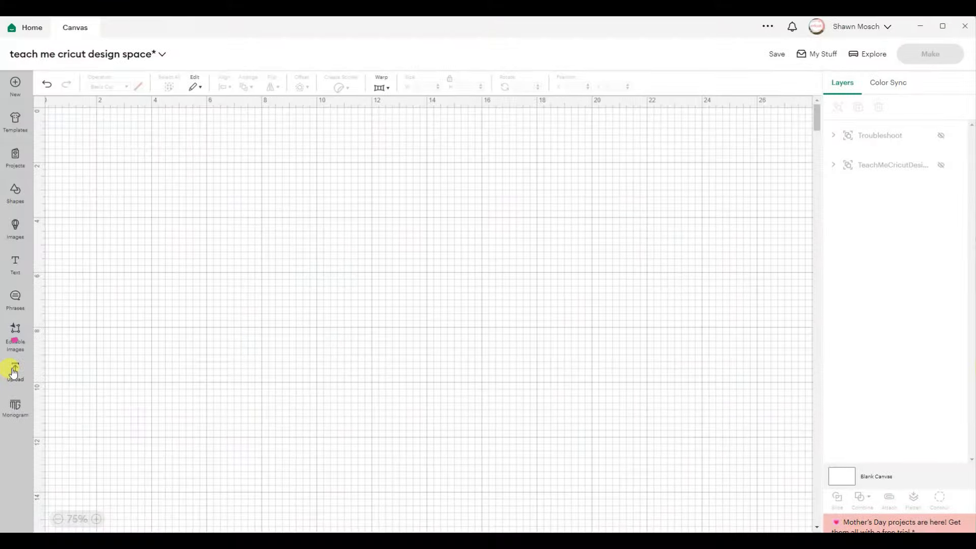
# Upload a new image, browsing to the cartoon dog coloring page file.
pyautogui.click(15, 372)
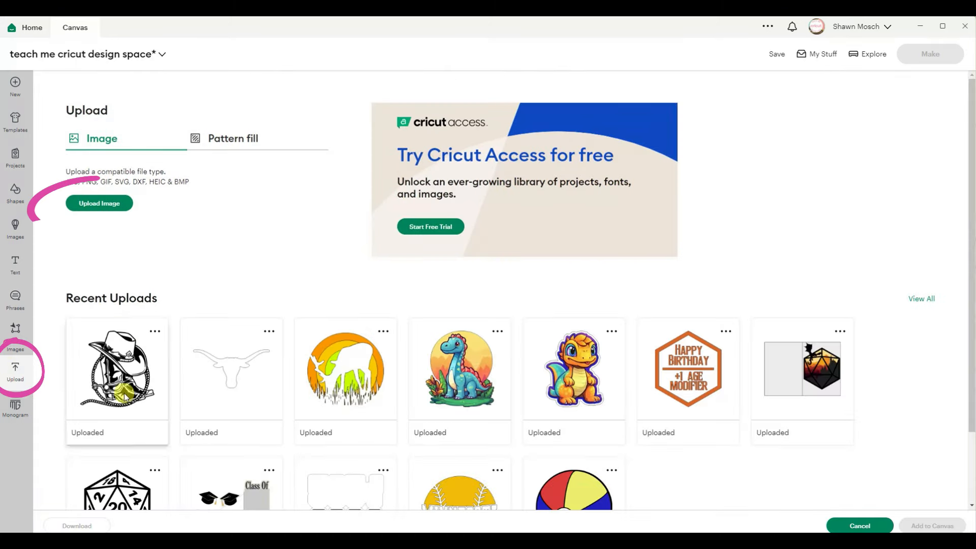
pyautogui.click(98, 203)
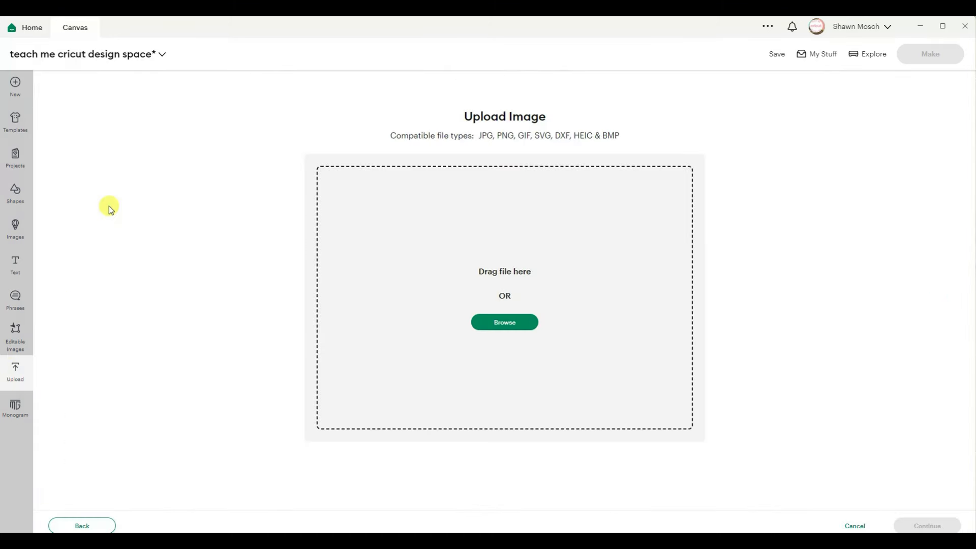
pyautogui.click(504, 322)
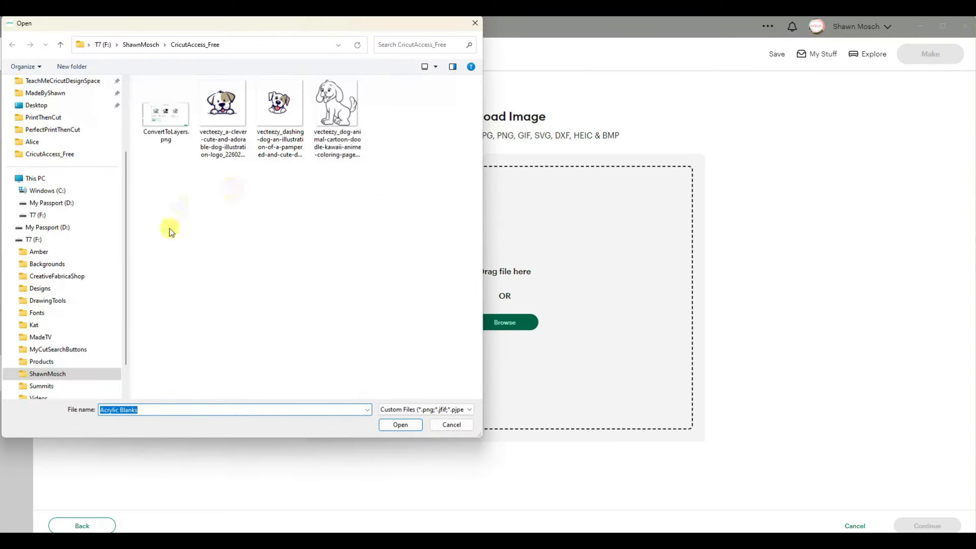
pyautogui.moveTo(285, 266)
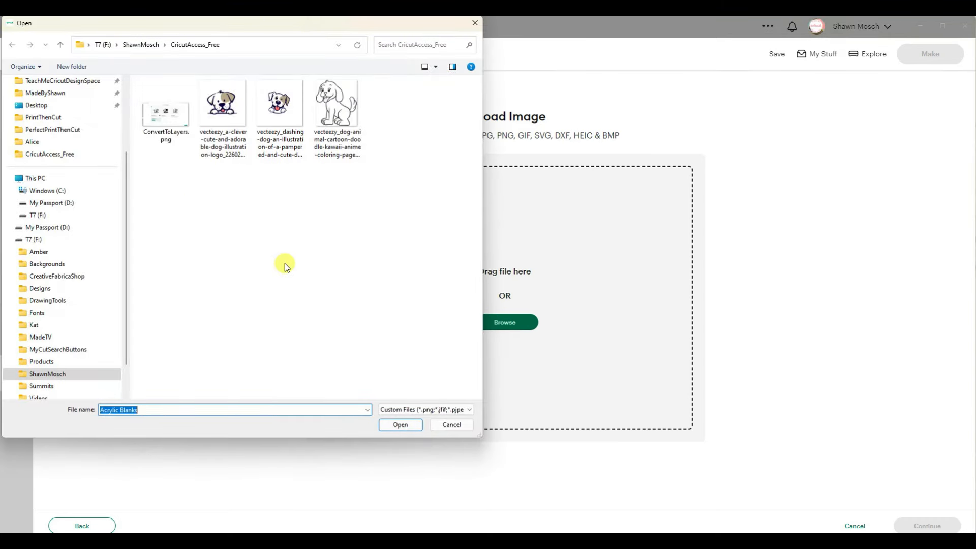
pyautogui.moveTo(223, 109)
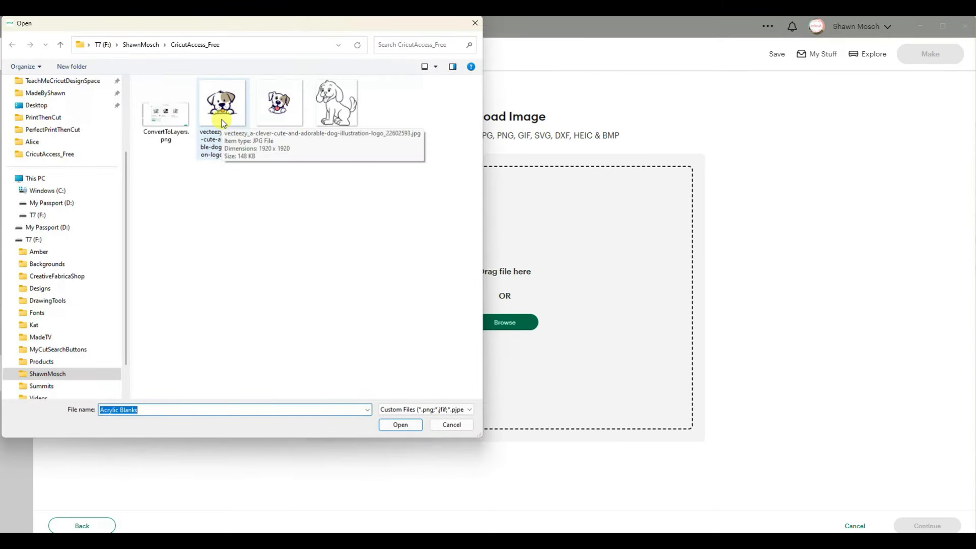
pyautogui.moveTo(335, 102)
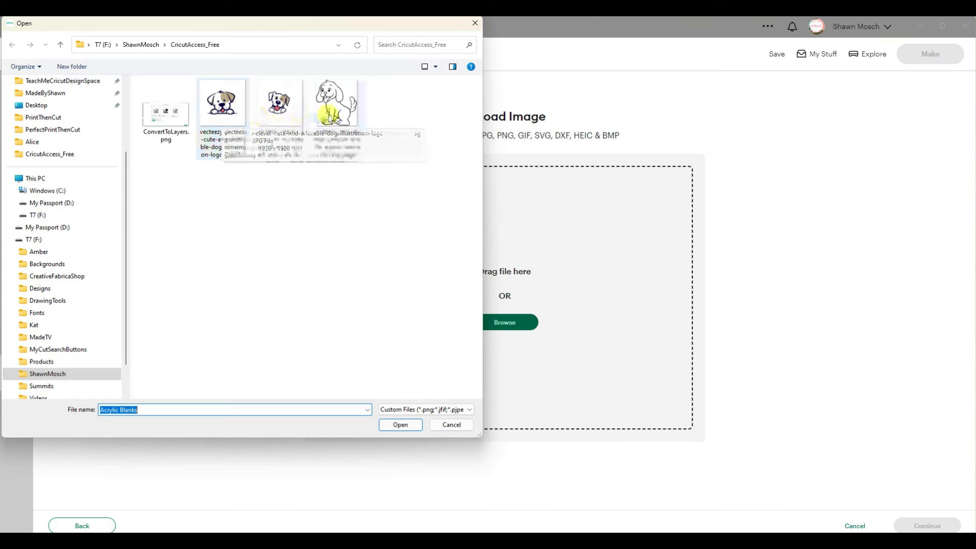
pyautogui.click(400, 425)
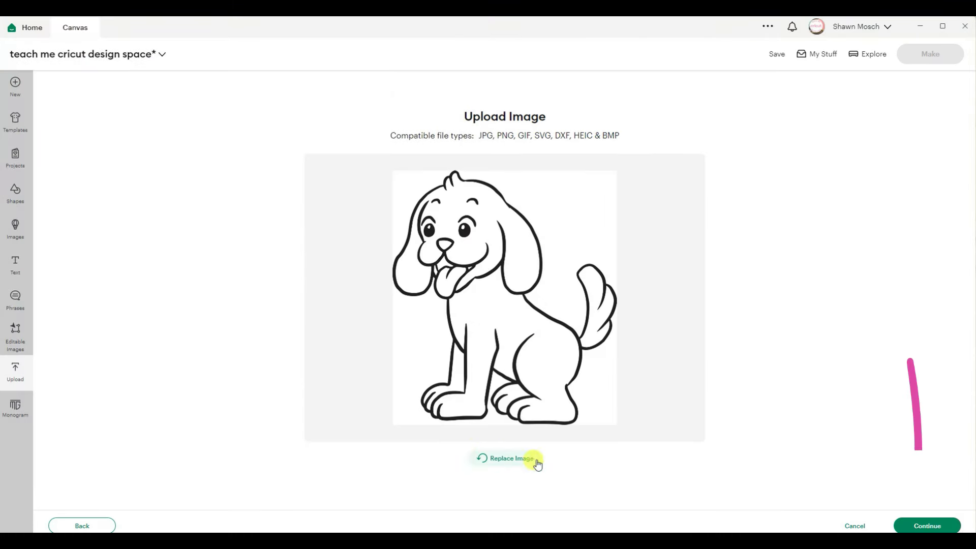
# Continue to Background Remover and set Reduce colors to 2 for the dog image.
pyautogui.click(927, 525)
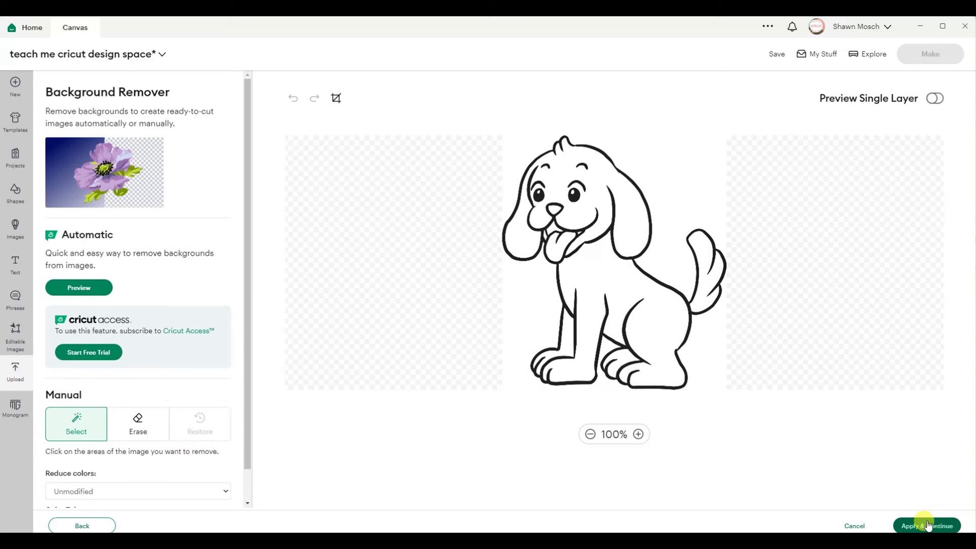
pyautogui.moveTo(283, 365)
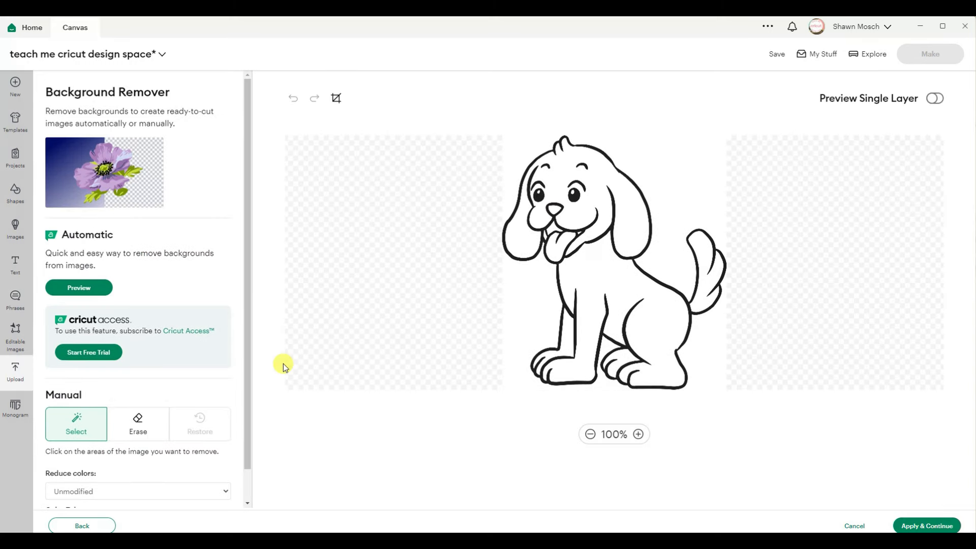
pyautogui.moveTo(89, 188)
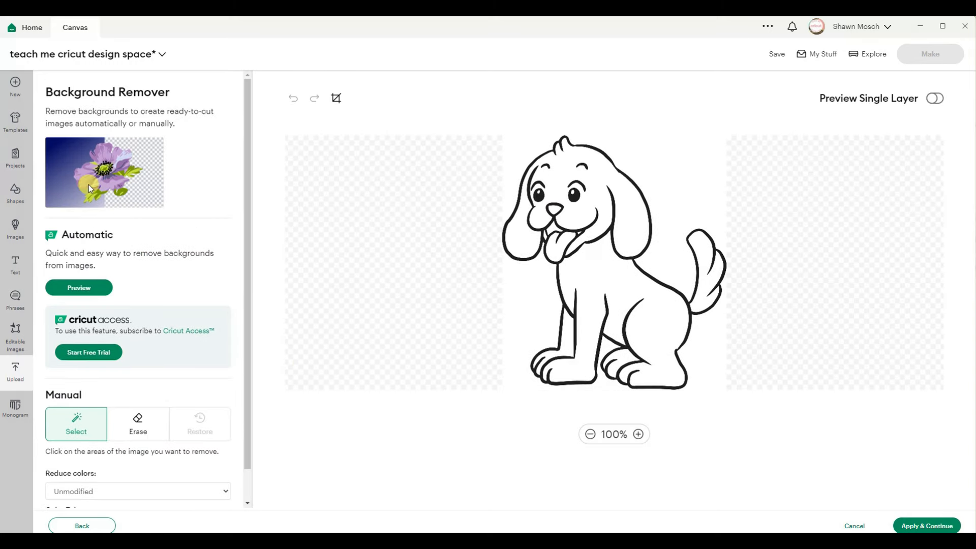
pyautogui.moveTo(665, 395)
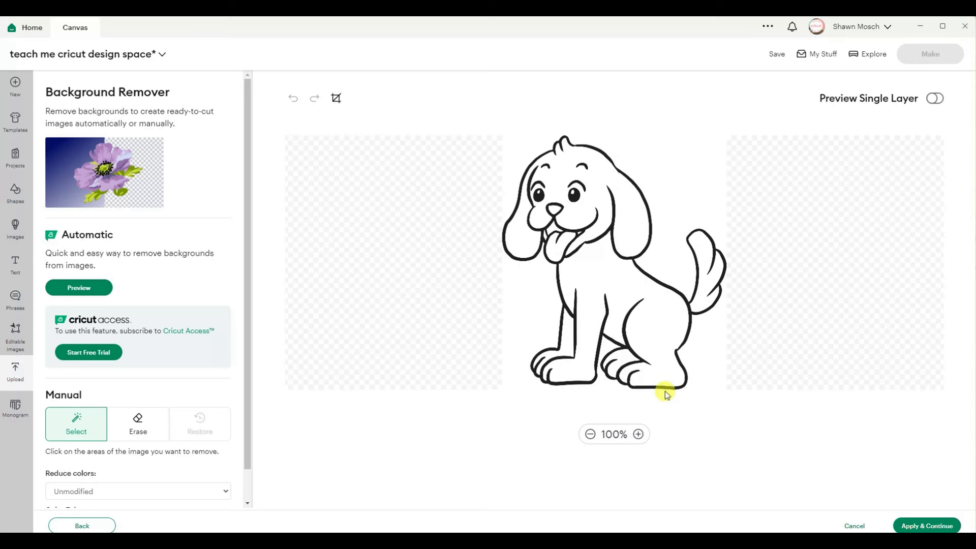
pyautogui.moveTo(410, 345)
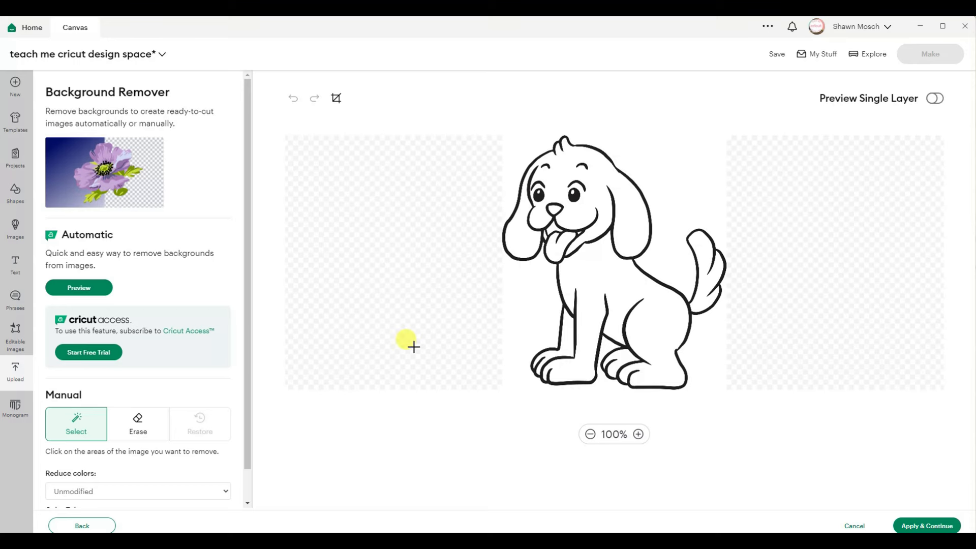
pyautogui.moveTo(418, 341)
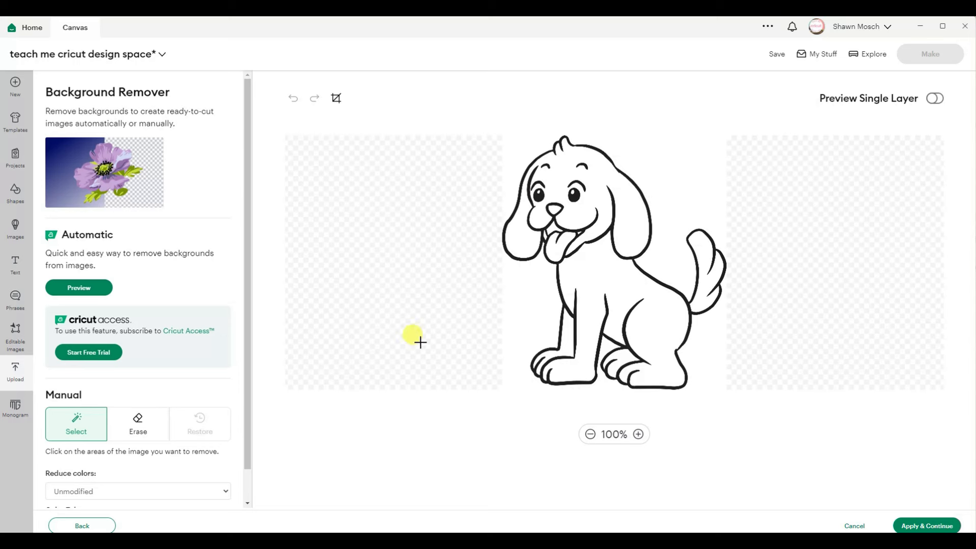
pyautogui.moveTo(418, 329)
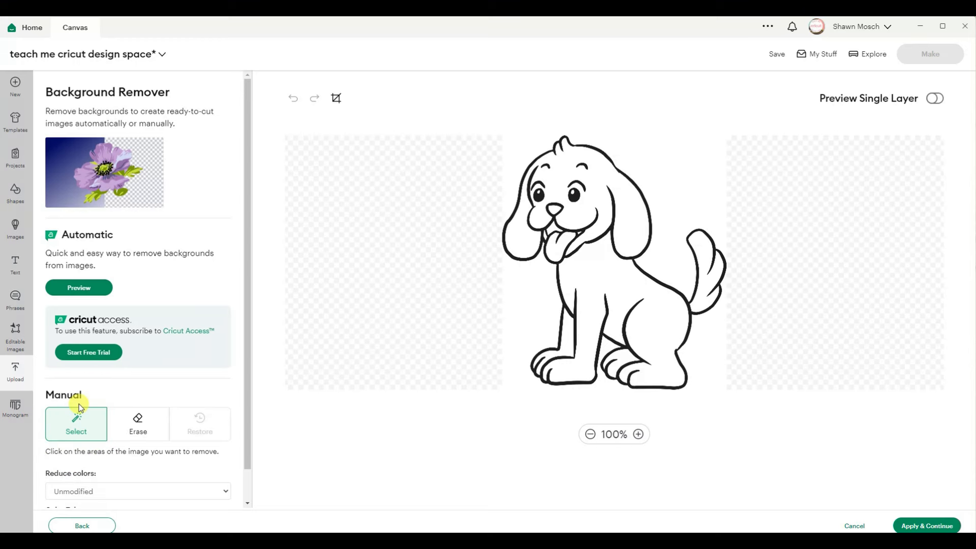
pyautogui.click(137, 491)
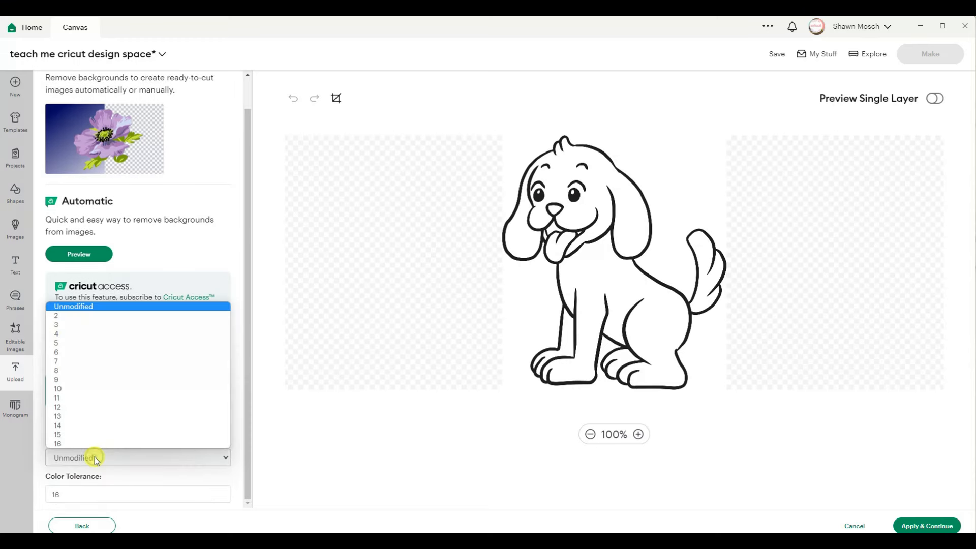
pyautogui.moveTo(59, 316)
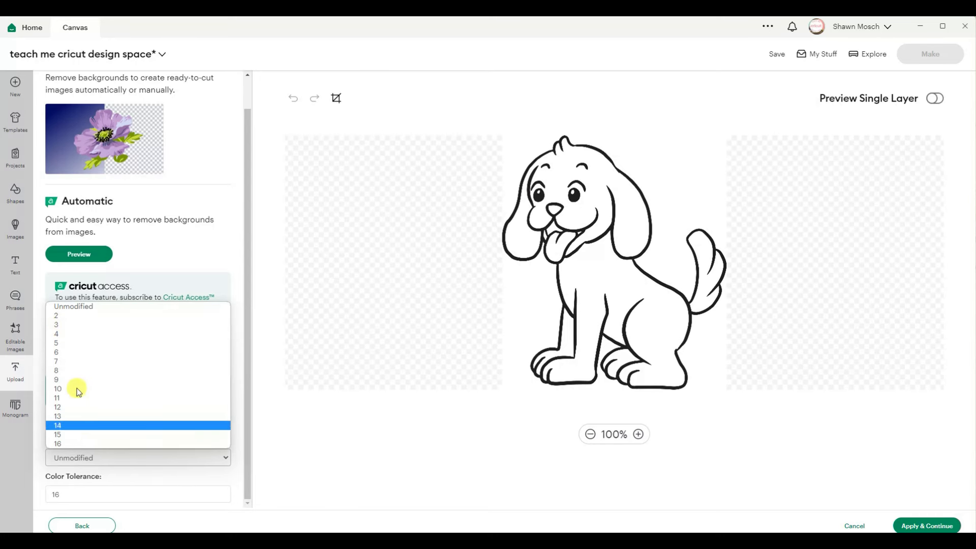
pyautogui.click(57, 315)
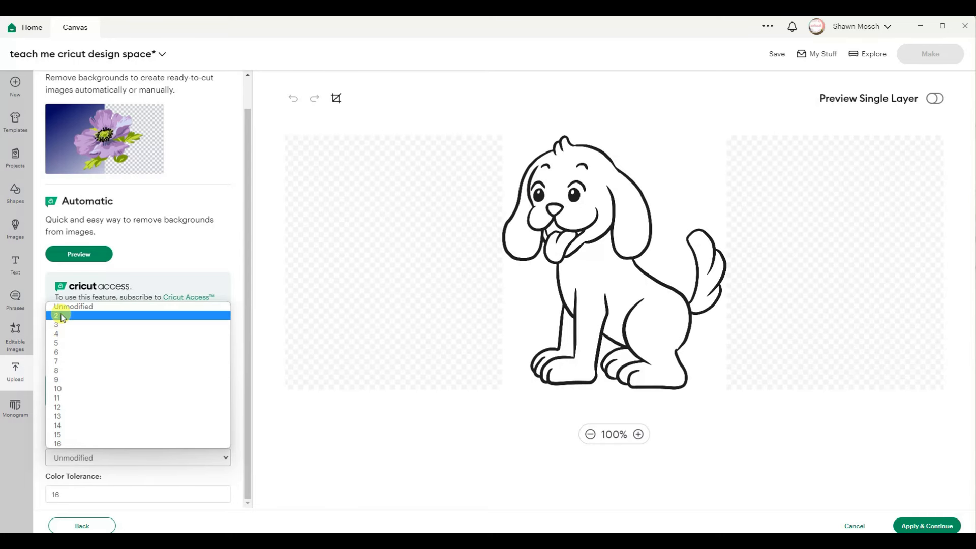
pyautogui.click(57, 315)
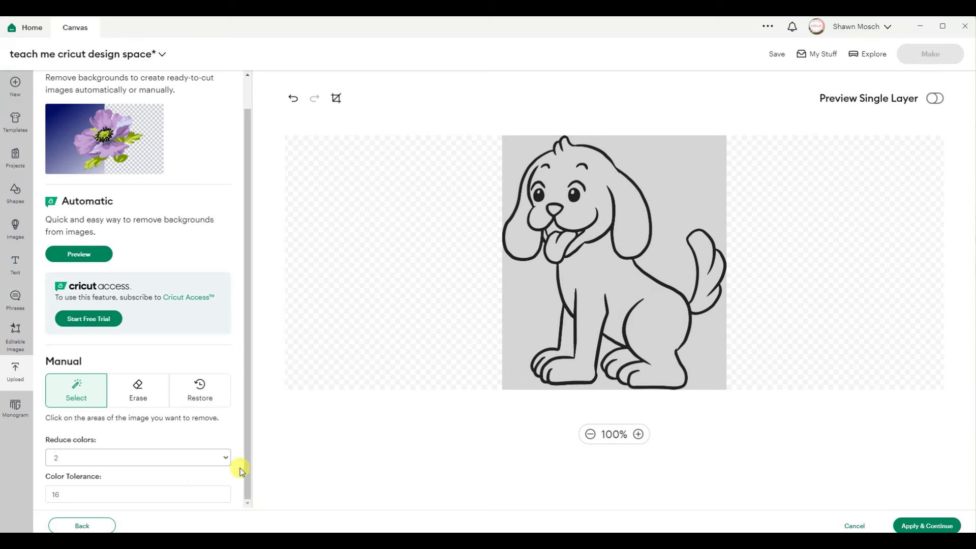
pyautogui.moveTo(650, 248)
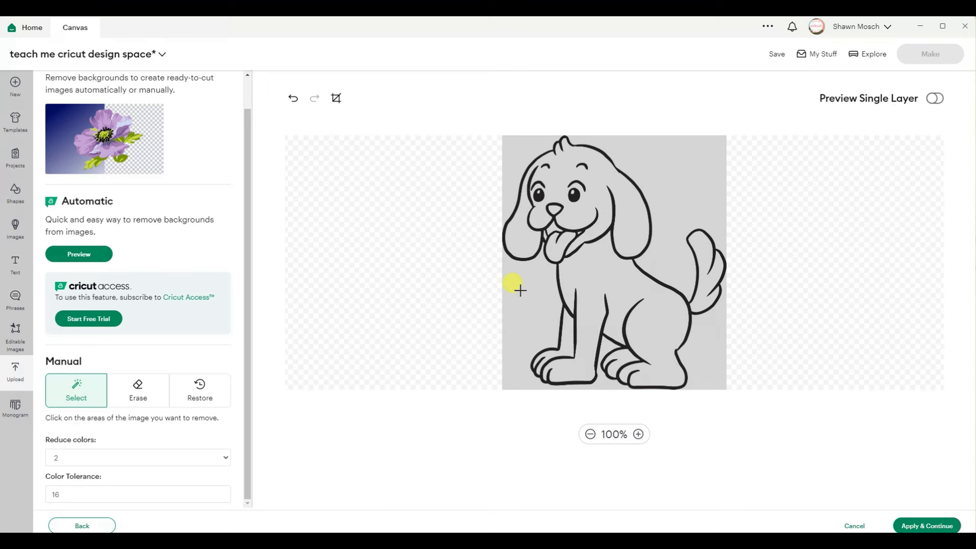
# Remove the grey background around the dog and check it in the single-layer preview.
pyautogui.click(520, 290)
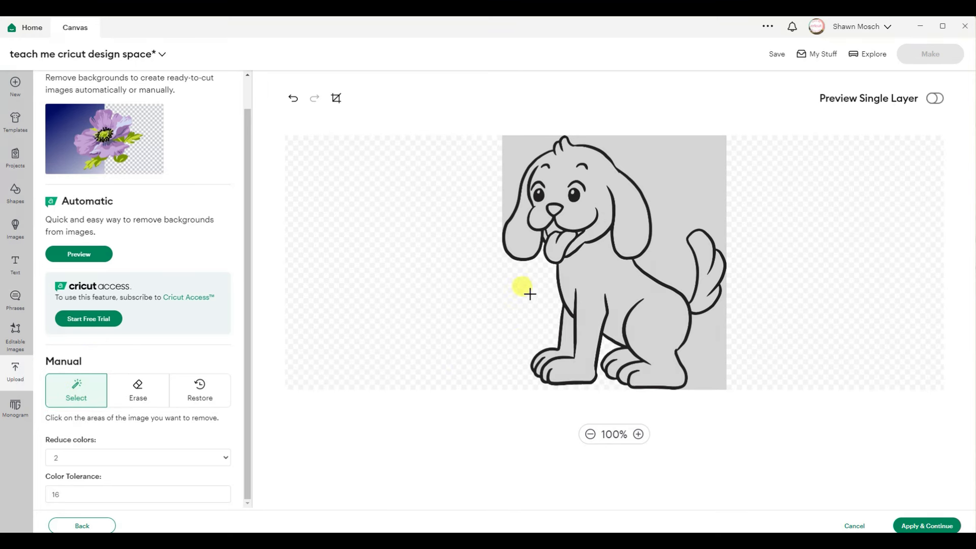
pyautogui.moveTo(706, 342)
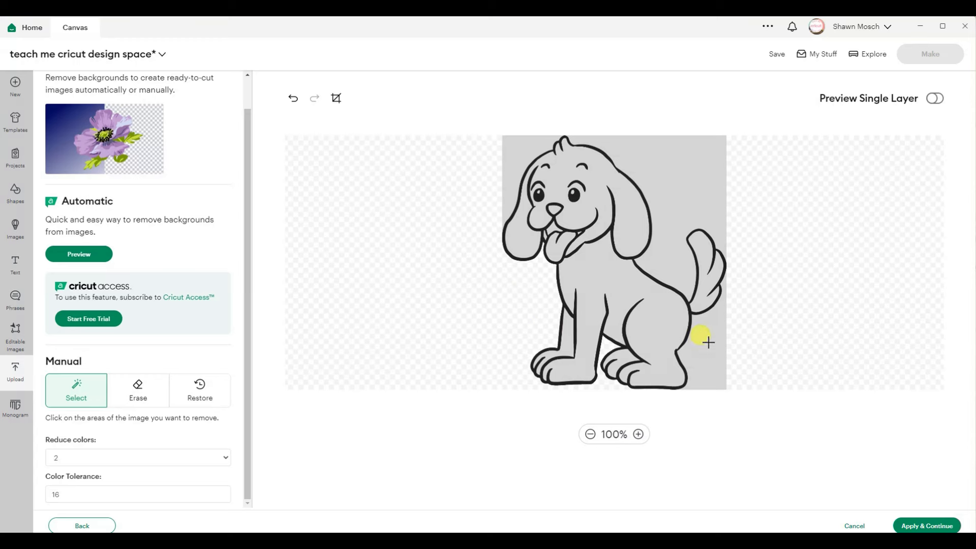
pyautogui.click(708, 342)
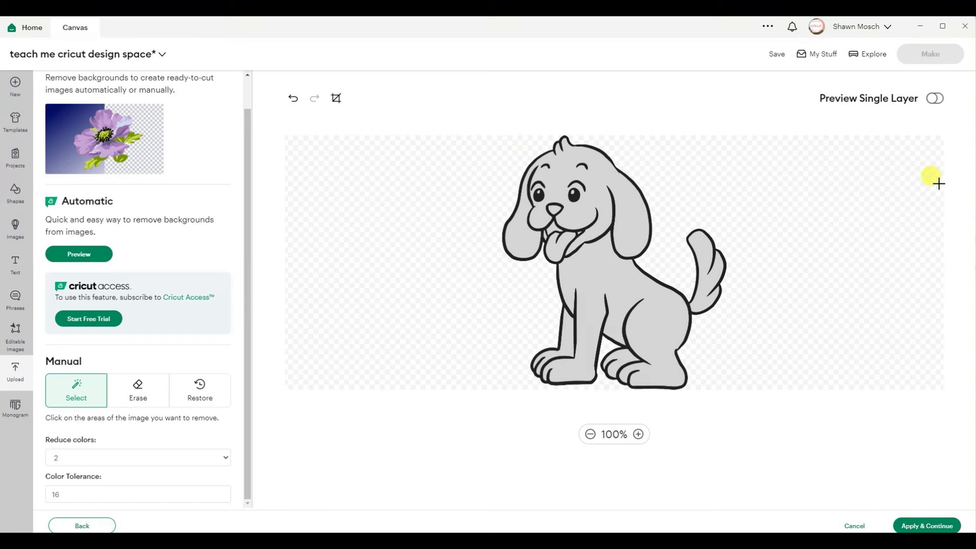
pyautogui.click(934, 99)
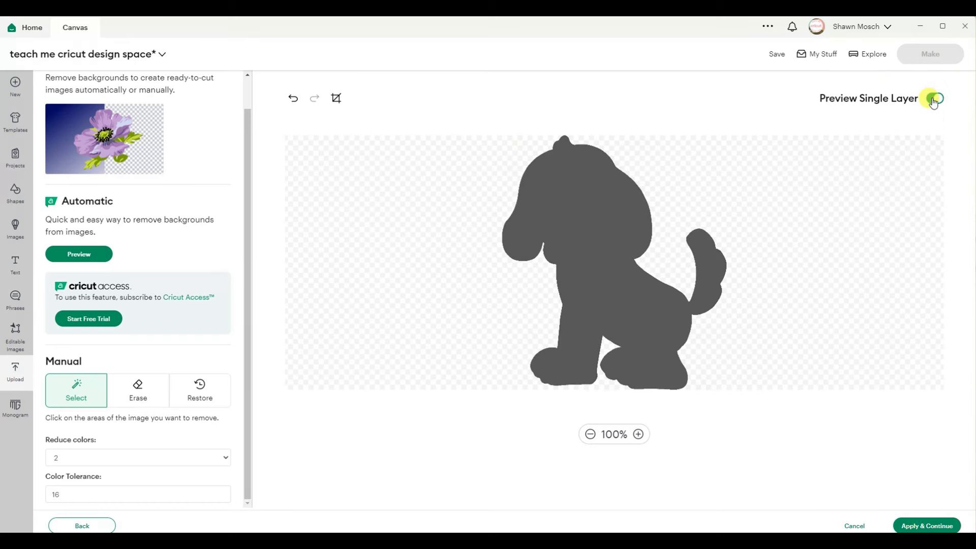
pyautogui.click(936, 99)
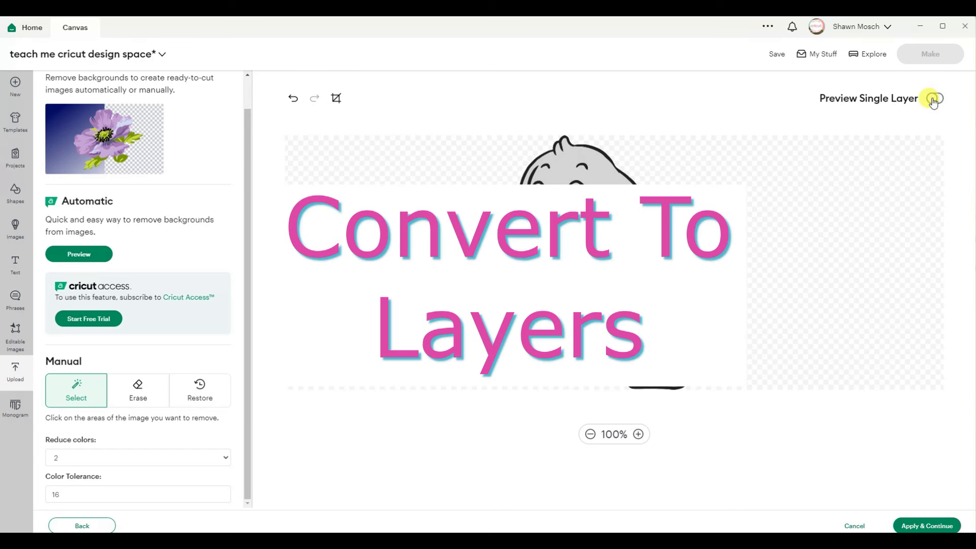
pyautogui.click(935, 99)
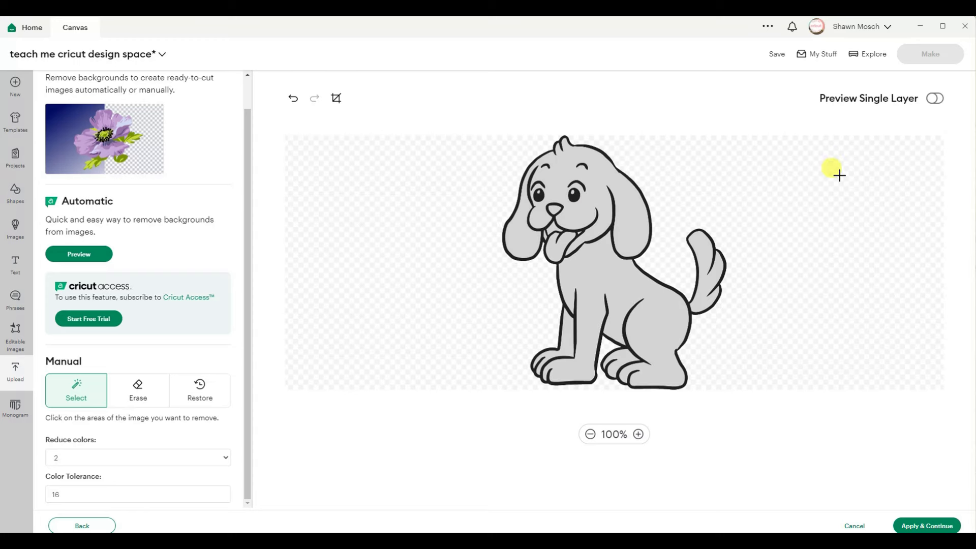
pyautogui.moveTo(630, 208)
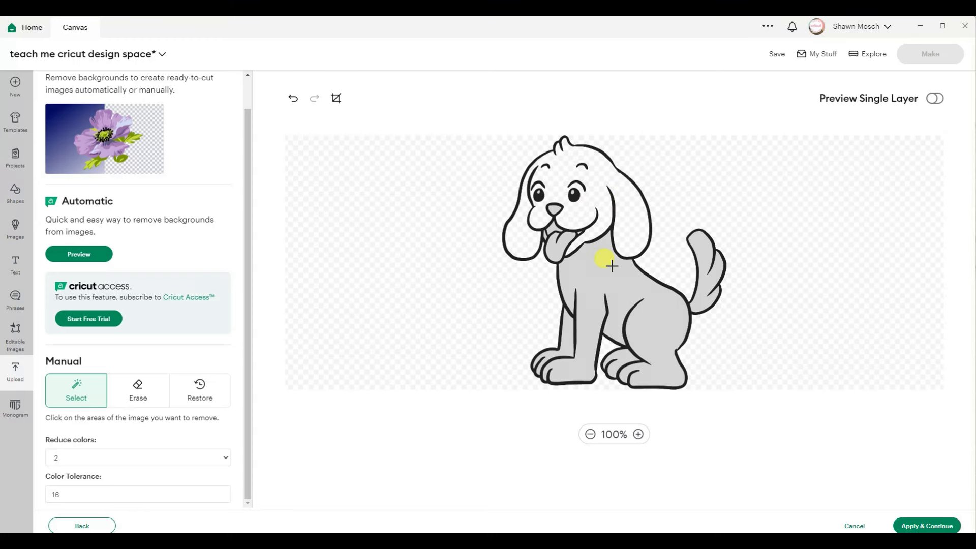
# Remove the grey fill inside the dog, inspect the face, and preview as a single layer.
pyautogui.click(611, 267)
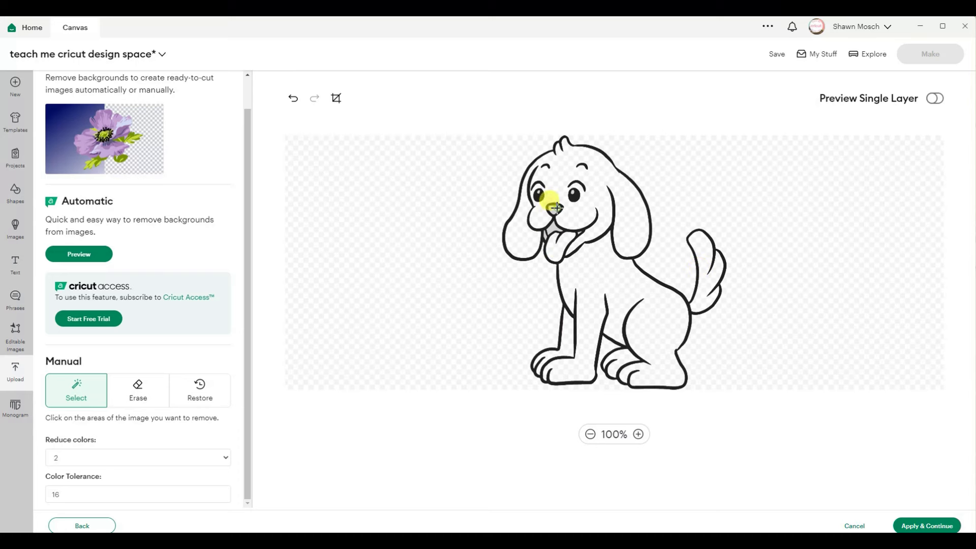
pyautogui.click(637, 434)
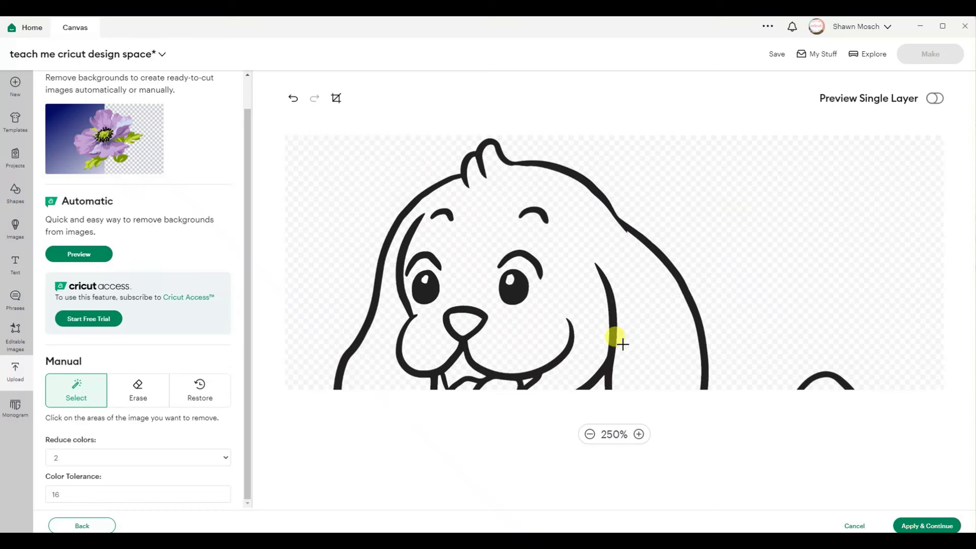
pyautogui.click(589, 434)
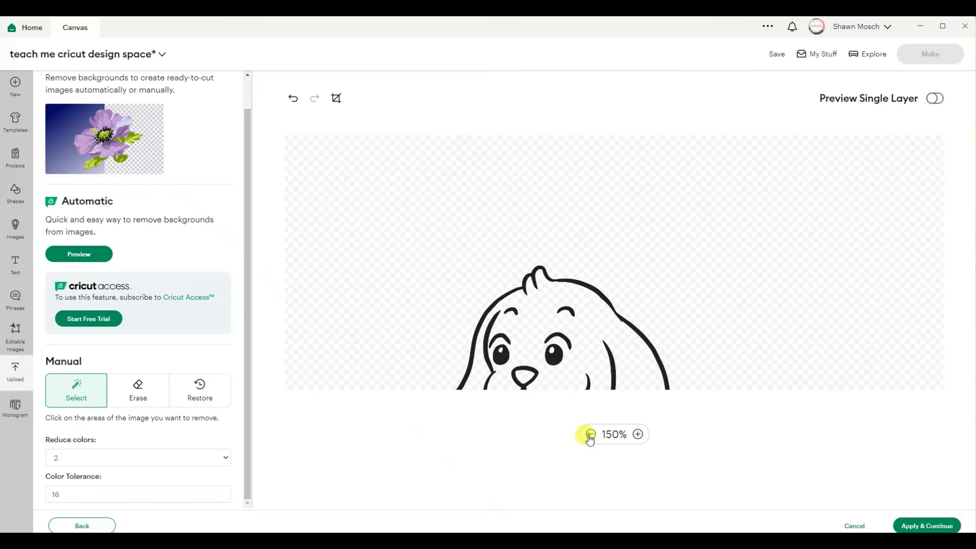
pyautogui.click(590, 434)
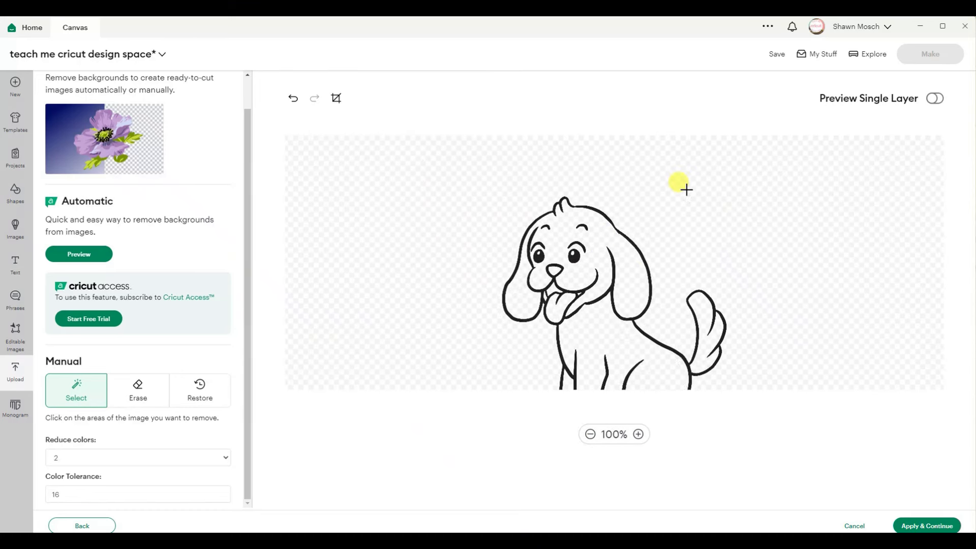
pyautogui.click(934, 98)
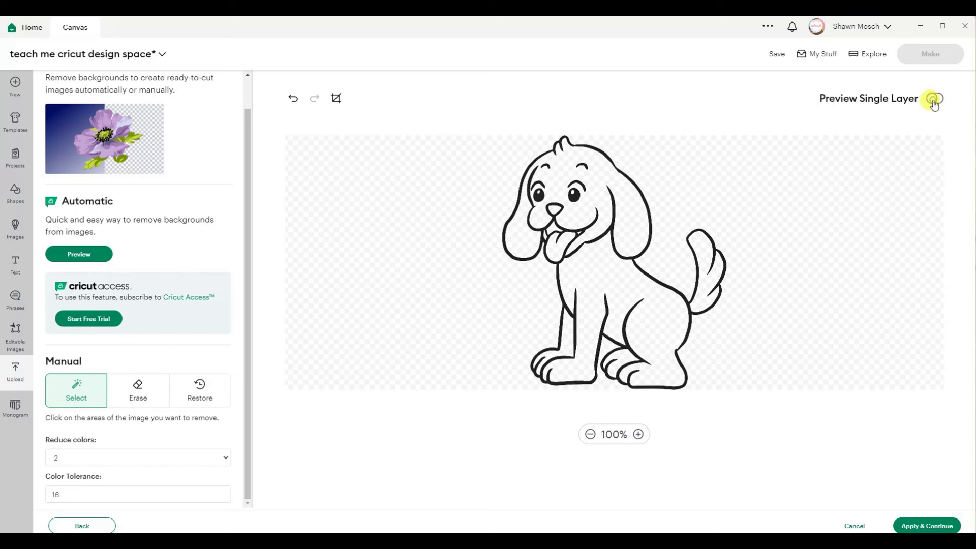
pyautogui.click(934, 98)
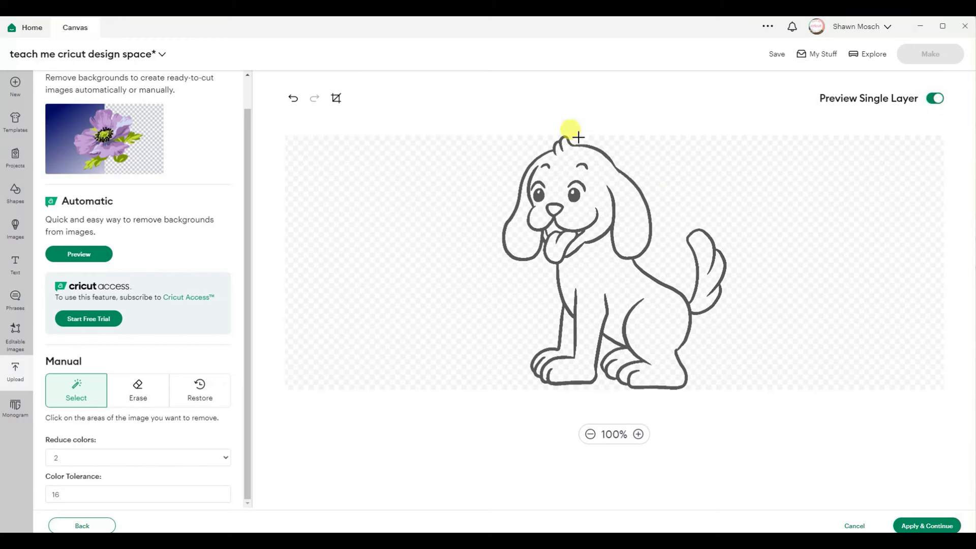
pyautogui.moveTo(695, 376)
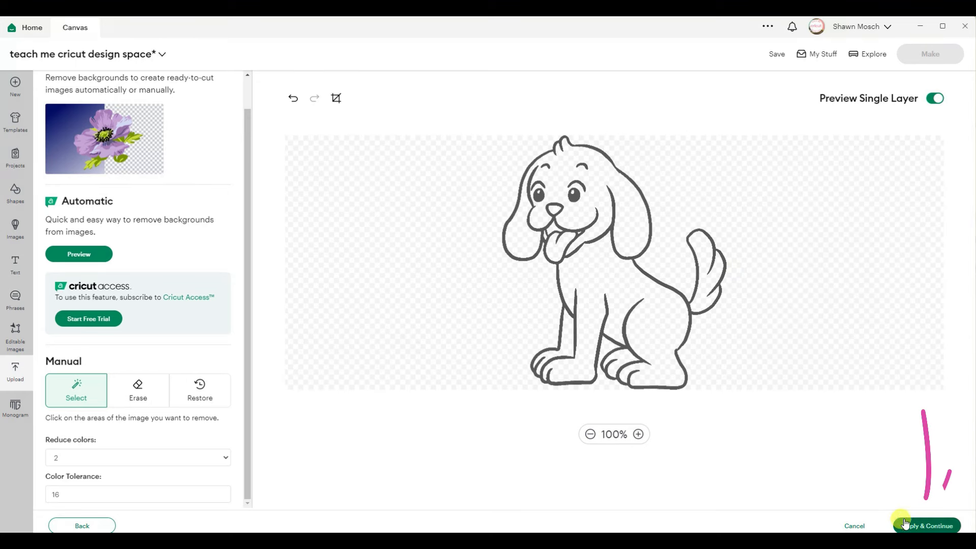
# Apply the background removal, compare the image types, and continue as Single Layer.
pyautogui.click(928, 526)
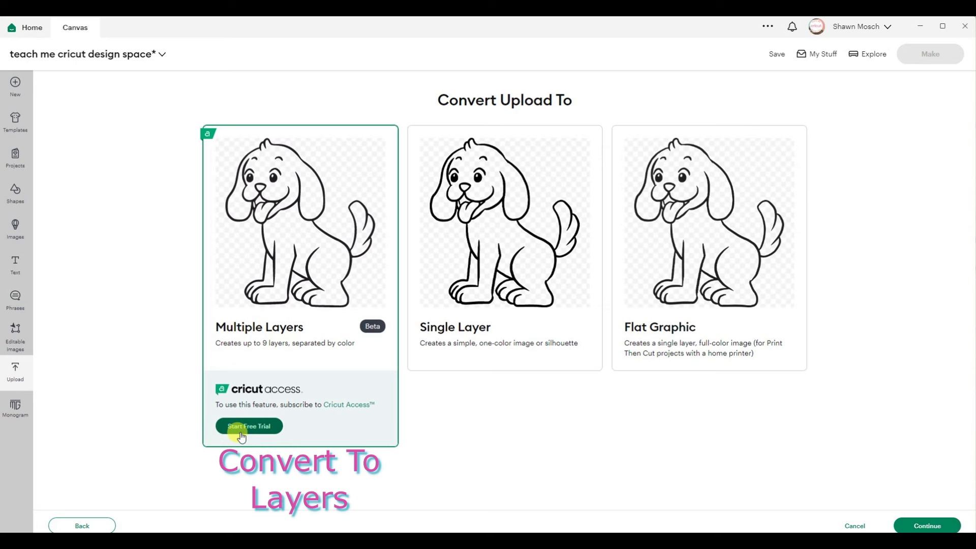
pyautogui.moveTo(273, 234)
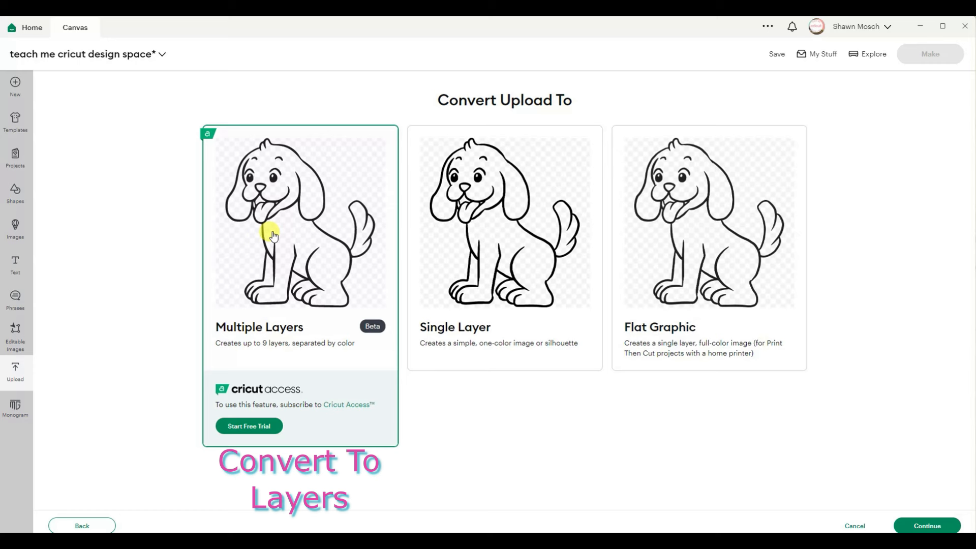
pyautogui.moveTo(528, 277)
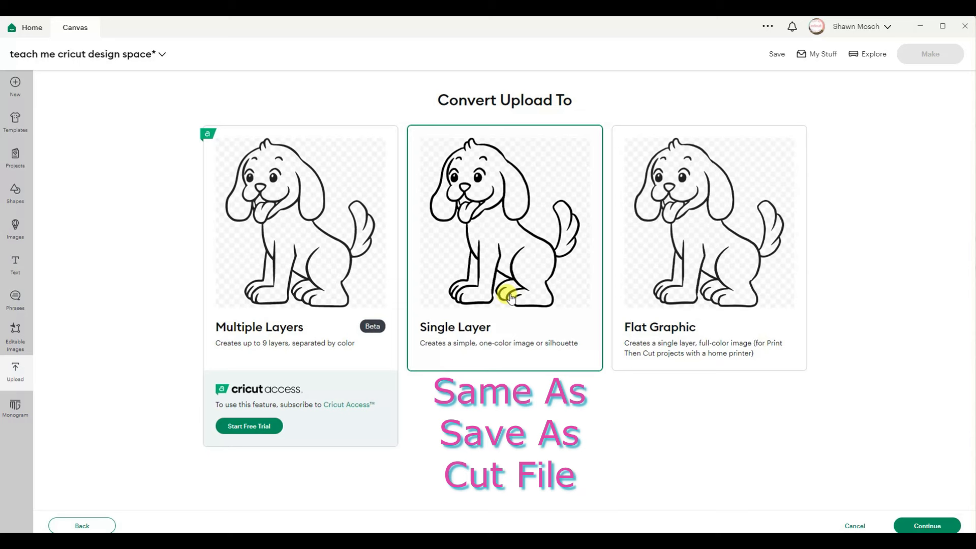
pyautogui.moveTo(501, 309)
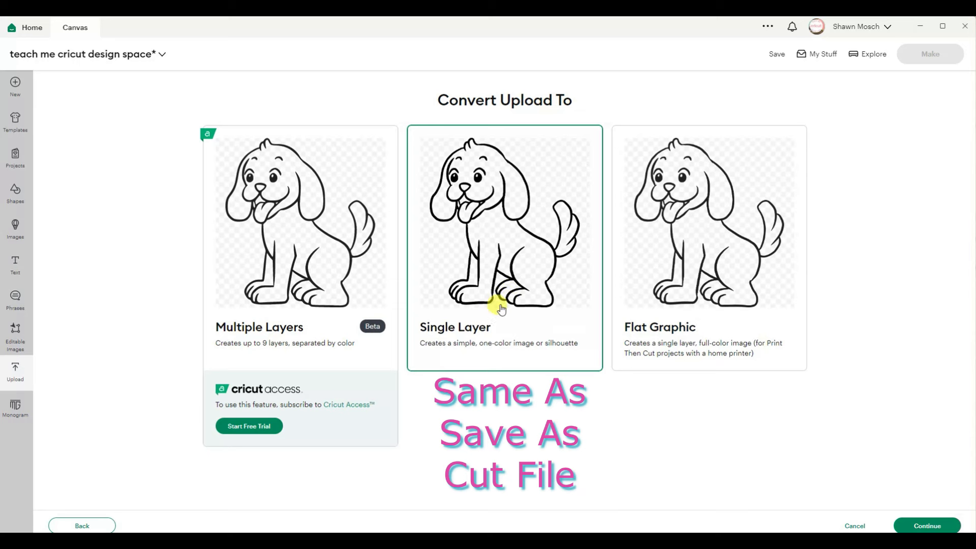
pyautogui.moveTo(516, 341)
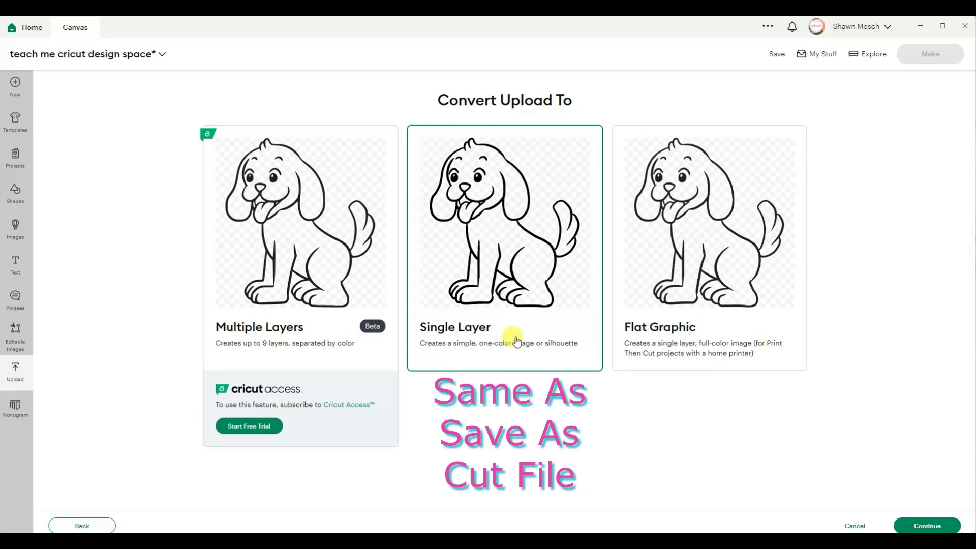
pyautogui.click(709, 246)
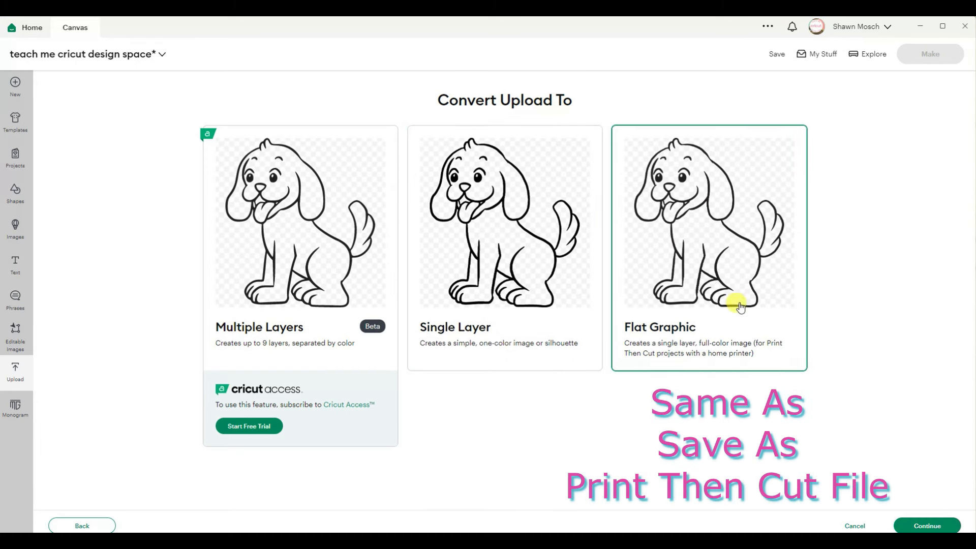
pyautogui.moveTo(789, 352)
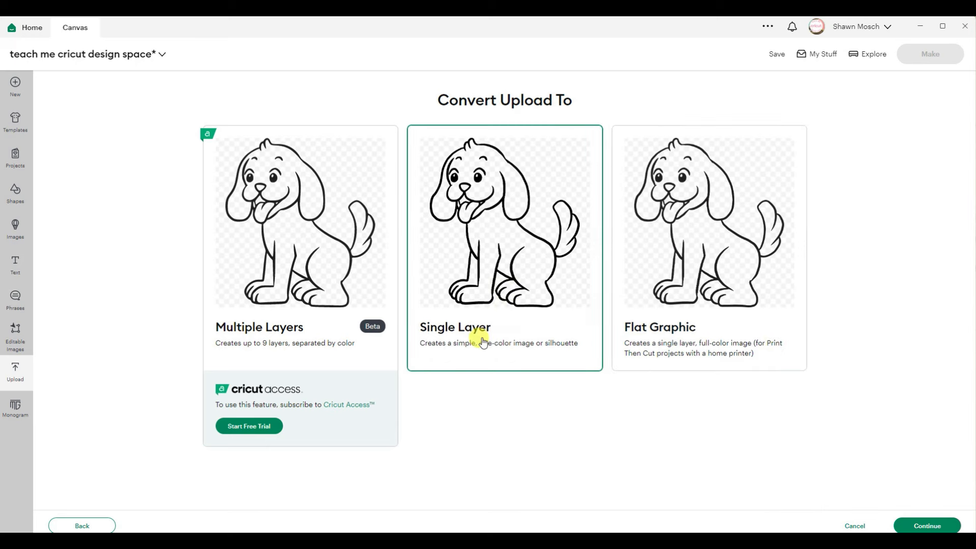
pyautogui.click(927, 526)
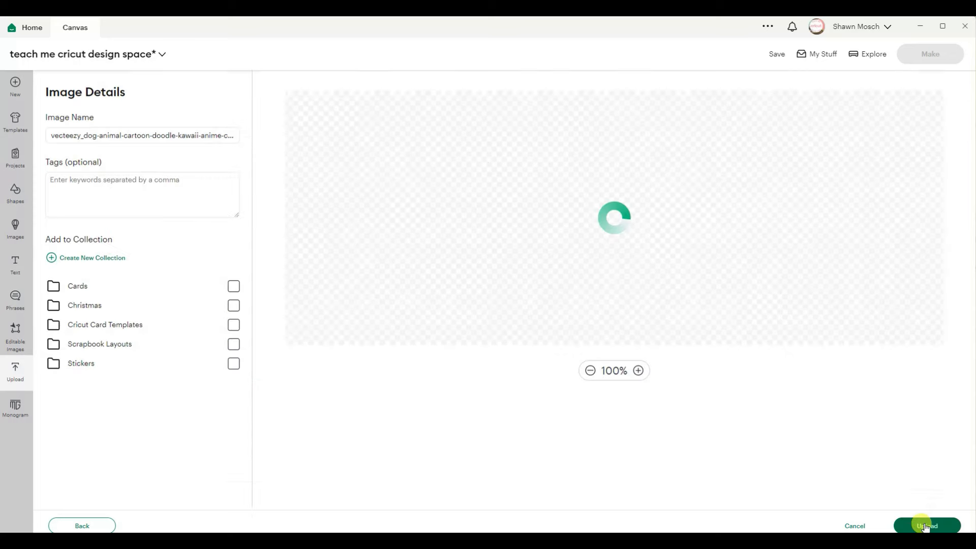
# Upload the dog outline and add it to the canvas as a Basic Cut image.
pyautogui.click(927, 525)
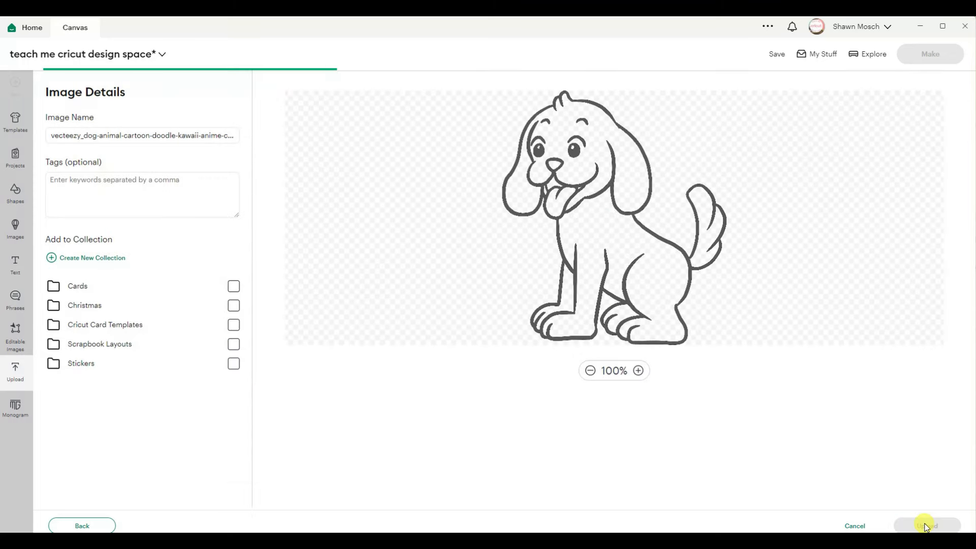
pyautogui.click(927, 526)
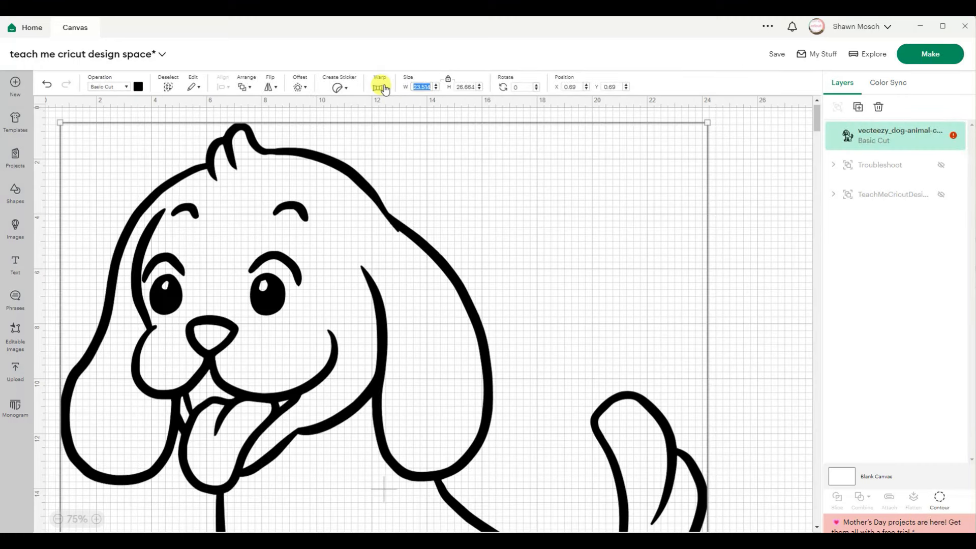
pyautogui.click(650, 285)
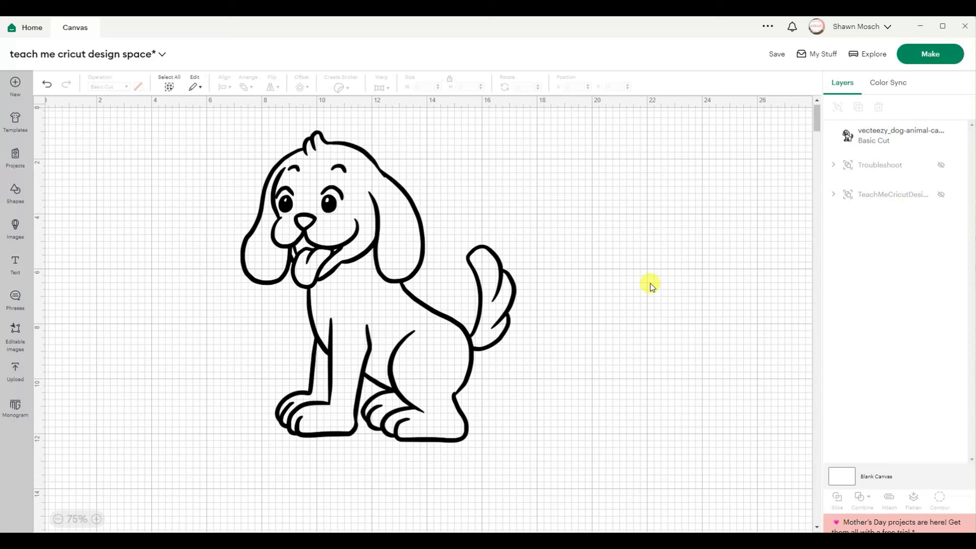
pyautogui.moveTo(393, 240)
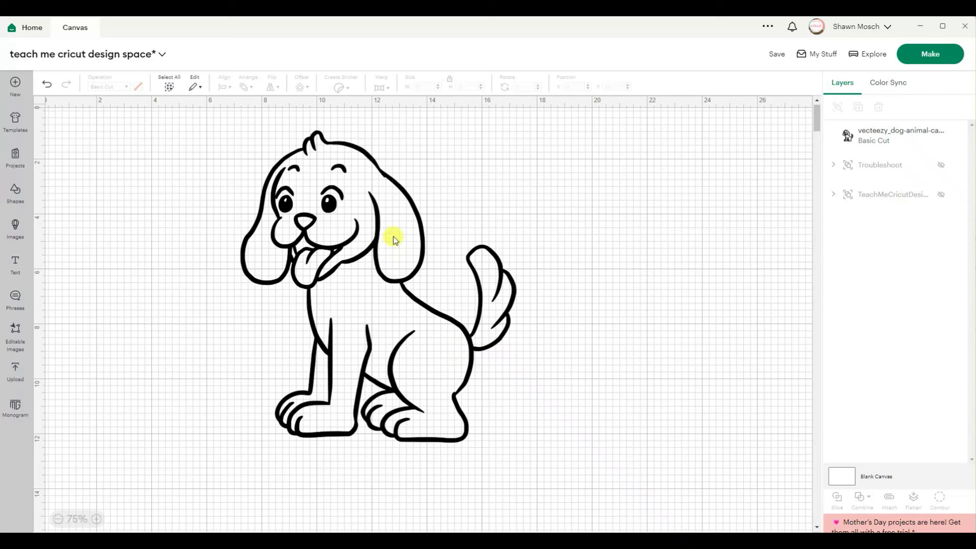
pyautogui.moveTo(398, 231)
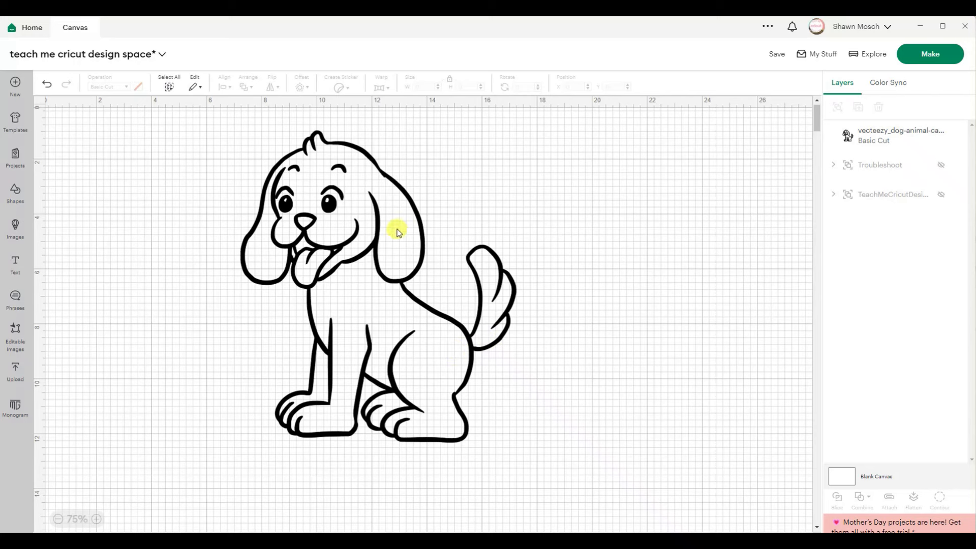
pyautogui.moveTo(305, 224)
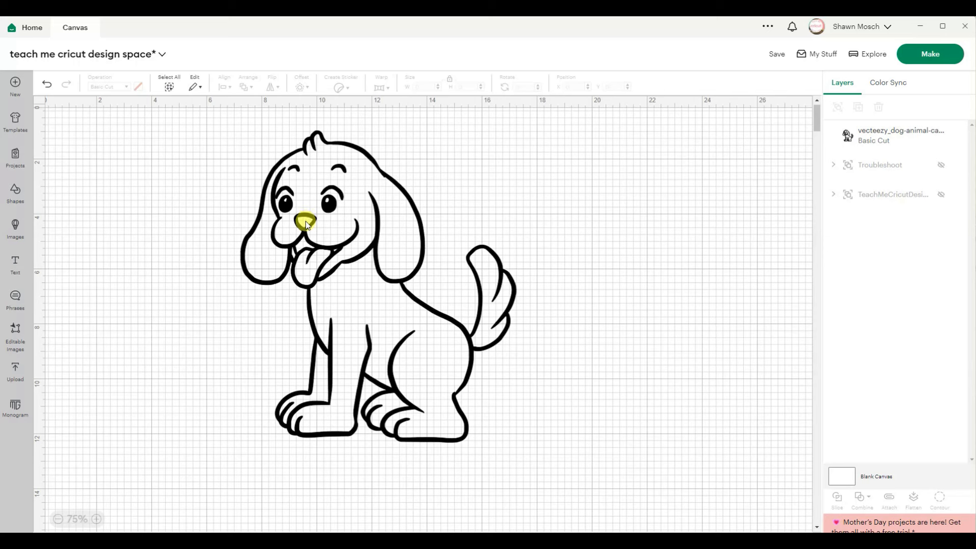
pyautogui.moveTo(314, 271)
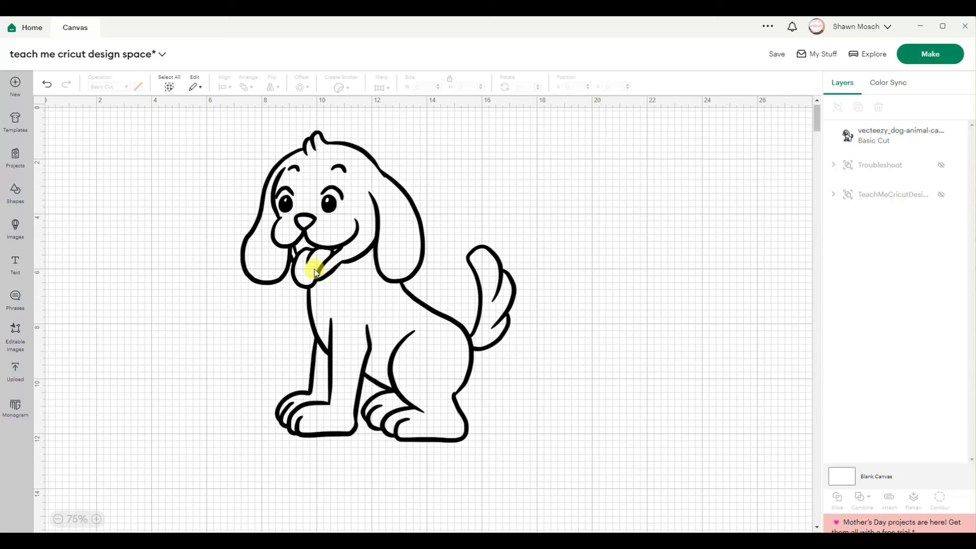
pyautogui.moveTo(290, 206)
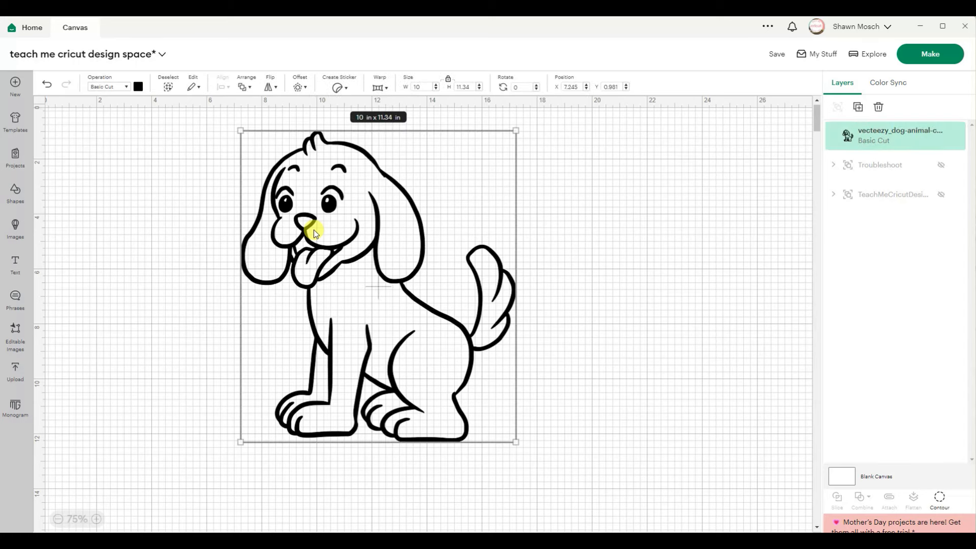
# Duplicate the dog into six copies and center-align them into one exact stack.
pyautogui.rightClick(314, 233)
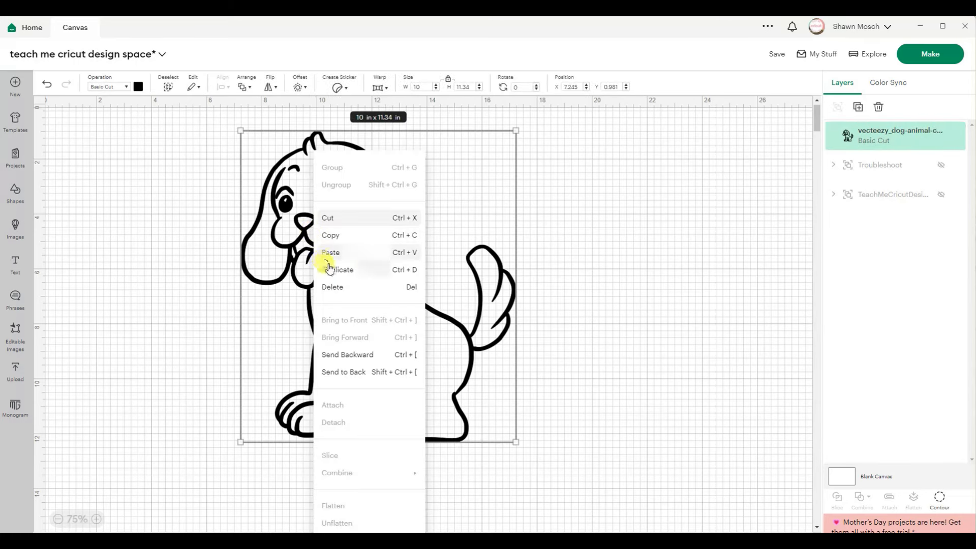
pyautogui.click(339, 269)
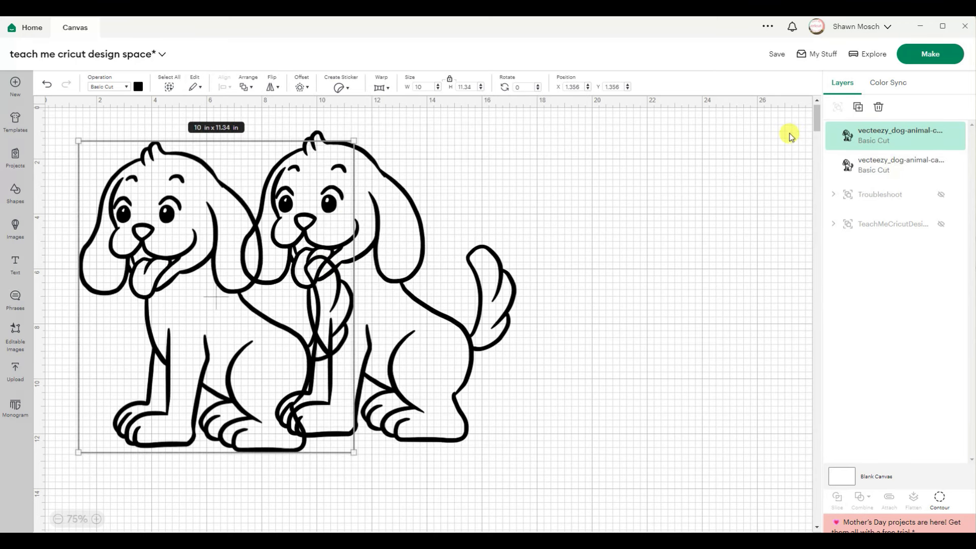
pyautogui.moveTo(858, 107)
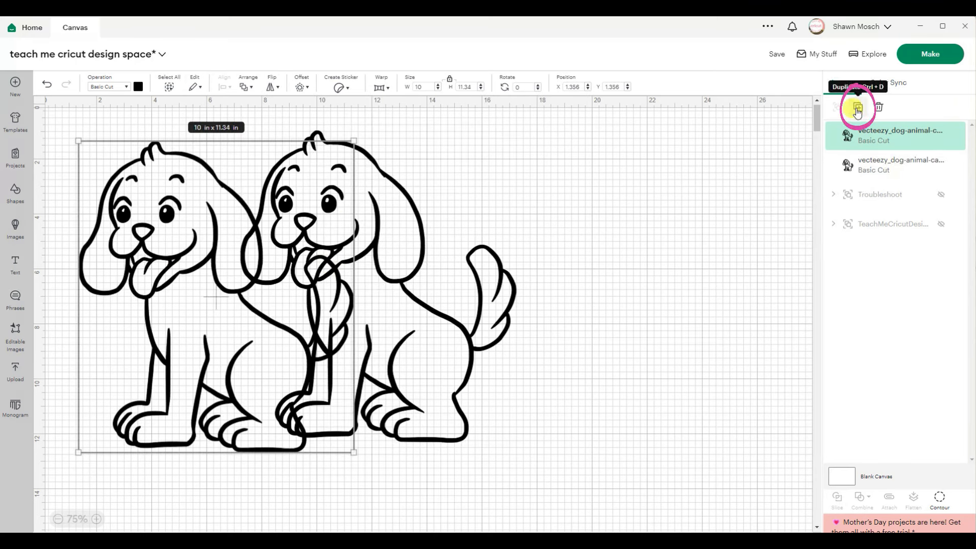
pyautogui.click(856, 107)
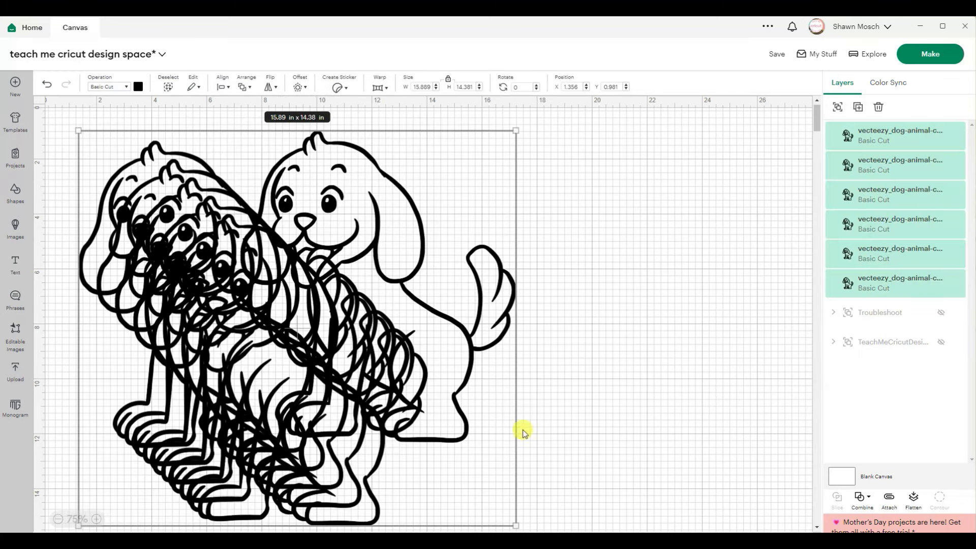
pyautogui.click(222, 85)
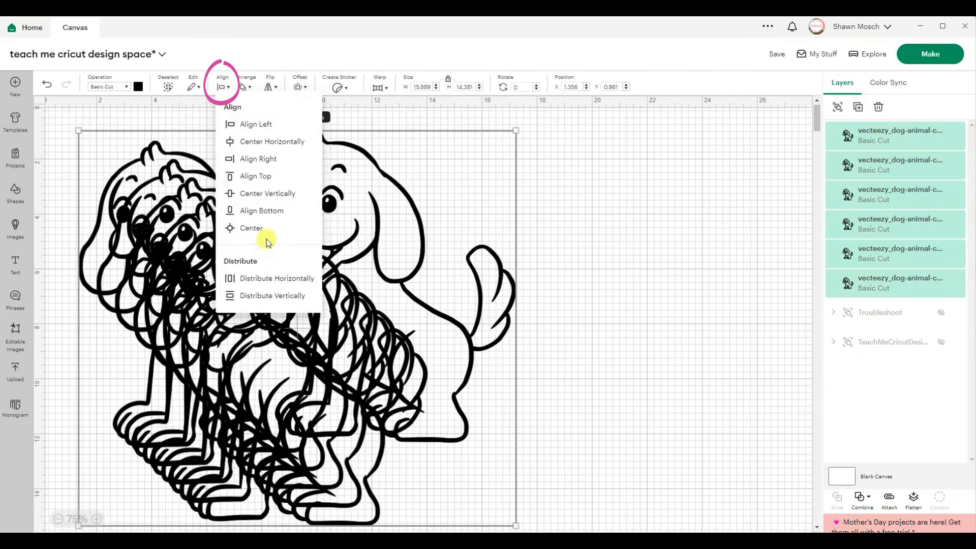
pyautogui.click(251, 228)
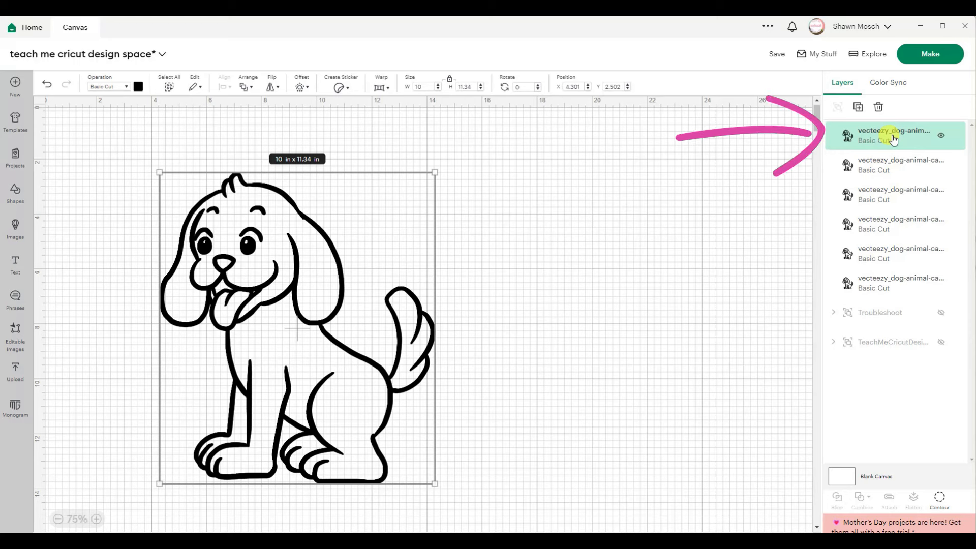
# Rename the top dog copy White, colour it white, and open its Contour screen.
pyautogui.doubleClick(894, 131)
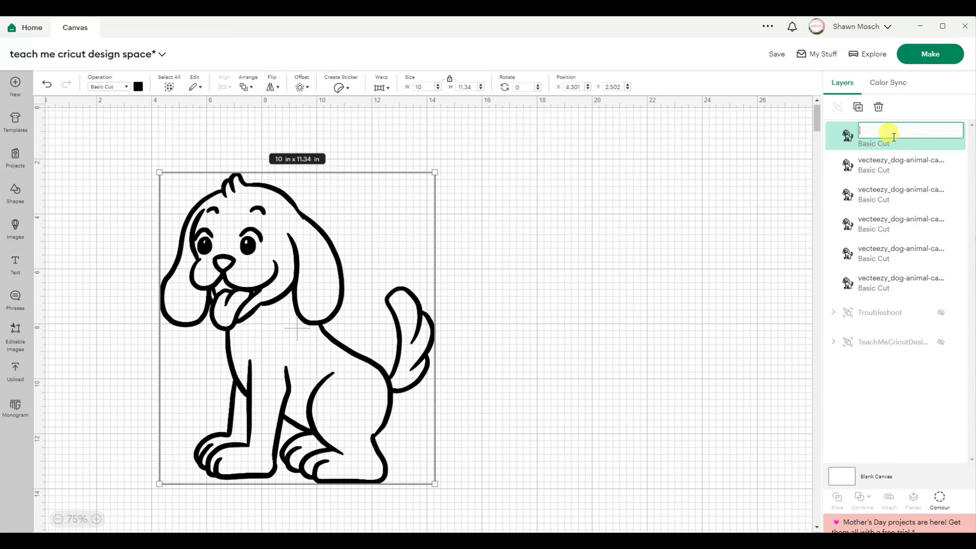
pyautogui.write('Wit')
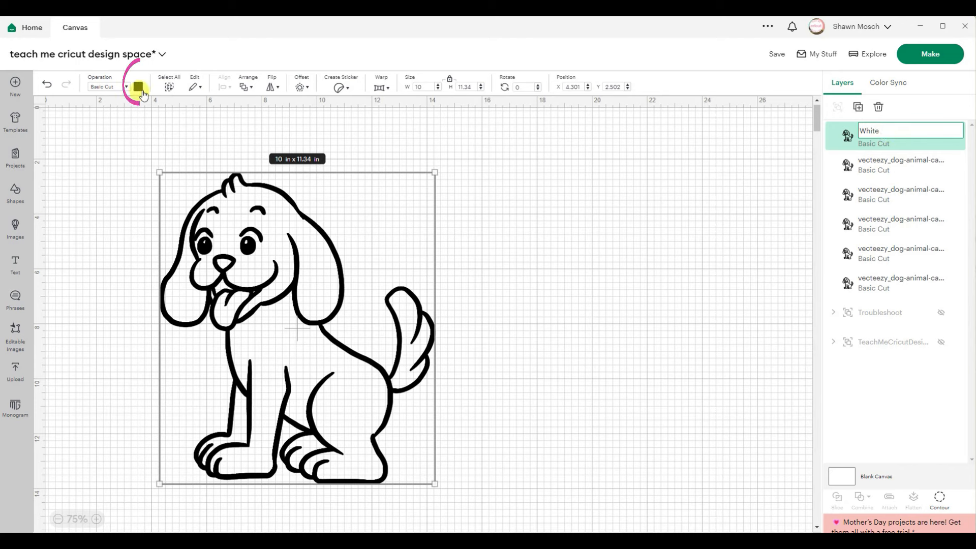
pyautogui.click(137, 85)
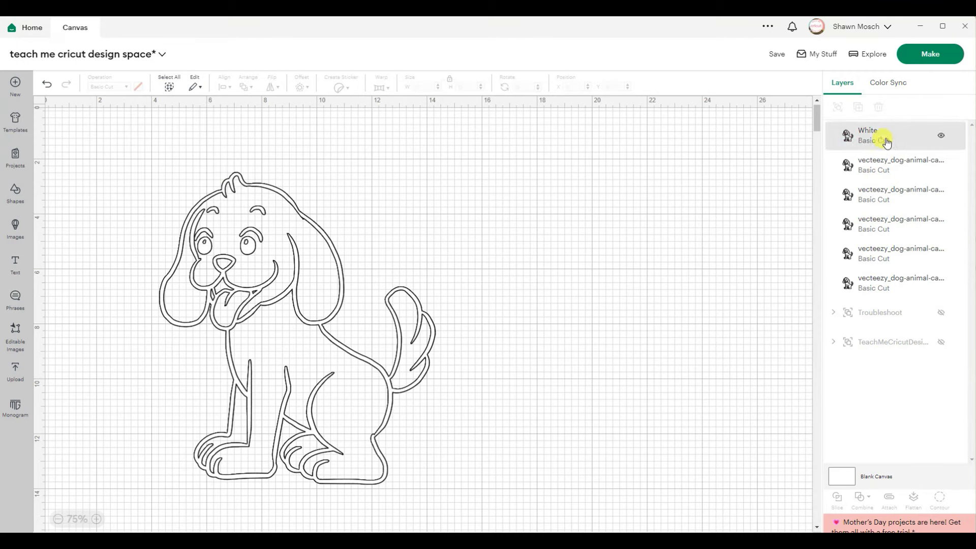
pyautogui.click(877, 135)
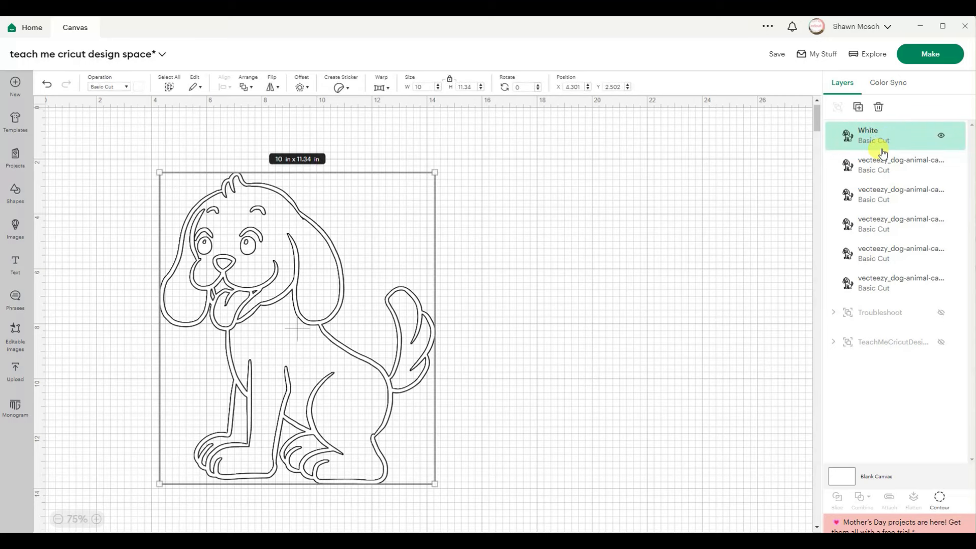
pyautogui.click(939, 498)
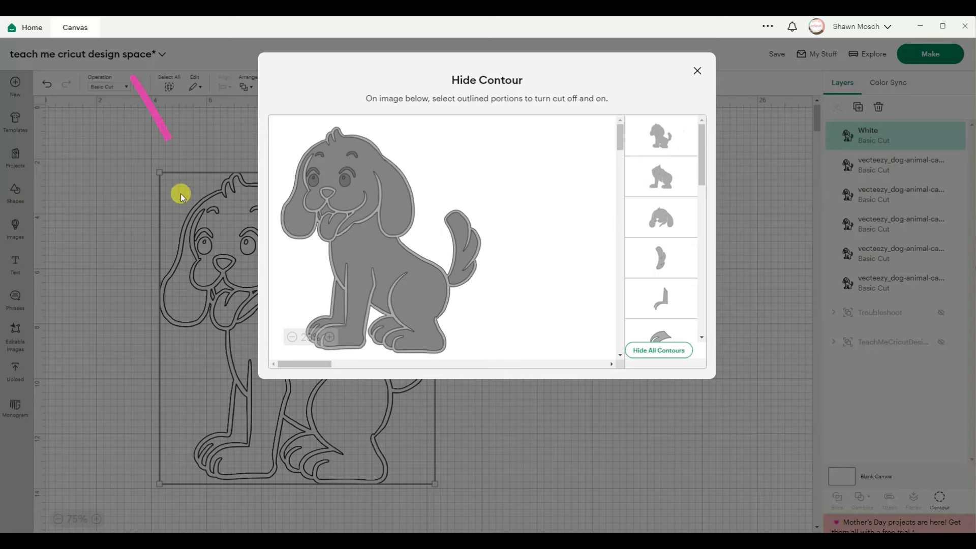
# Hide the White layer's eye and tongue pieces, close Contour, and start renaming the next layer Brown.
pyautogui.click(661, 135)
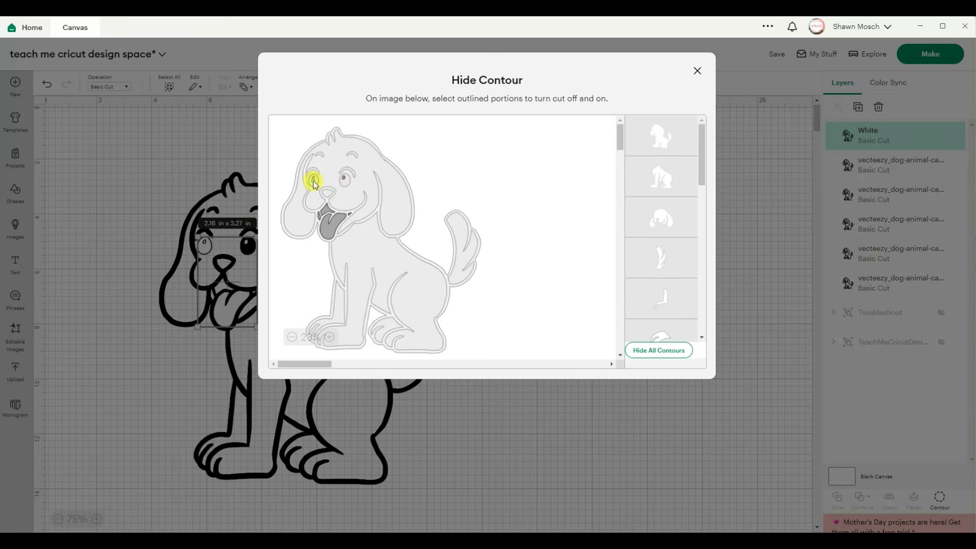
pyautogui.click(313, 181)
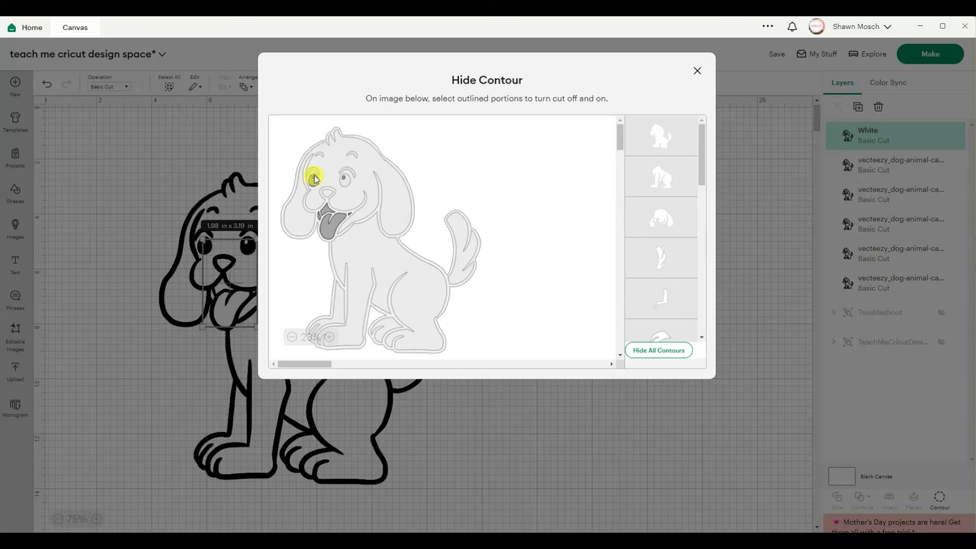
pyautogui.click(313, 177)
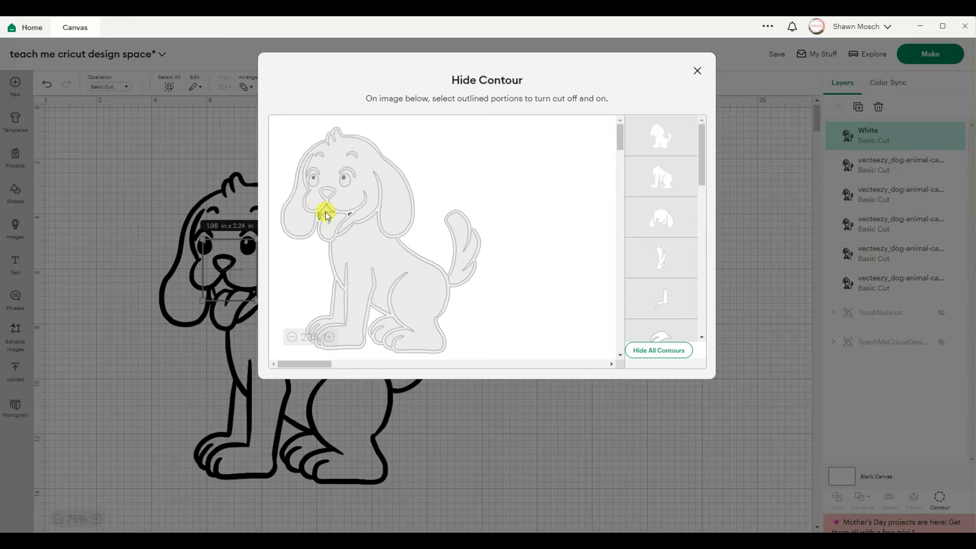
pyautogui.click(325, 213)
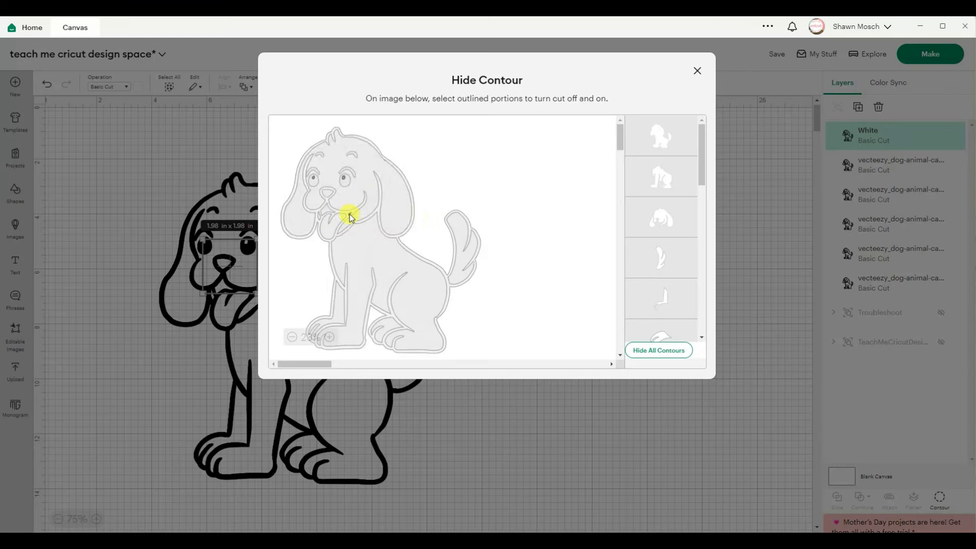
pyautogui.click(697, 70)
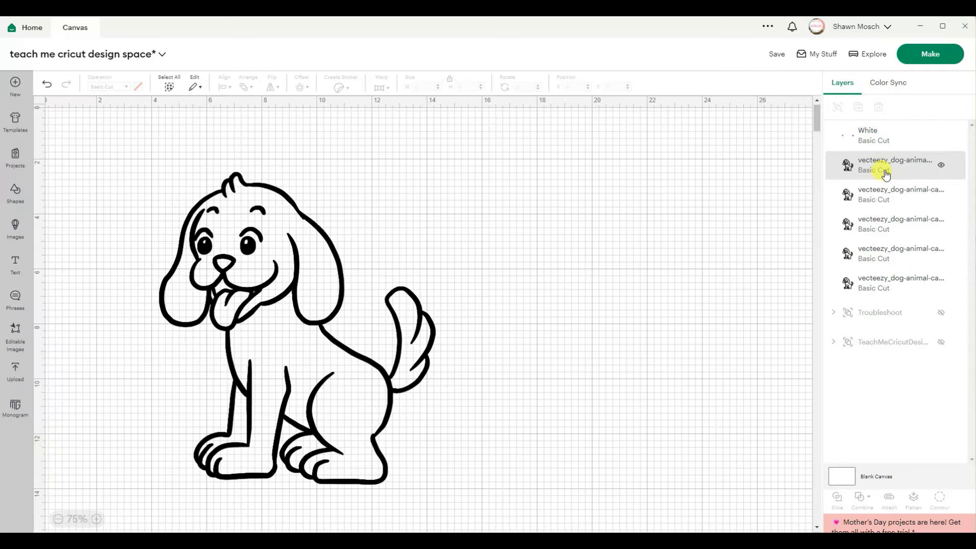
pyautogui.click(896, 164)
pyautogui.write('Brown')
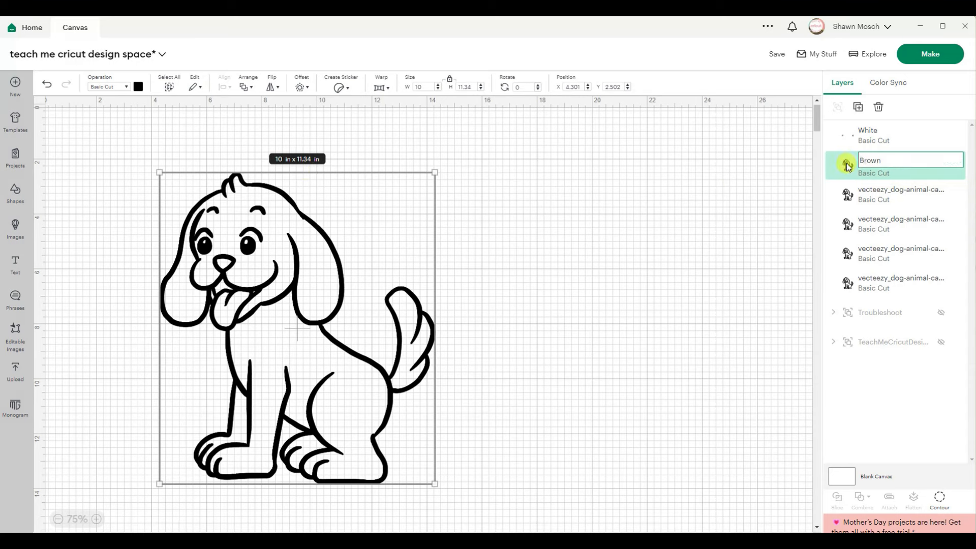
# Colour the Brown layer brown and open its Contour screen.
pyautogui.click(138, 86)
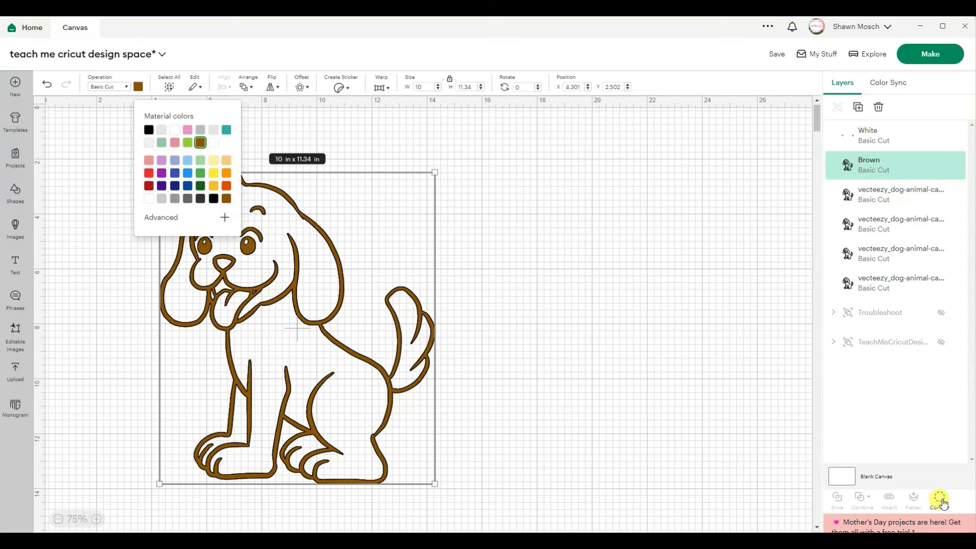
pyautogui.click(938, 498)
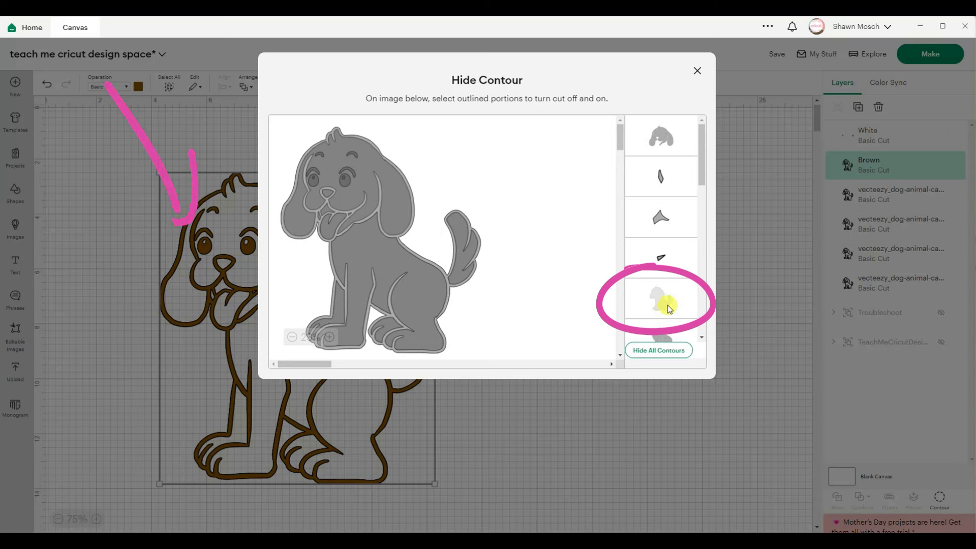
# Toggle the body silhouette and small pieces so the Brown layer is a solid brown dog body.
pyautogui.click(661, 301)
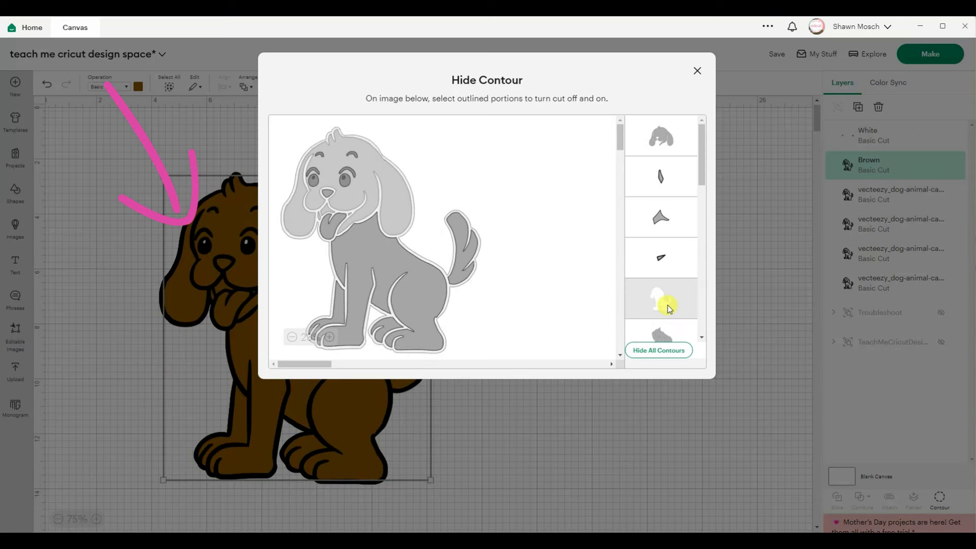
pyautogui.click(661, 299)
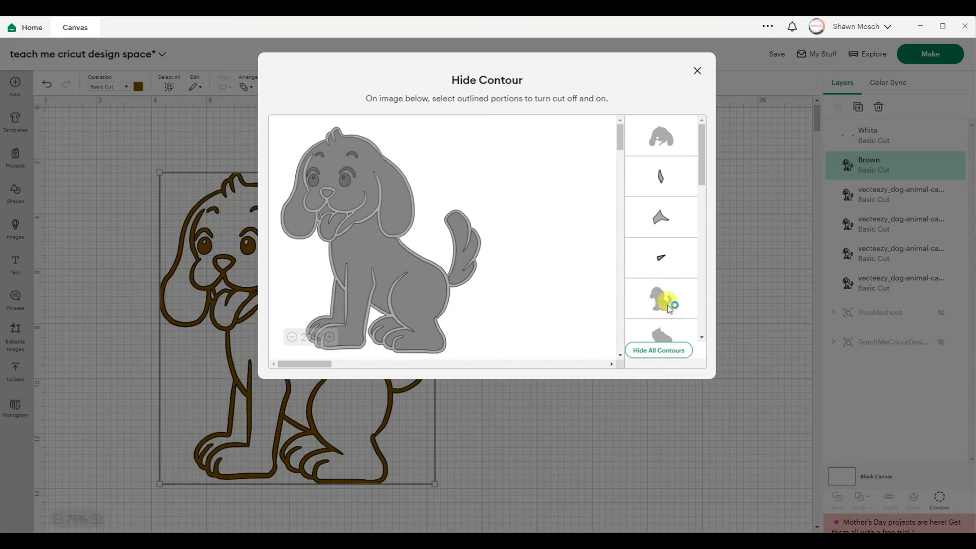
pyautogui.click(662, 301)
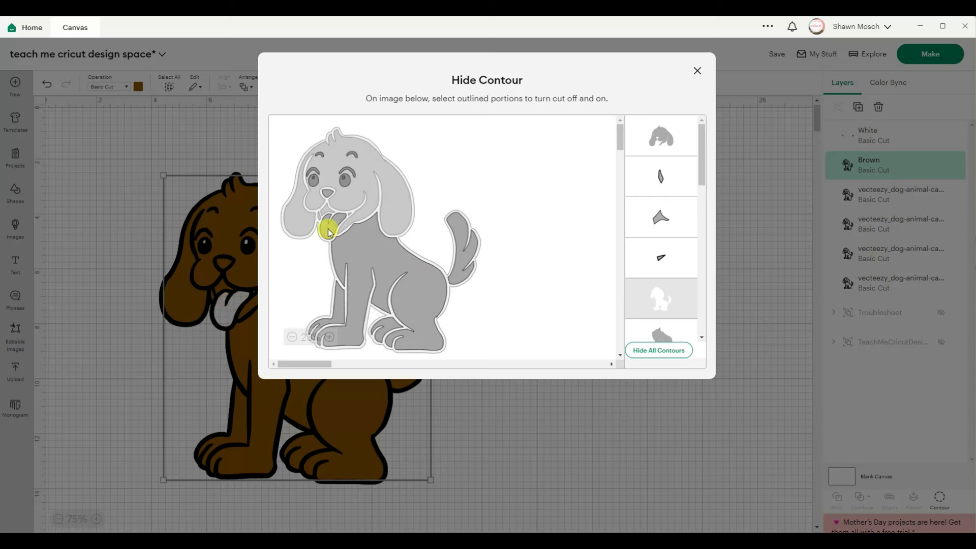
pyautogui.click(329, 218)
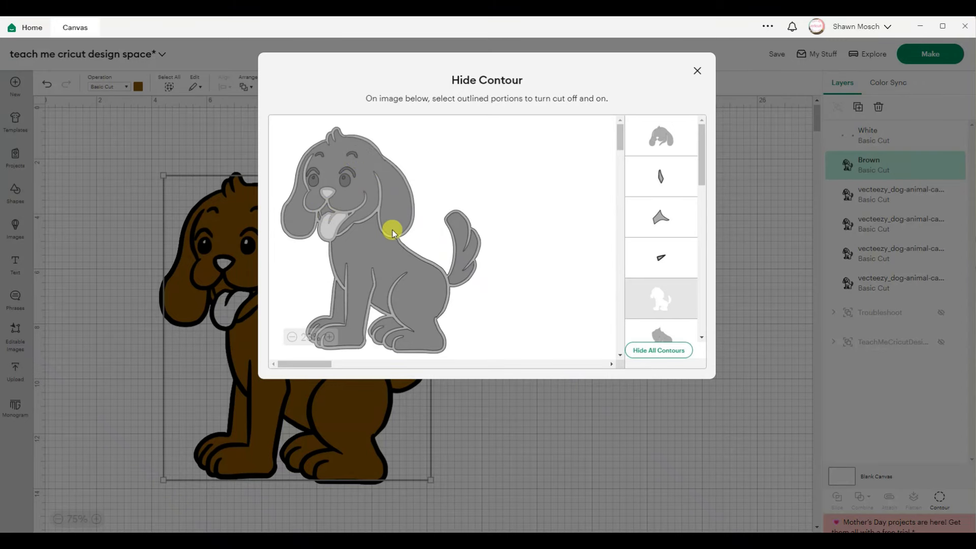
pyautogui.click(392, 229)
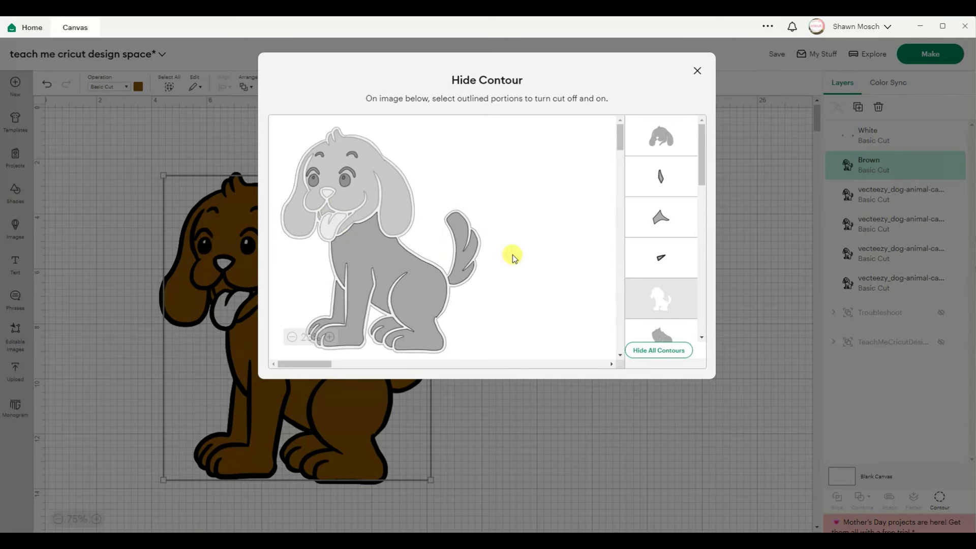
pyautogui.moveTo(597, 203)
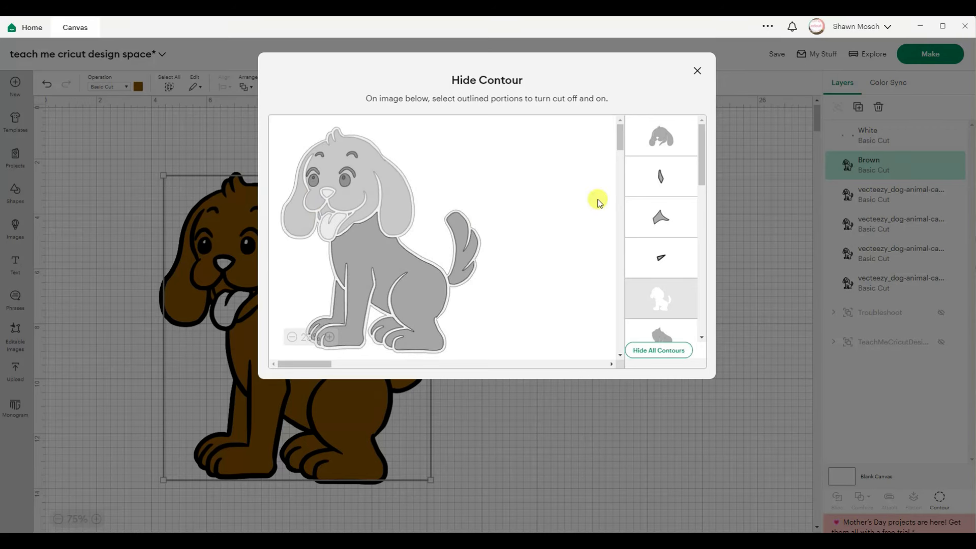
pyautogui.moveTo(666, 190)
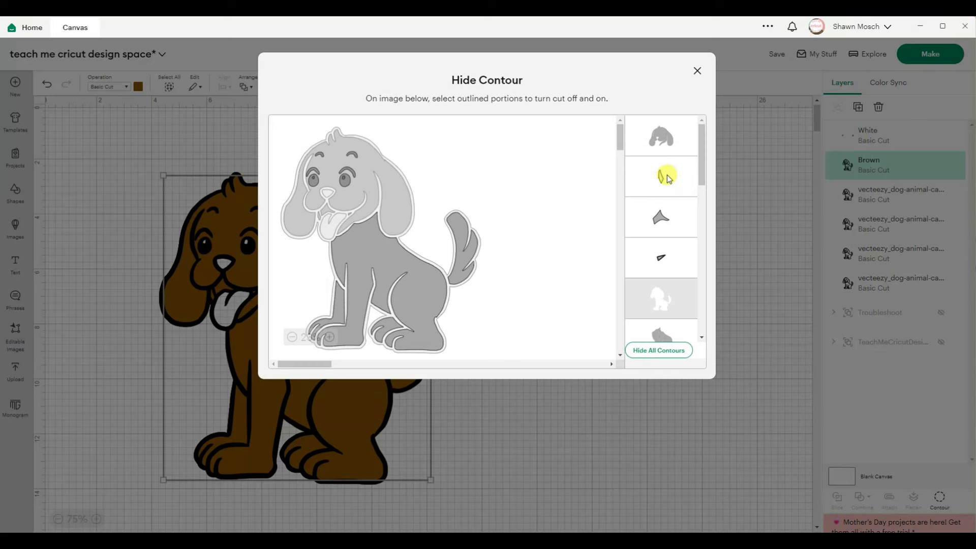
pyautogui.moveTo(675, 191)
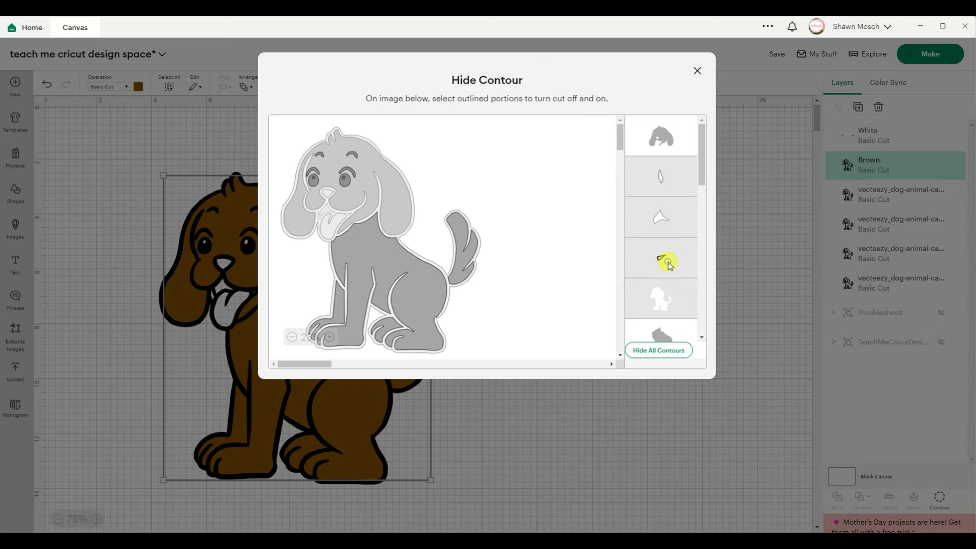
pyautogui.scroll(-3)
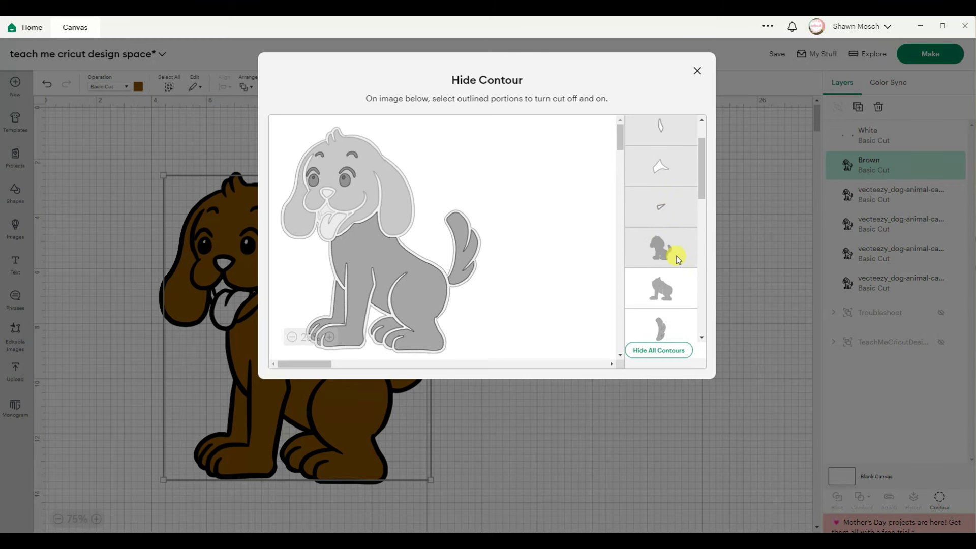
pyautogui.scroll(3)
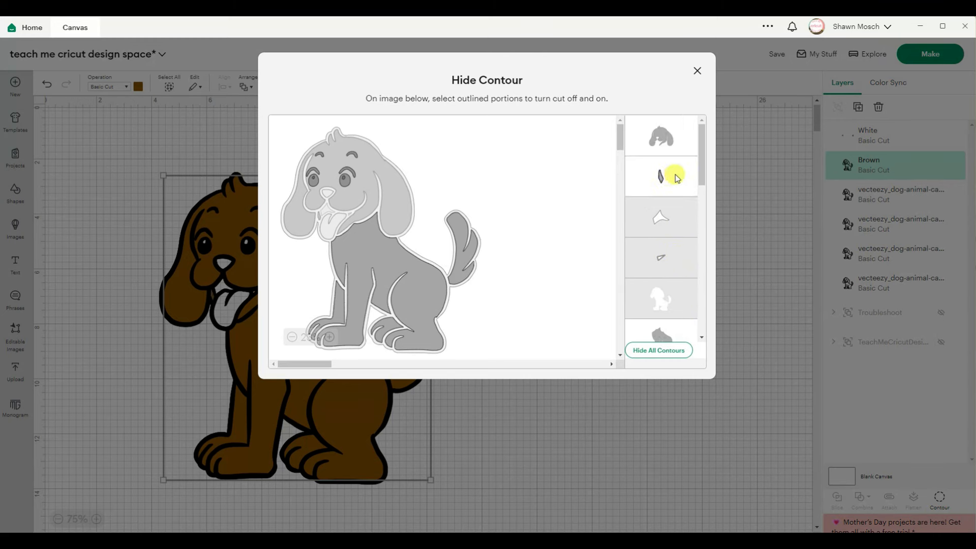
pyautogui.click(697, 70)
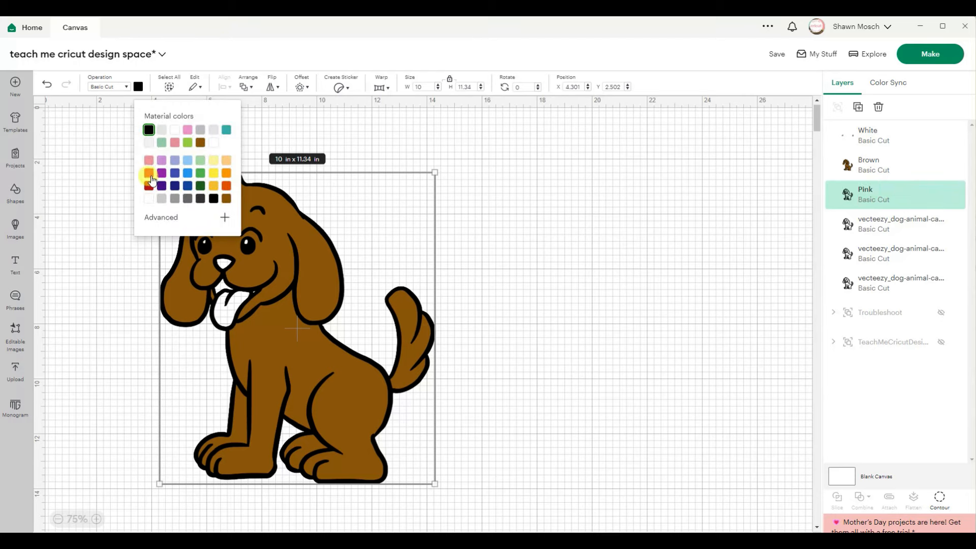
# Colour the Pink layer pink and hide its outer dog outline via Contour.
pyautogui.click(149, 173)
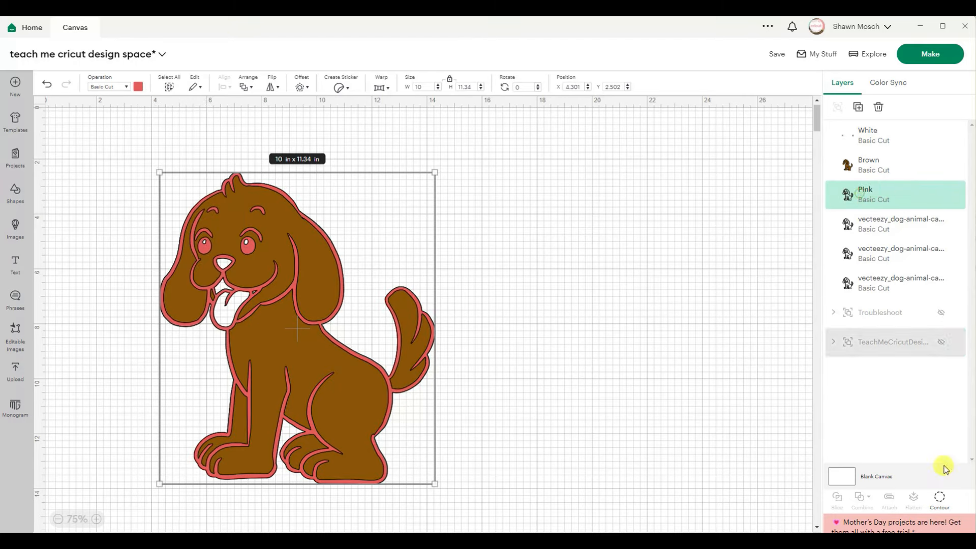
pyautogui.click(940, 499)
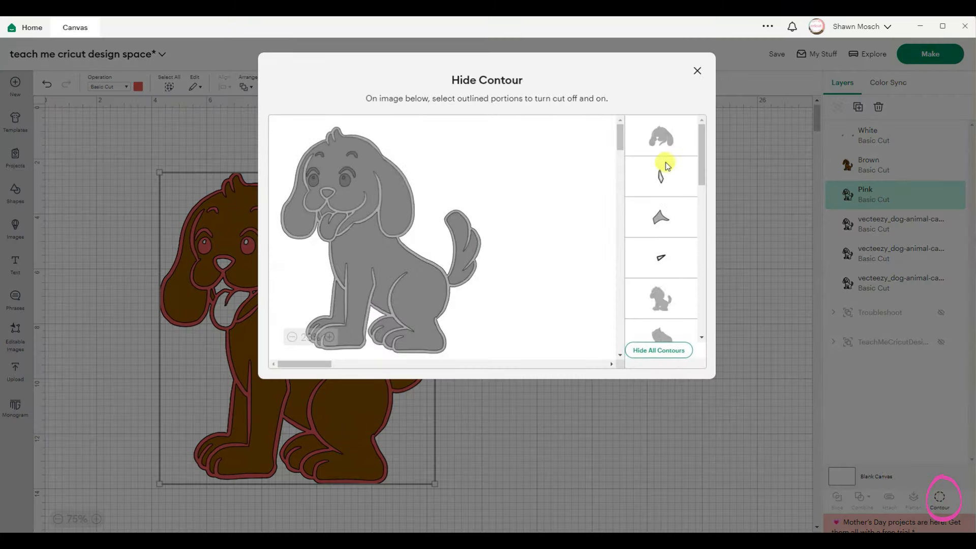
pyautogui.click(661, 301)
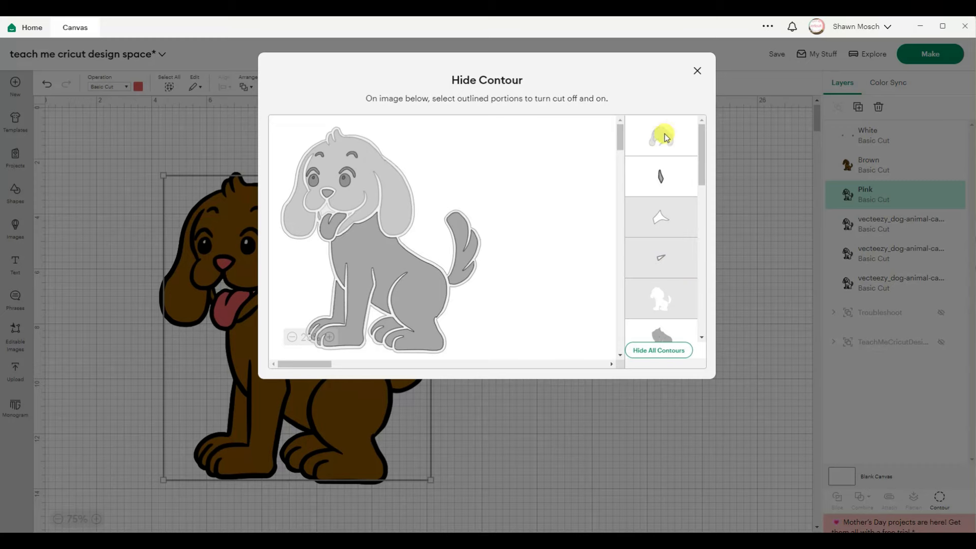
pyautogui.click(697, 70)
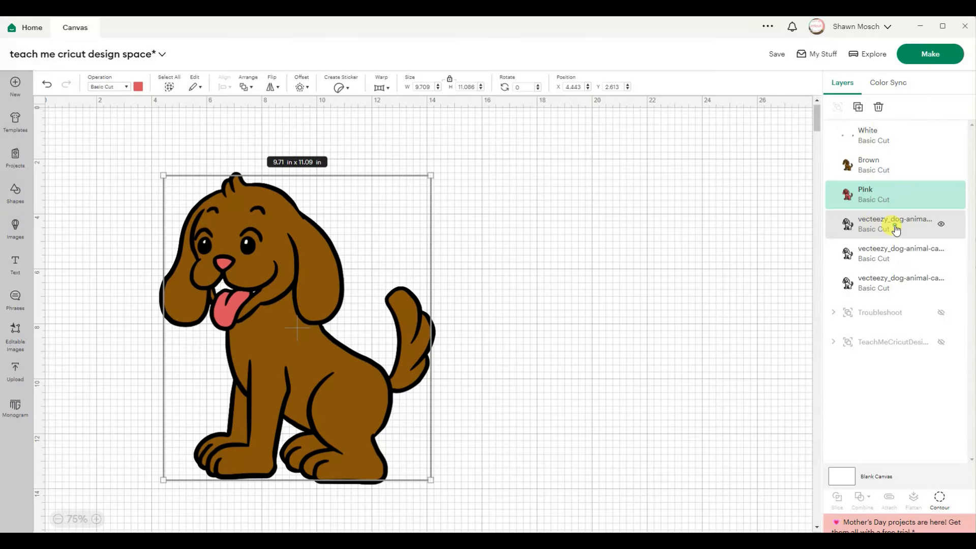
# Make the fourth dog copy gray and hide its whole-dog outline via Contour.
pyautogui.click(895, 224)
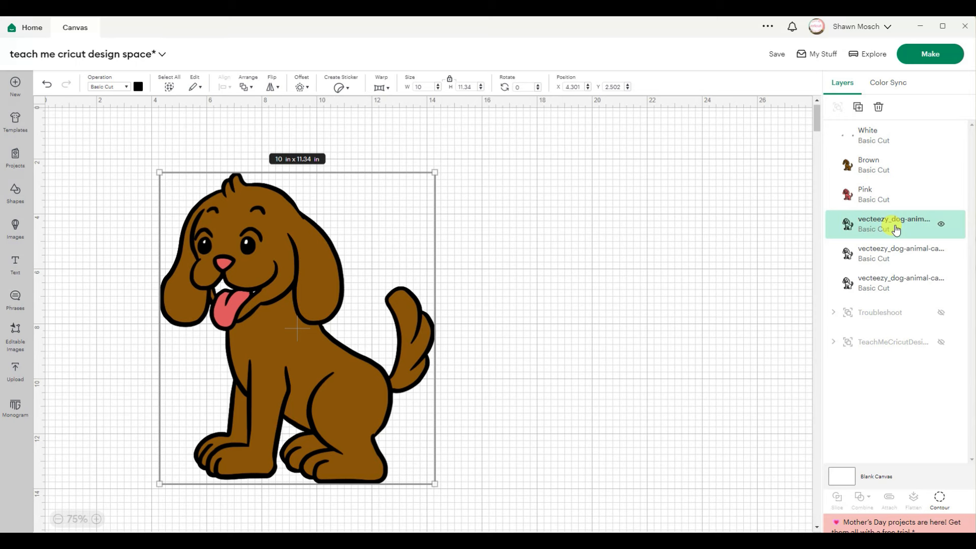
pyautogui.doubleClick(895, 219)
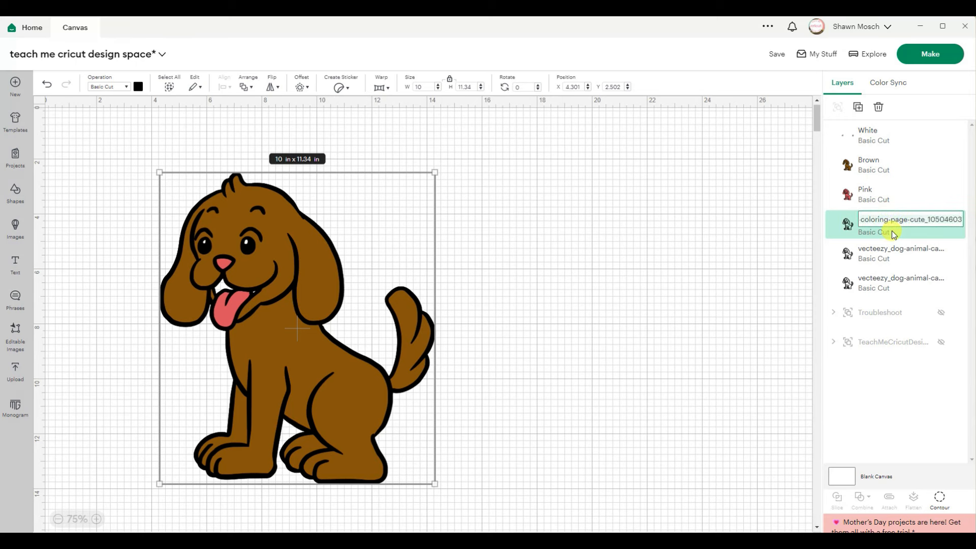
pyautogui.click(137, 86)
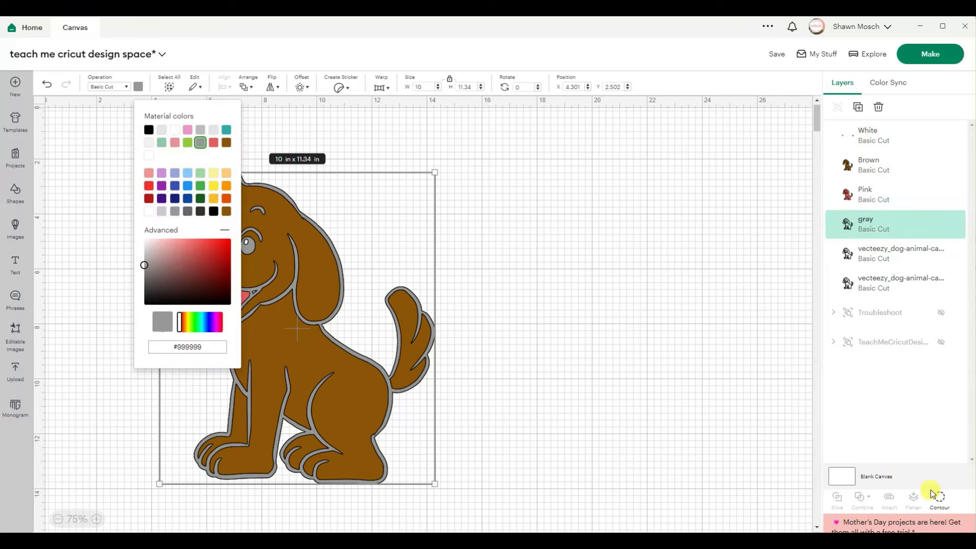
pyautogui.click(938, 497)
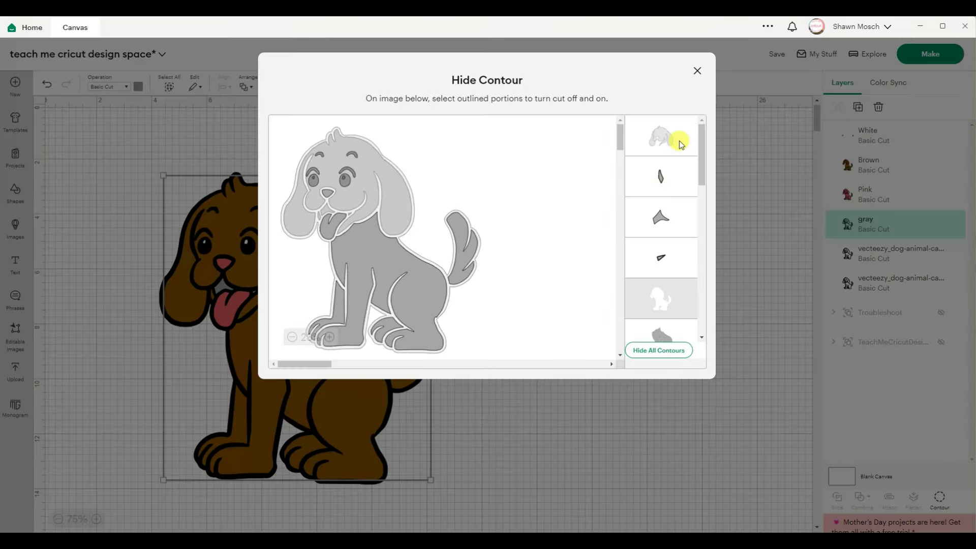
pyautogui.click(697, 70)
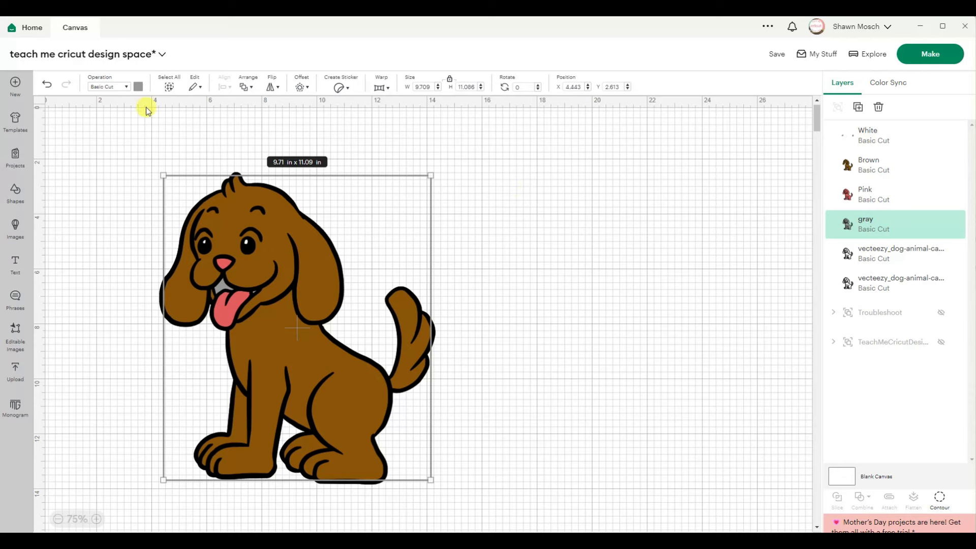
pyautogui.click(137, 86)
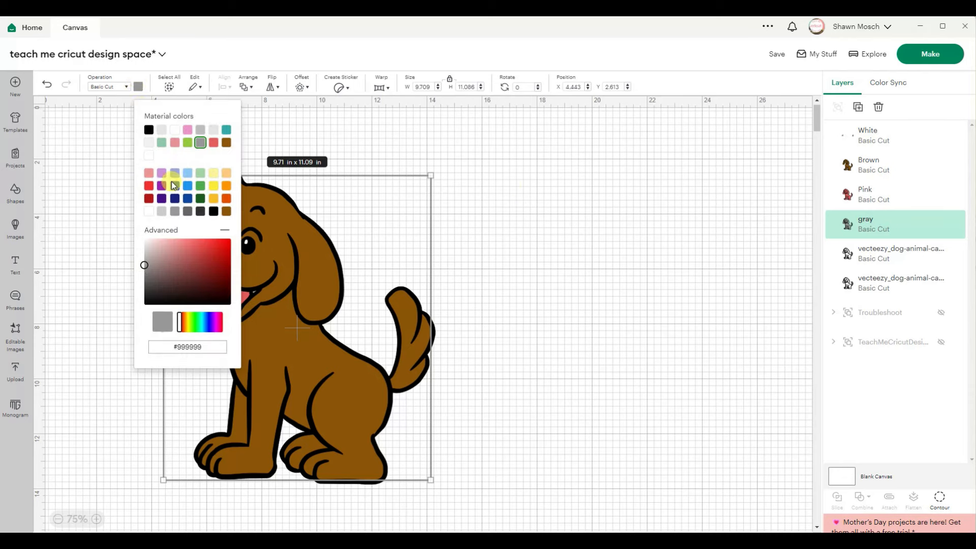
pyautogui.click(578, 235)
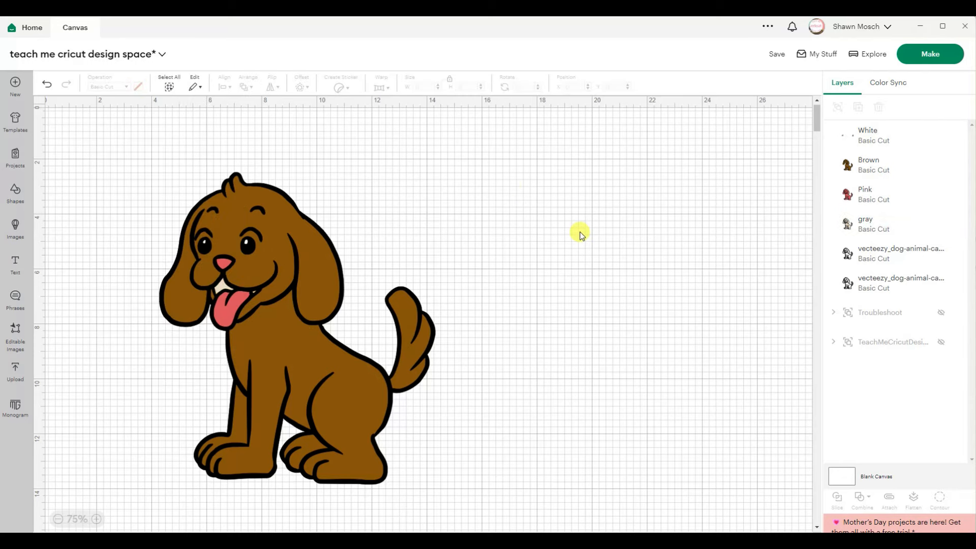
# Rename the black outline layer 'Nose' and colour it dark brown #644d4d.
pyautogui.click(868, 194)
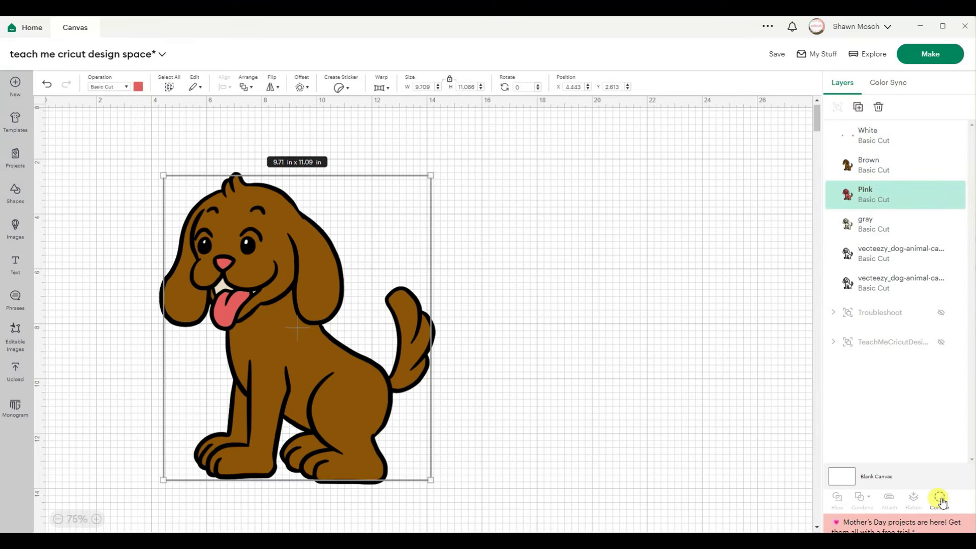
pyautogui.click(939, 498)
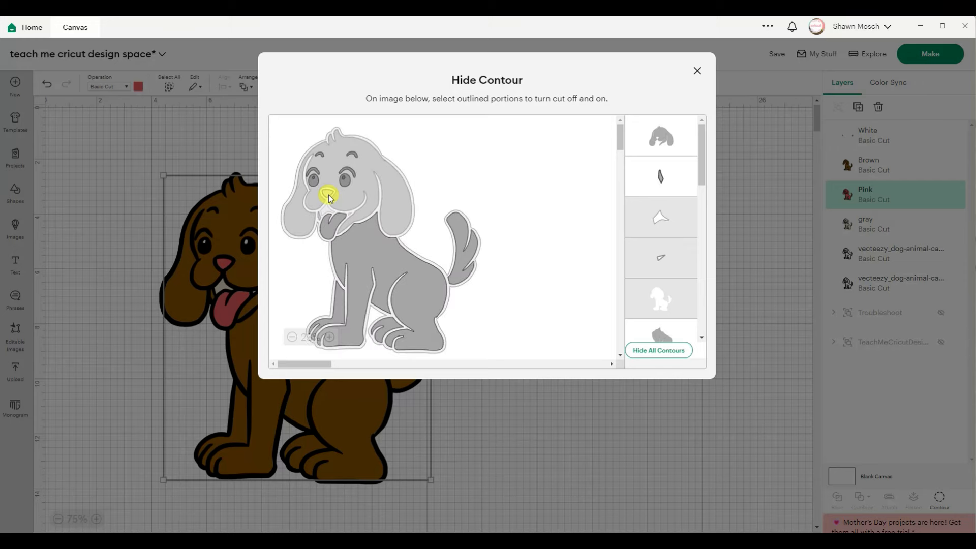
pyautogui.click(698, 70)
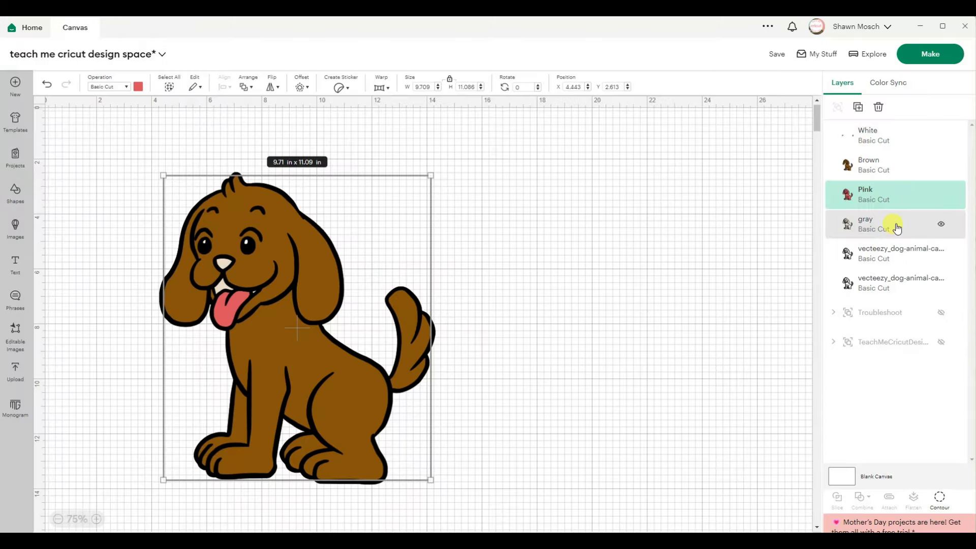
pyautogui.doubleClick(900, 248)
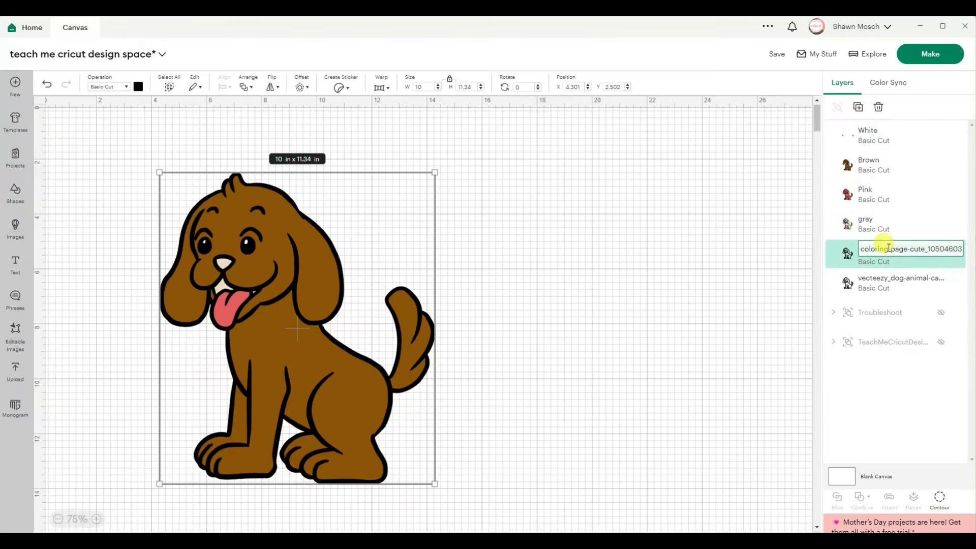
pyautogui.write('Nose')
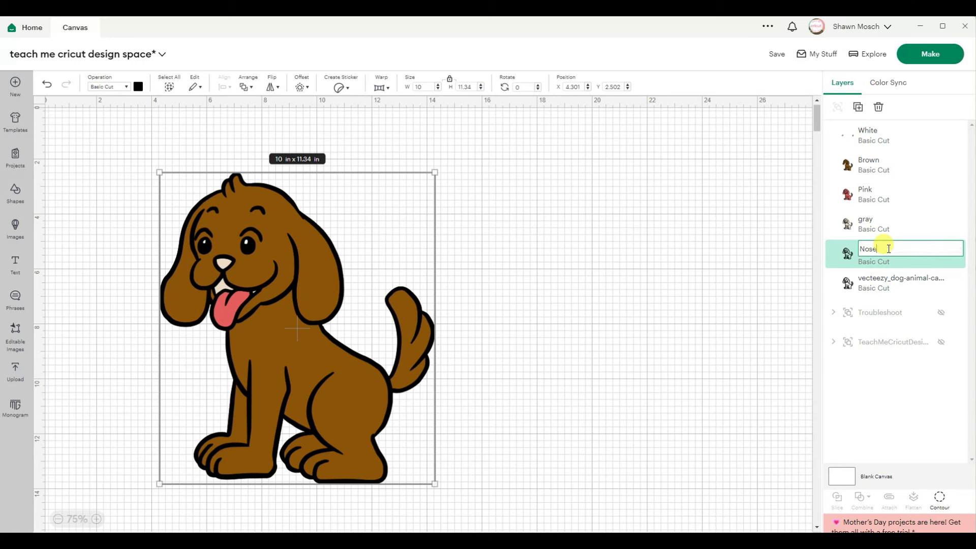
pyautogui.click(138, 87)
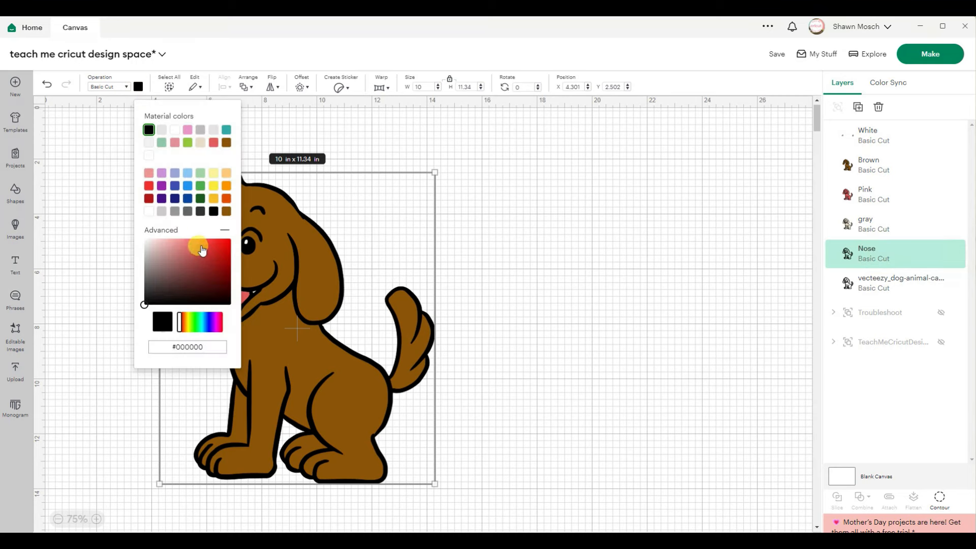
pyautogui.click(165, 279)
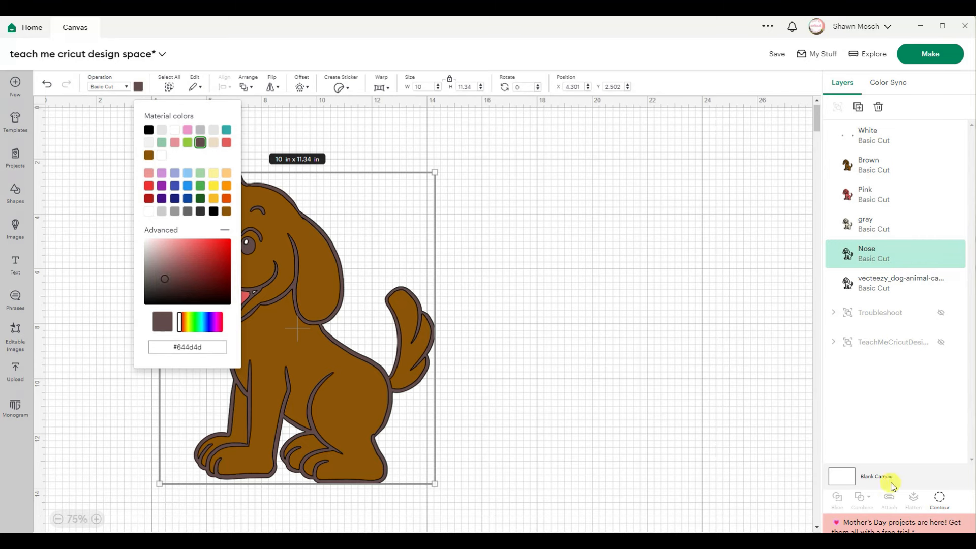
# Hide all contours of the Nose layer, then re-enable one piece.
pyautogui.click(940, 501)
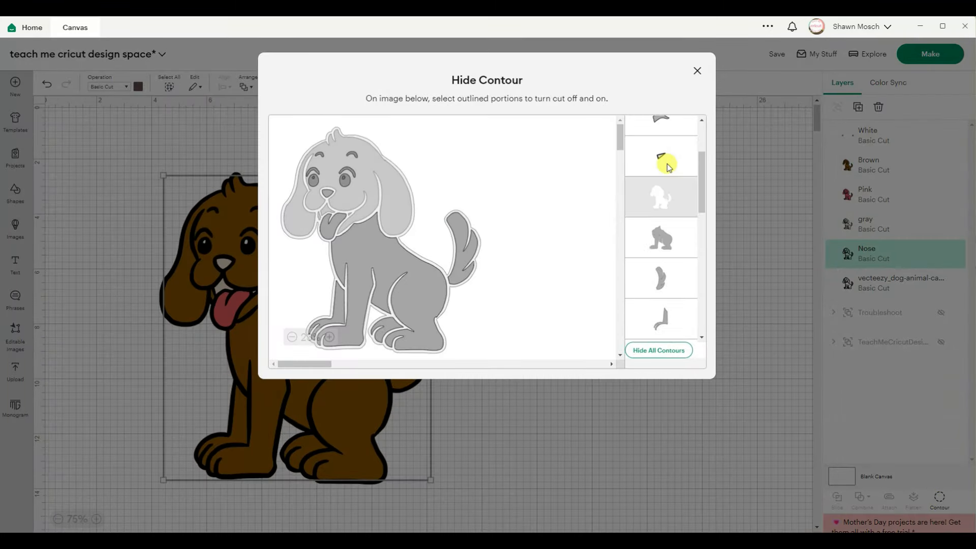
pyautogui.scroll(-3)
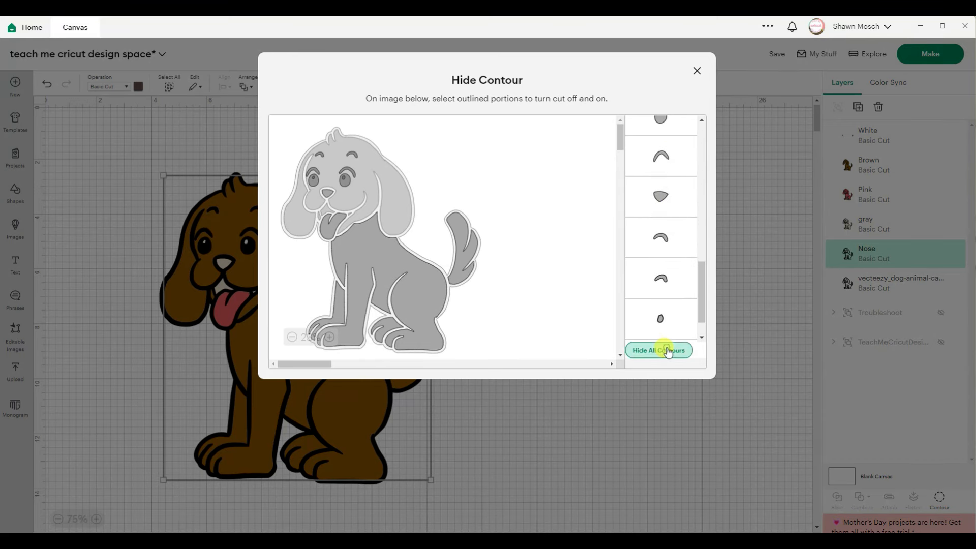
pyautogui.click(657, 350)
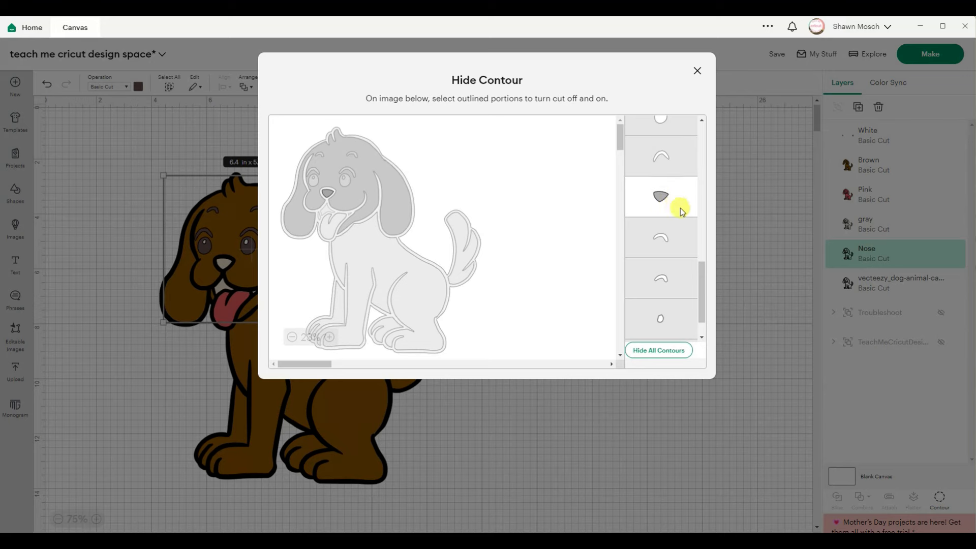
pyautogui.click(661, 197)
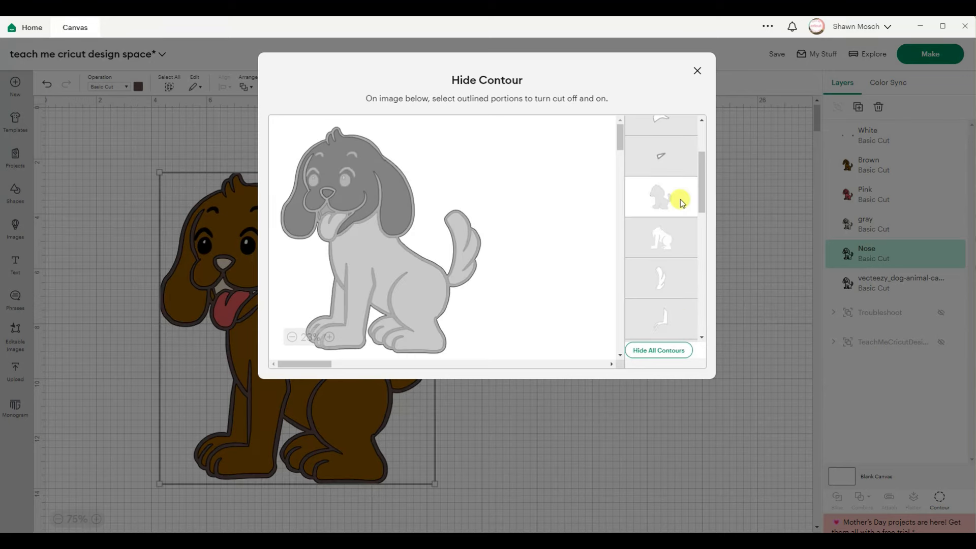
pyautogui.click(697, 70)
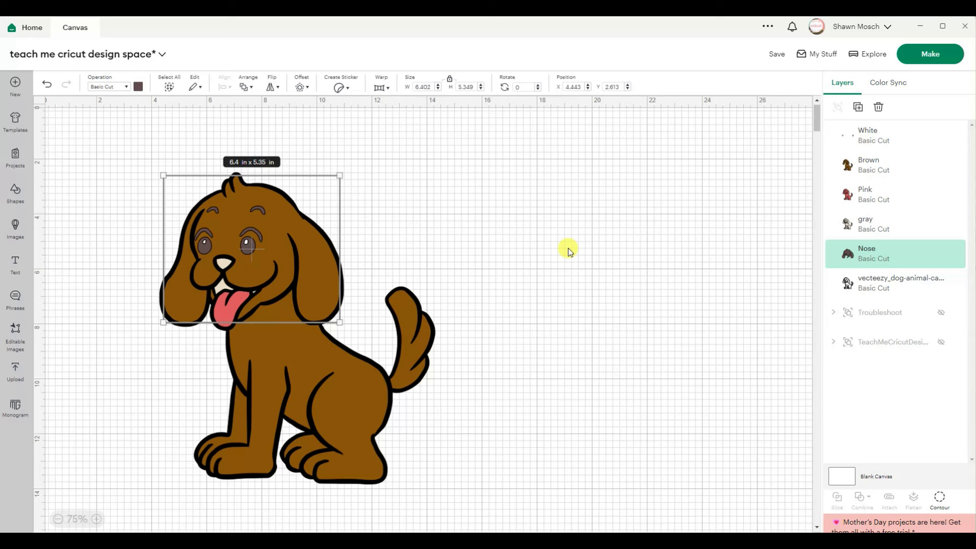
pyautogui.click(46, 85)
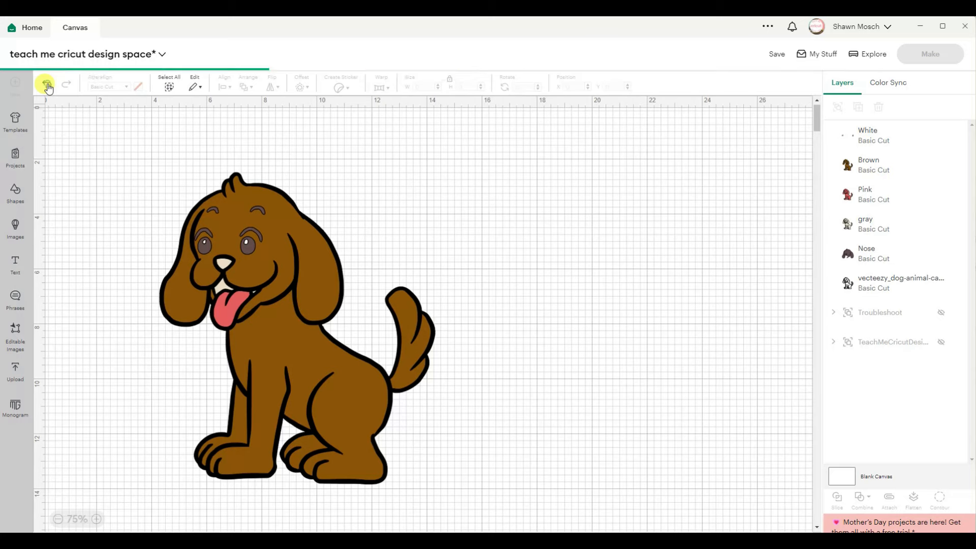
# Redo the Nose layer's contour so only the nose shape remains visible.
pyautogui.click(871, 253)
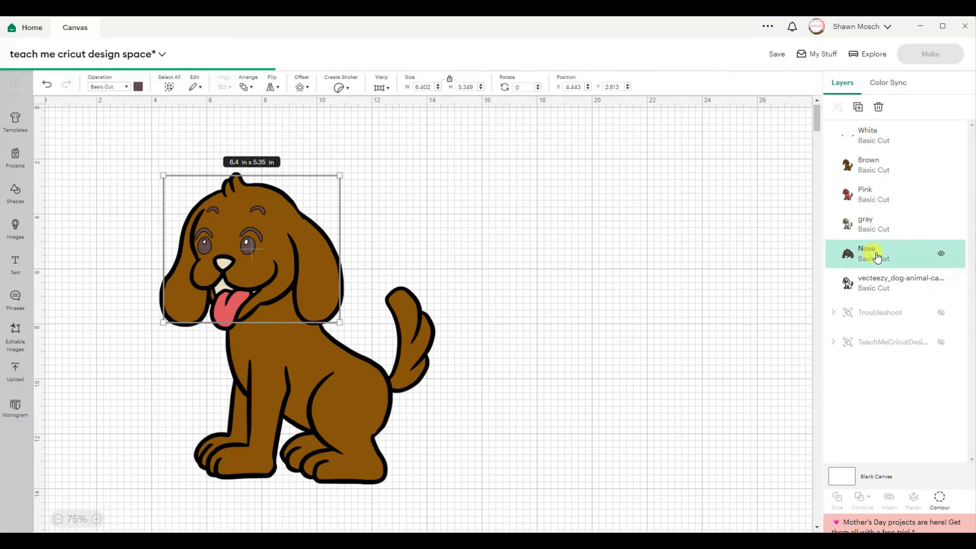
pyautogui.click(938, 498)
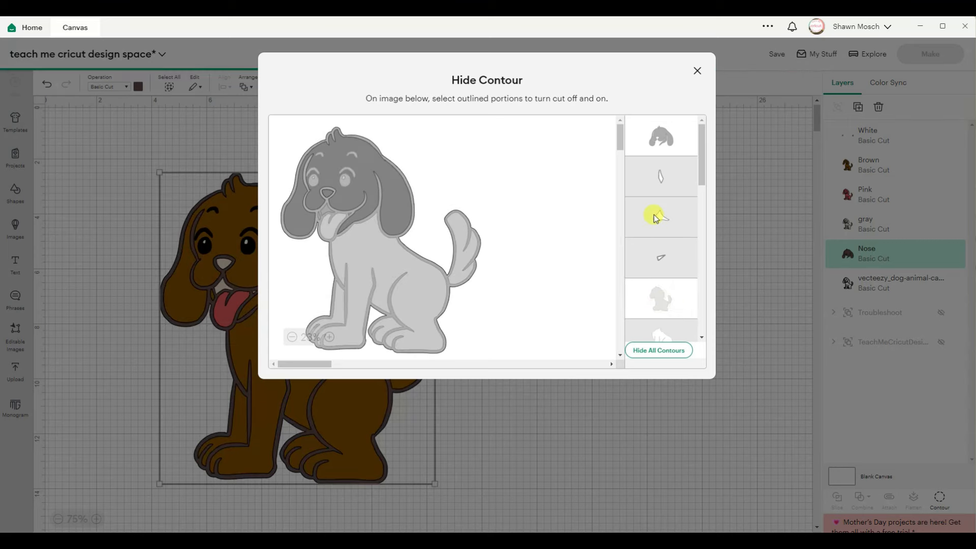
pyautogui.click(660, 215)
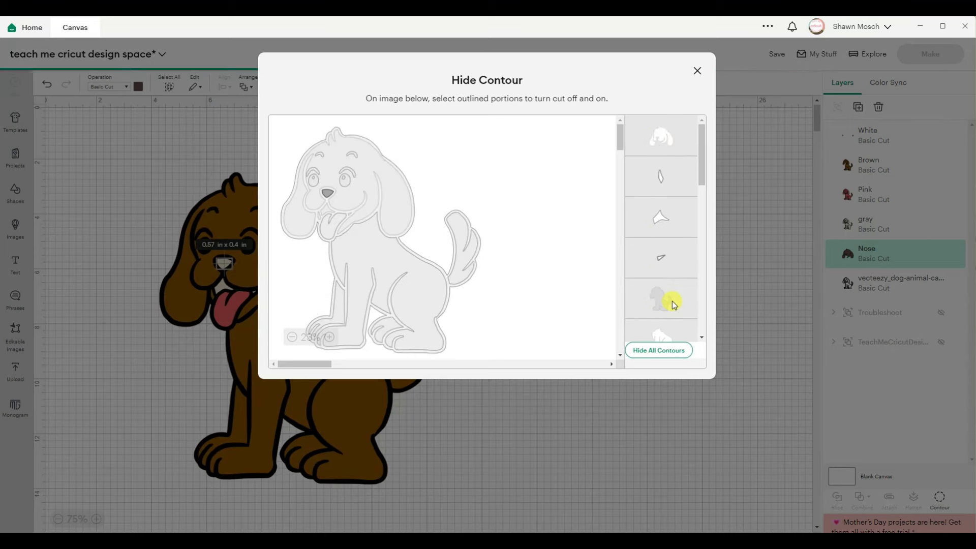
pyautogui.click(697, 70)
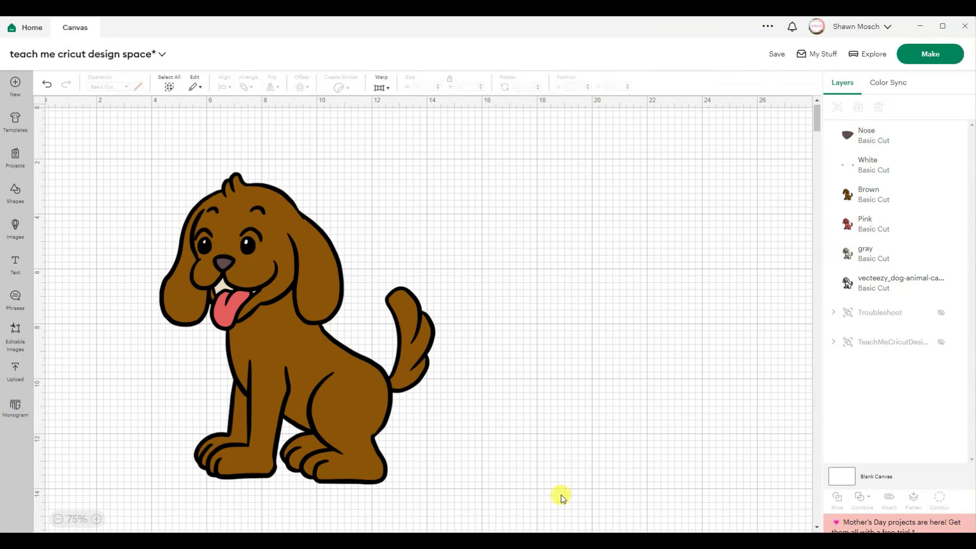
pyautogui.moveTo(185, 186)
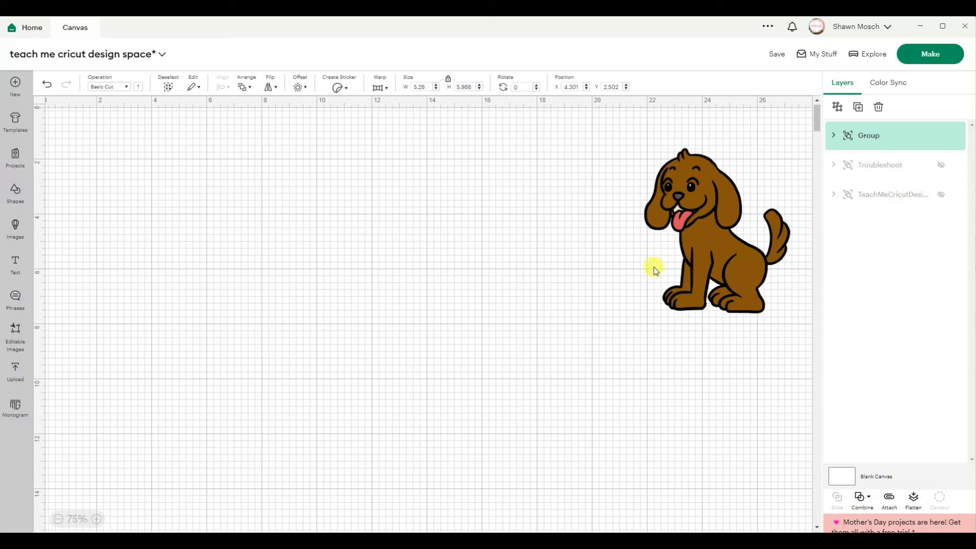
# Deselect the grouped, resized dog after moving it to the right.
pyautogui.click(375, 319)
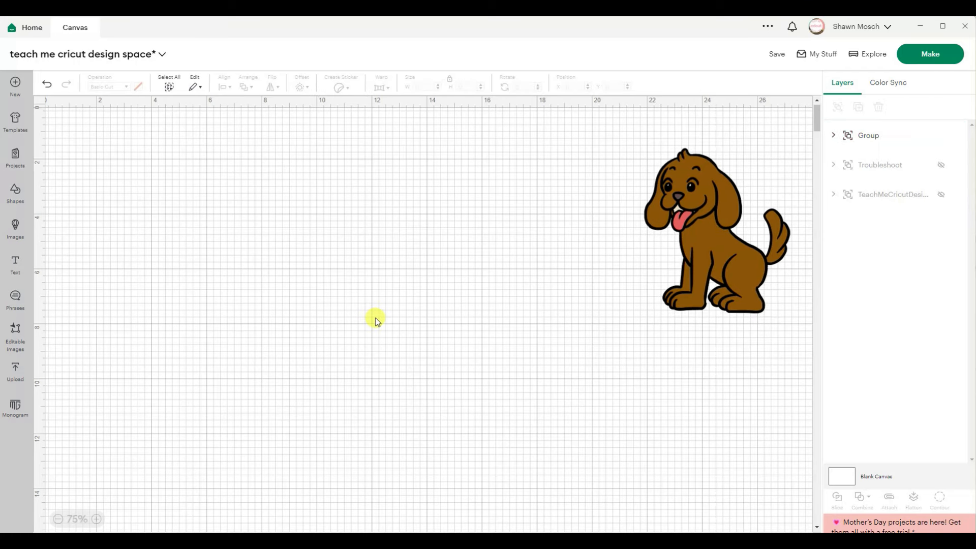
pyautogui.moveTo(198, 379)
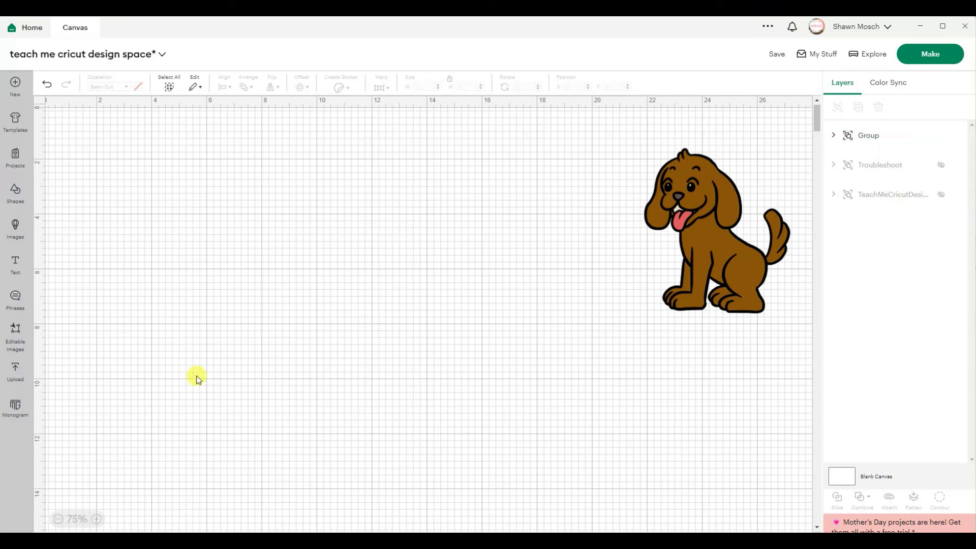
pyautogui.moveTo(26, 362)
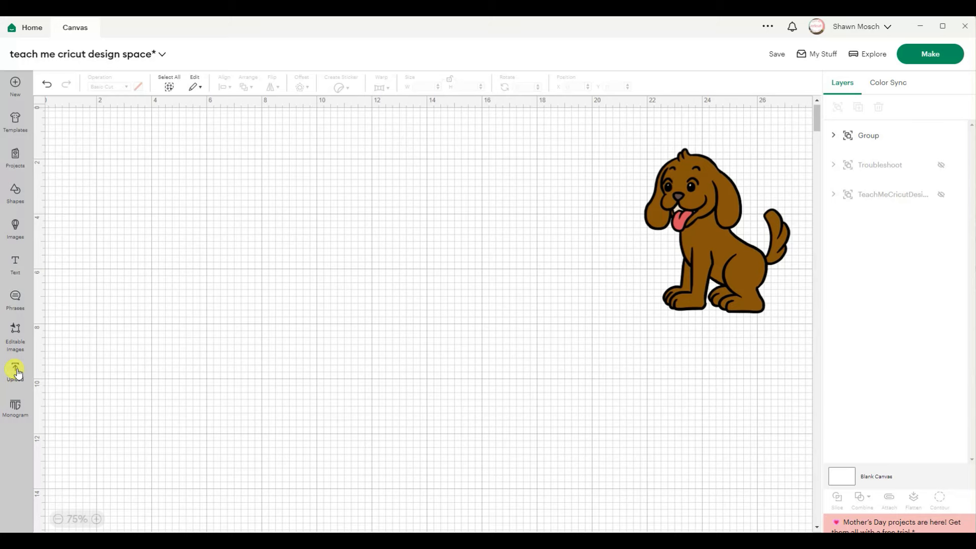
# Upload the peeking puppy image file and continue to background removal.
pyautogui.click(15, 370)
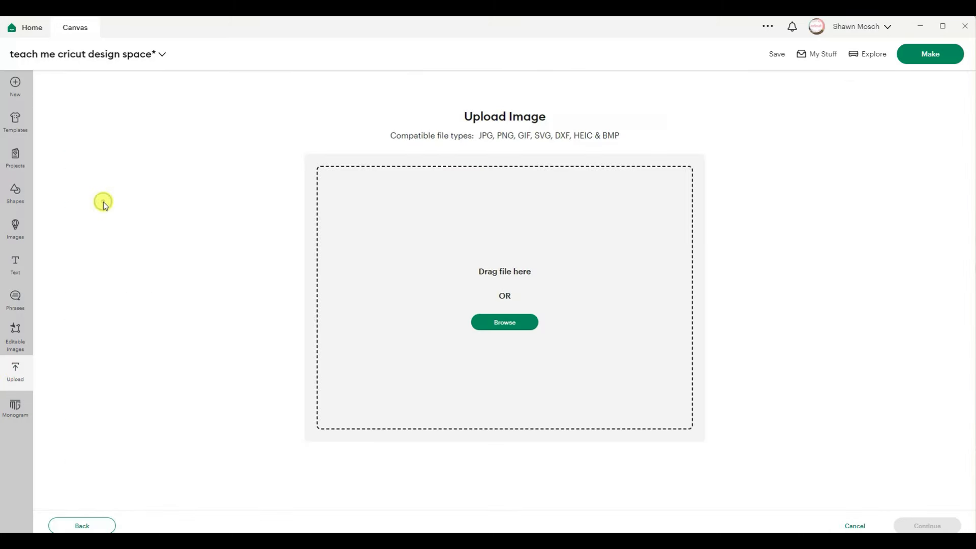
pyautogui.click(505, 322)
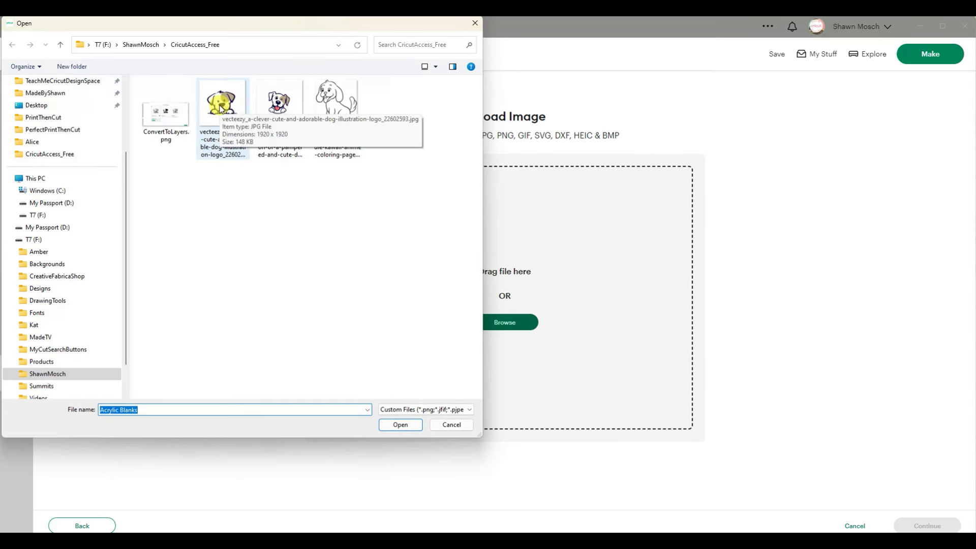
pyautogui.click(401, 425)
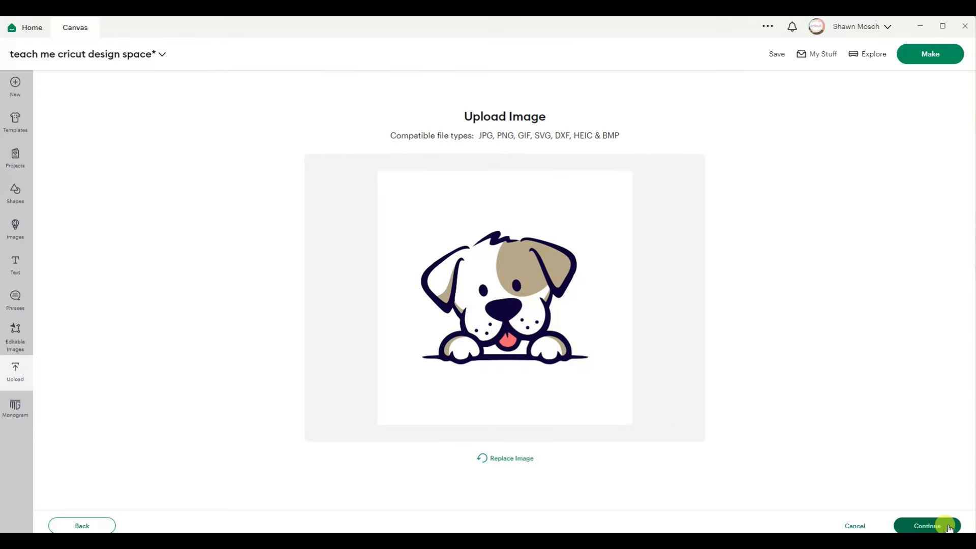
pyautogui.click(928, 526)
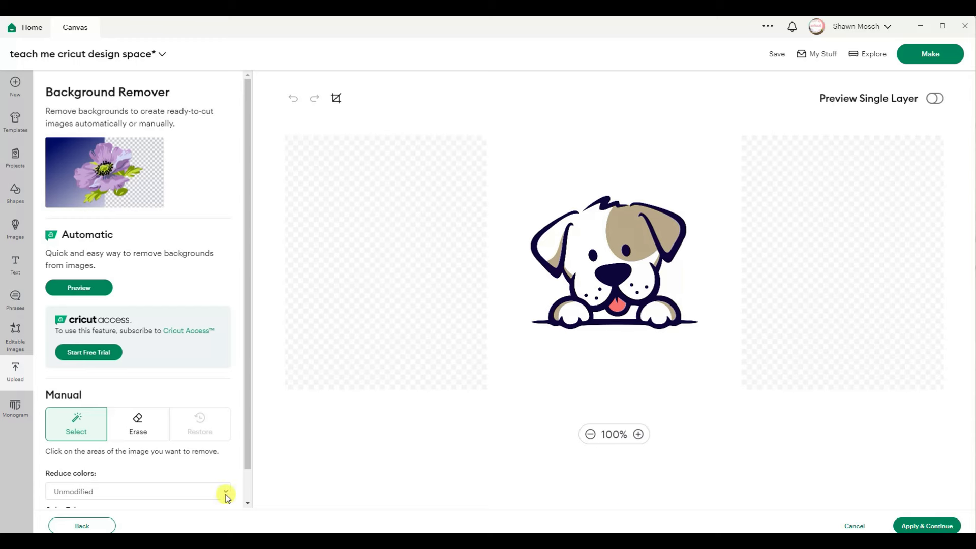
pyautogui.moveTo(481, 367)
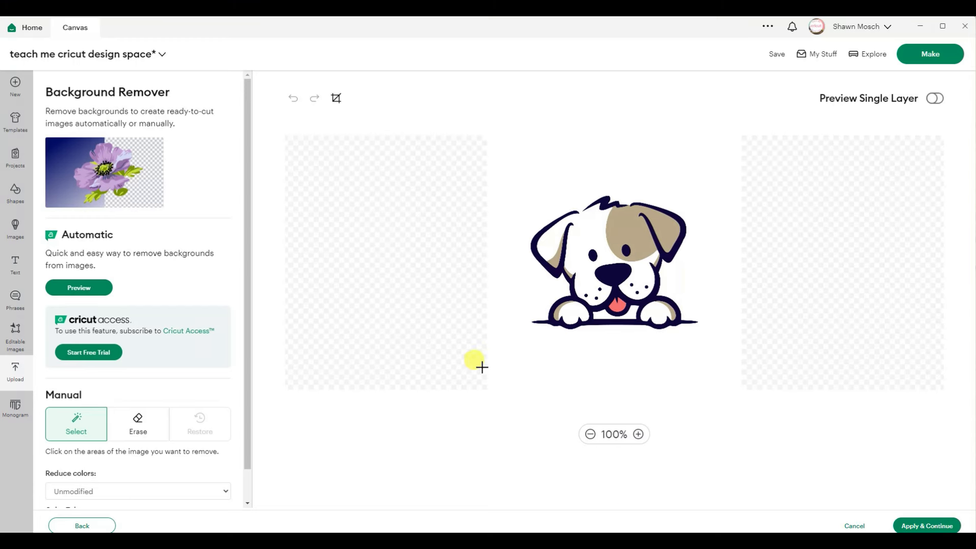
pyautogui.moveTo(514, 356)
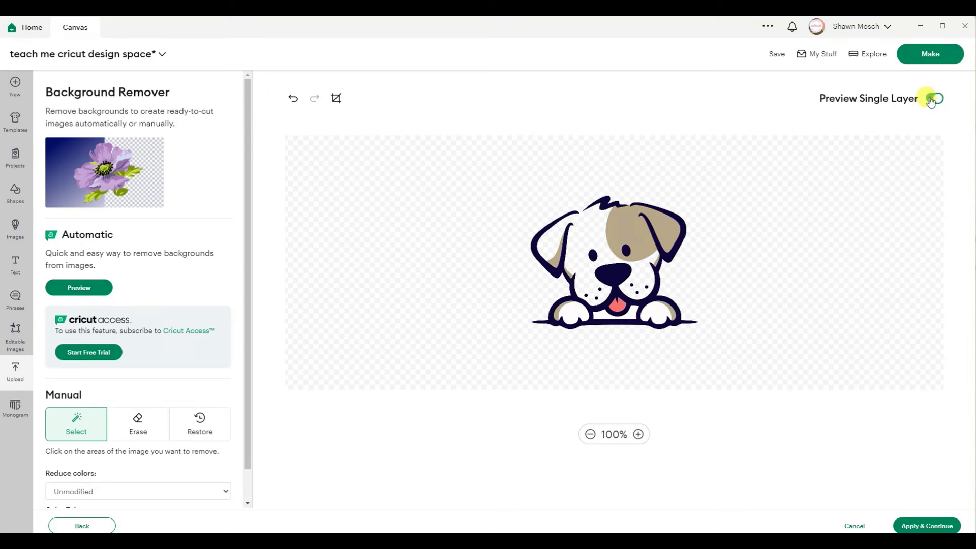
# Check the single-layer preview, then apply background removal and continue.
pyautogui.click(935, 98)
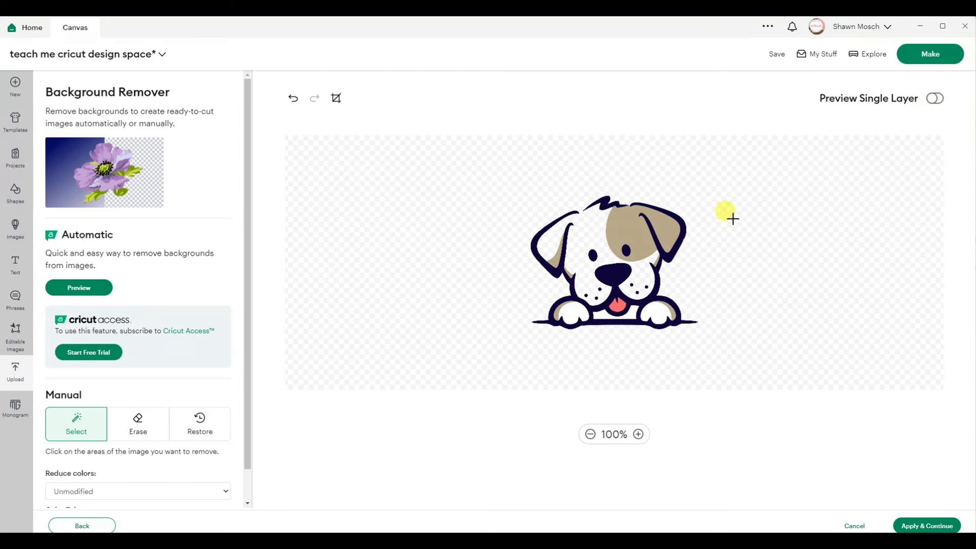
pyautogui.moveTo(754, 299)
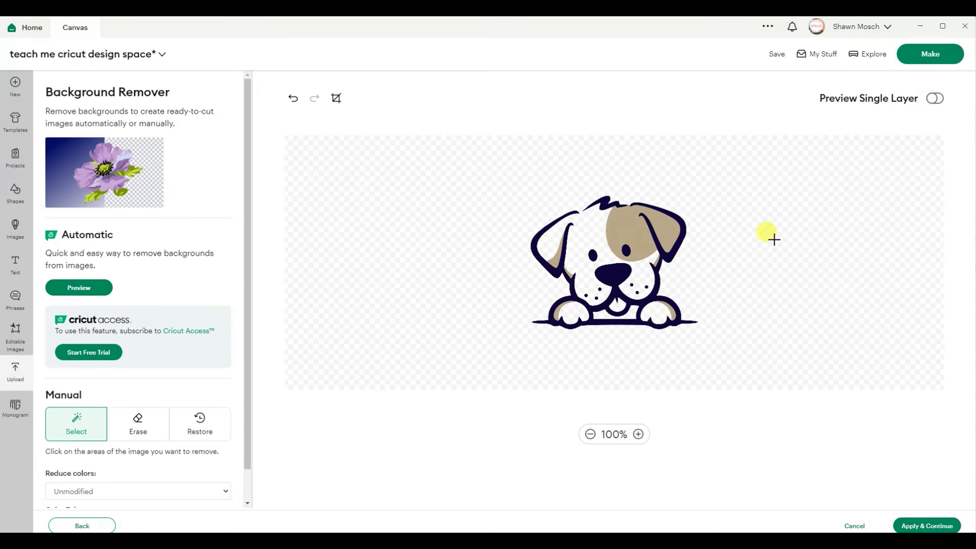
pyautogui.click(934, 99)
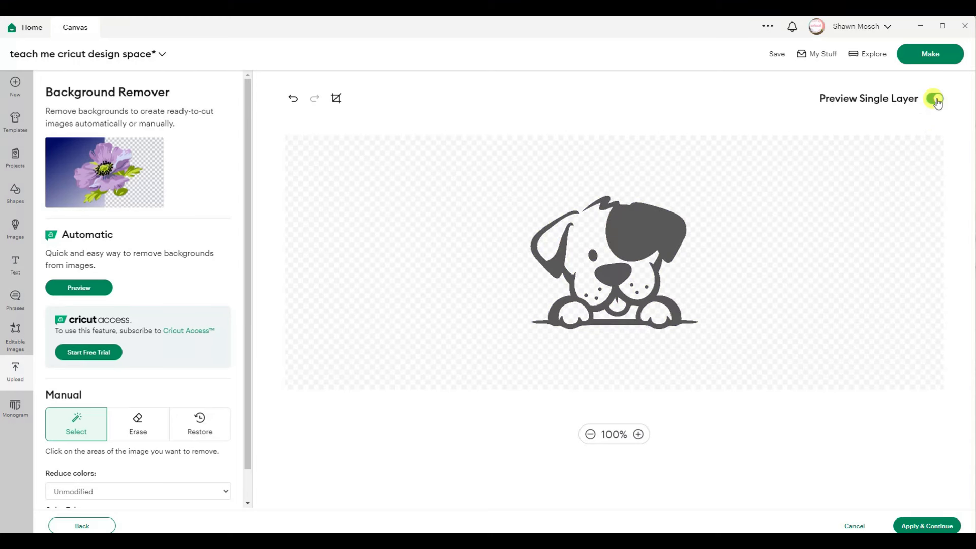
pyautogui.click(935, 99)
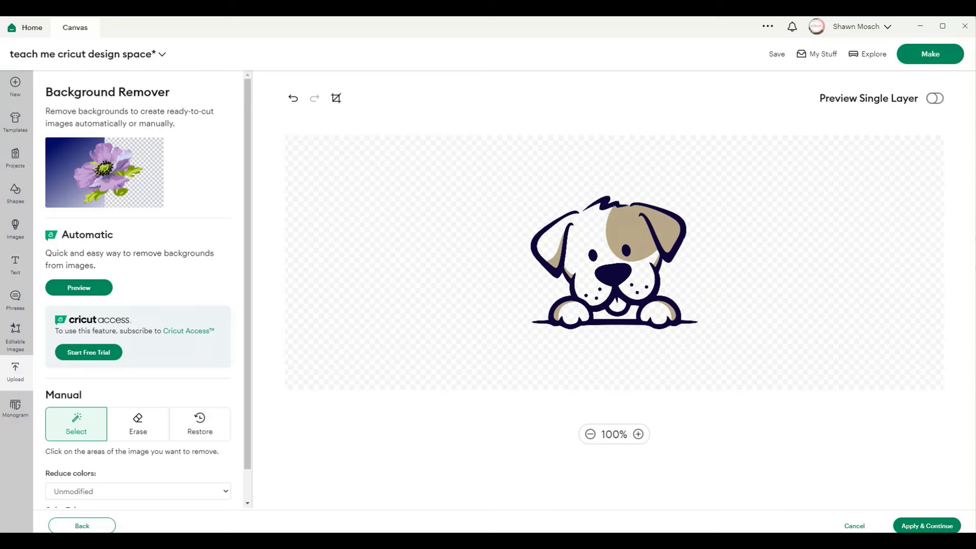
pyautogui.click(927, 526)
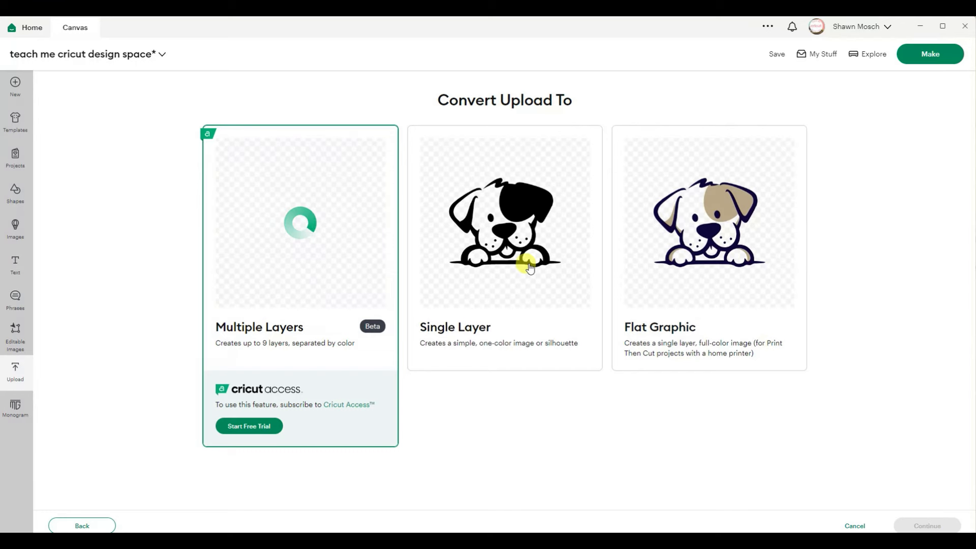
# Convert the puppy to a Single Layer named Back and add it to the canvas.
pyautogui.click(504, 246)
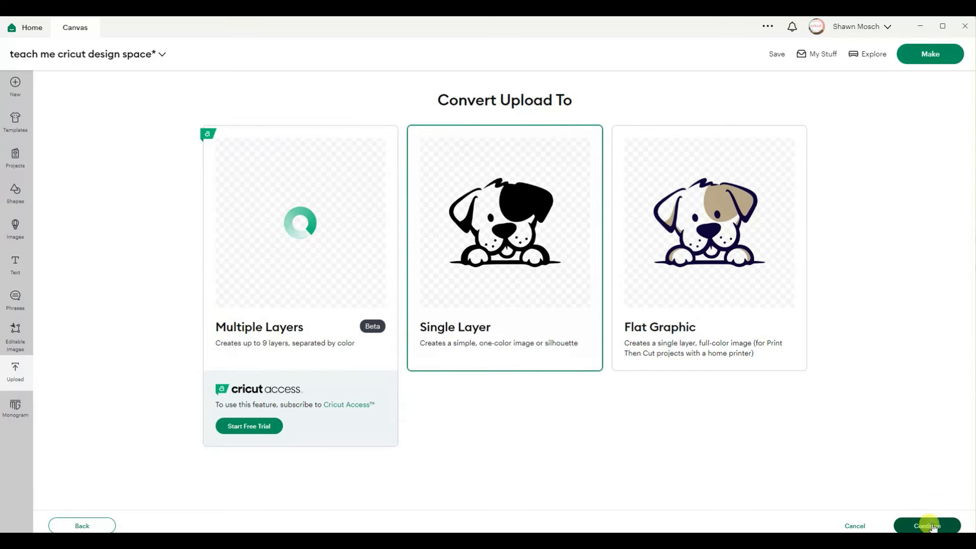
pyautogui.click(927, 526)
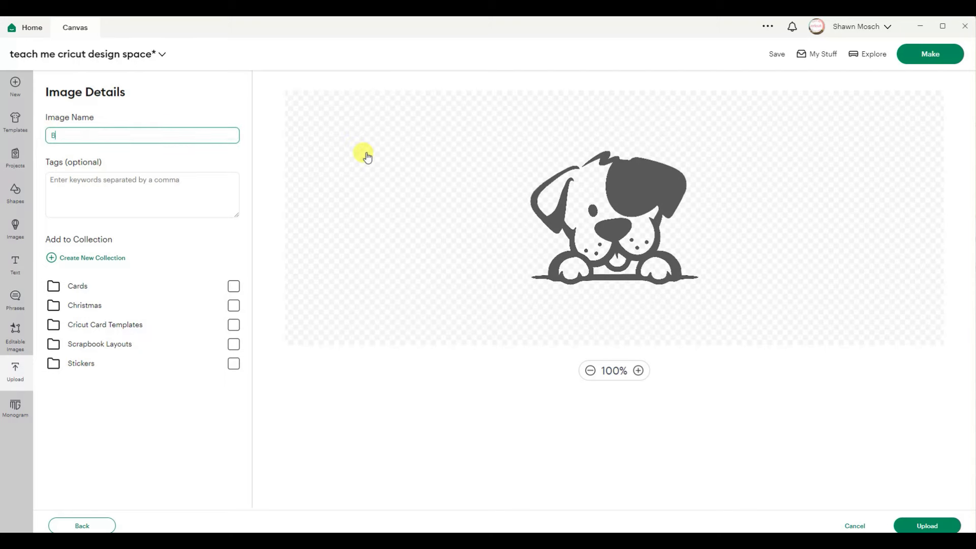
pyautogui.click(927, 525)
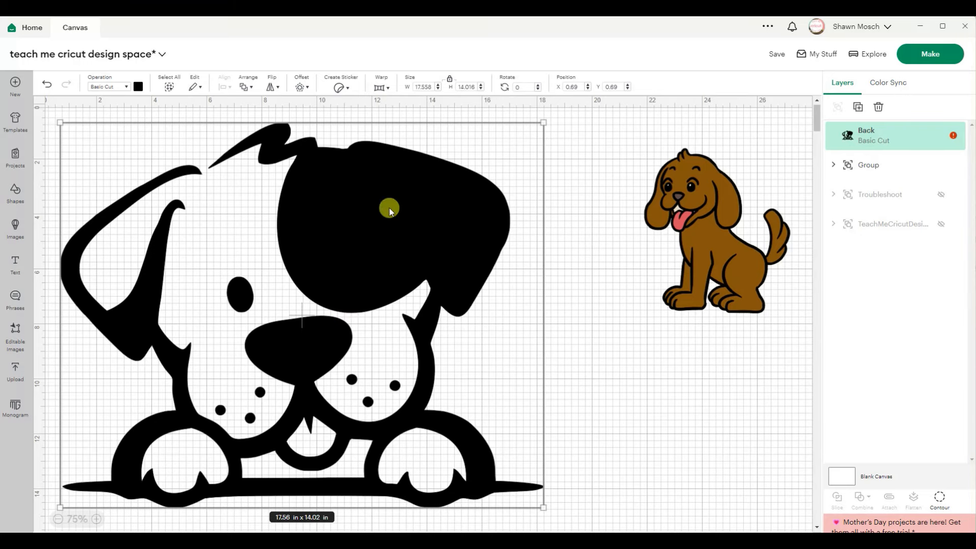
pyautogui.moveTo(15, 367)
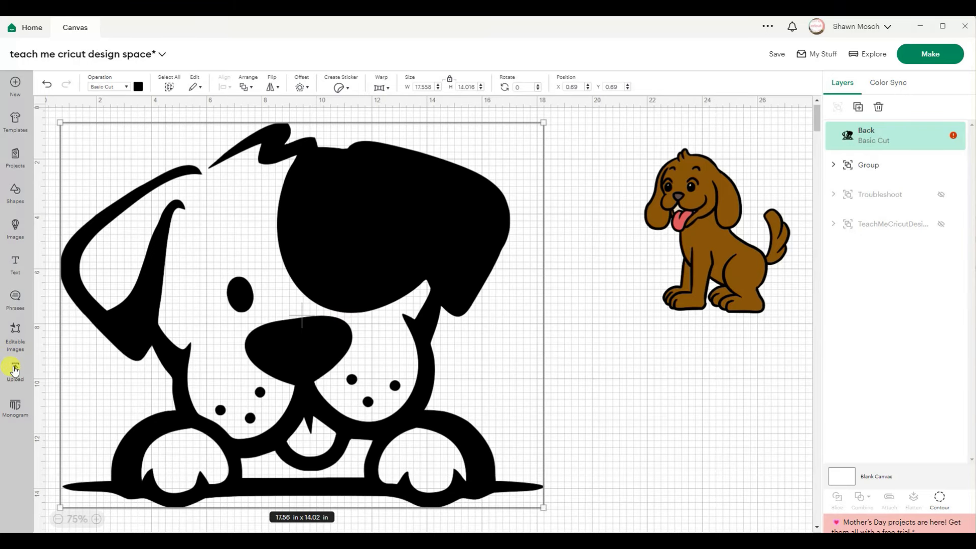
# Upload the coloured dog file again and go to background removal.
pyautogui.click(15, 370)
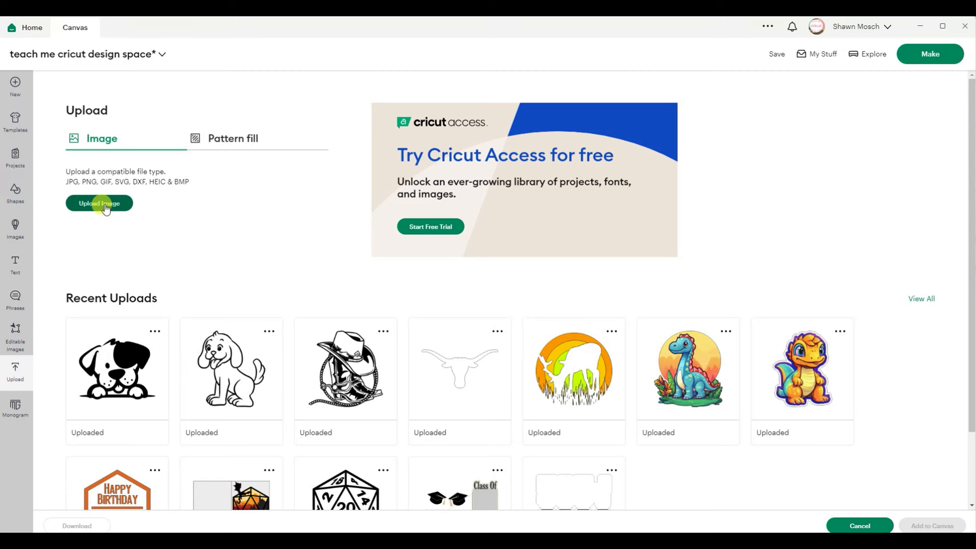
pyautogui.click(98, 204)
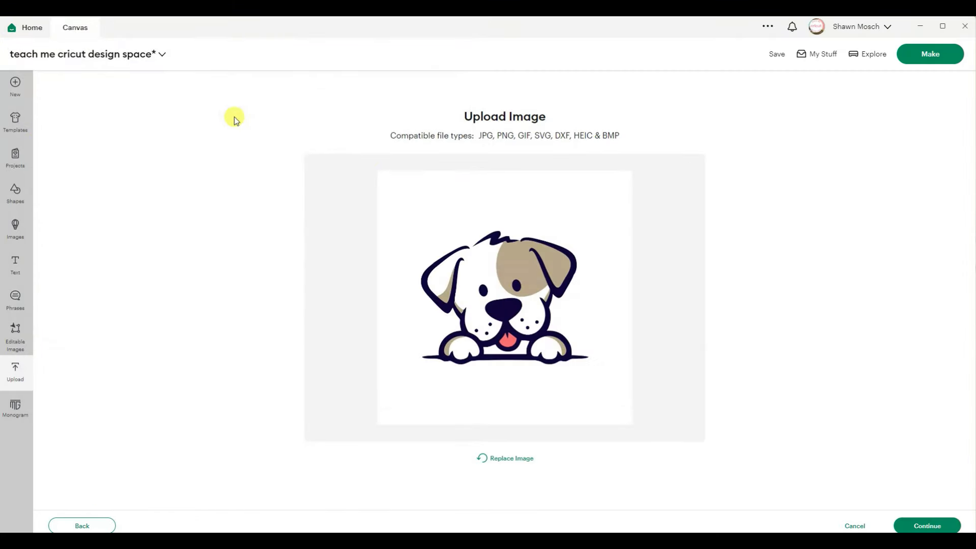
pyautogui.click(927, 525)
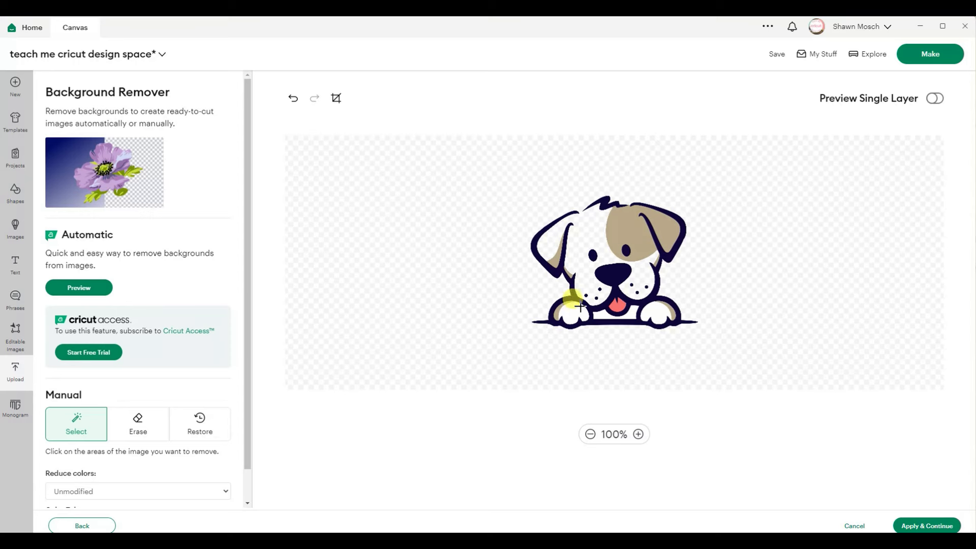
pyautogui.moveTo(557, 267)
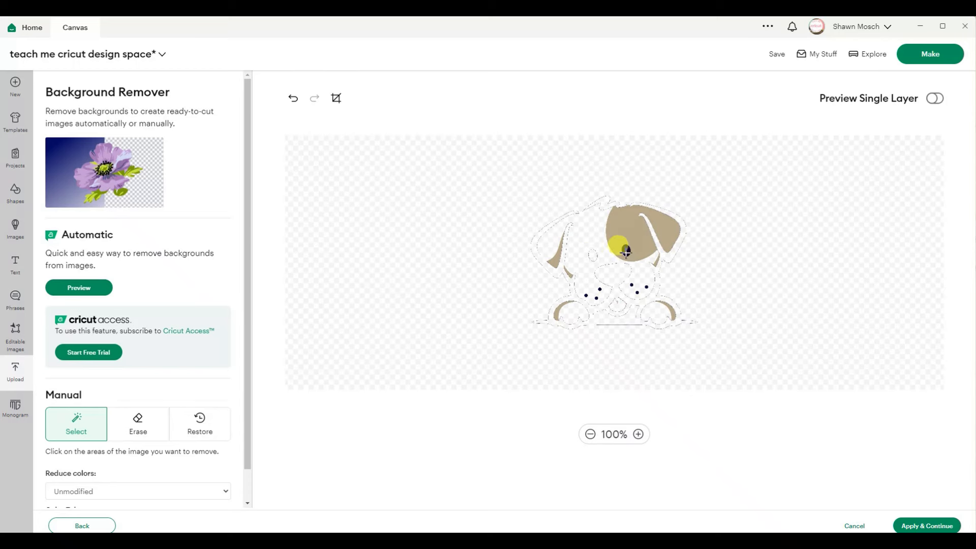
# Remove white and black areas, leaving tan patches, and enlarge the preview.
pyautogui.click(625, 252)
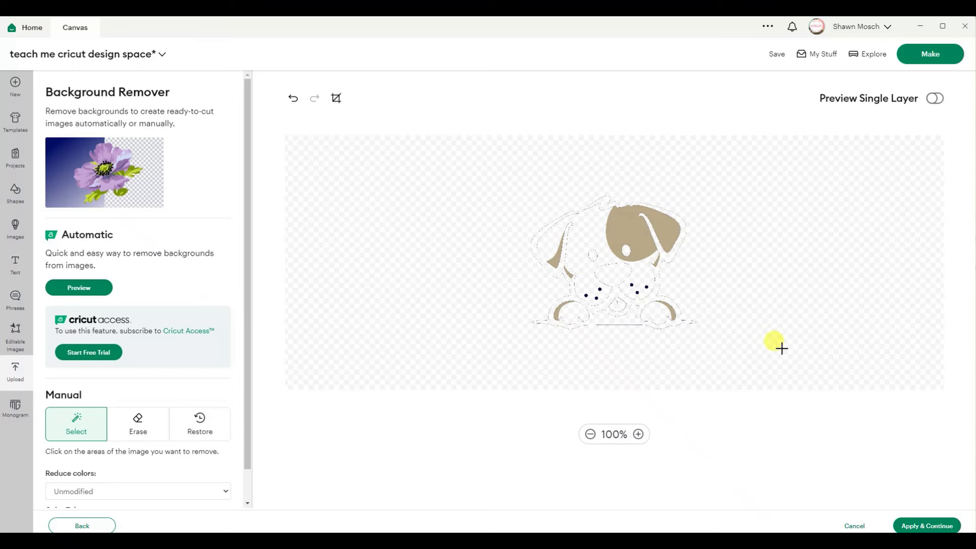
pyautogui.click(638, 434)
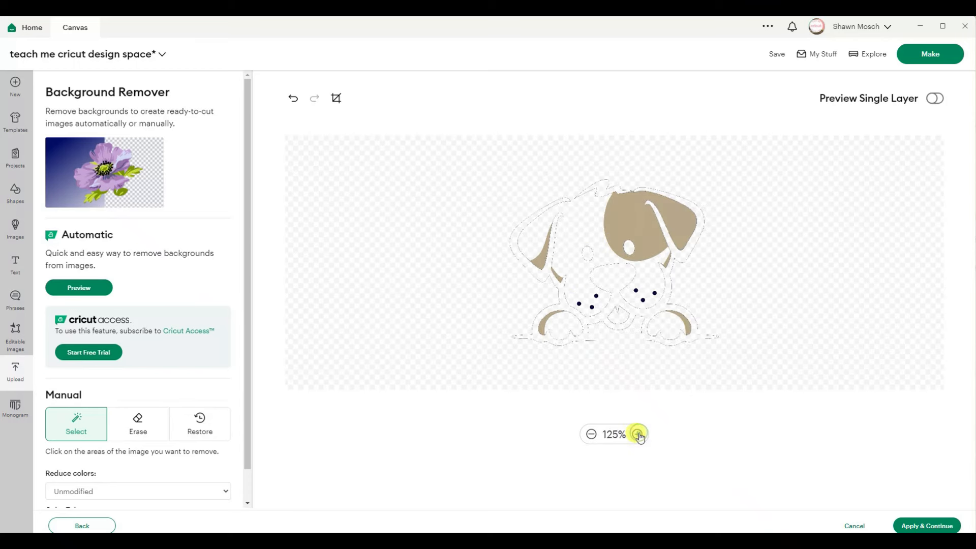
# Erase leftover outlines around the paws and preview as a single layer.
pyautogui.click(142, 423)
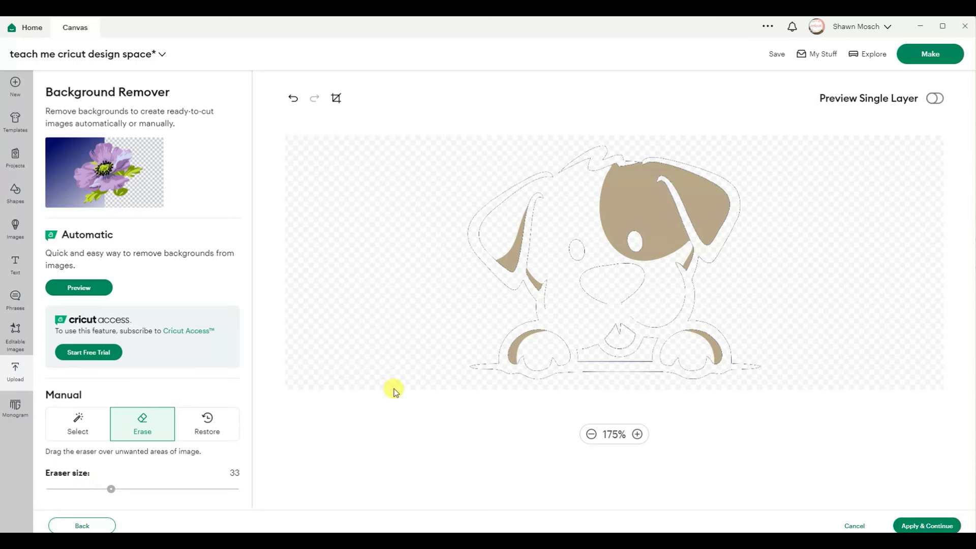
pyautogui.moveTo(501, 377)
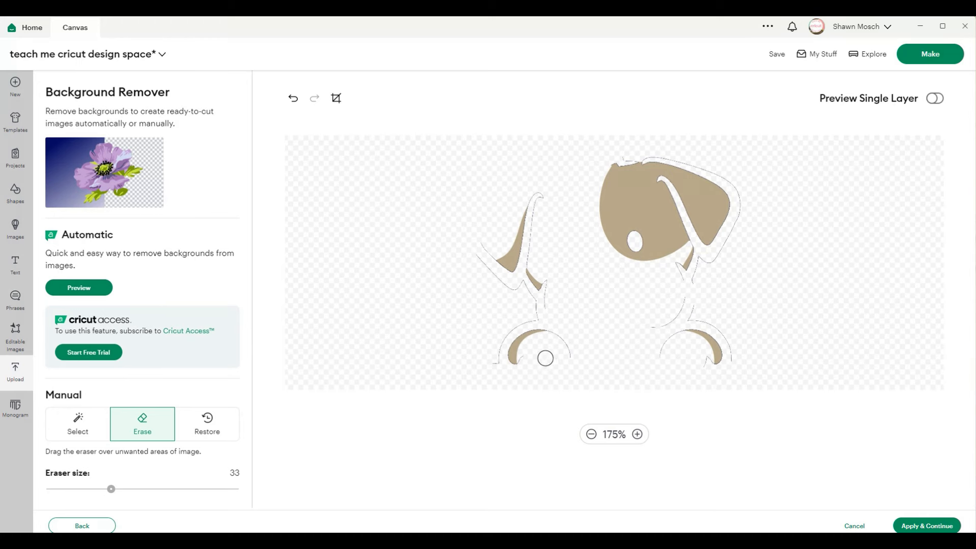
pyautogui.click(637, 434)
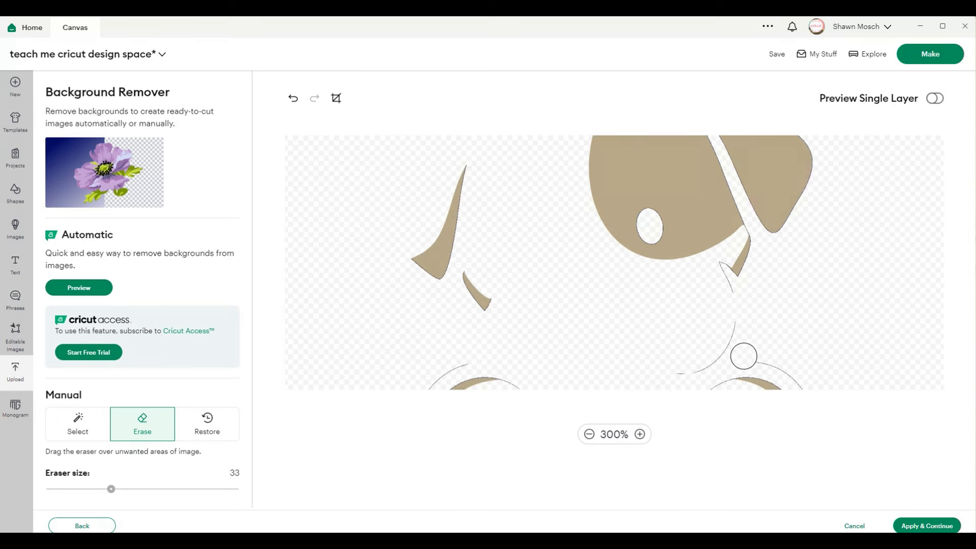
pyautogui.scroll(-3)
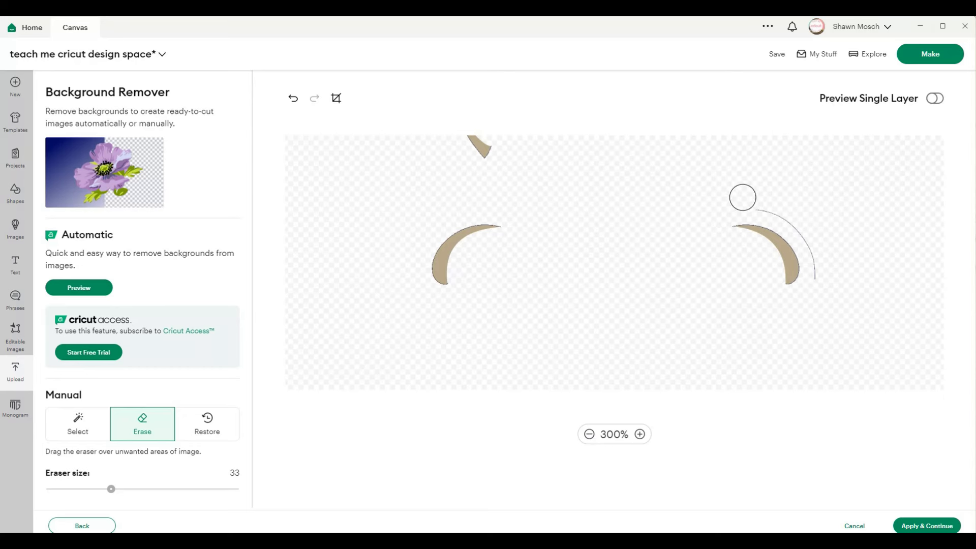
pyautogui.click(588, 434)
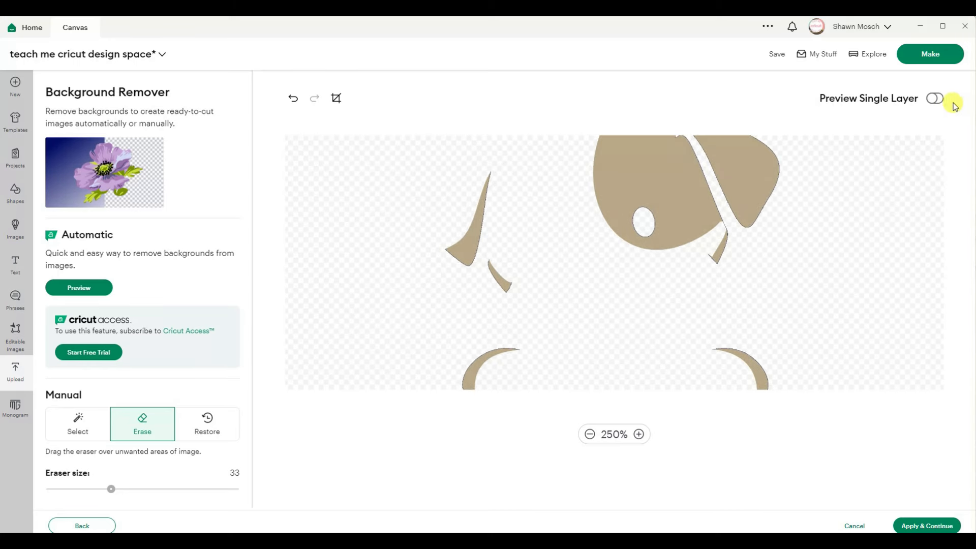
pyautogui.click(935, 98)
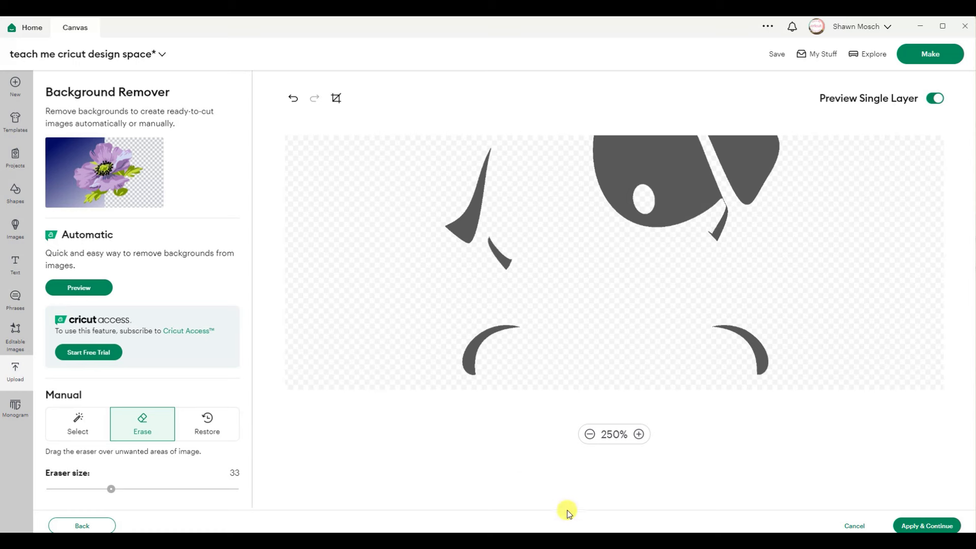
# Zoom in further and erase the tiny speck near the ear.
pyautogui.click(638, 434)
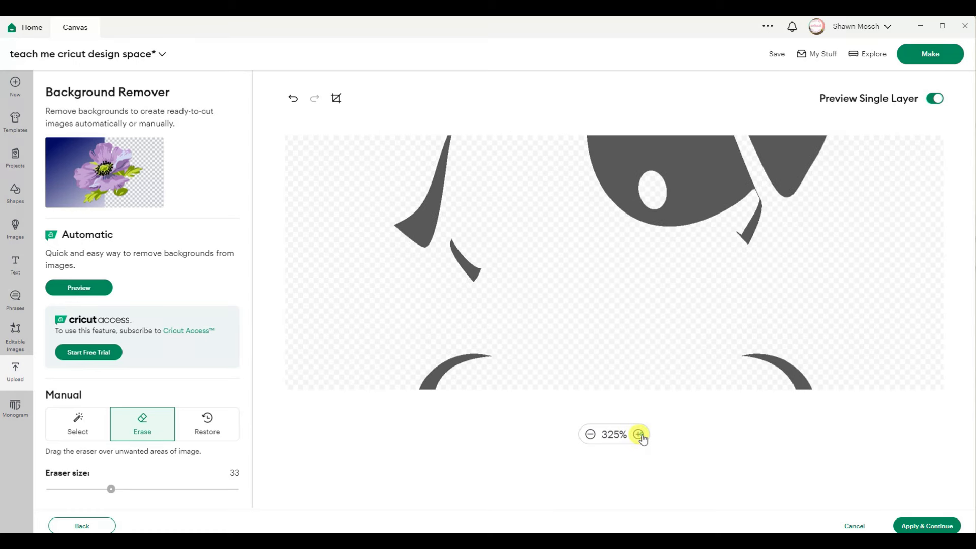
pyautogui.click(638, 435)
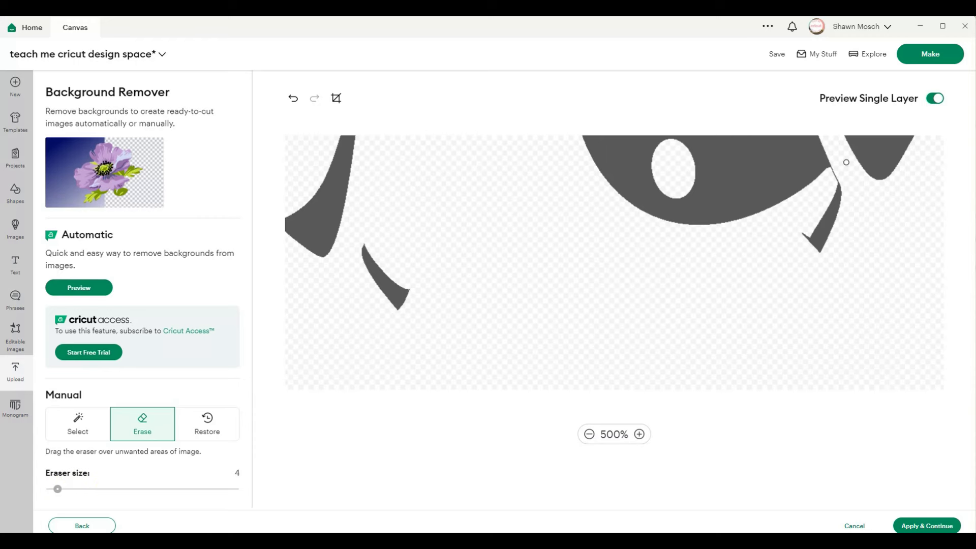
pyautogui.click(588, 434)
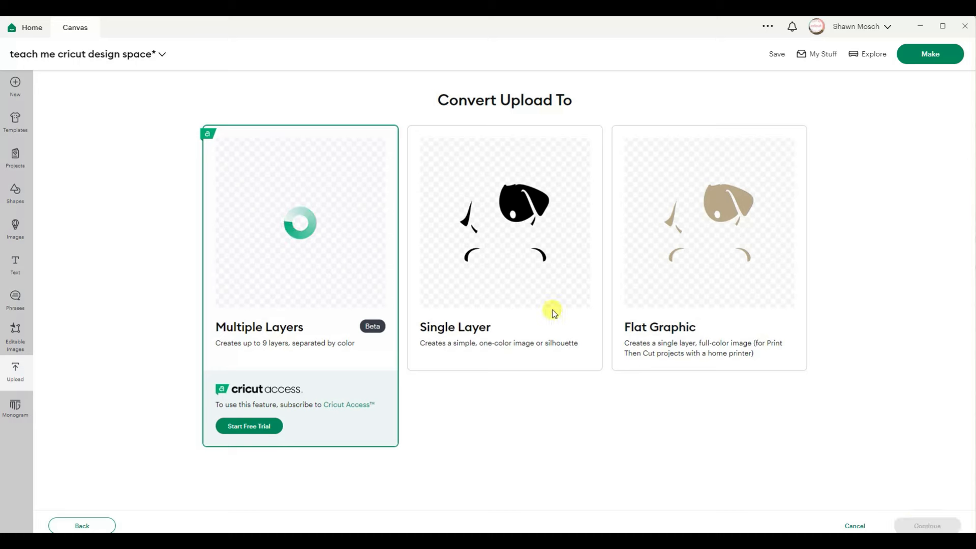
# Convert the tan patches to a Single Layer named 'tan' and upload it.
pyautogui.click(505, 249)
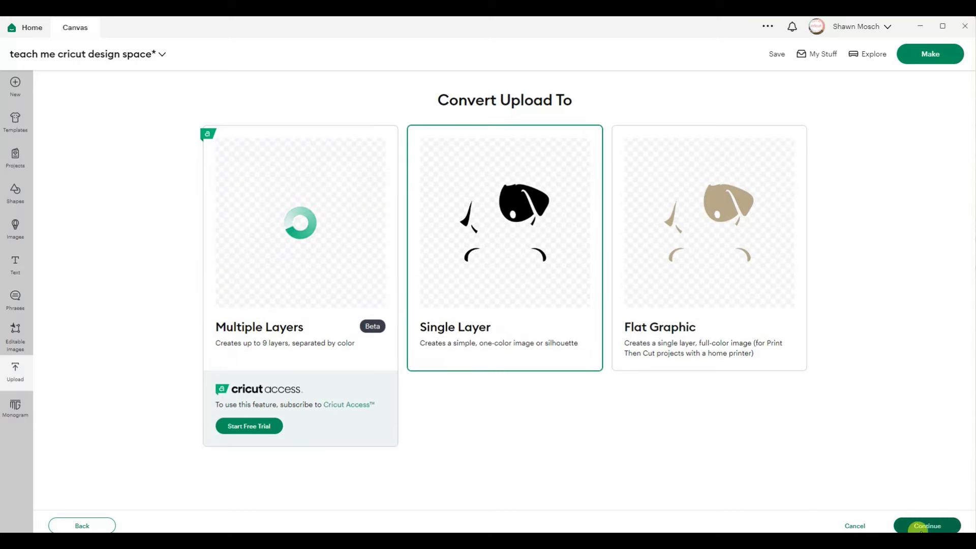
pyautogui.click(927, 525)
pyautogui.write('tan')
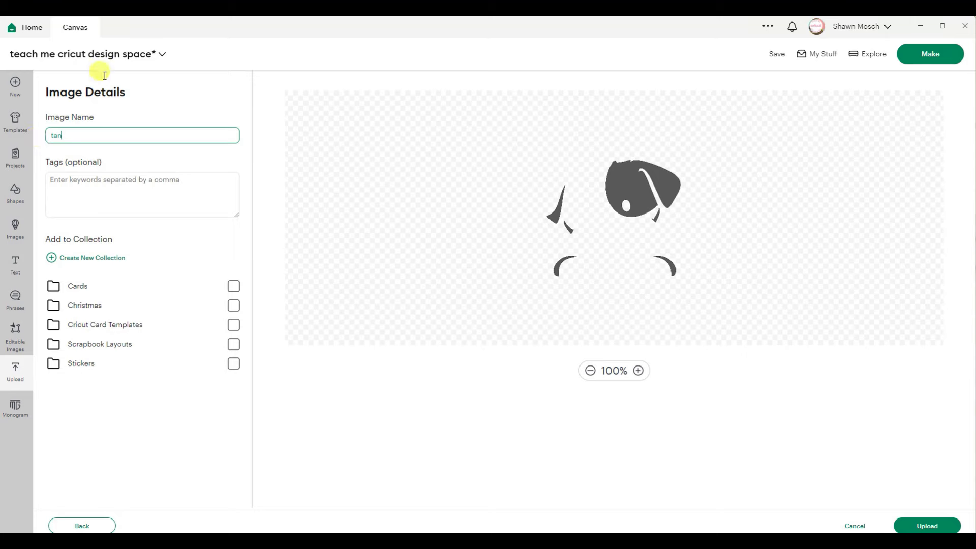
pyautogui.click(927, 526)
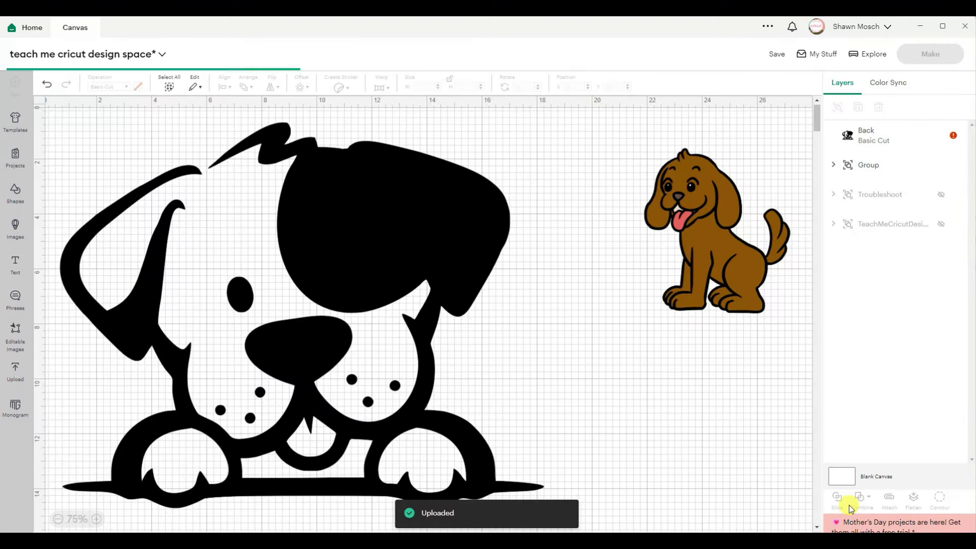
# Align the tan layer over the Back outline, deselect and zoom out to 50%.
pyautogui.click(138, 85)
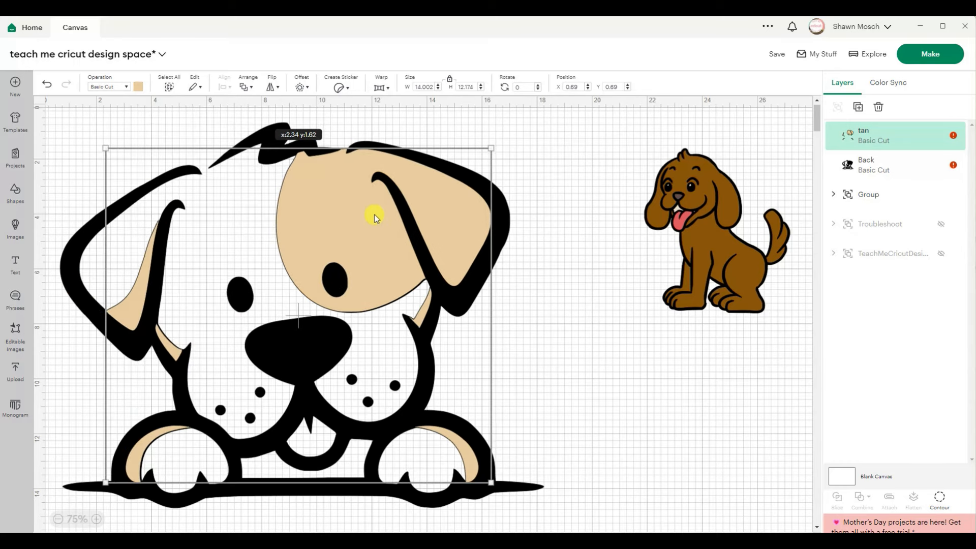
pyautogui.click(407, 414)
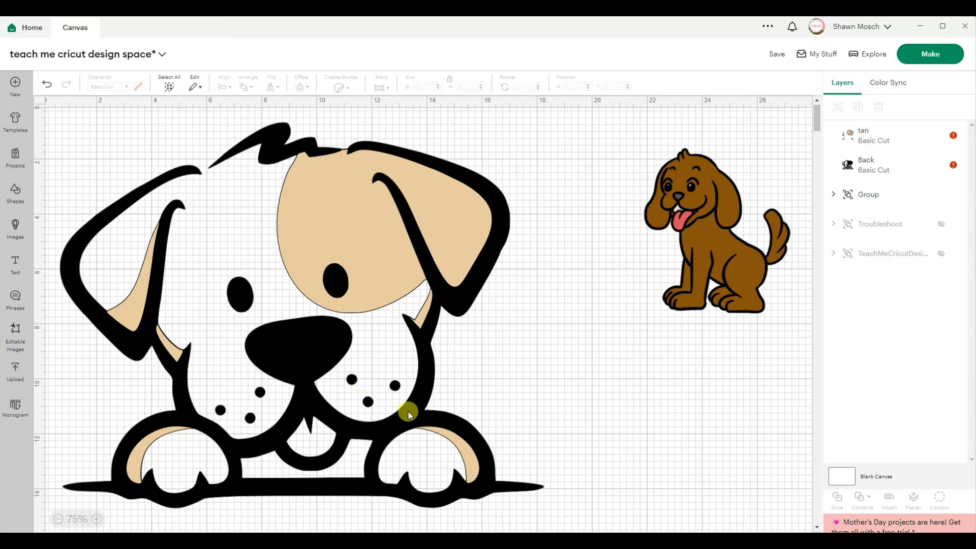
pyautogui.click(57, 518)
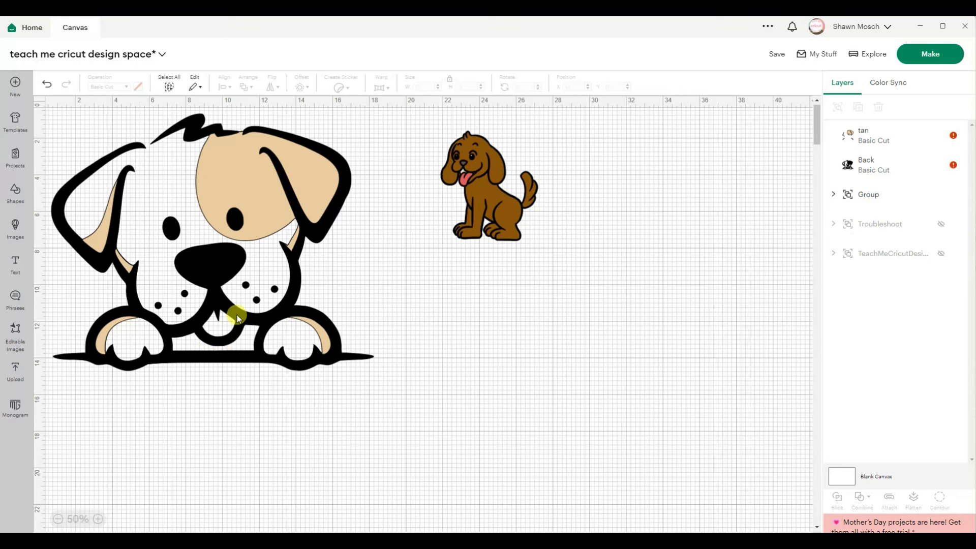
pyautogui.moveTo(229, 358)
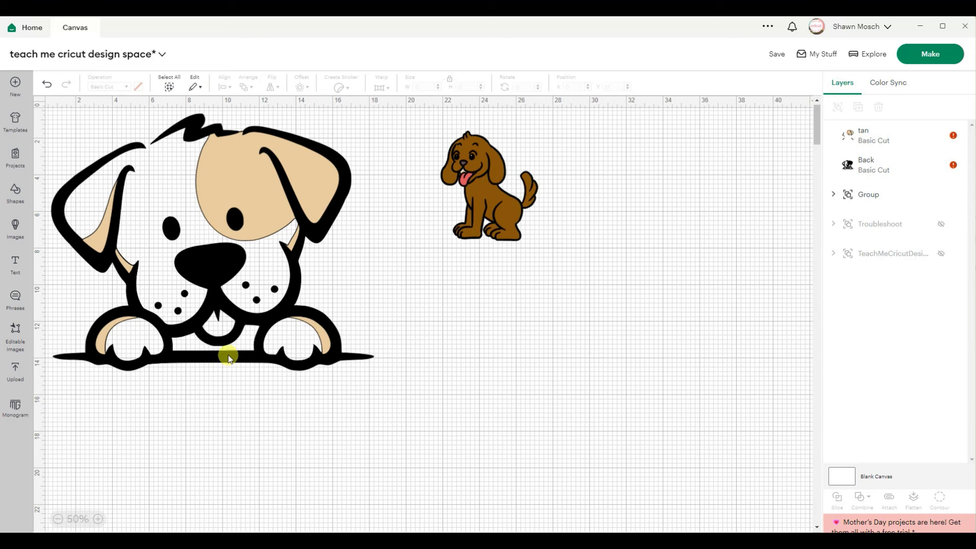
# Hide the tan layer and duplicate the Back outline image.
pyautogui.click(869, 164)
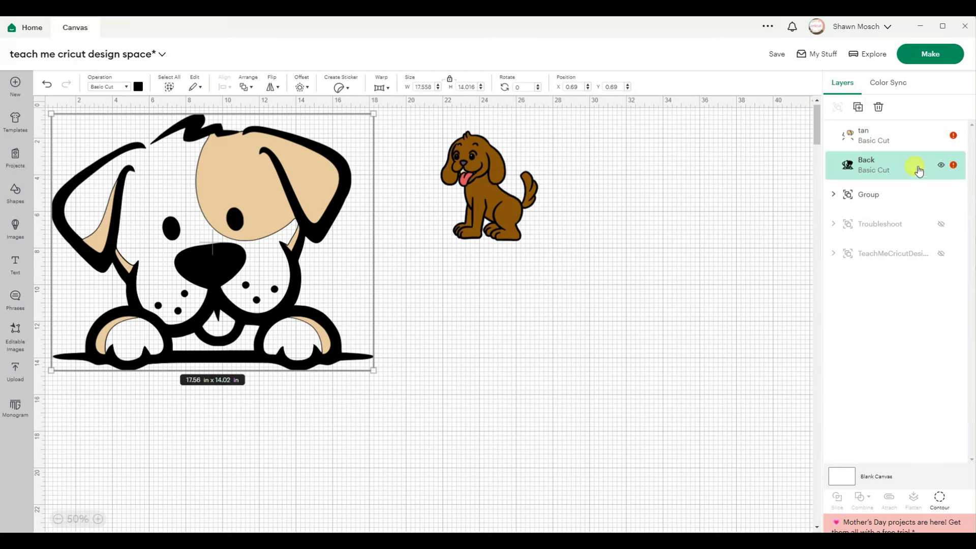
pyautogui.click(940, 135)
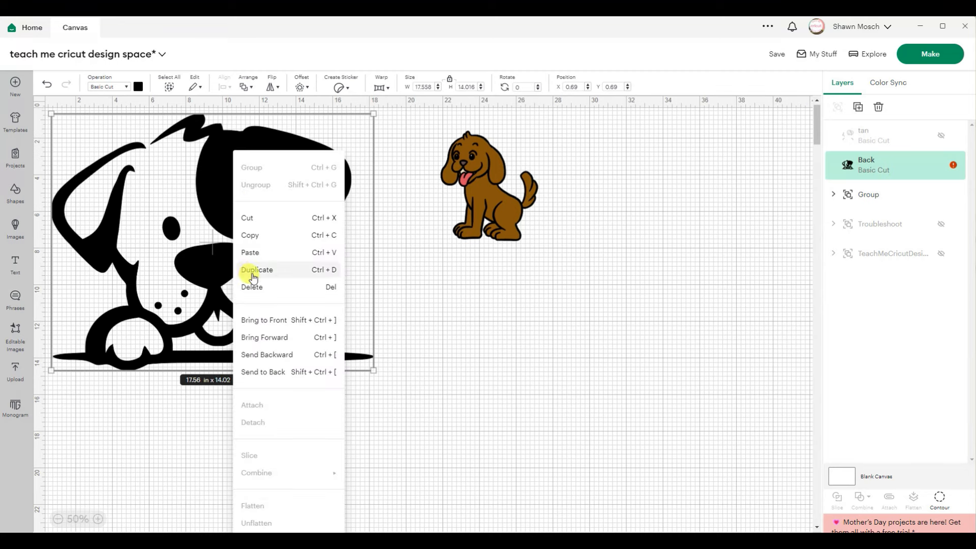
pyautogui.click(257, 269)
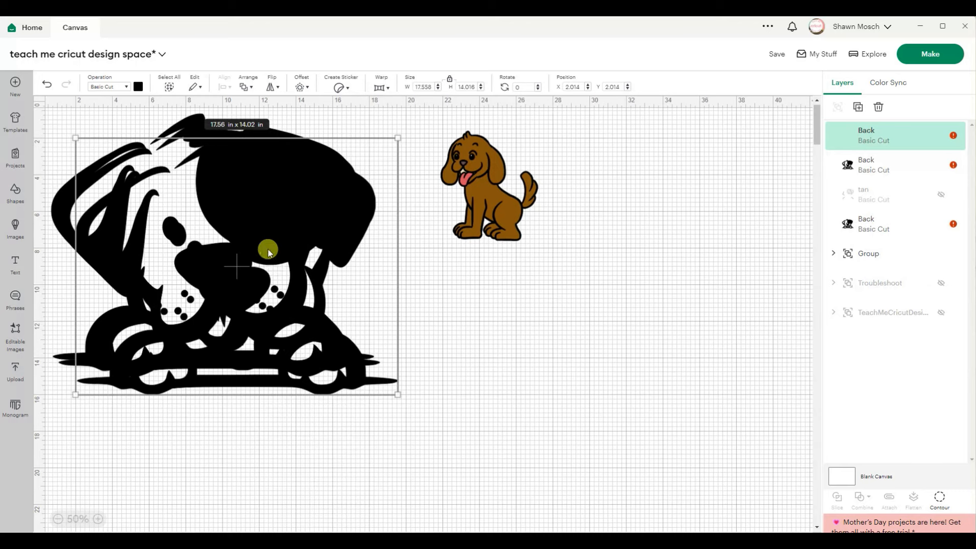
pyautogui.click(137, 87)
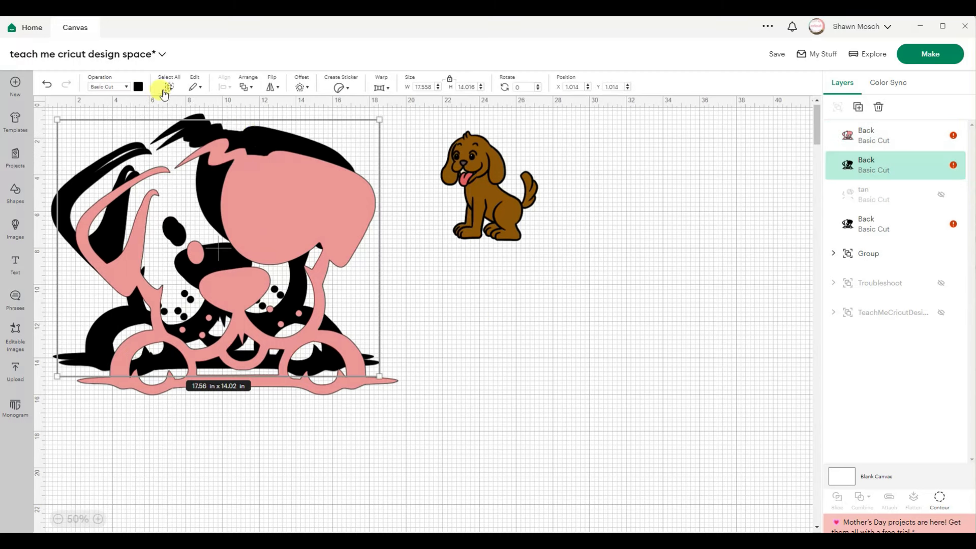
# Colour one Back copy white and deselect with the layers aligned.
pyautogui.click(138, 86)
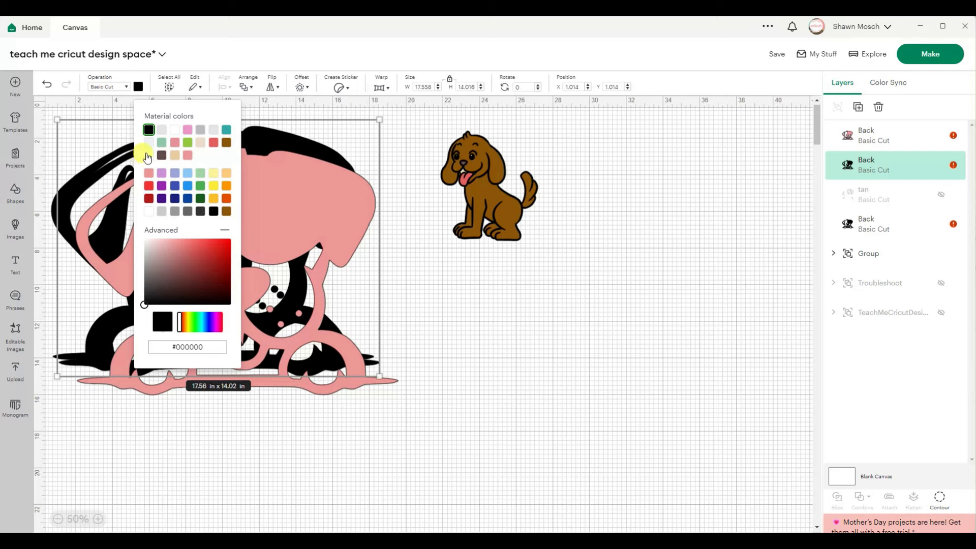
pyautogui.click(149, 155)
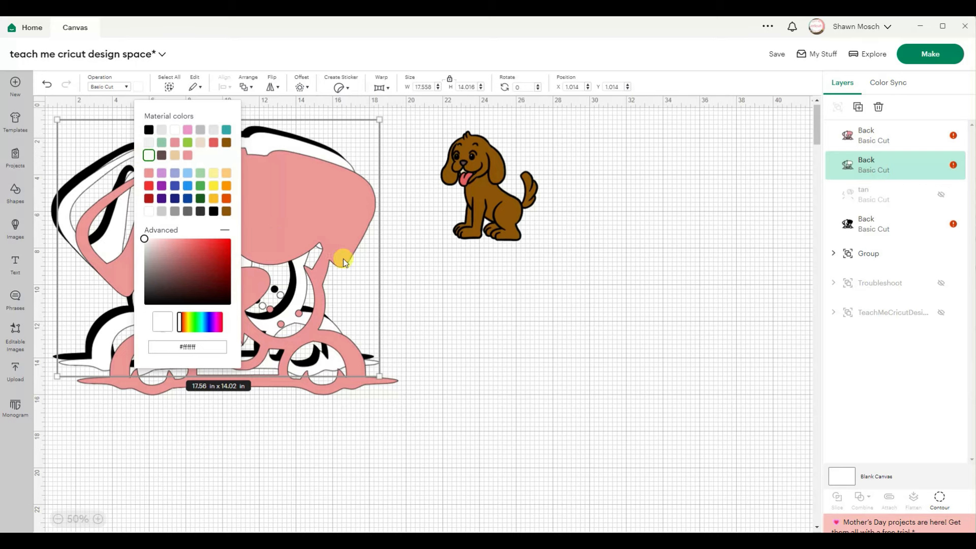
pyautogui.click(84, 124)
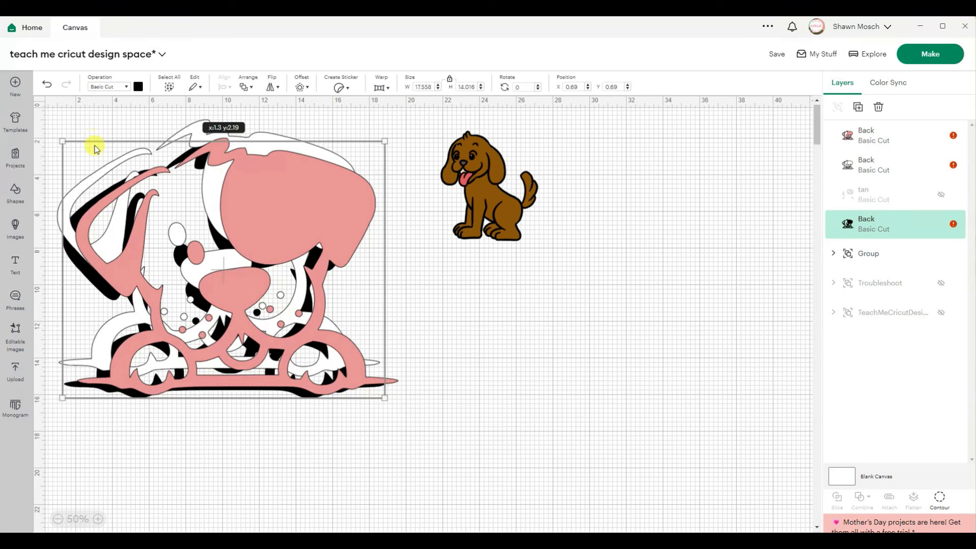
pyautogui.click(402, 153)
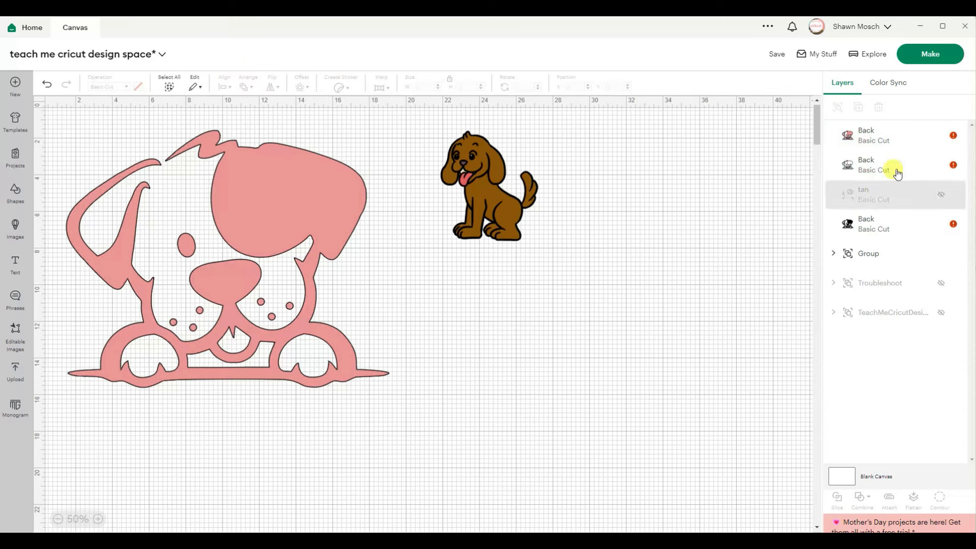
# Hide every pink-layer contour around the mouth except the tongue.
pyautogui.click(872, 165)
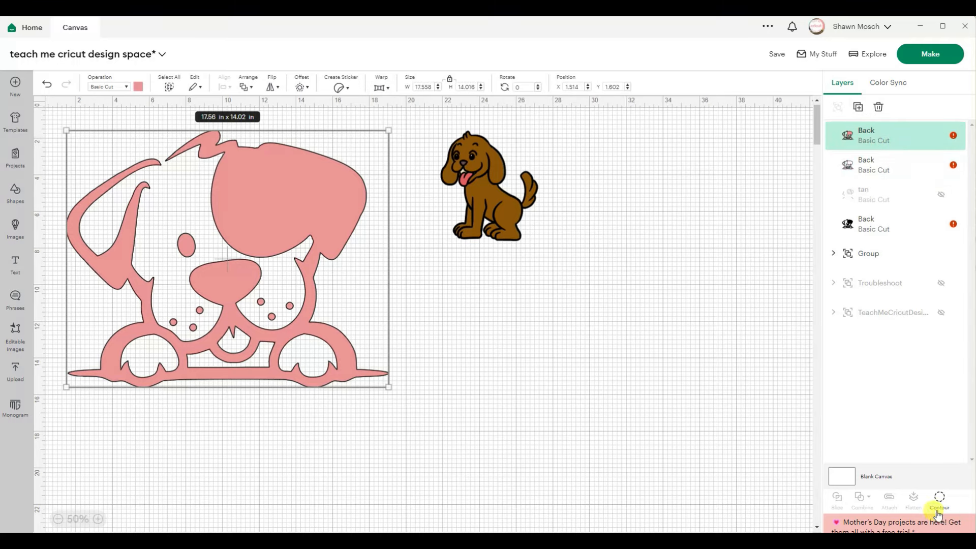
pyautogui.click(938, 499)
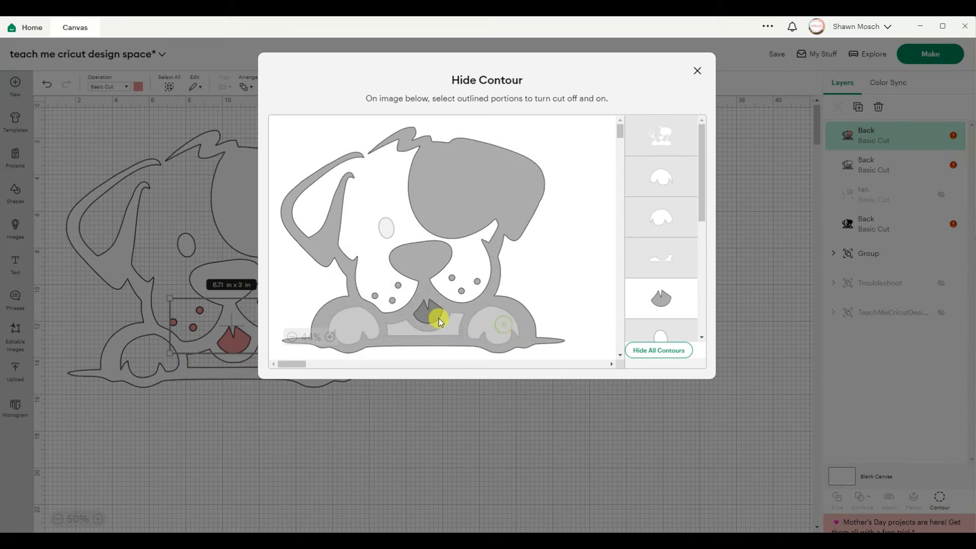
pyautogui.click(436, 320)
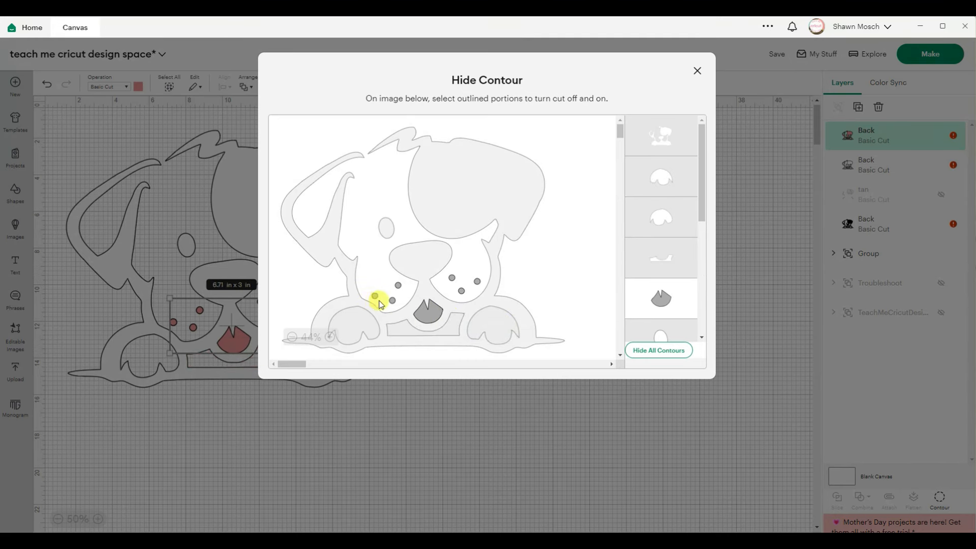
pyautogui.click(395, 287)
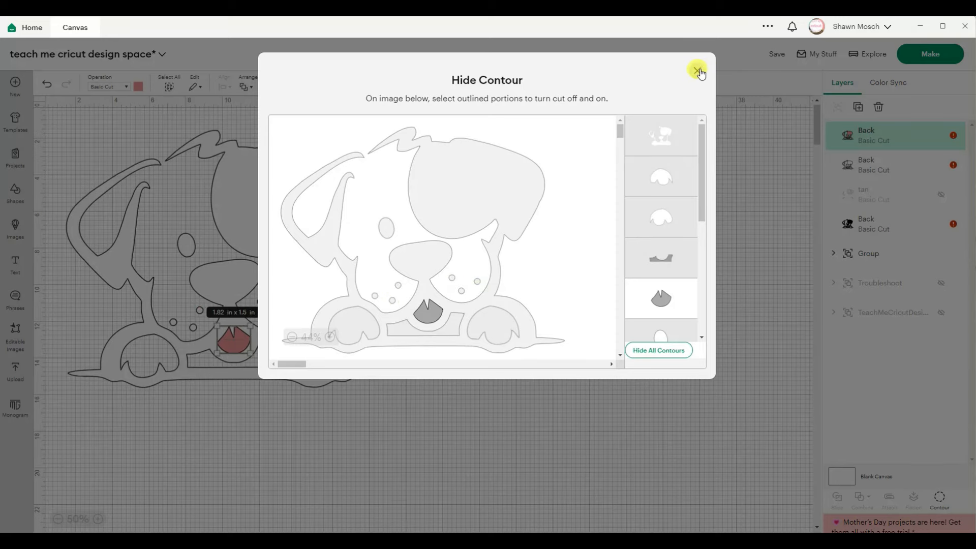
pyautogui.click(698, 71)
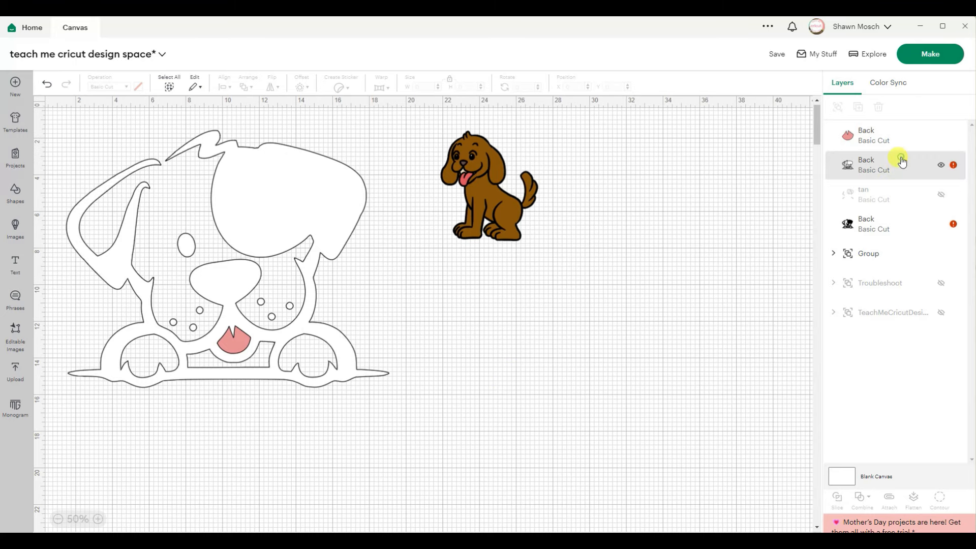
# Hide the unwanted paw contours from the black layer.
pyautogui.click(873, 224)
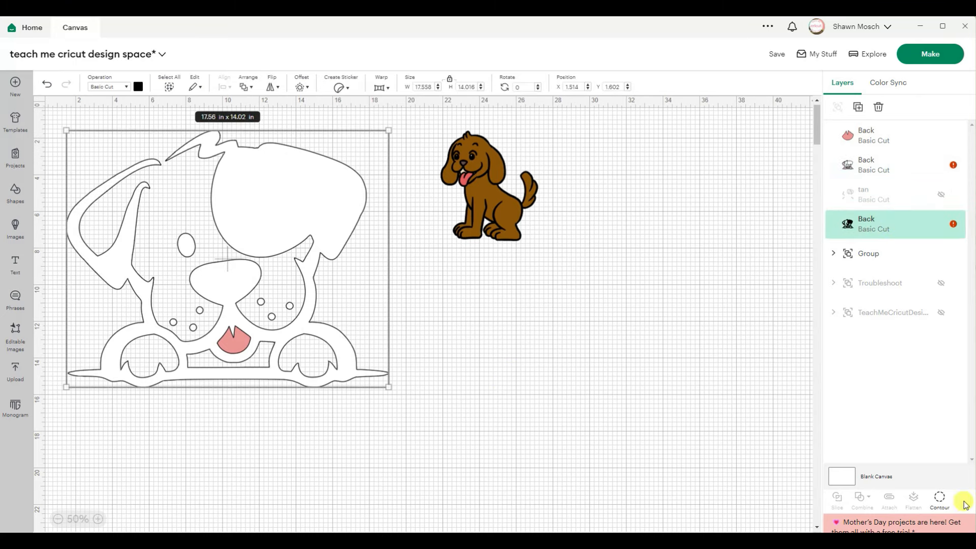
pyautogui.click(940, 498)
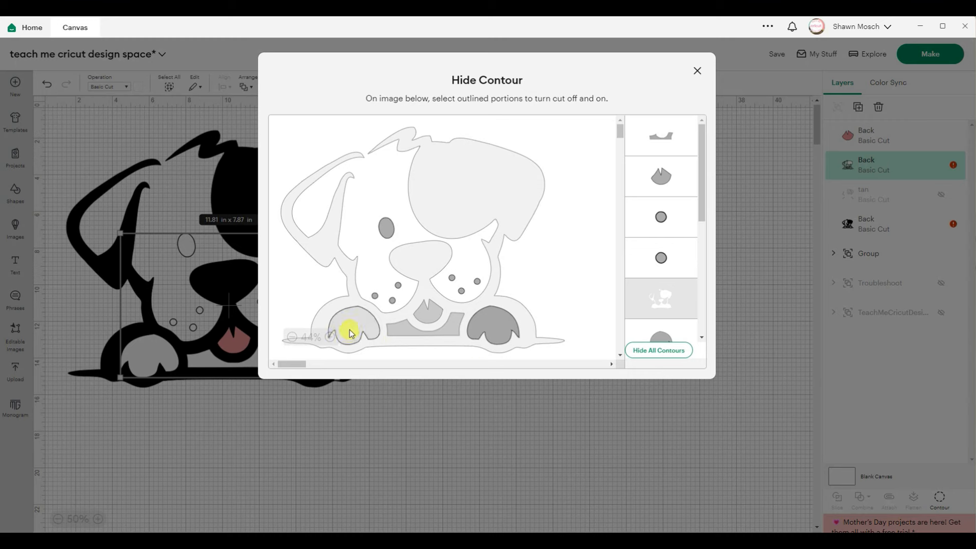
pyautogui.click(661, 257)
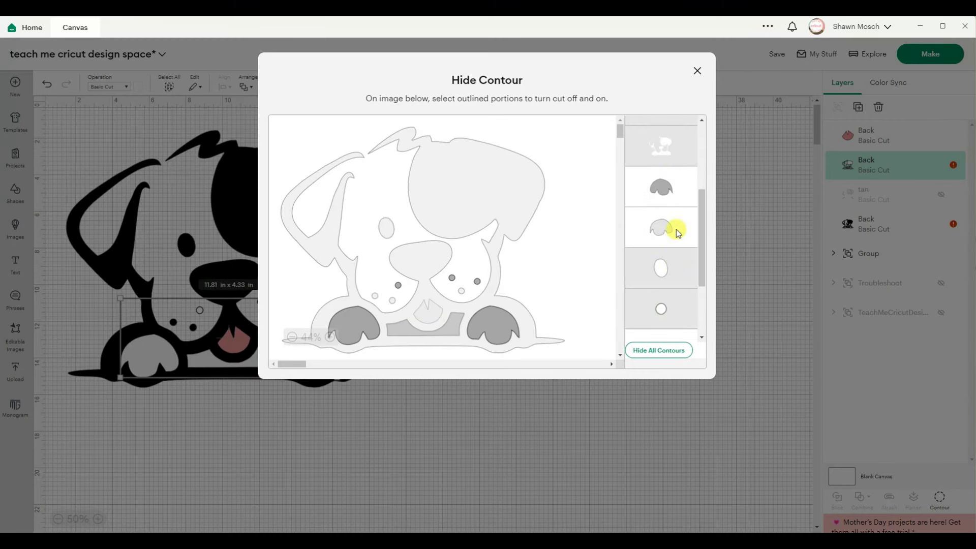
pyautogui.click(697, 70)
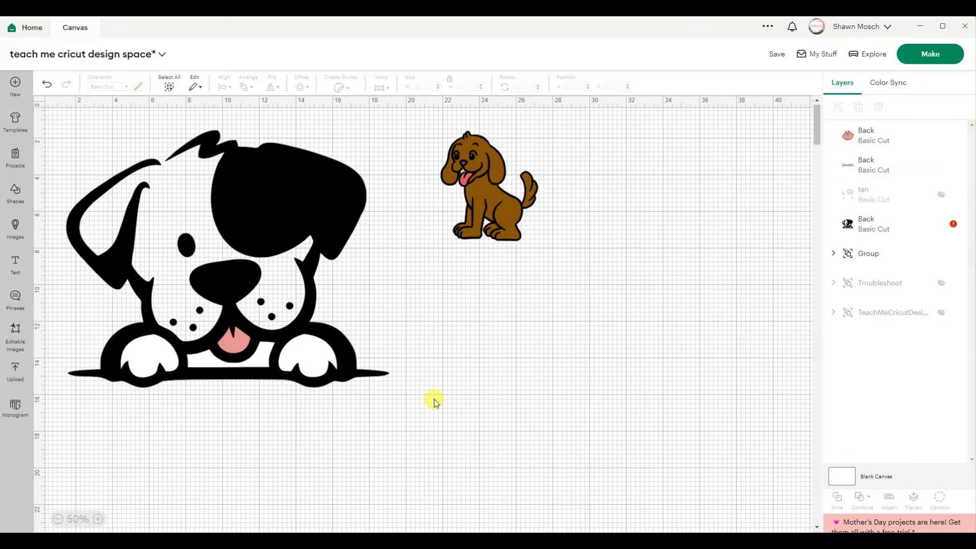
pyautogui.moveTo(438, 392)
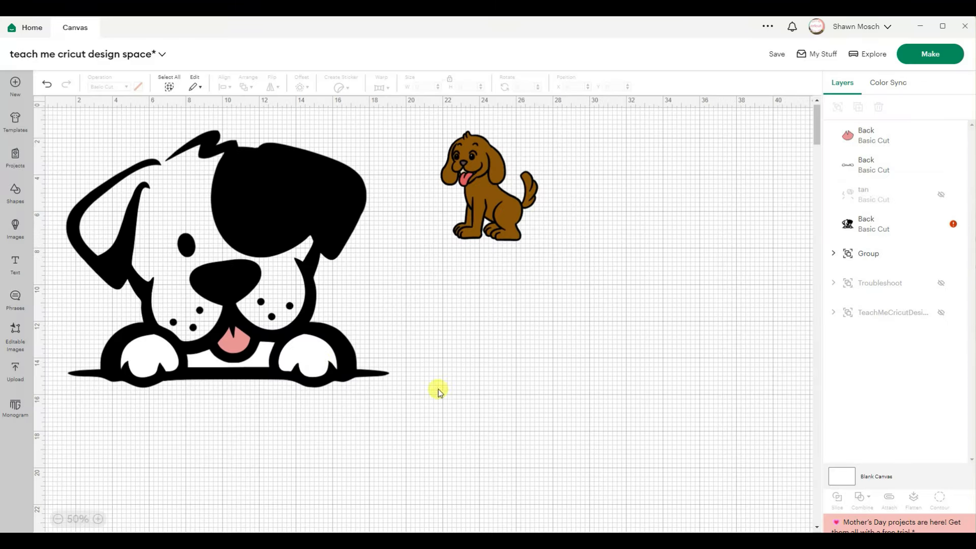
pyautogui.moveTo(288, 195)
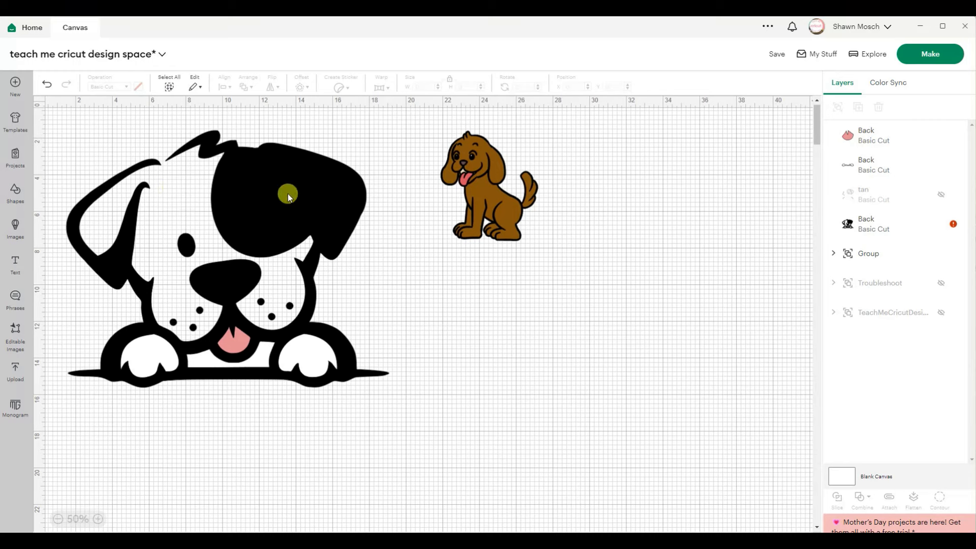
pyautogui.moveTo(241, 268)
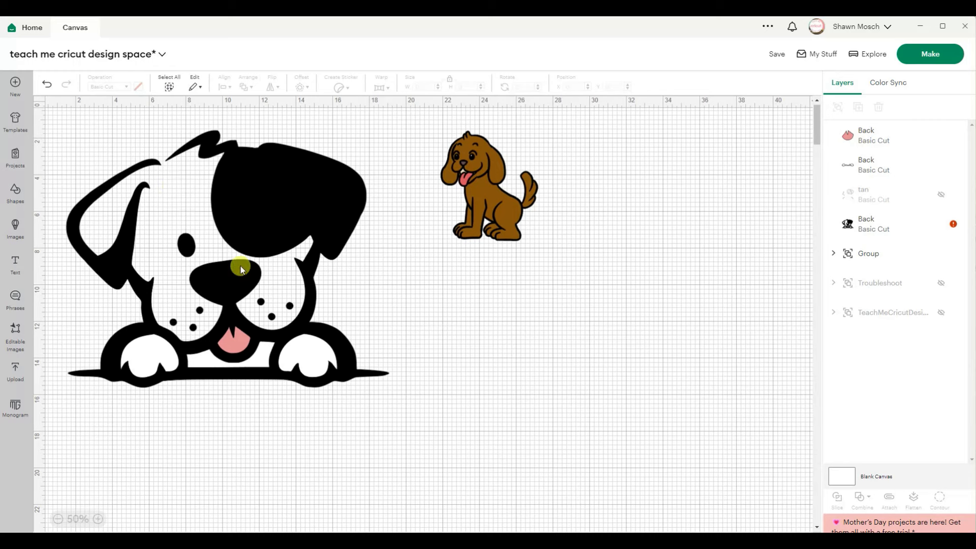
pyautogui.moveTo(278, 295)
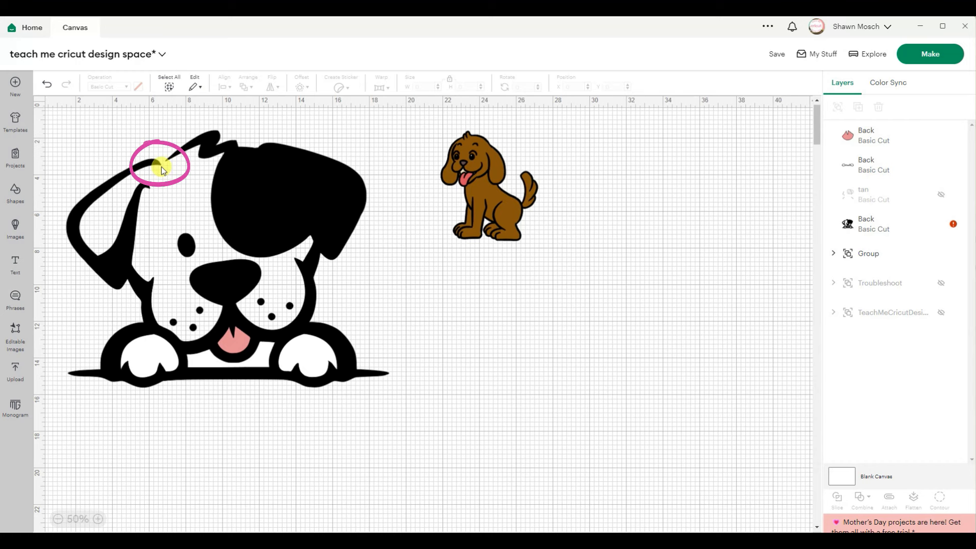
pyautogui.moveTo(170, 173)
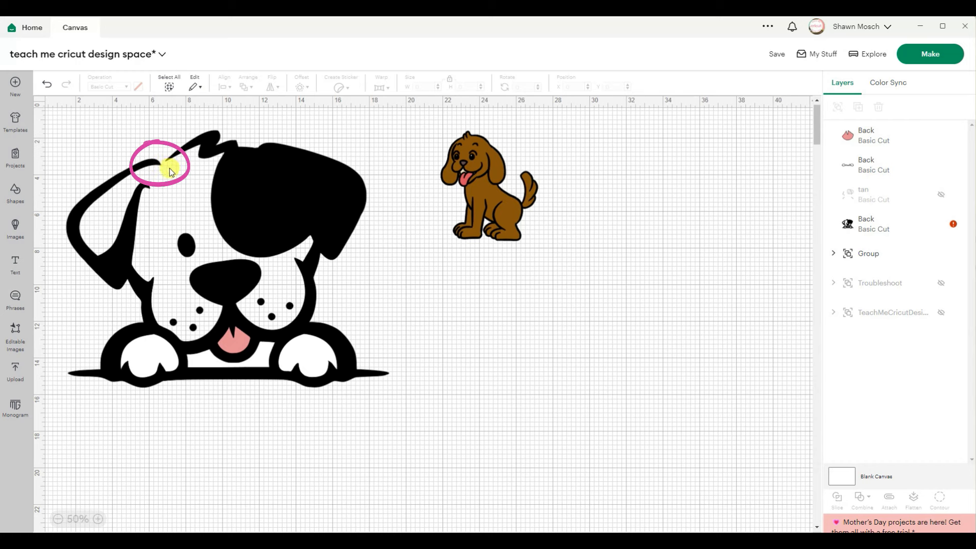
pyautogui.moveTo(71, 348)
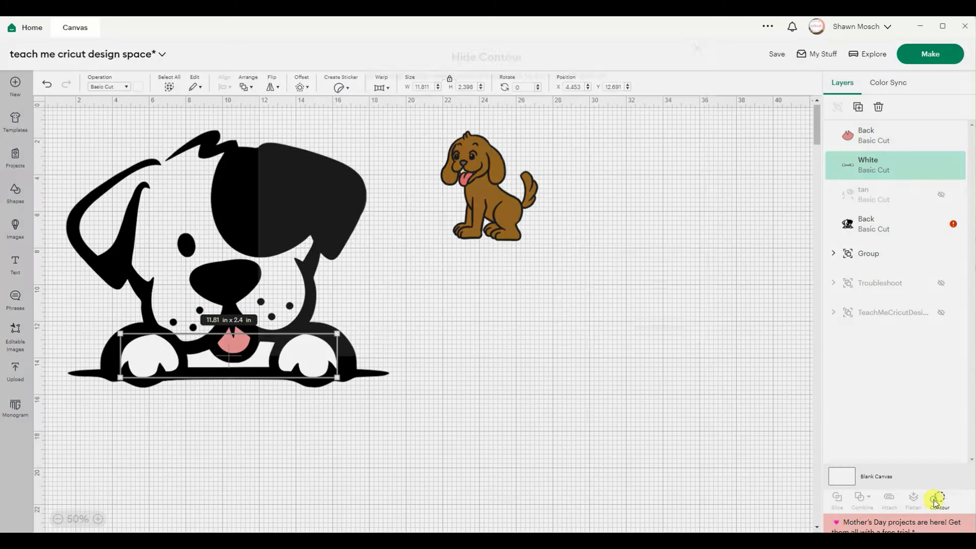
# Hide the White layer's outer ear and head contours.
pyautogui.click(936, 498)
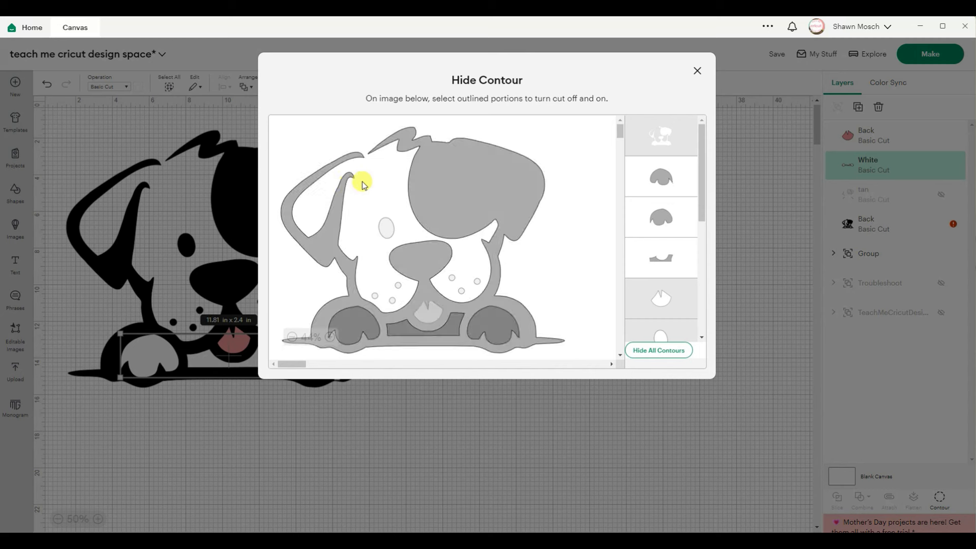
pyautogui.click(363, 185)
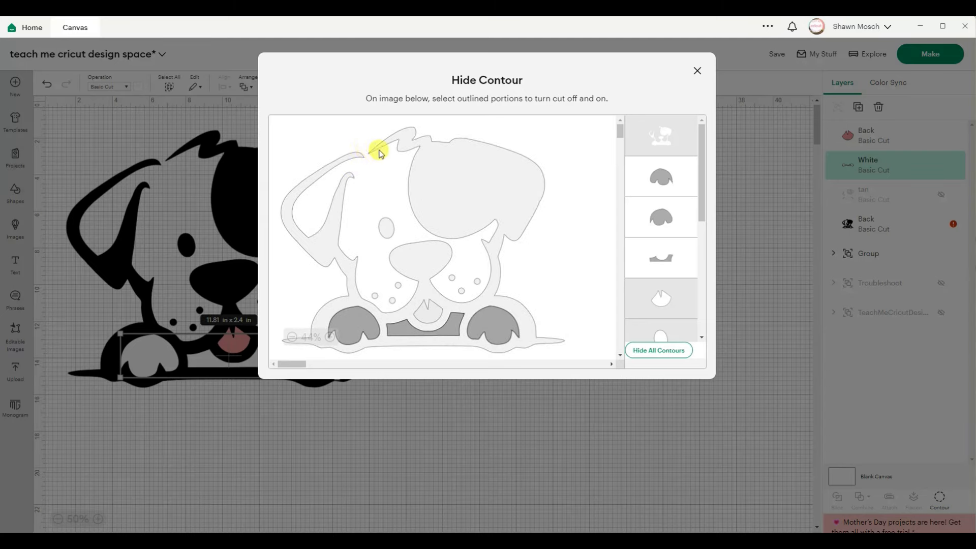
pyautogui.click(696, 70)
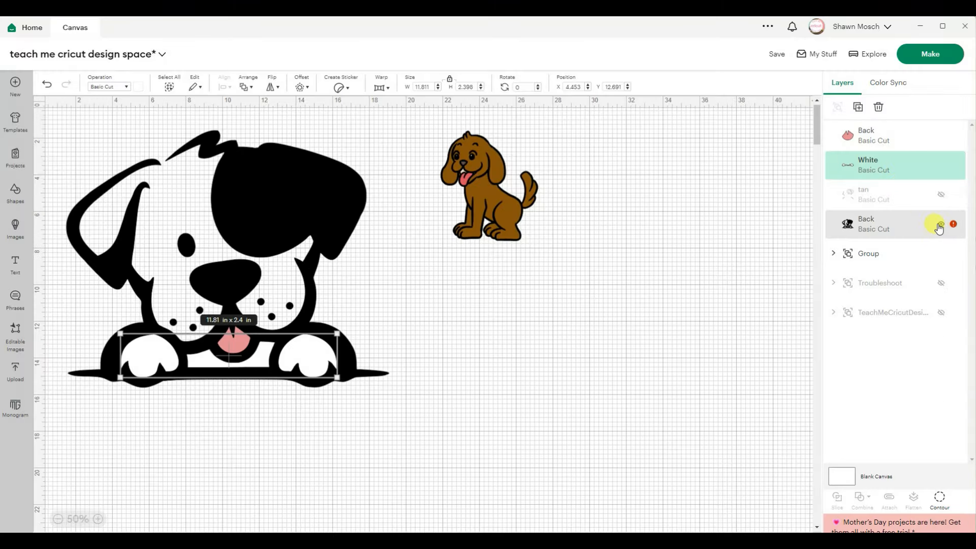
# Hide the black and pink layers, then restore the White layer's hidden outer pieces.
pyautogui.click(941, 226)
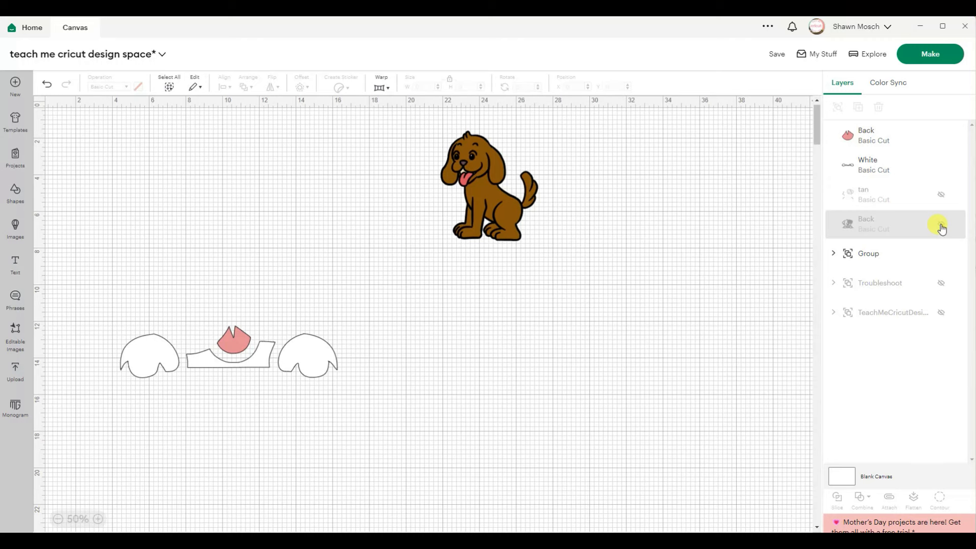
pyautogui.click(940, 137)
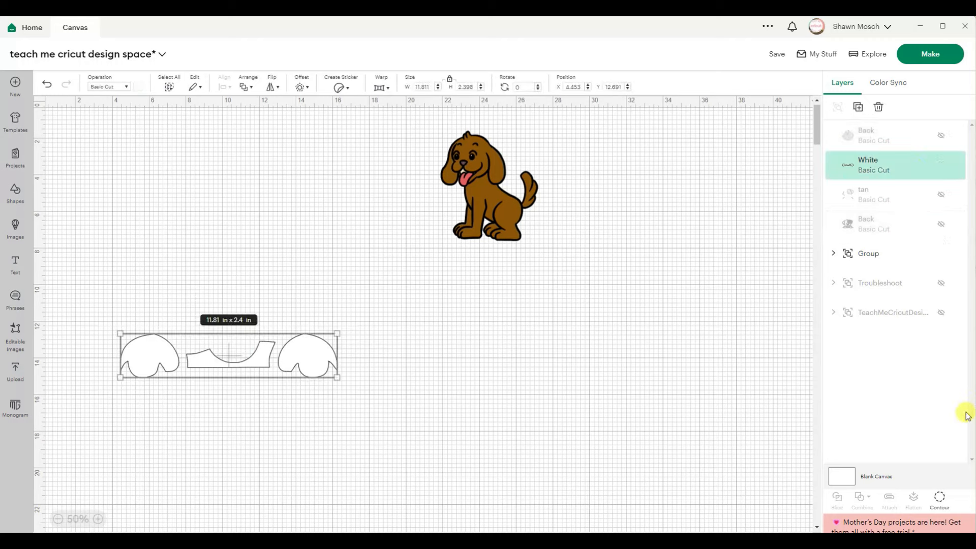
pyautogui.click(939, 498)
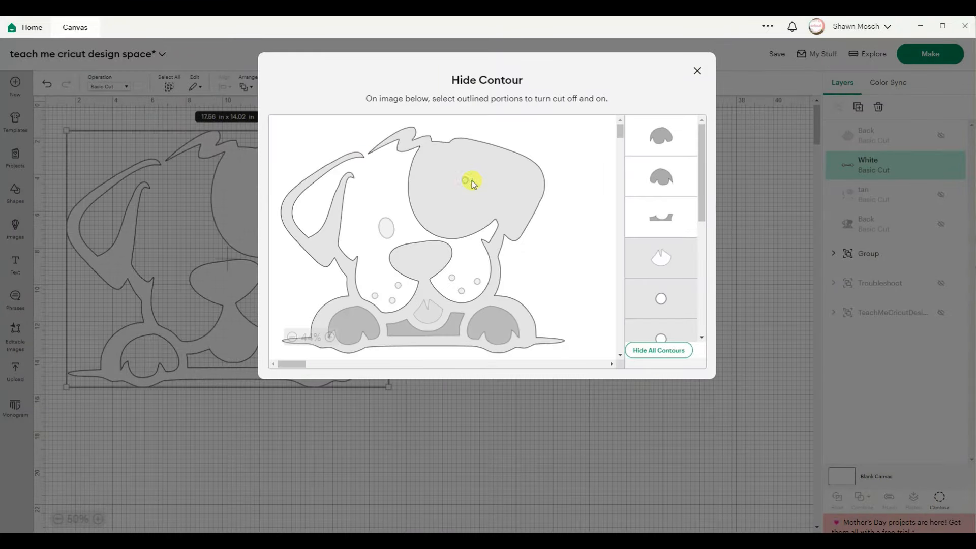
pyautogui.click(697, 70)
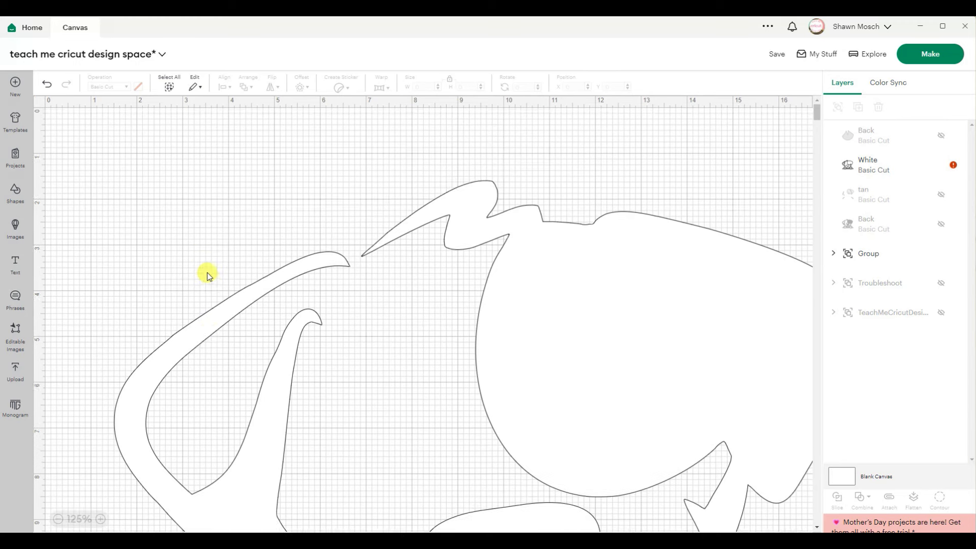
pyautogui.moveTo(129, 284)
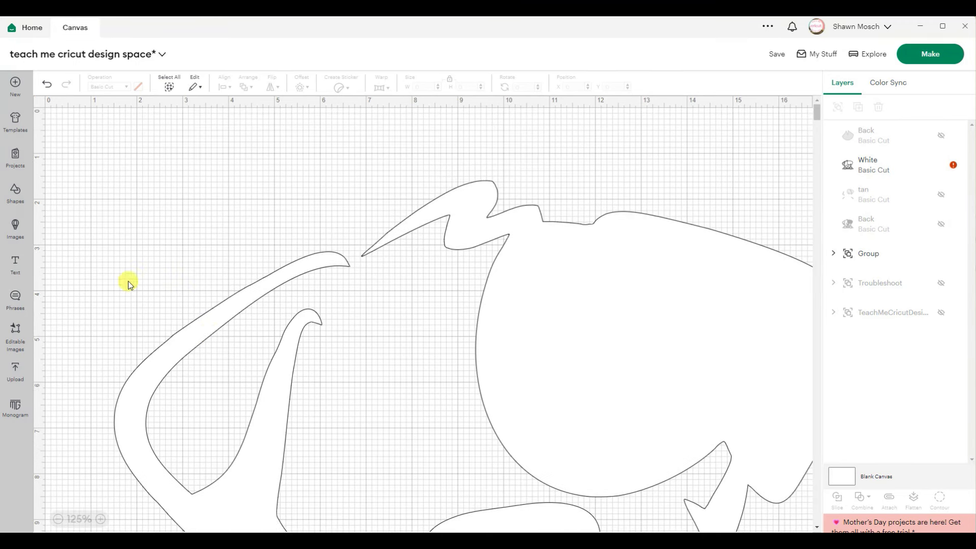
pyautogui.moveTo(16, 228)
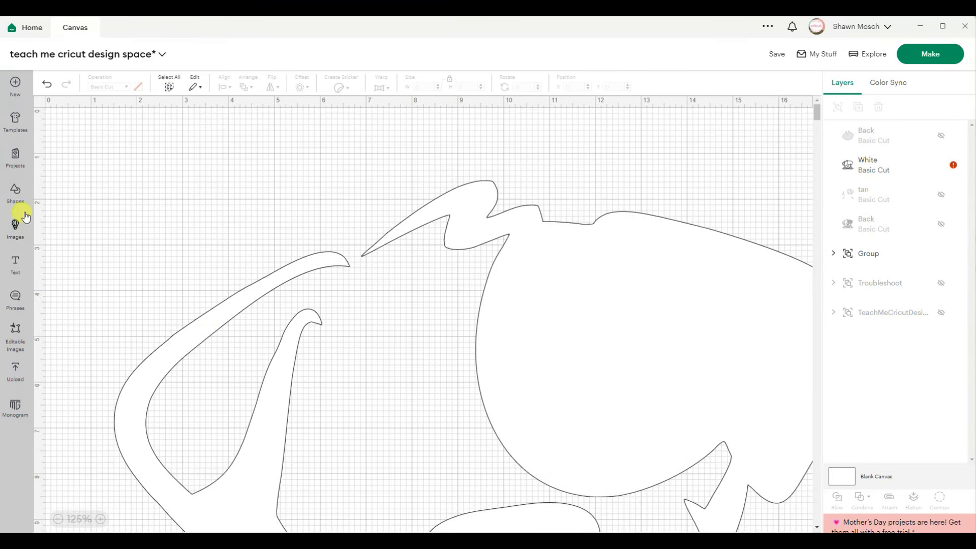
# Add an oval sized to the ear gap and weld it into the White layer.
pyautogui.click(15, 193)
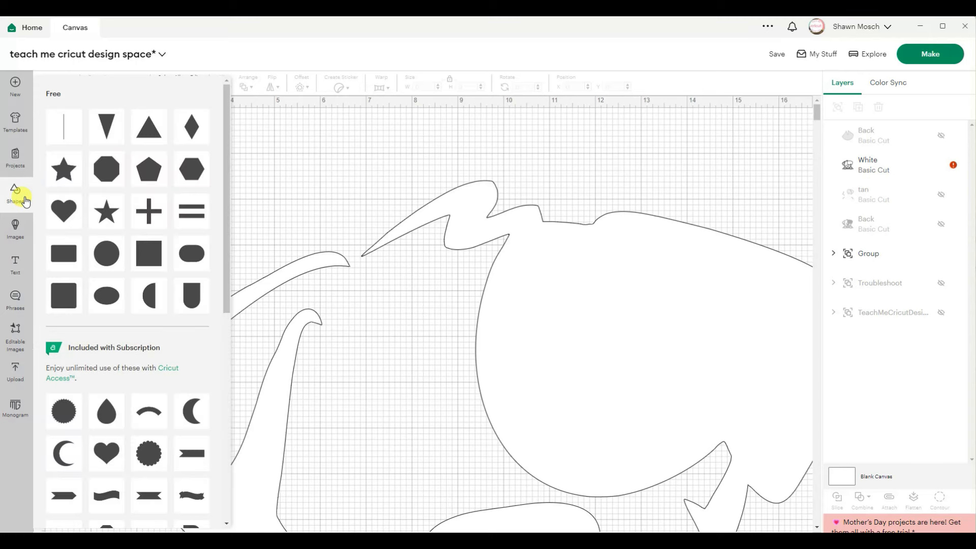
pyautogui.moveTo(106, 294)
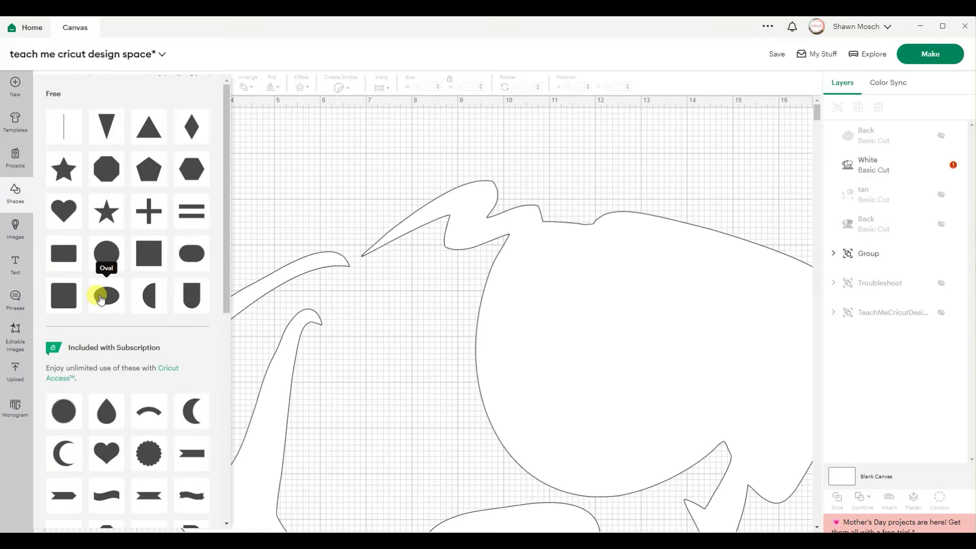
pyautogui.click(106, 296)
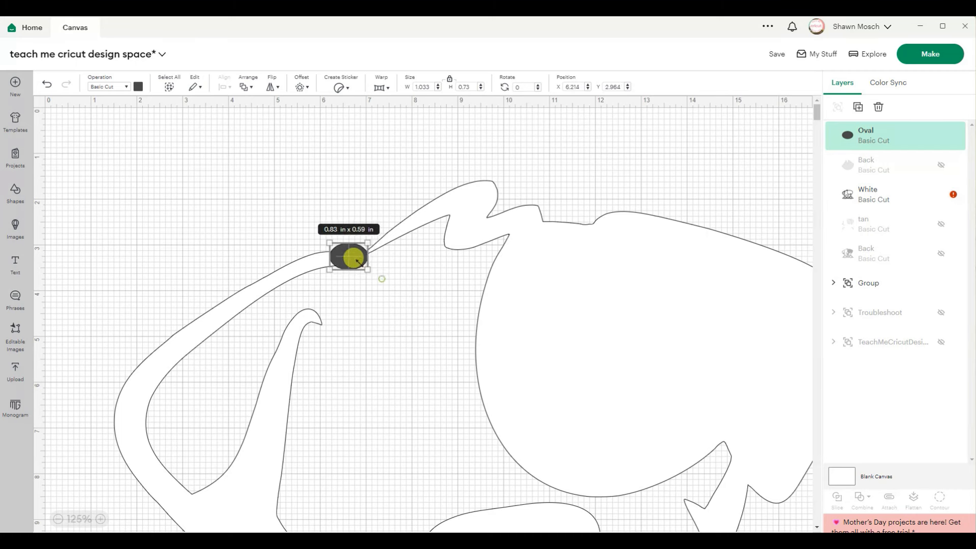
pyautogui.moveTo(367, 274); pyautogui.dragTo(349, 256)
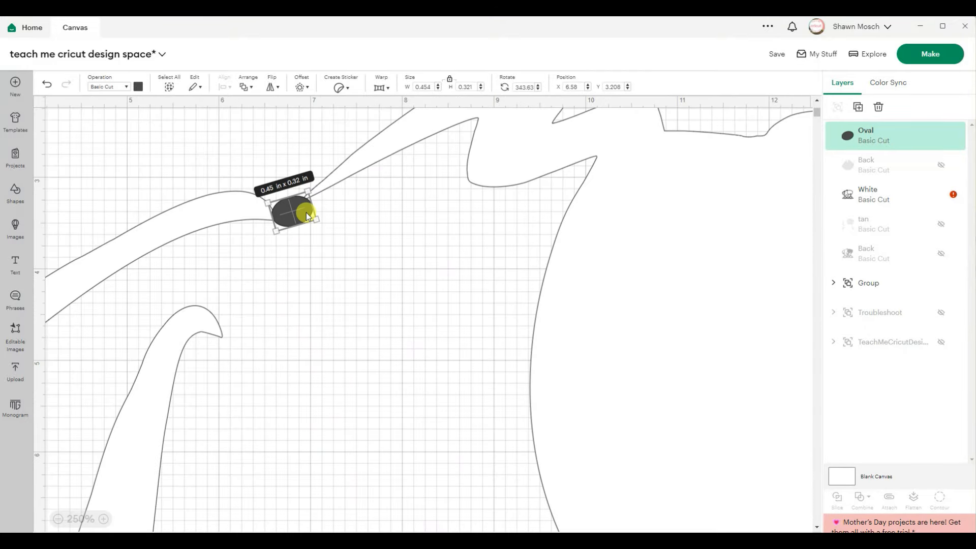
pyautogui.moveTo(608, 346)
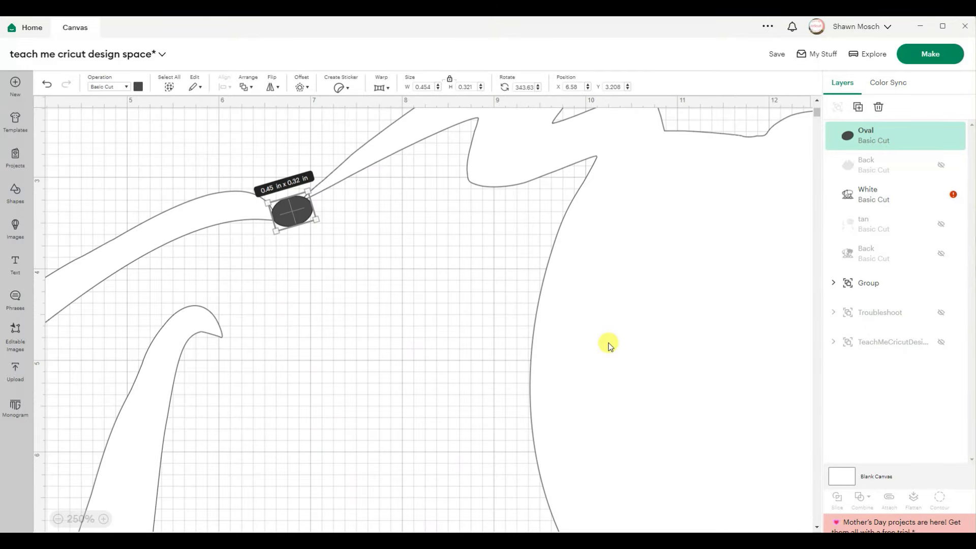
pyautogui.click(875, 194)
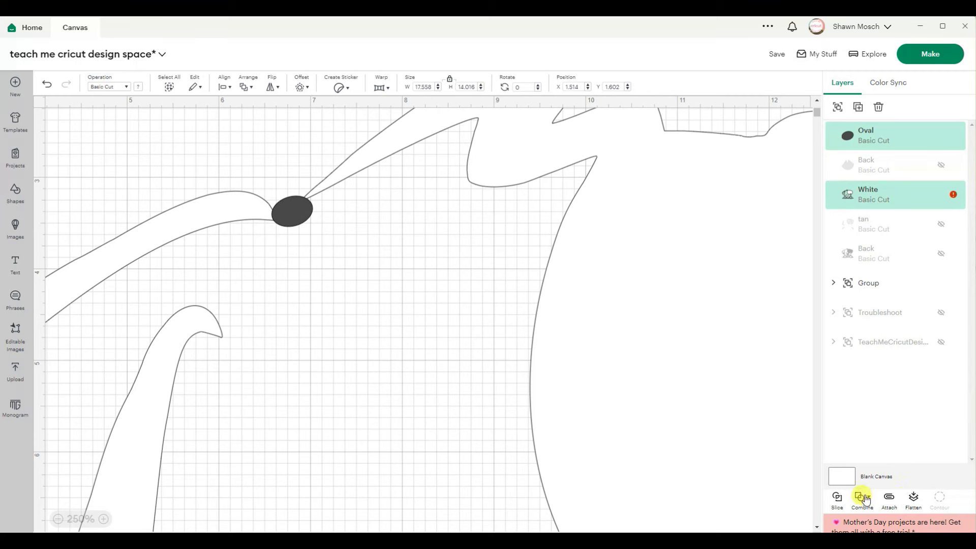
pyautogui.click(862, 498)
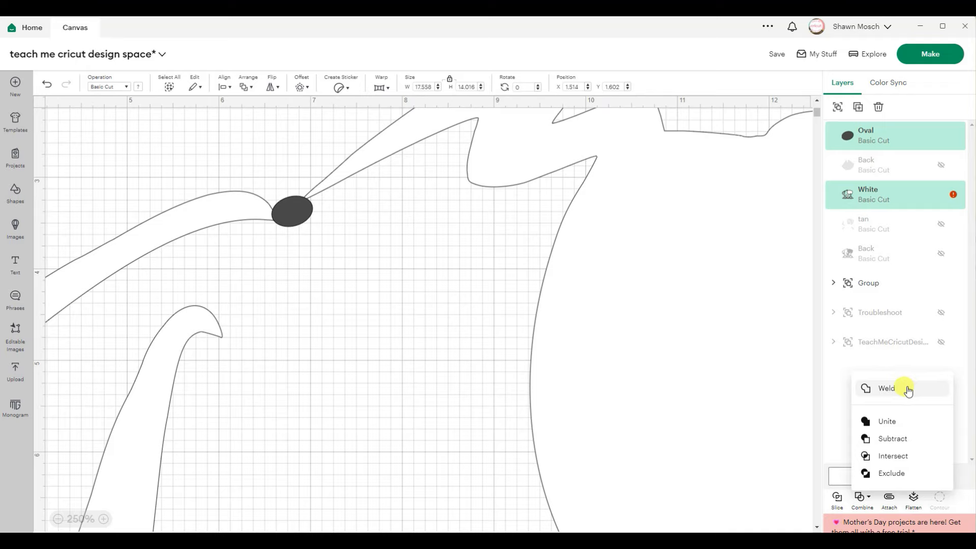
pyautogui.click(887, 387)
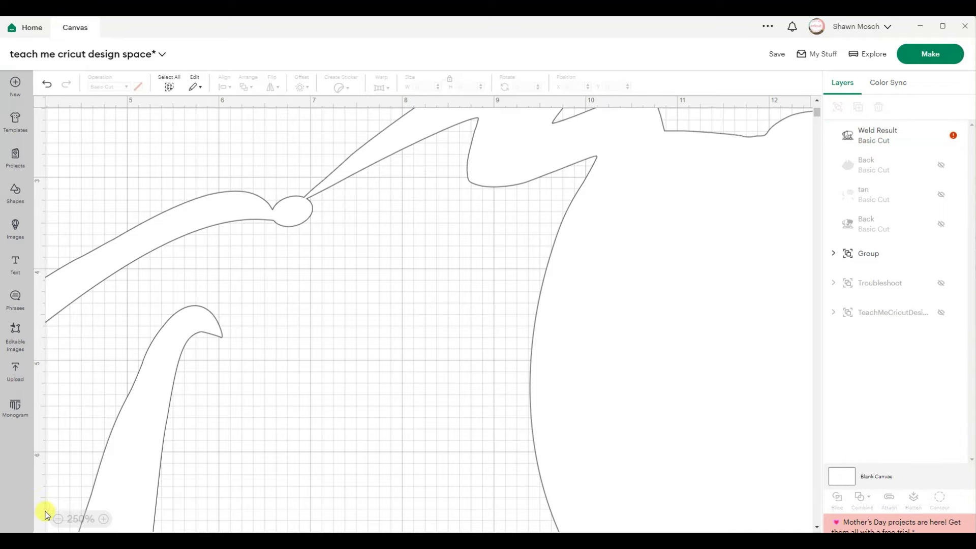
# Hide the outer contours of the Weld Result shape.
pyautogui.click(58, 519)
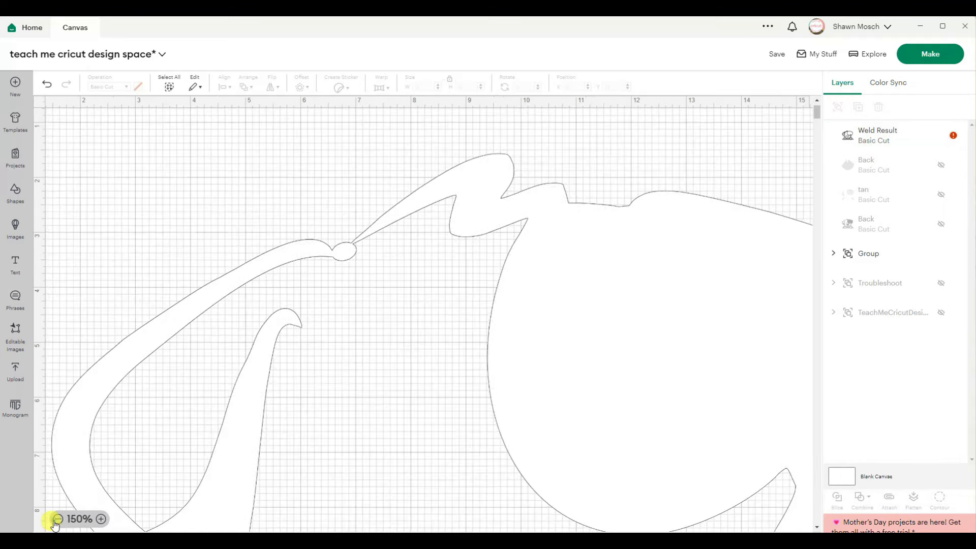
pyautogui.click(58, 519)
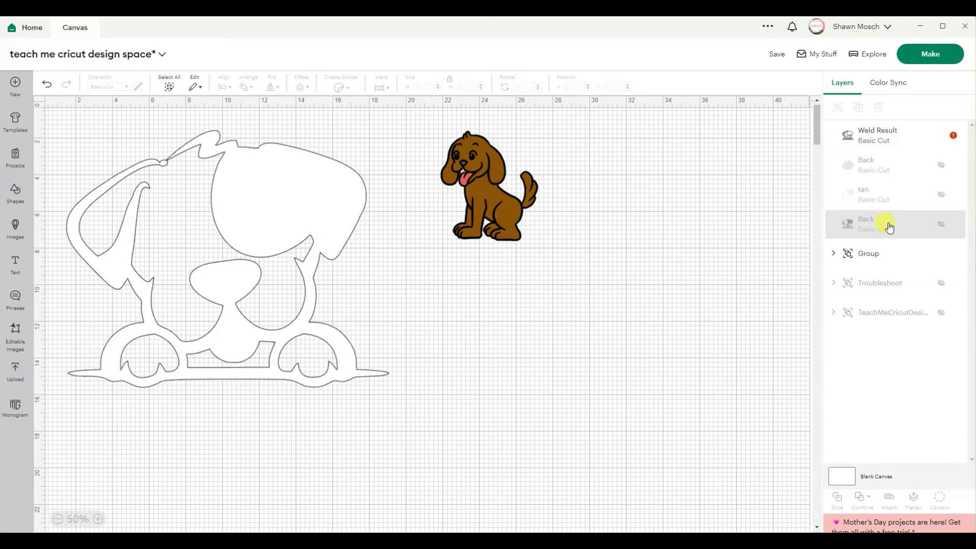
pyautogui.click(877, 136)
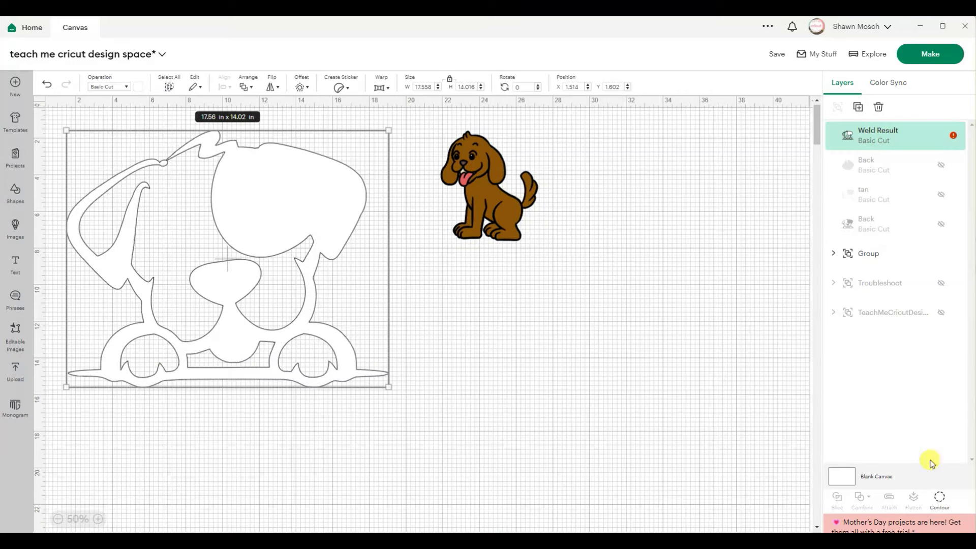
pyautogui.click(939, 497)
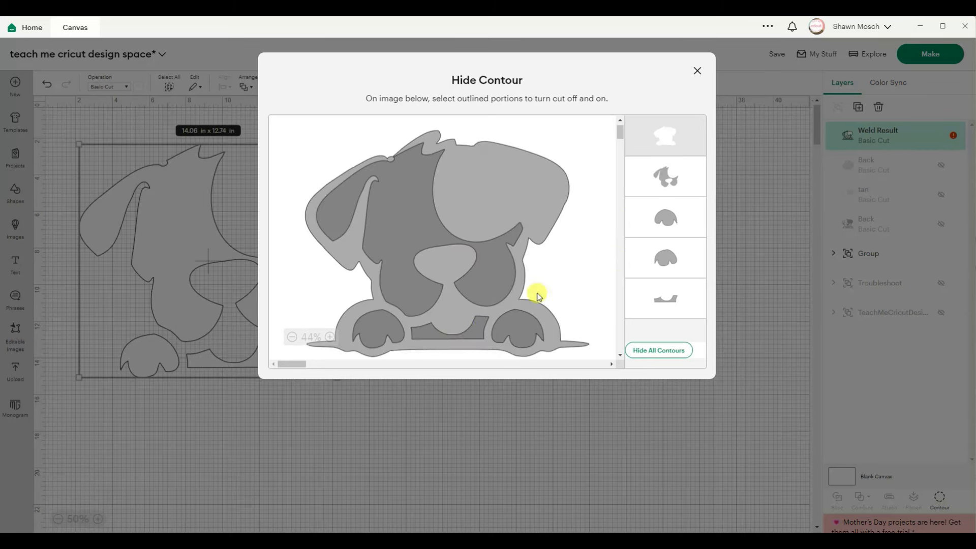
pyautogui.click(697, 70)
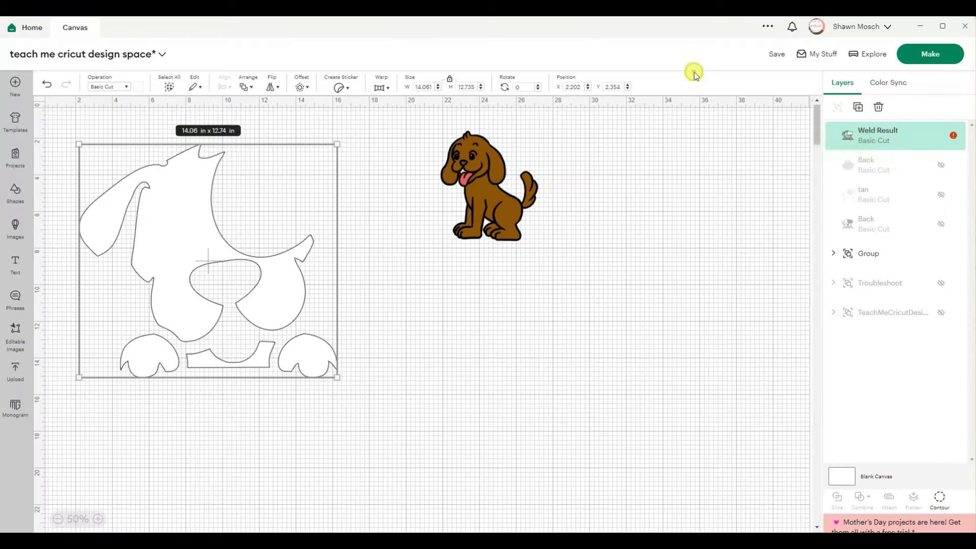
pyautogui.moveTo(890, 216)
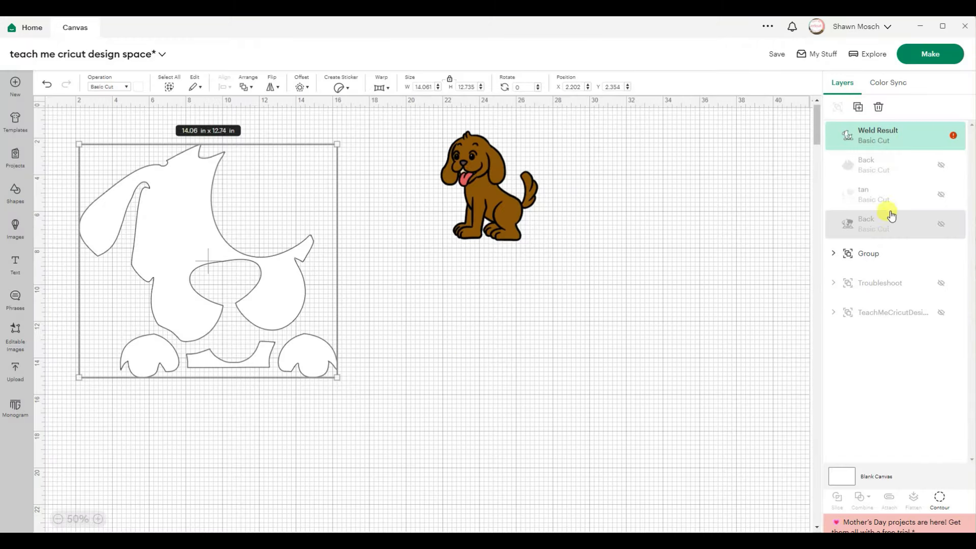
# Show the black, tan and pink layers again and drag tan to the top of the stack.
pyautogui.click(940, 225)
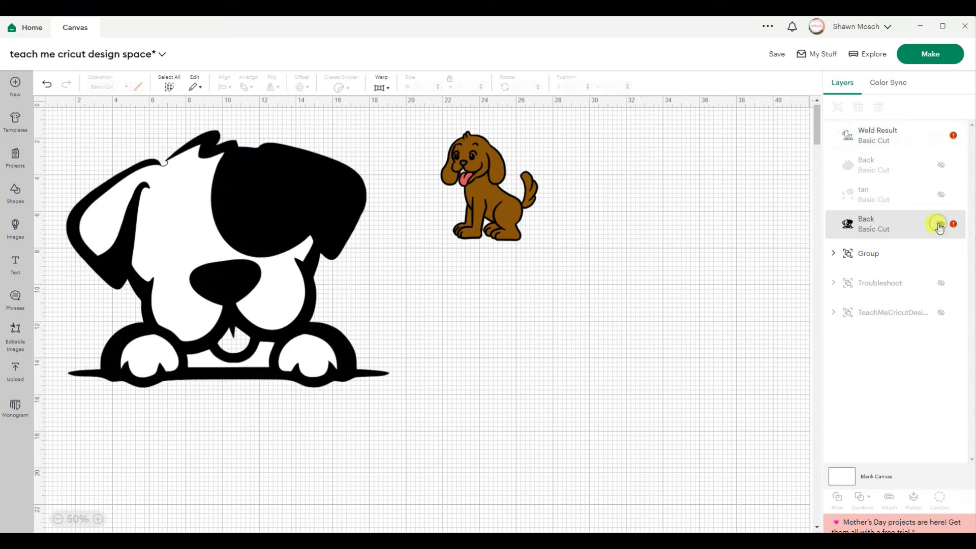
pyautogui.click(940, 226)
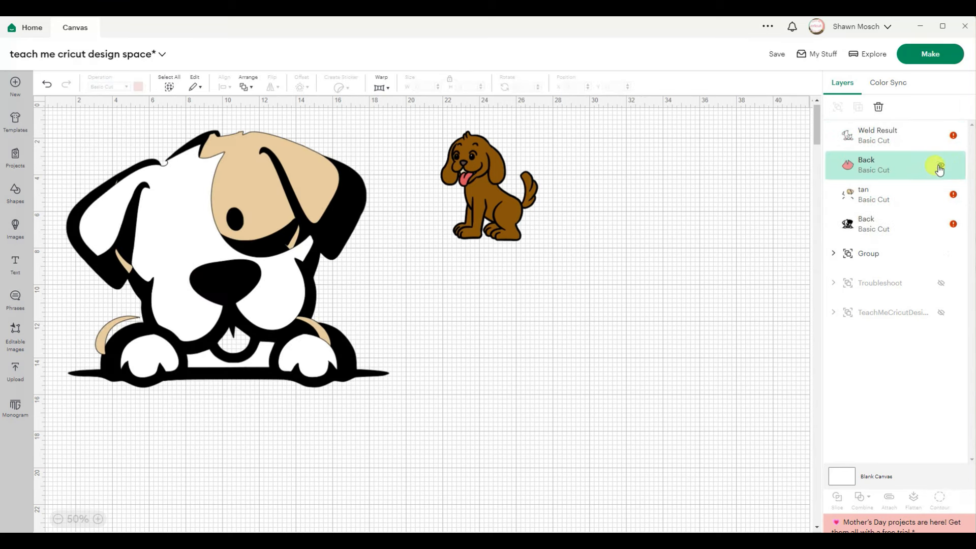
pyautogui.click(891, 164)
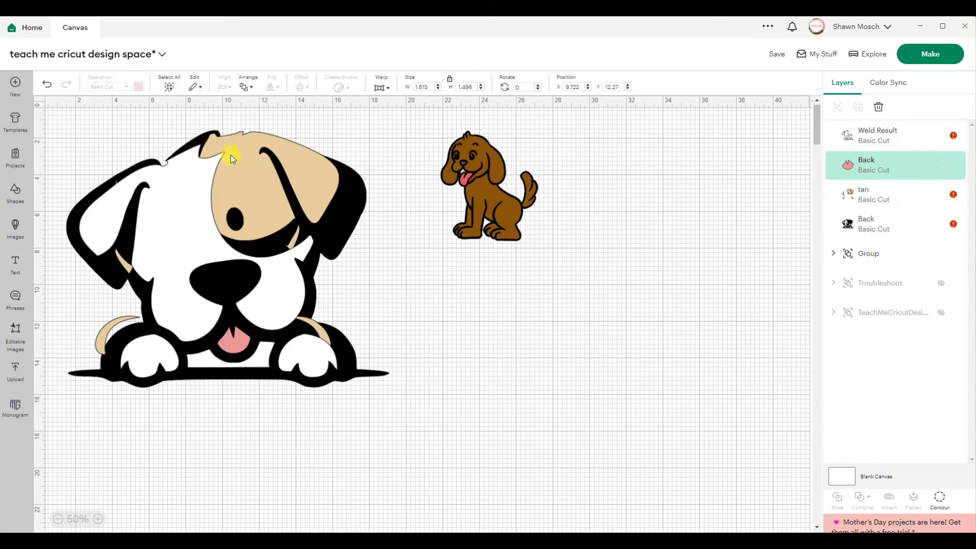
pyautogui.moveTo(375, 278)
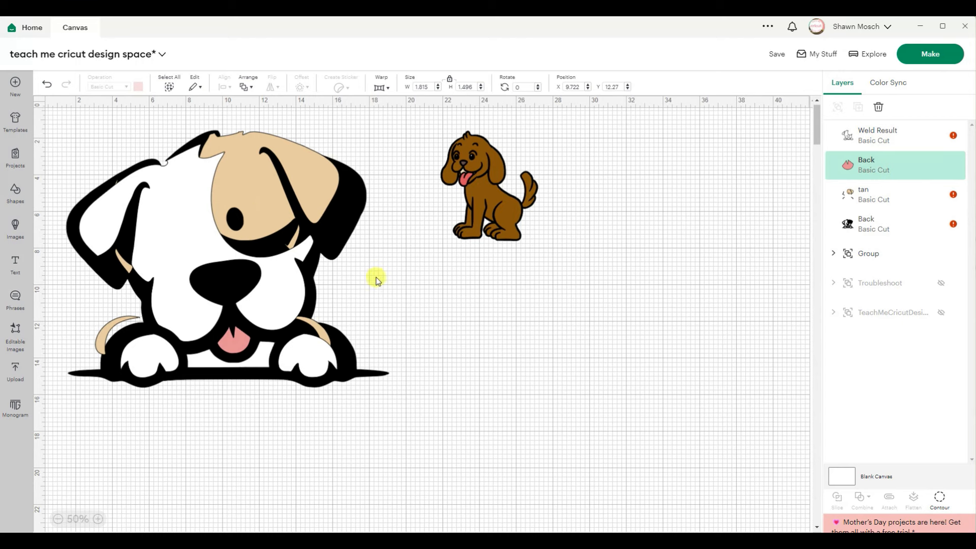
pyautogui.click(217, 249)
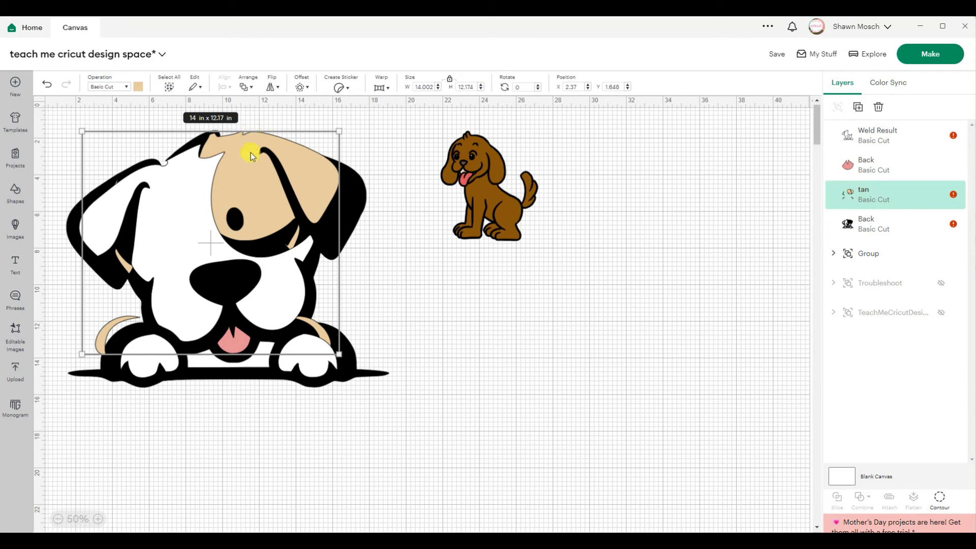
pyautogui.moveTo(249, 156); pyautogui.dragTo(264, 173)
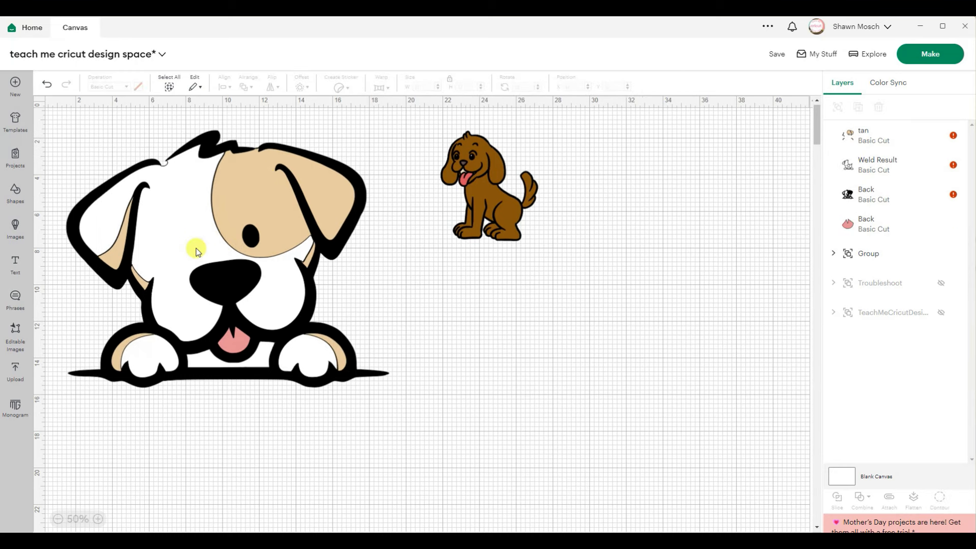
# Duplicate the black layer and hide all the copy's contours except the eye piece.
pyautogui.click(877, 194)
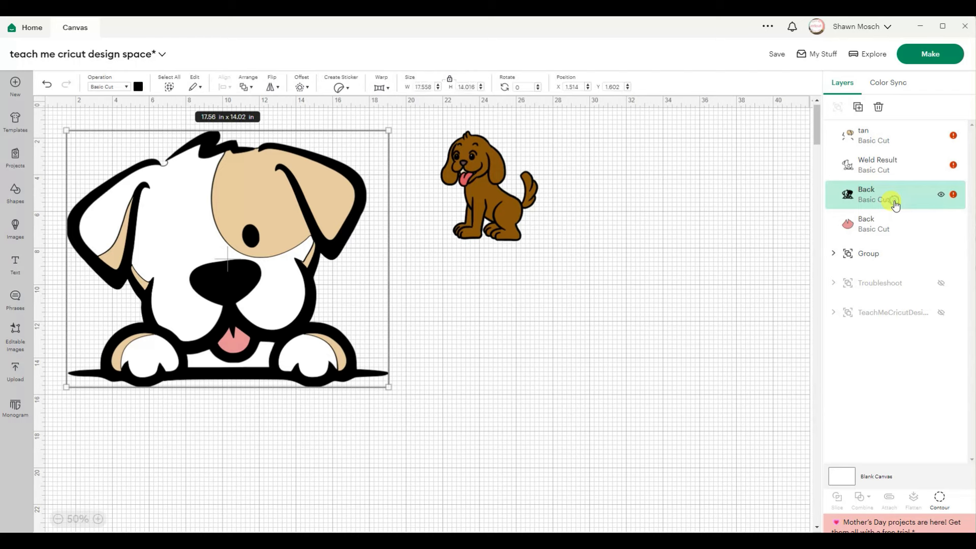
pyautogui.rightClick(893, 197)
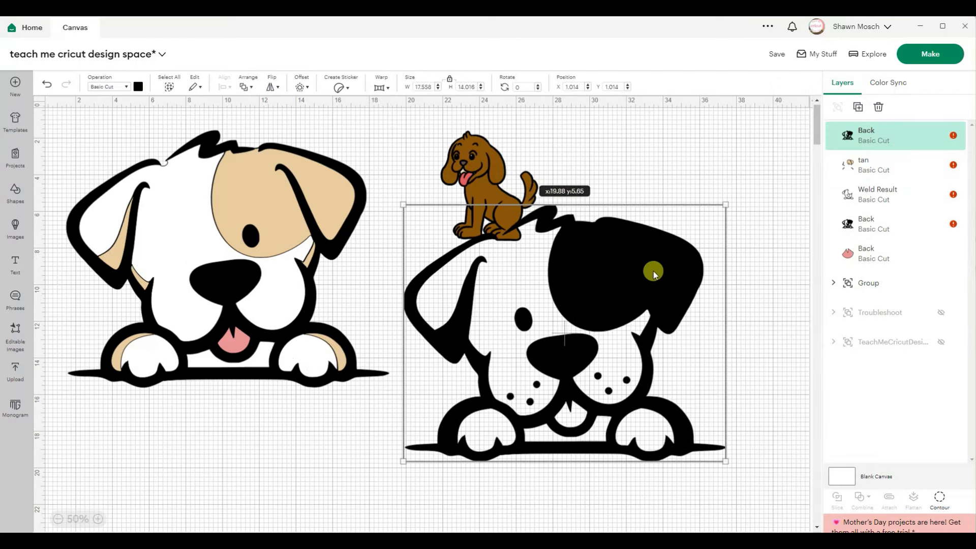
pyautogui.click(938, 498)
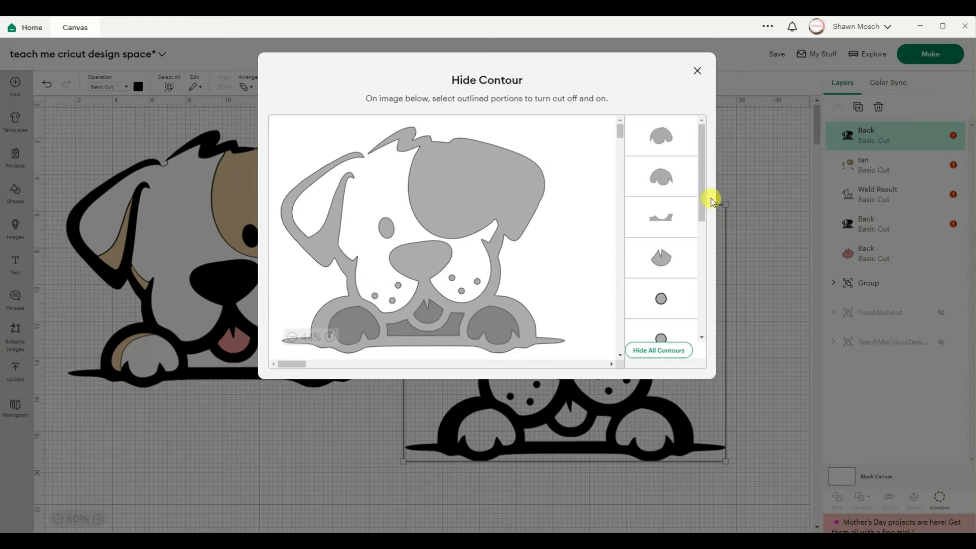
pyautogui.click(661, 218)
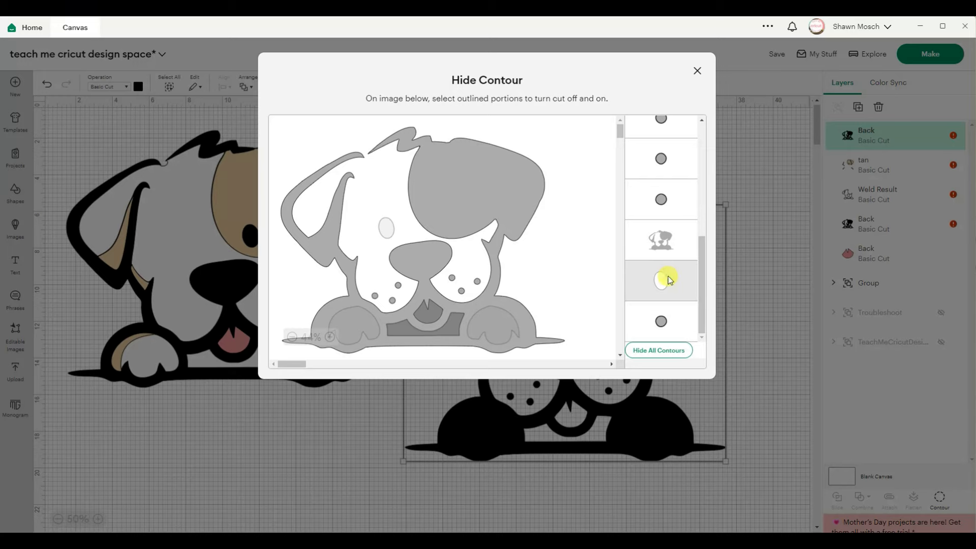
pyautogui.click(661, 279)
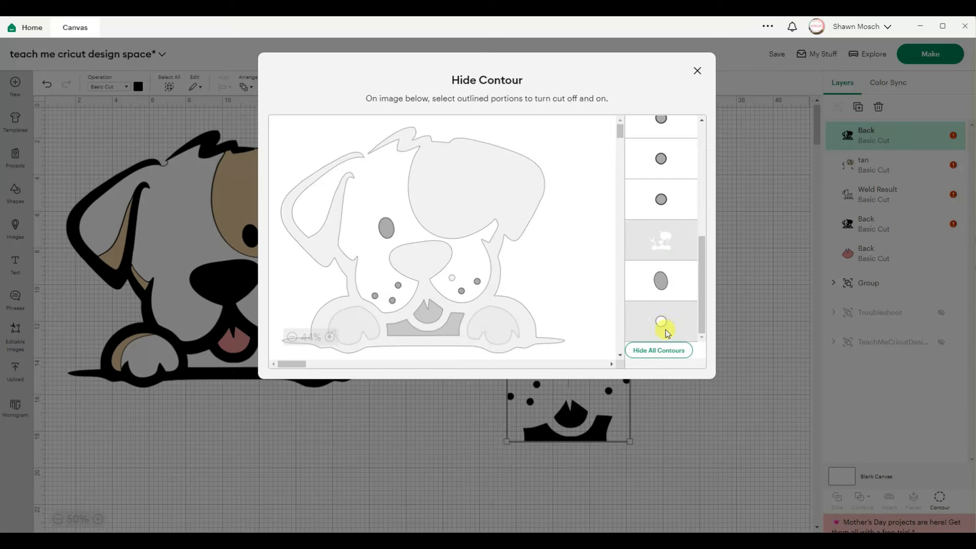
pyautogui.click(698, 70)
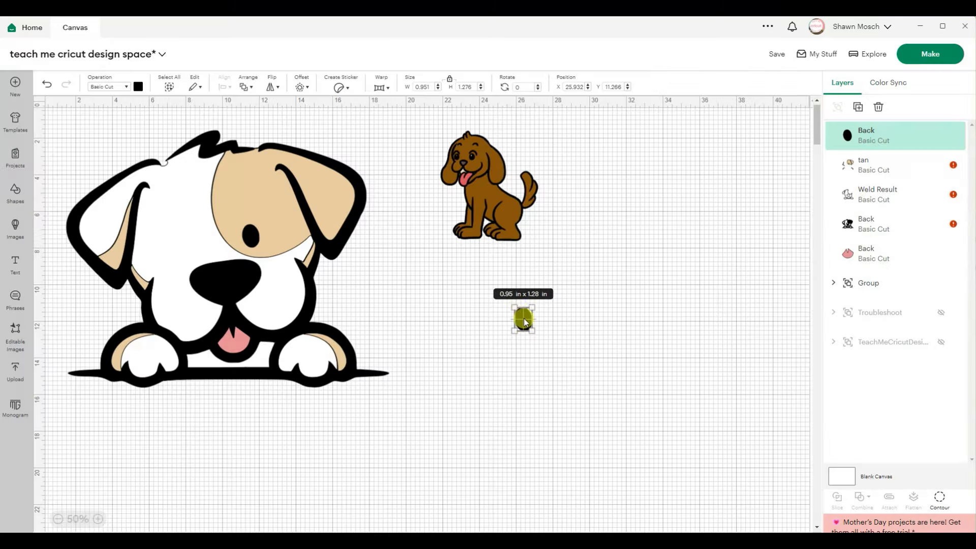
pyautogui.click(515, 387)
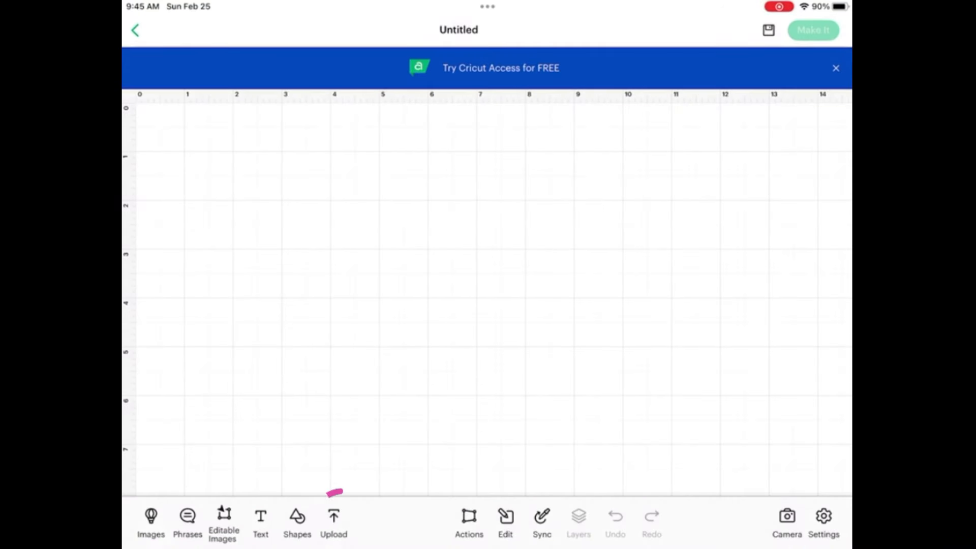
# Upload the bee picture from Photos, skip the Background Remover offer and apply.
pyautogui.click(334, 523)
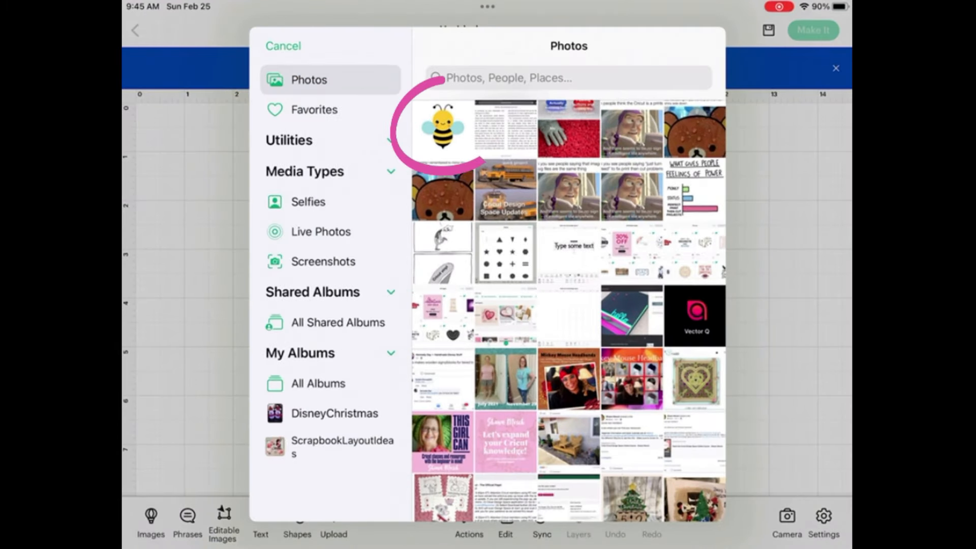
pyautogui.click(442, 131)
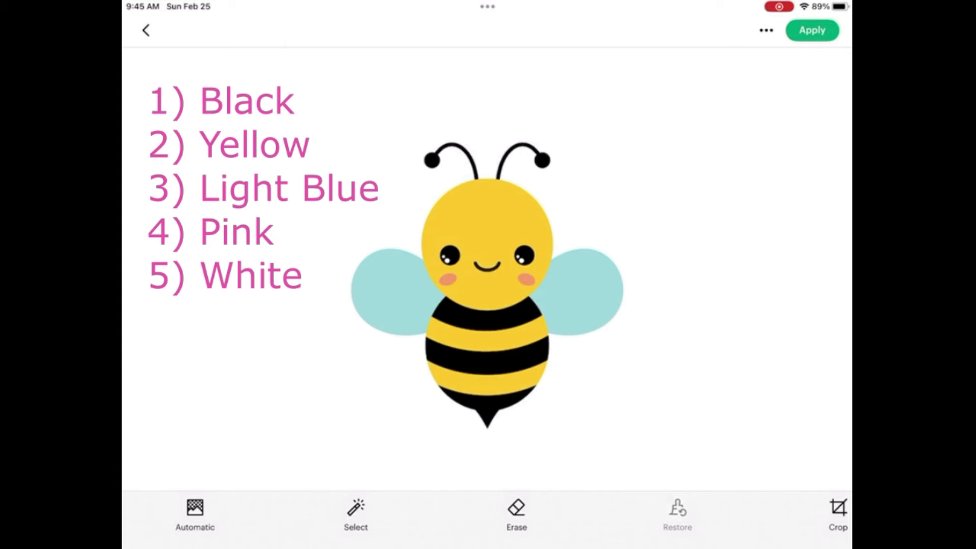
pyautogui.click(196, 513)
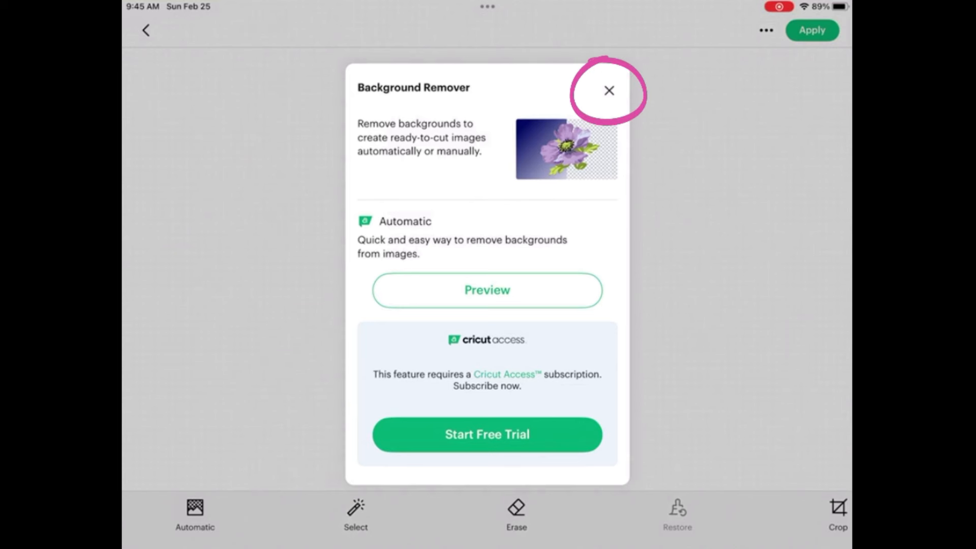
pyautogui.click(608, 90)
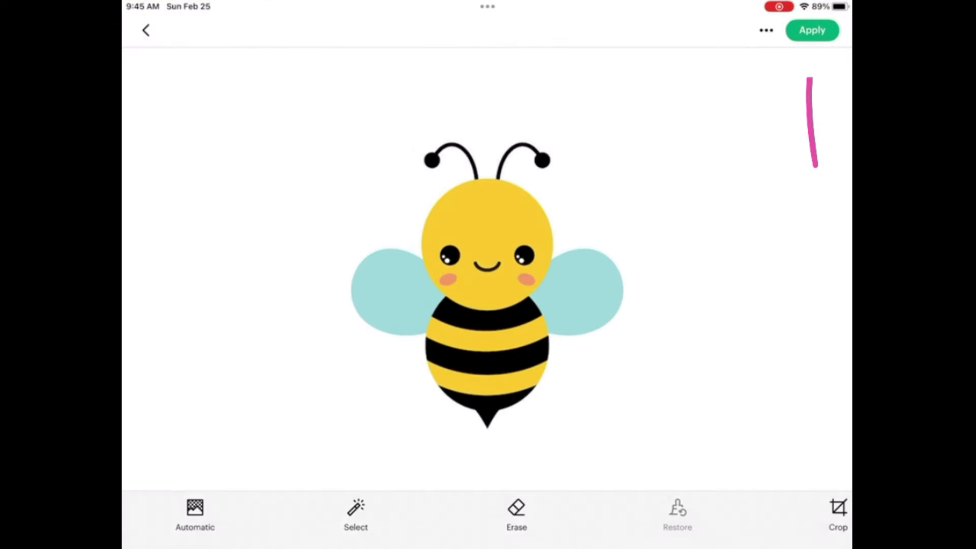
pyautogui.click(811, 29)
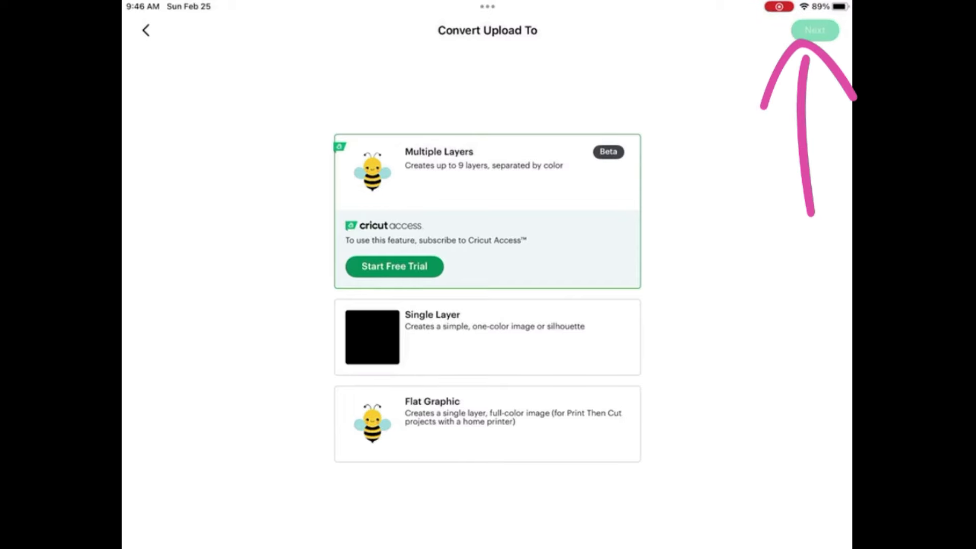
# Choose Multiple Layers conversion for the bee and dismiss the Convert to Layers intro.
pyautogui.click(487, 173)
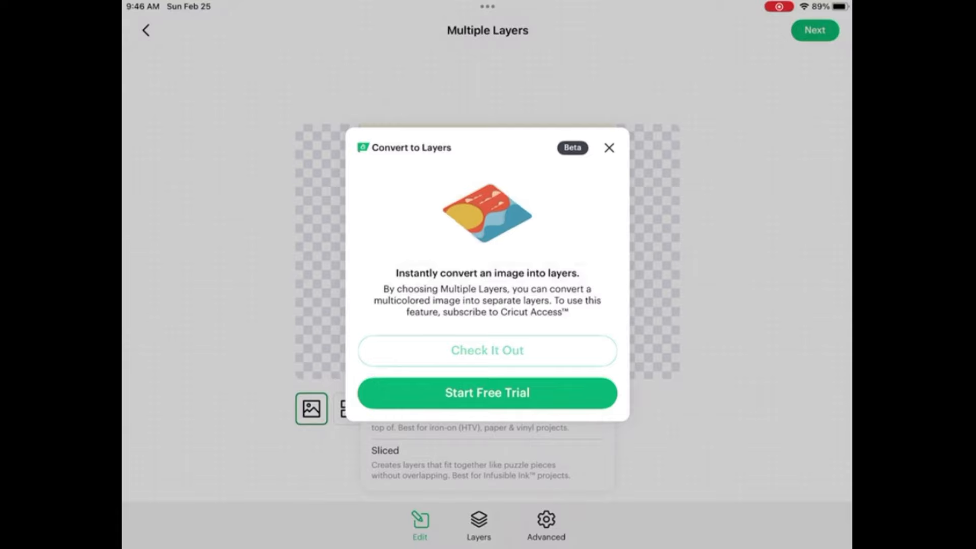
pyautogui.click(608, 147)
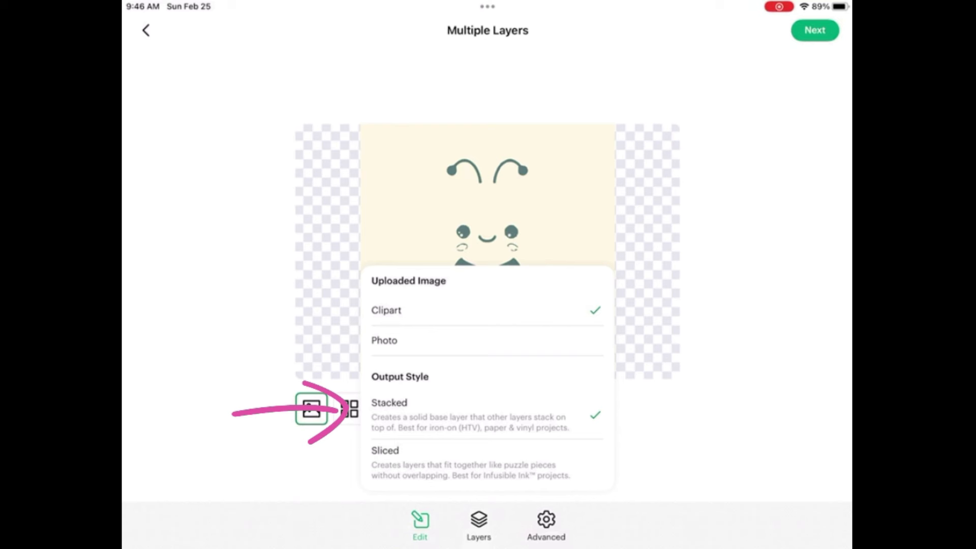
pyautogui.moveTo(311, 410)
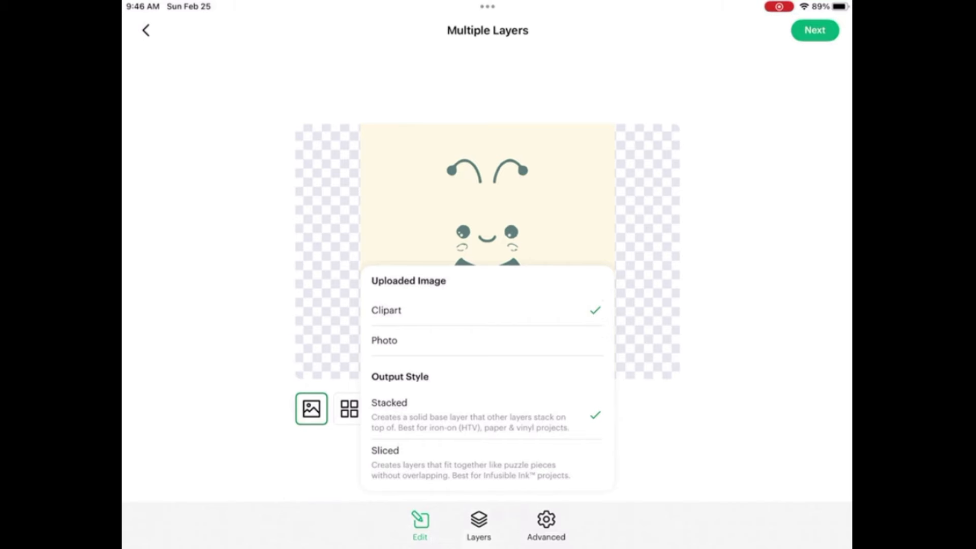
# Preview the bee's combined five-layer image and bring up the Edit output settings.
pyautogui.click(478, 522)
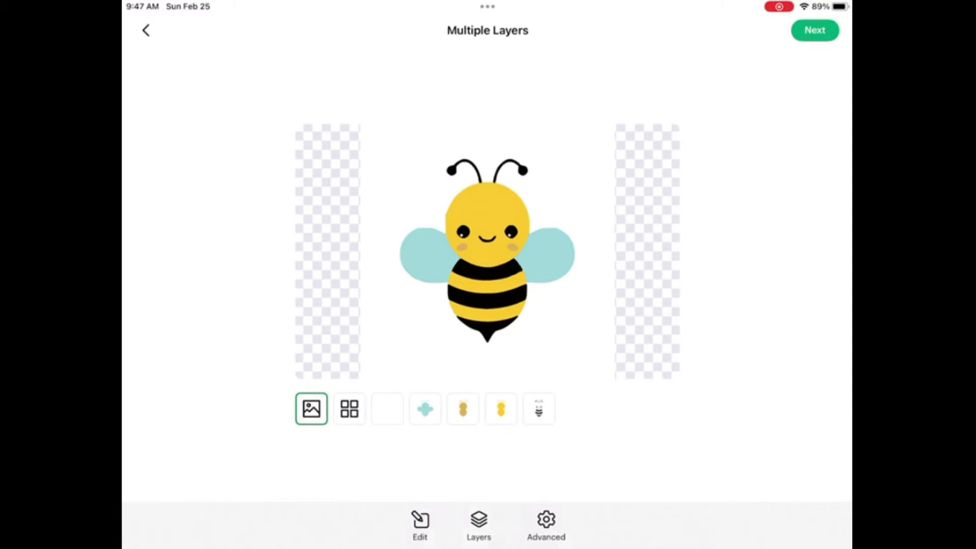
pyautogui.click(348, 409)
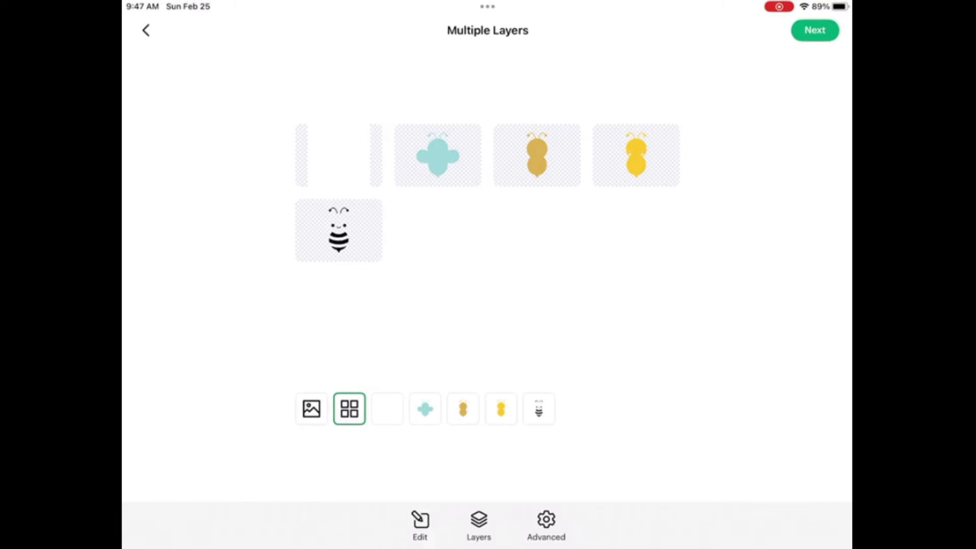
pyautogui.click(311, 409)
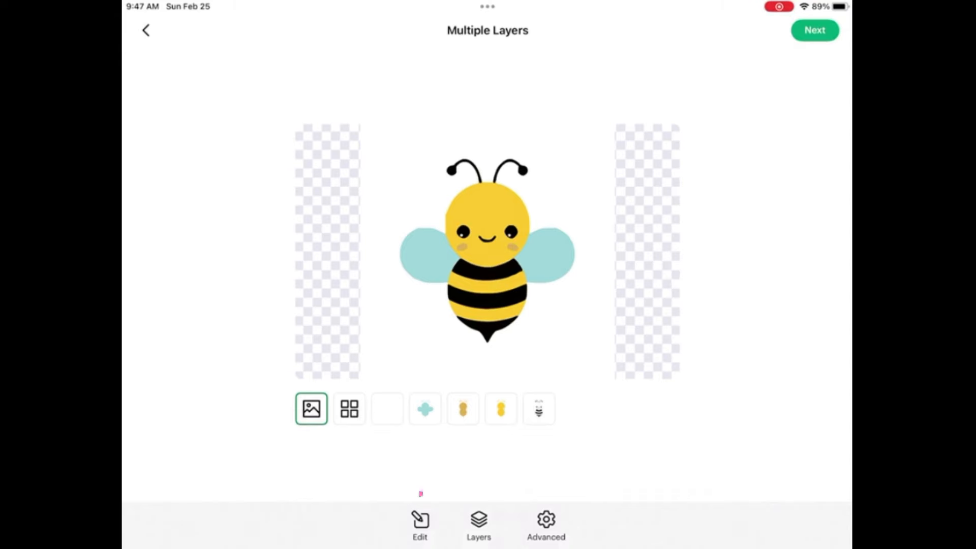
pyautogui.click(419, 524)
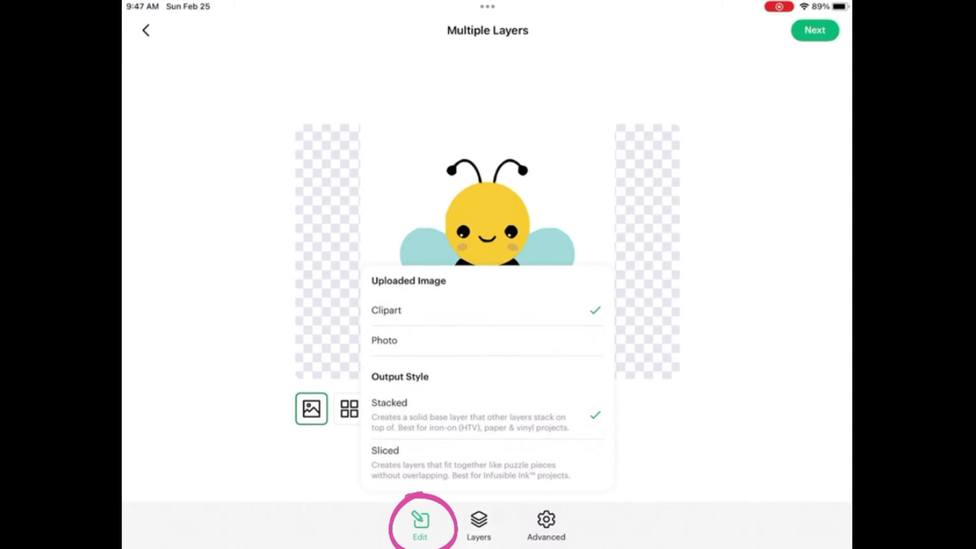
# Switch the bee's output style to Sliced and compare the layer grid with the full preview.
pyautogui.click(384, 450)
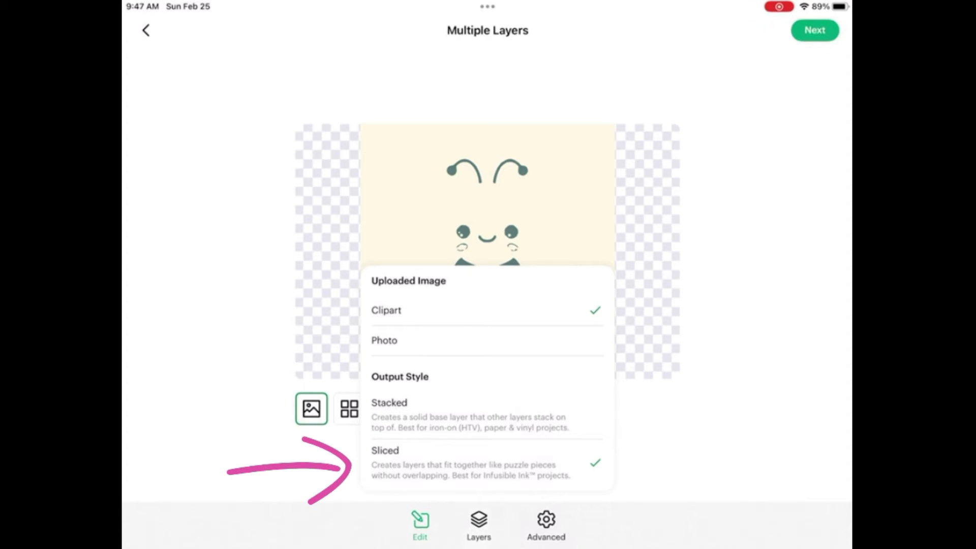
pyautogui.click(477, 522)
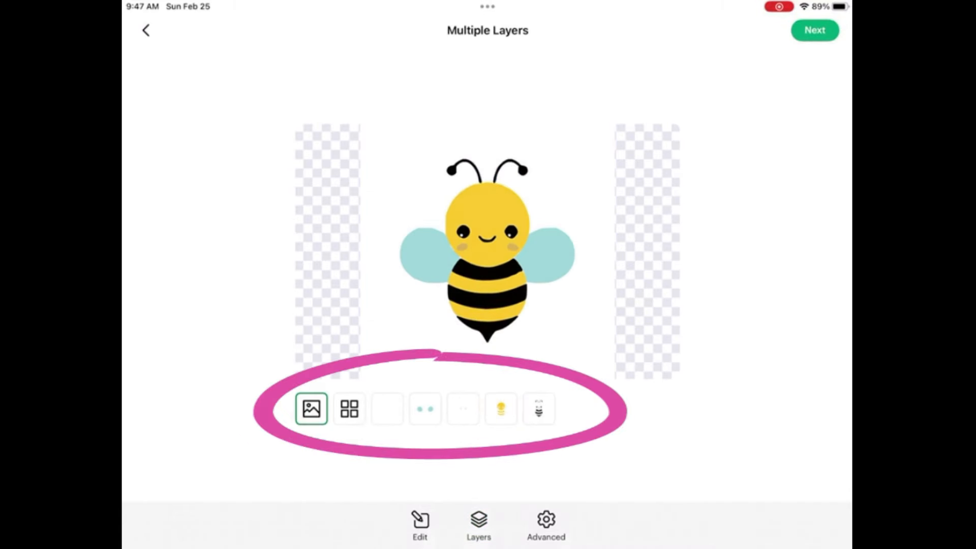
pyautogui.click(348, 409)
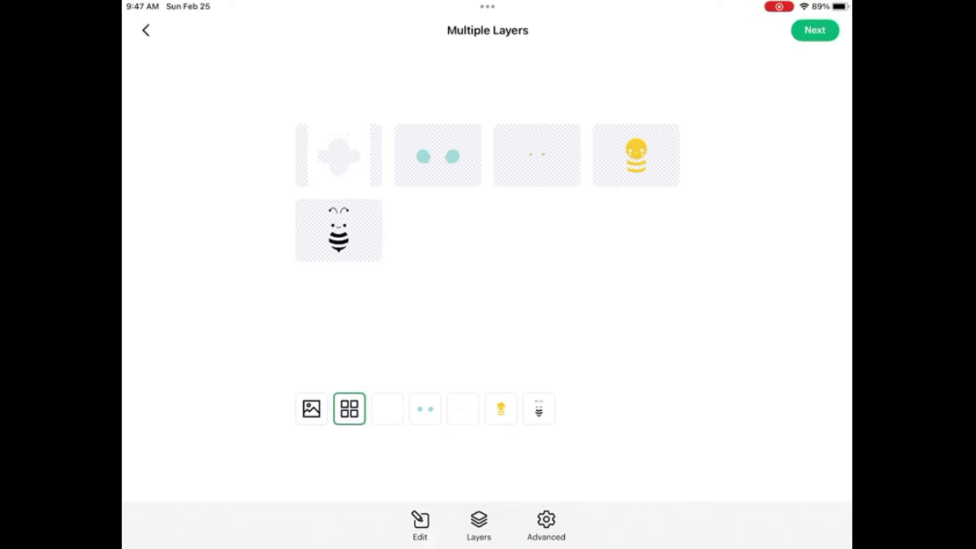
pyautogui.click(311, 408)
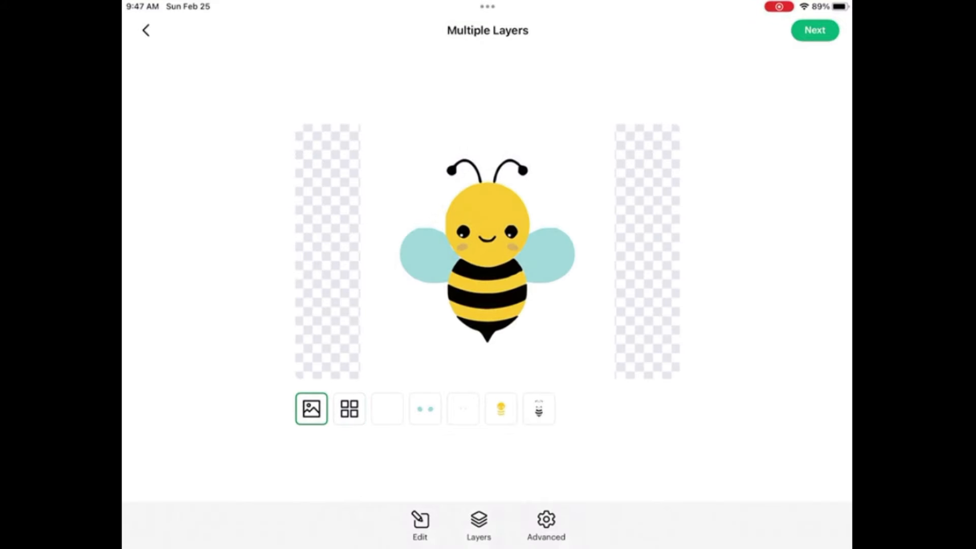
pyautogui.click(349, 409)
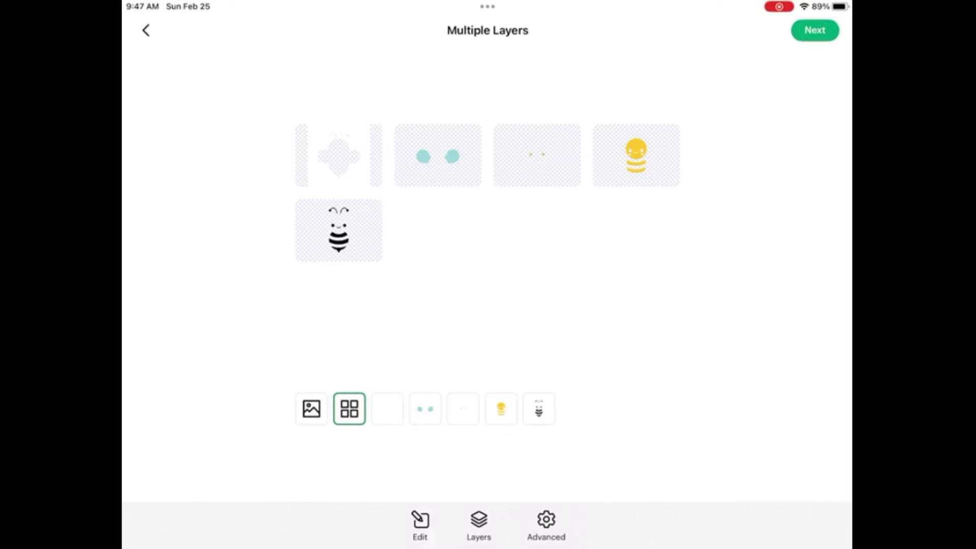
pyautogui.click(545, 525)
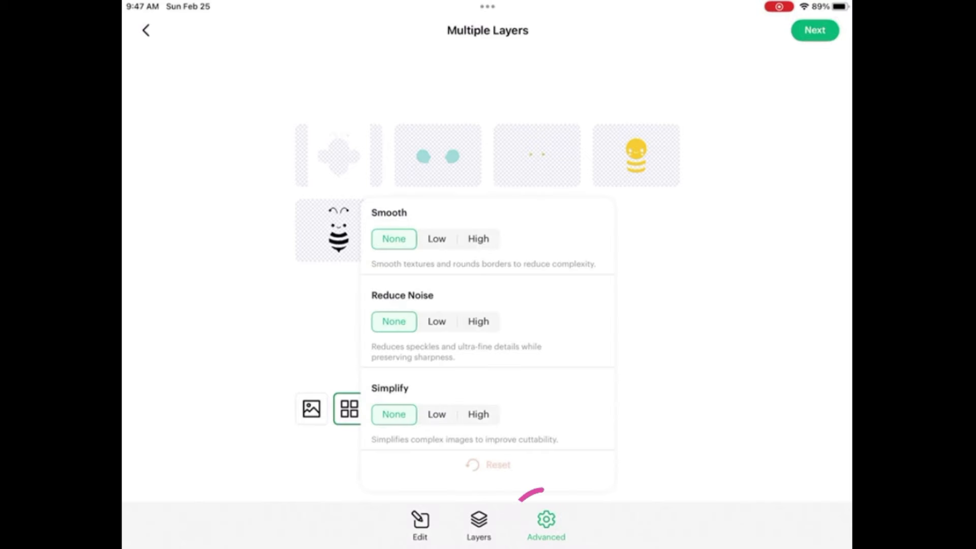
# Try the bee with Smooth High, Reduce Noise High and Simplify High in Advanced cleanup.
pyautogui.click(545, 519)
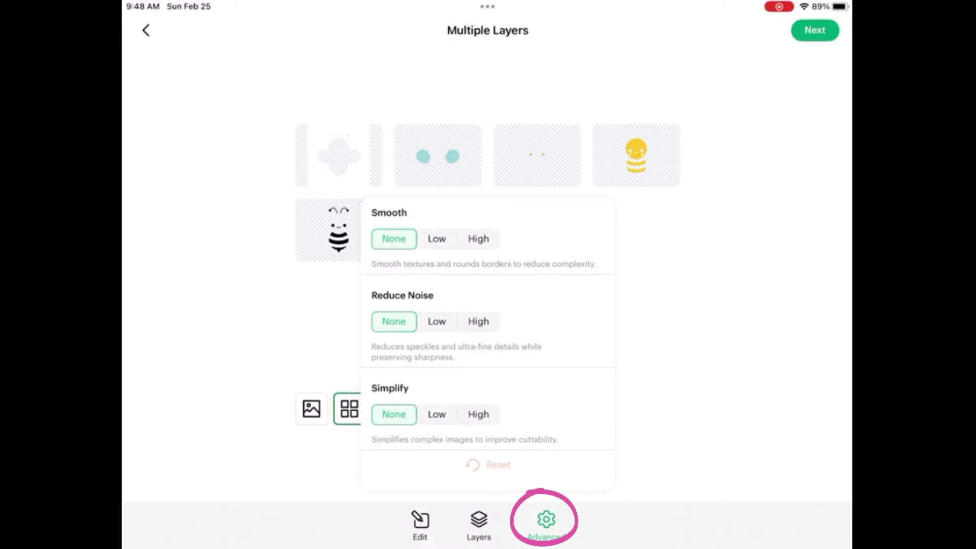
pyautogui.click(478, 238)
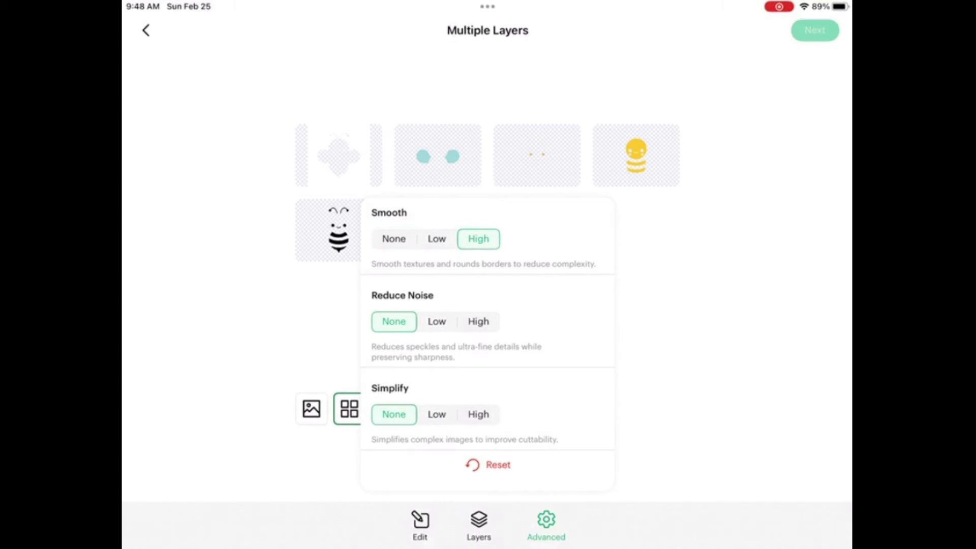
pyautogui.click(478, 321)
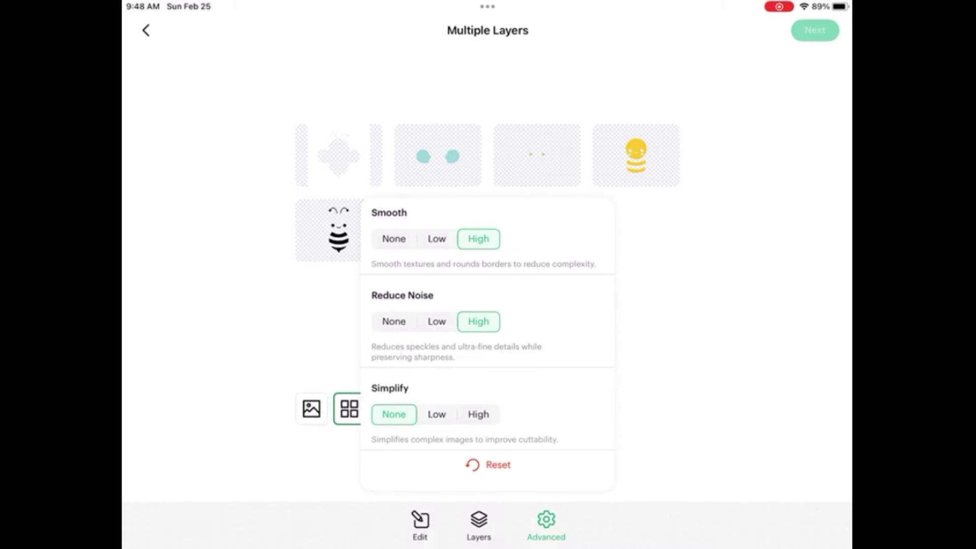
pyautogui.click(478, 414)
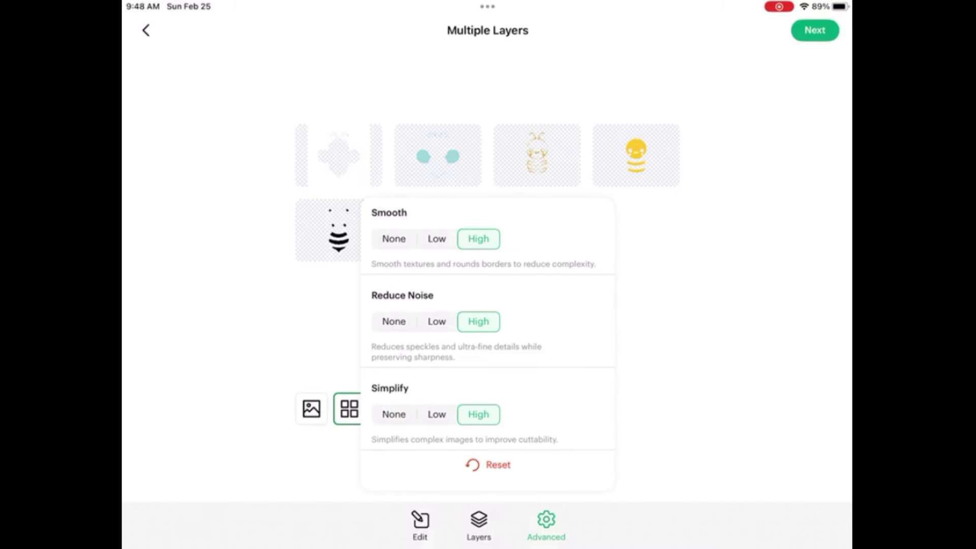
pyautogui.click(392, 321)
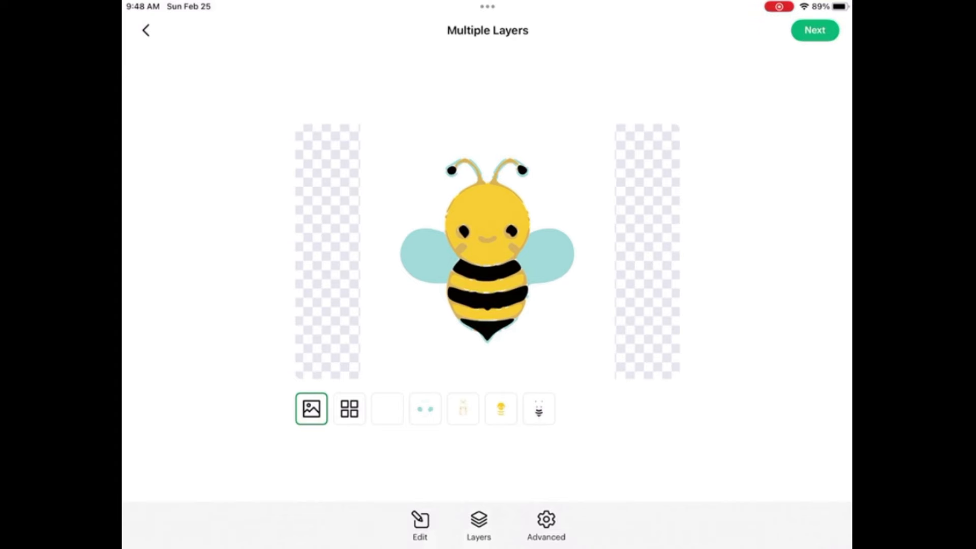
# Change the cleanup to Simplify None and Reduce Noise Low, keeping Smooth High.
pyautogui.click(544, 522)
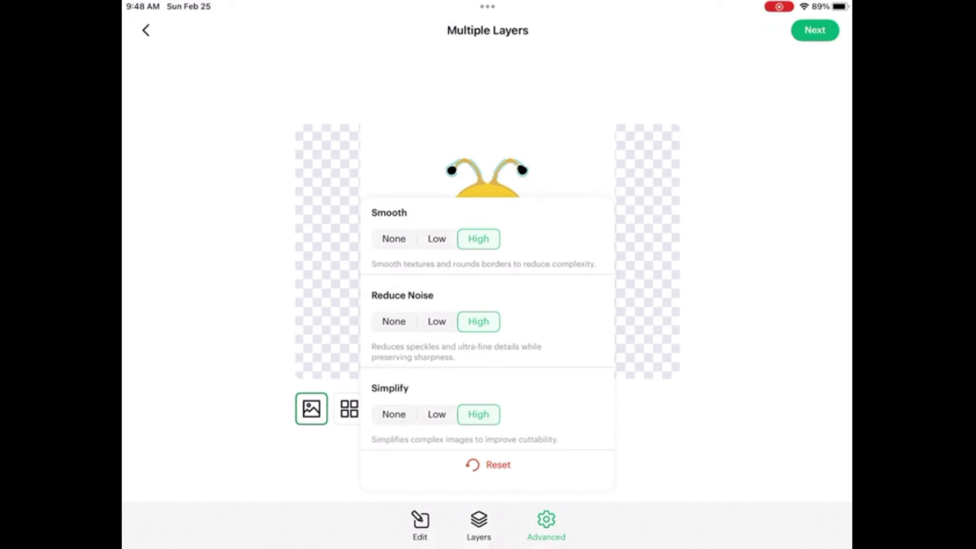
pyautogui.click(392, 413)
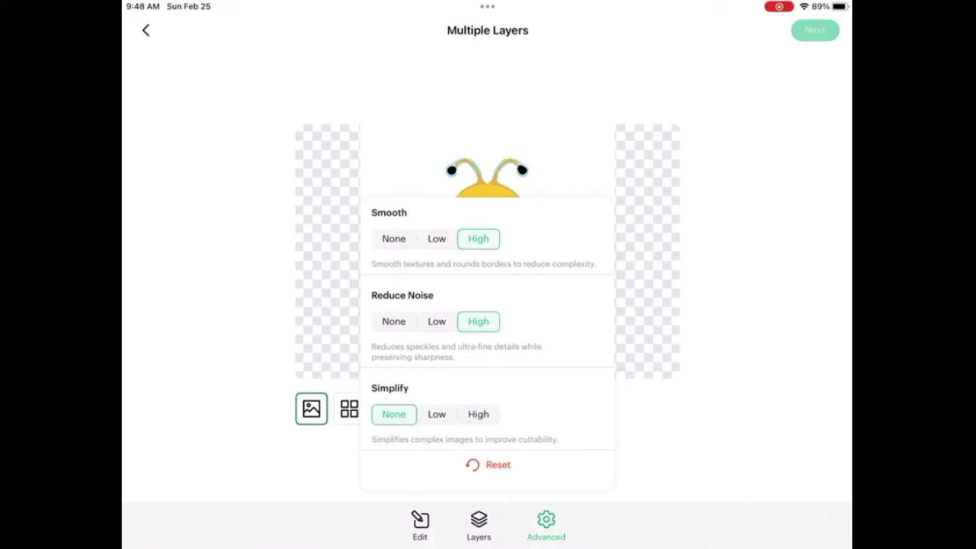
pyautogui.click(436, 321)
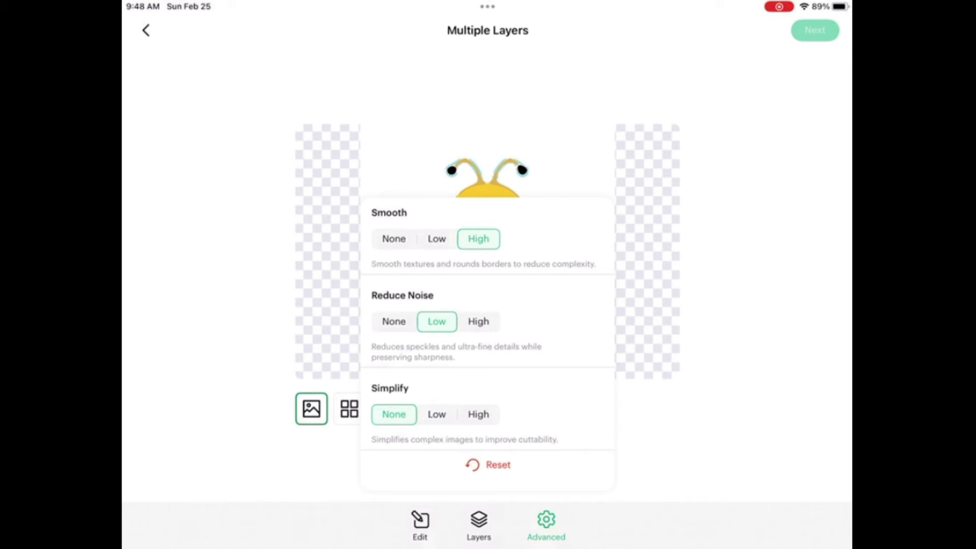
pyautogui.click(436, 238)
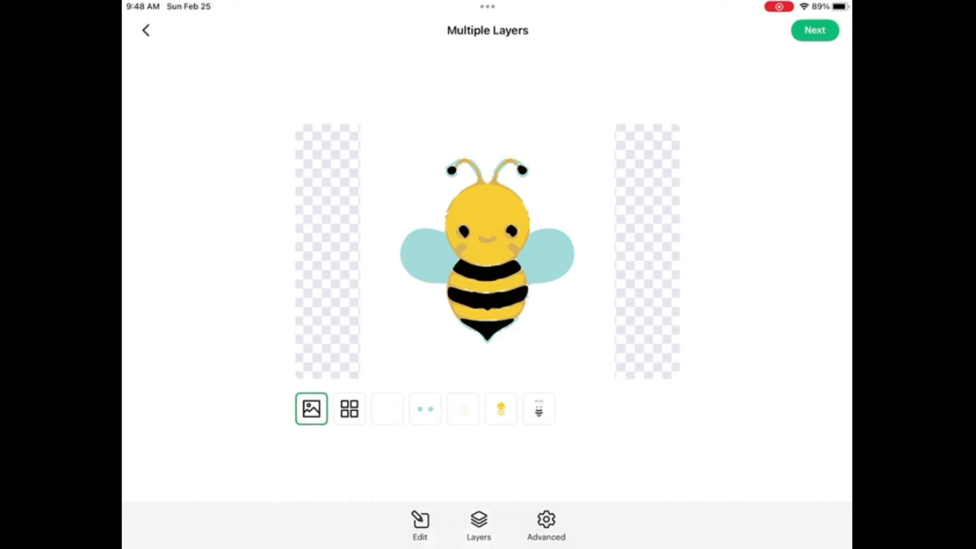
pyautogui.click(545, 522)
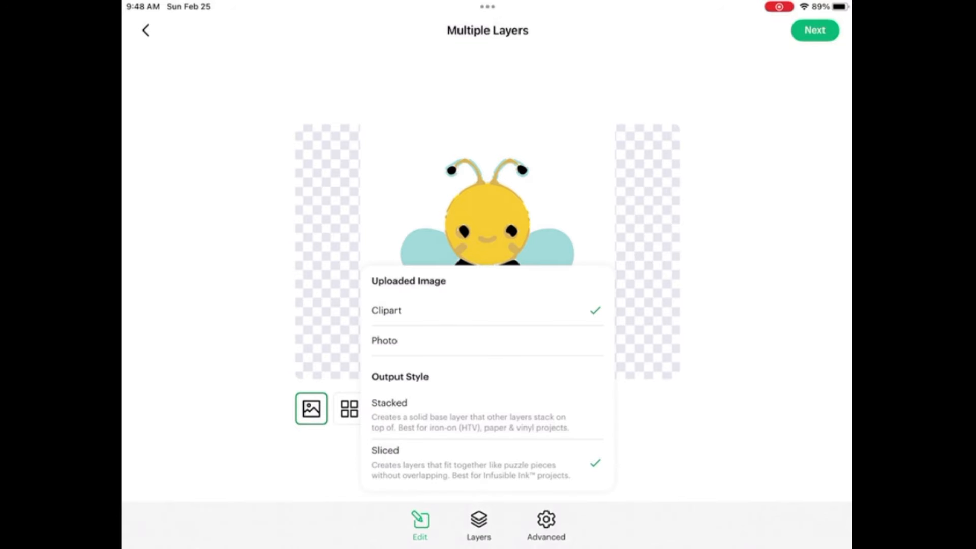
# Switch the bee's output style back to Stacked, then head to pngtosvg.com in Safari.
pyautogui.click(389, 403)
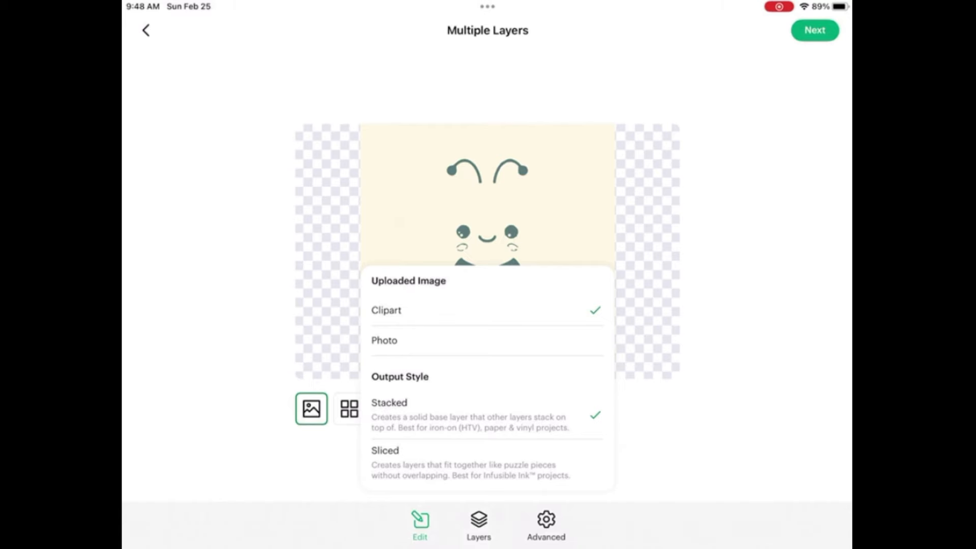
pyautogui.click(478, 523)
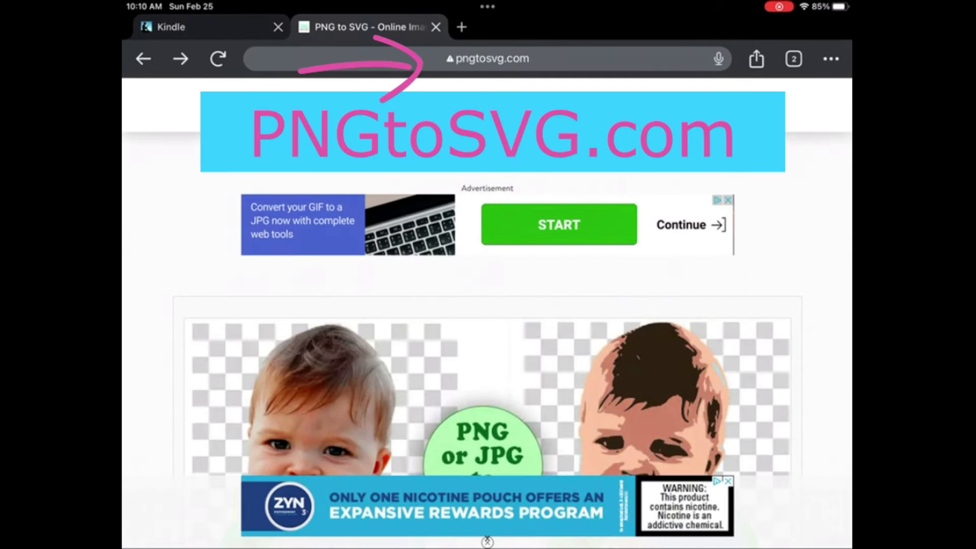
# Scroll the pngtosvg.com page to the Image to Vector area with the Choose a file button.
pyautogui.scroll(-3)
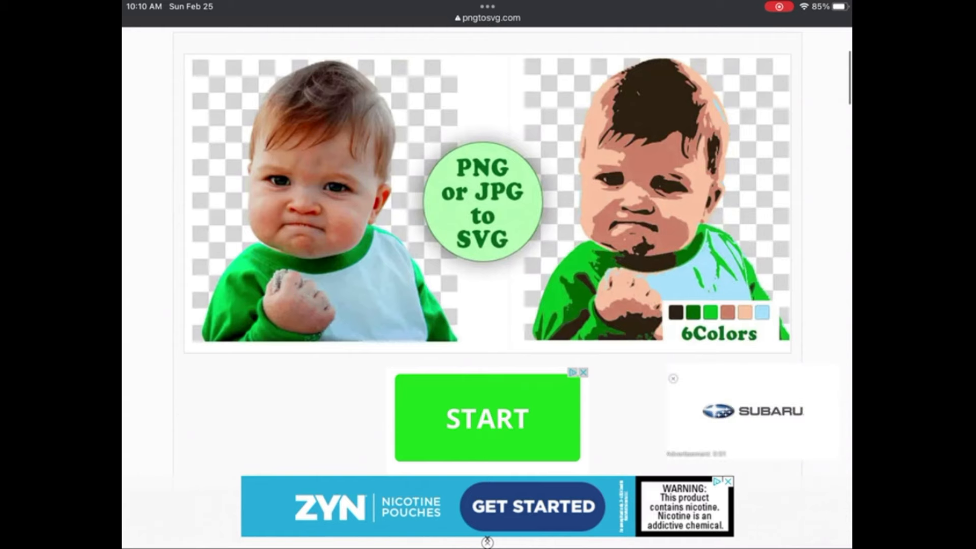
pyautogui.scroll(-3)
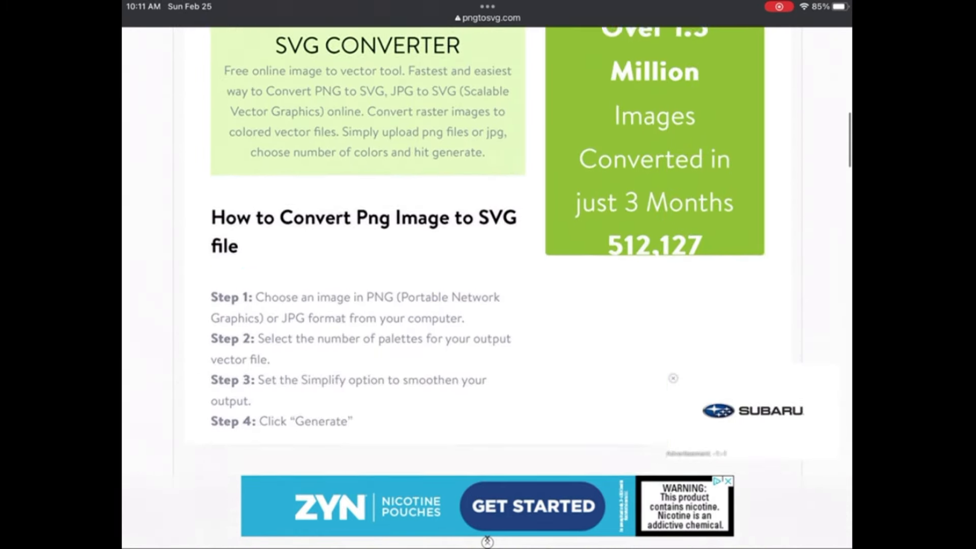
pyautogui.scroll(3)
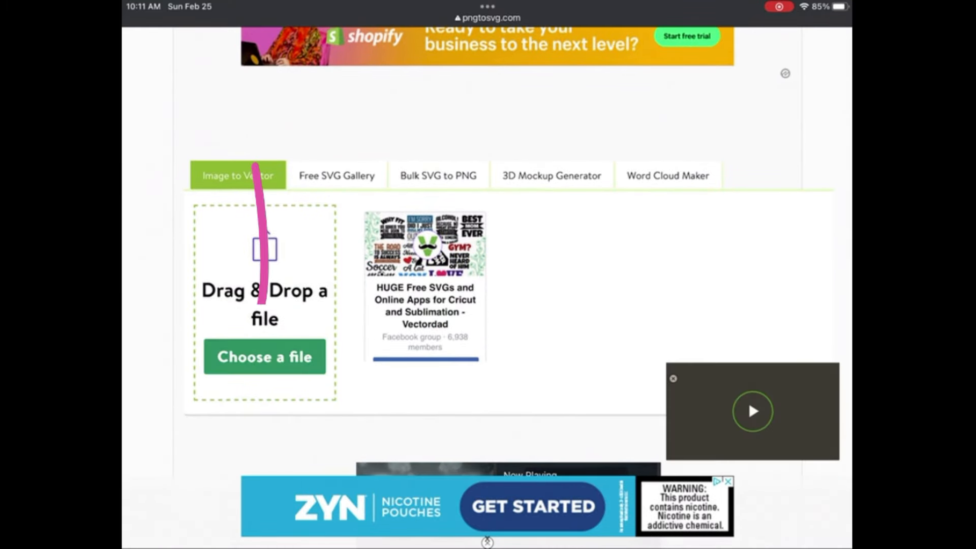
pyautogui.click(264, 357)
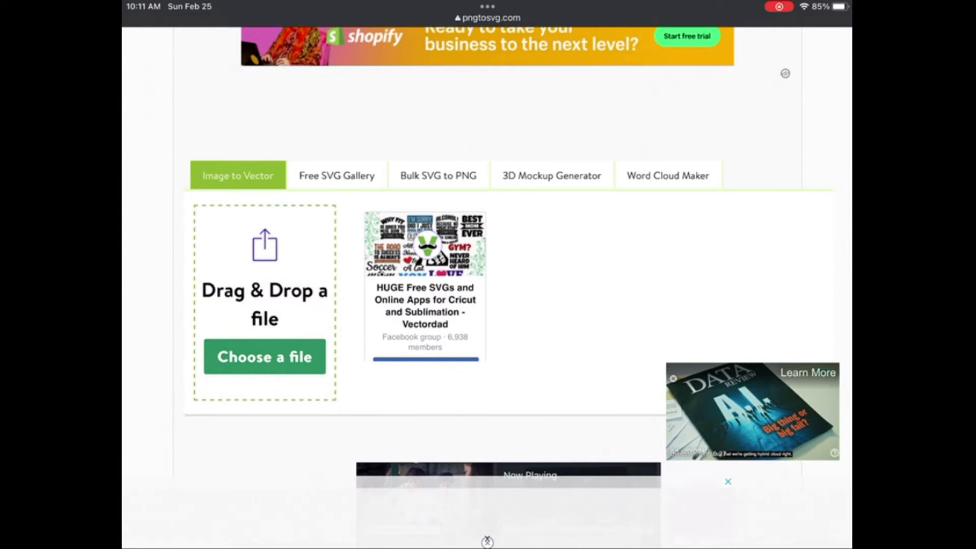
# Choose the cartoon bee picture from Photos and confirm it for upload.
pyautogui.click(265, 357)
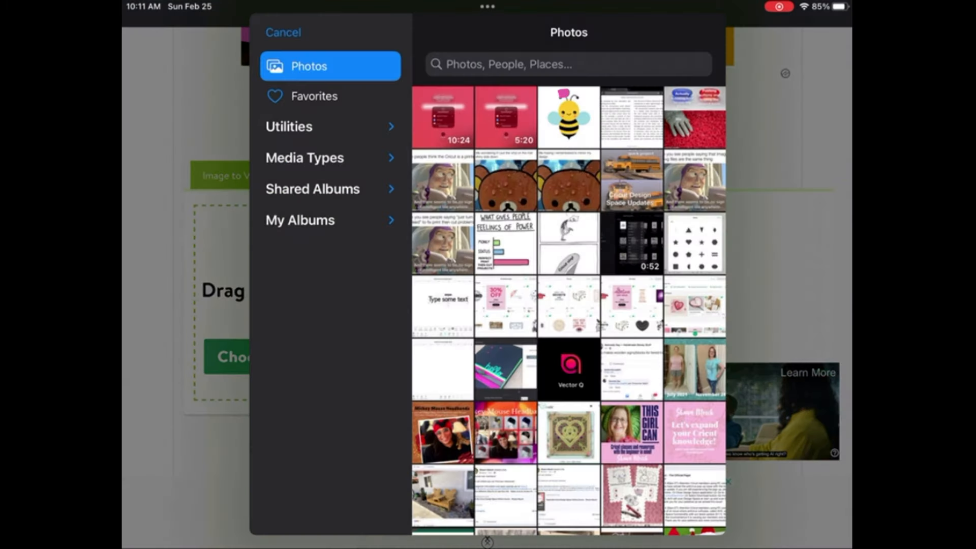
pyautogui.click(567, 117)
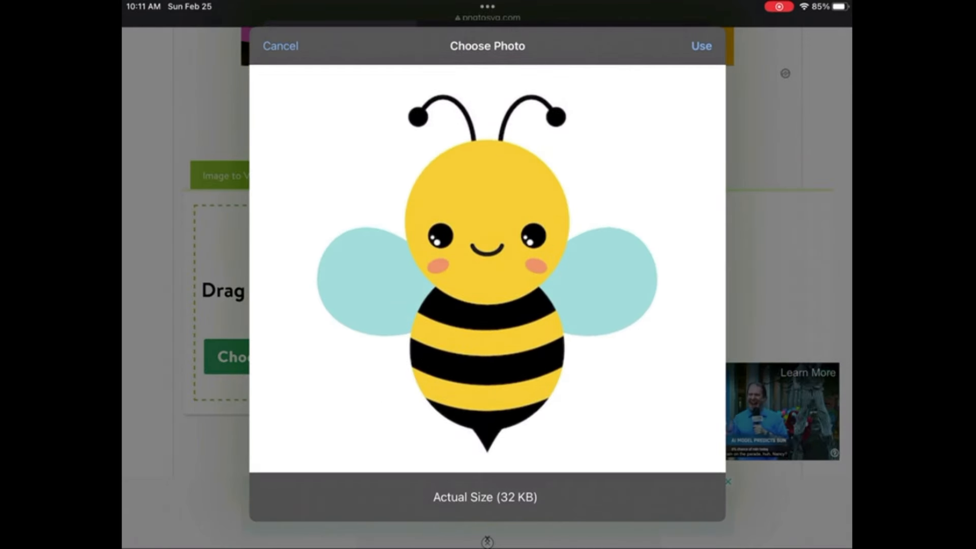
pyautogui.click(280, 46)
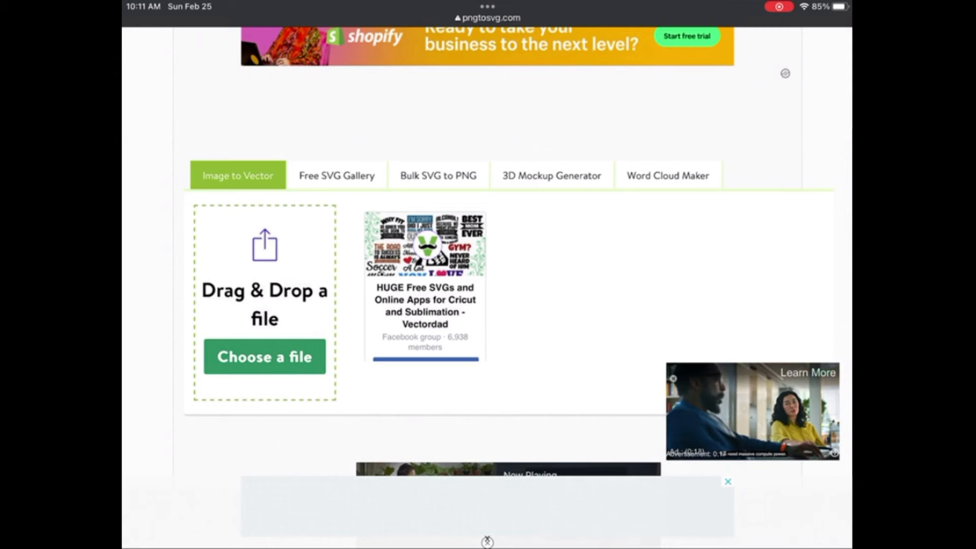
# Lower Colors to 4, giving a yellow, black, white and light blue palette for the bee.
pyautogui.scroll(-3)
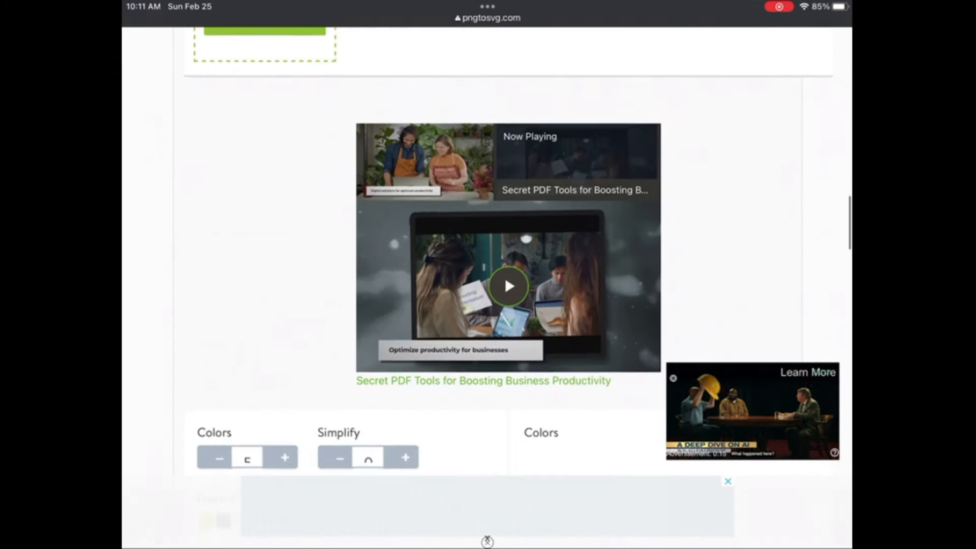
pyautogui.scroll(-3)
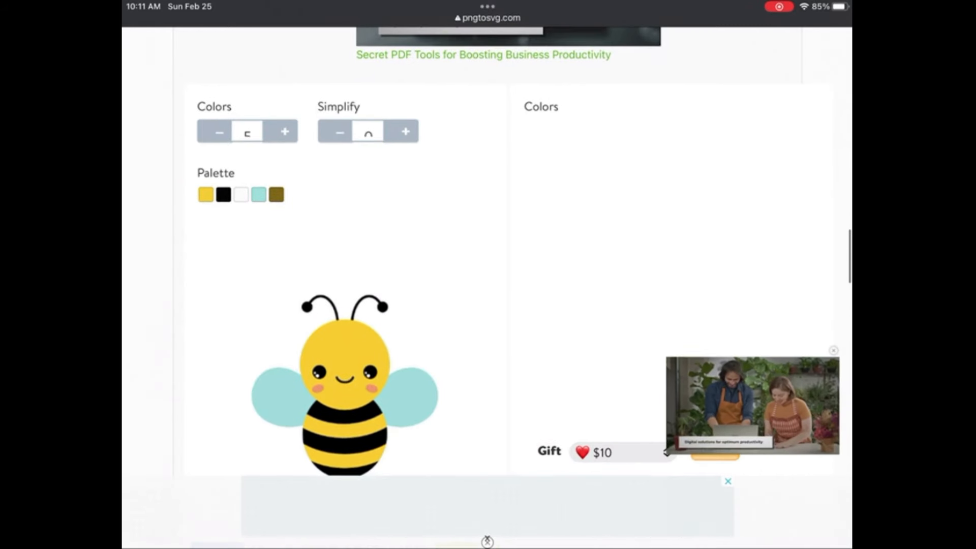
pyautogui.scroll(-3)
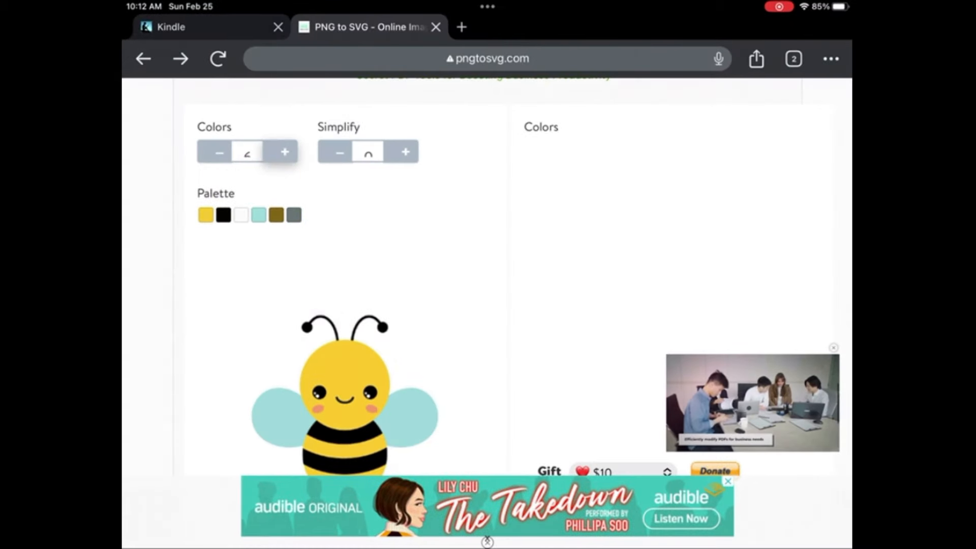
pyautogui.click(219, 152)
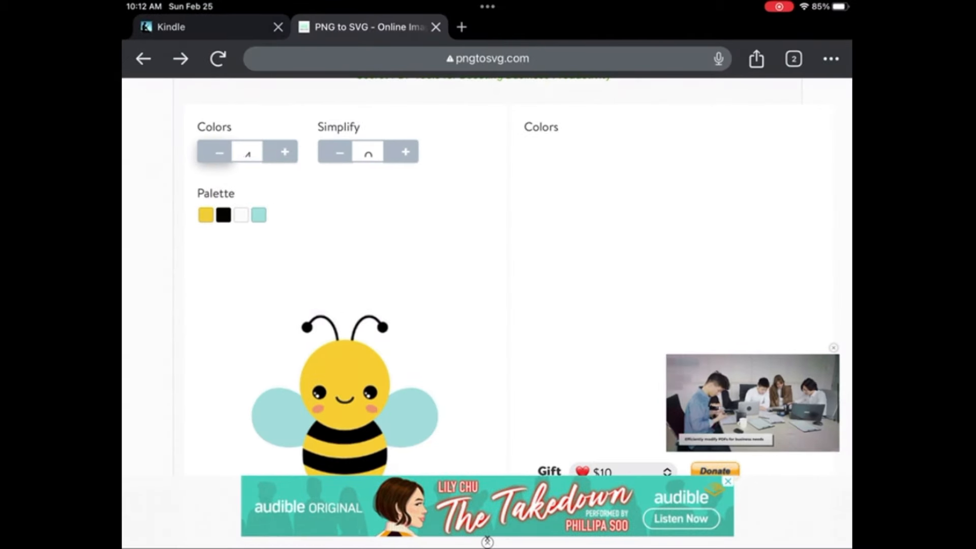
pyautogui.scroll(3)
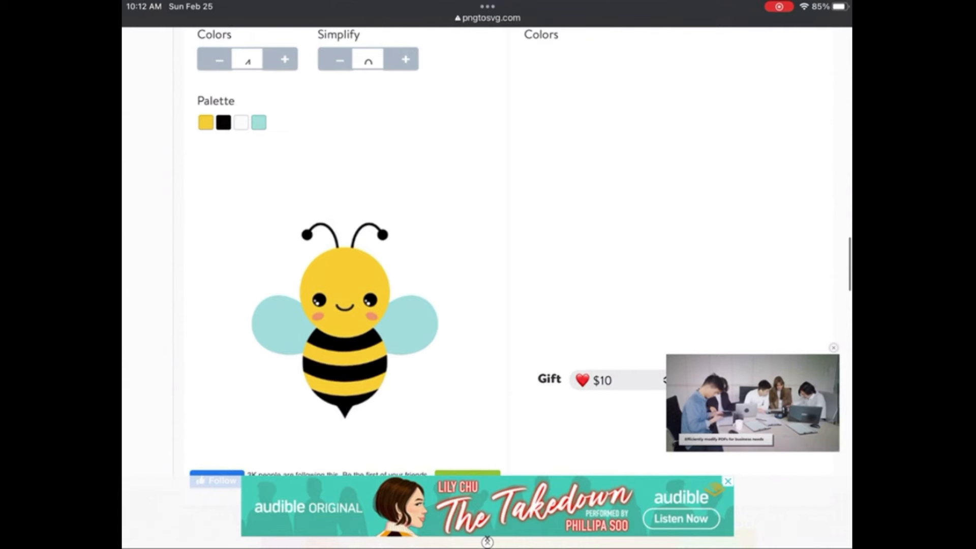
pyautogui.scroll(-3)
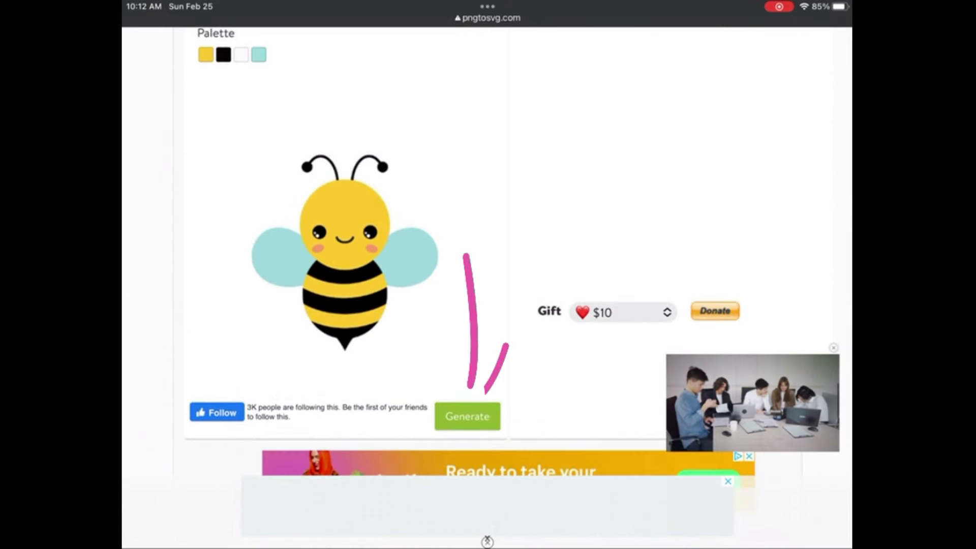
# Generate the four-colour bee vector and download it as image2vector.svg.
pyautogui.click(467, 415)
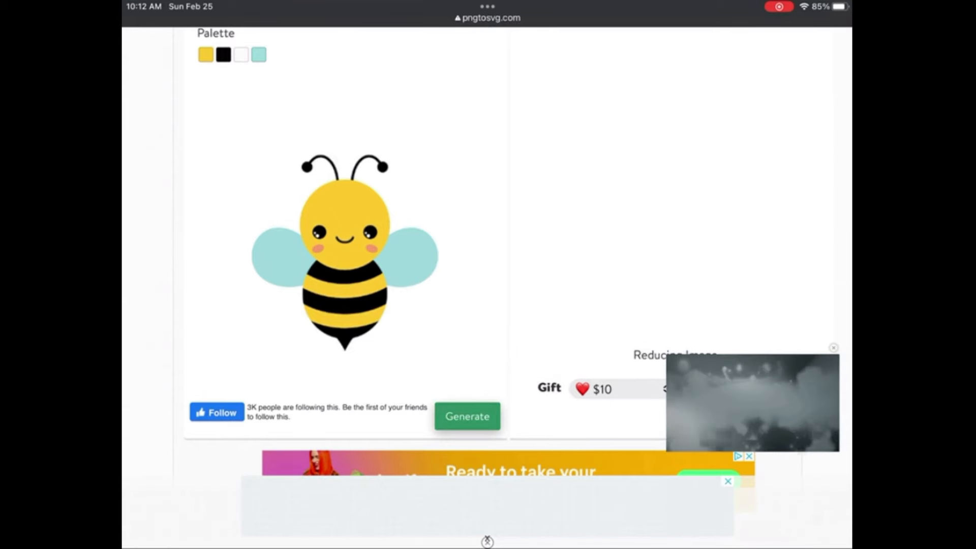
pyautogui.click(467, 416)
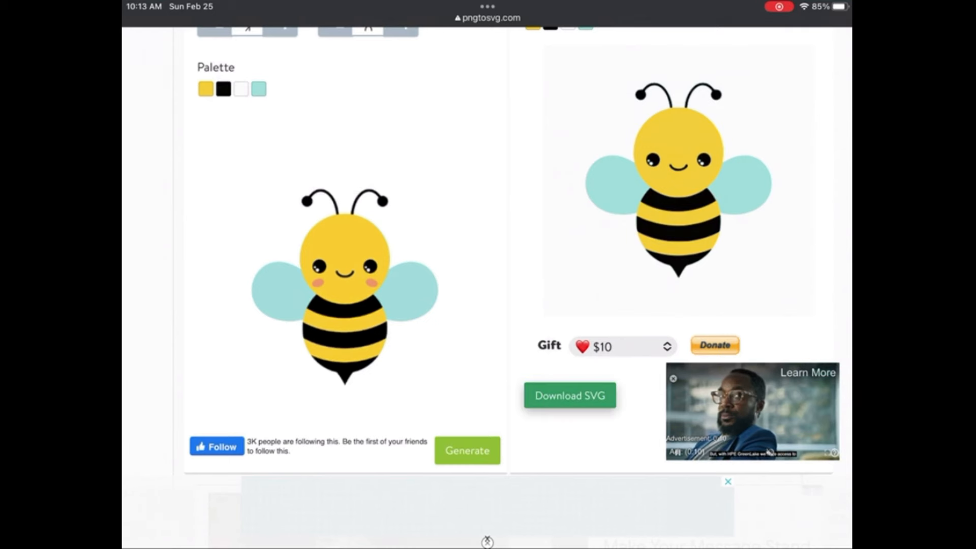
pyautogui.click(569, 395)
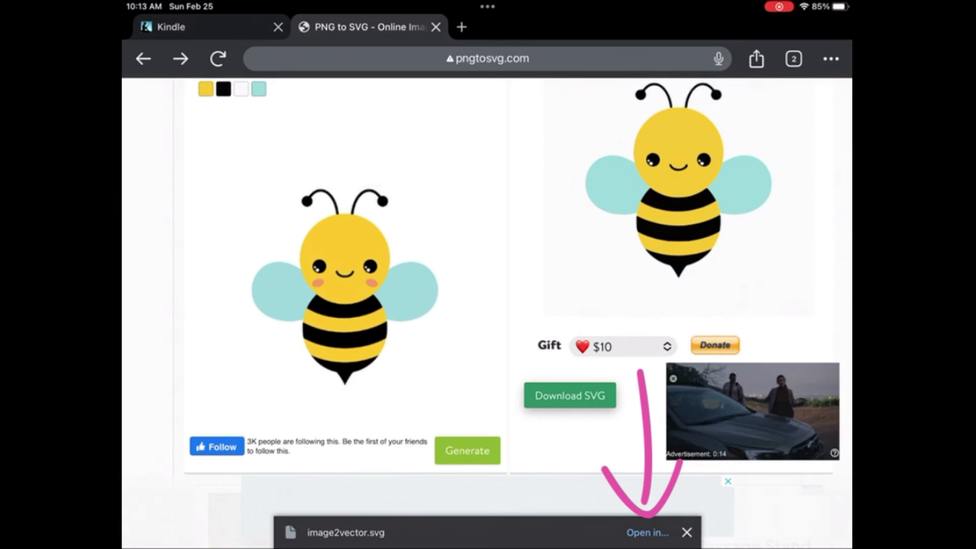
# Preview the downloaded image2vector.svg in Files and finish with Done.
pyautogui.click(646, 532)
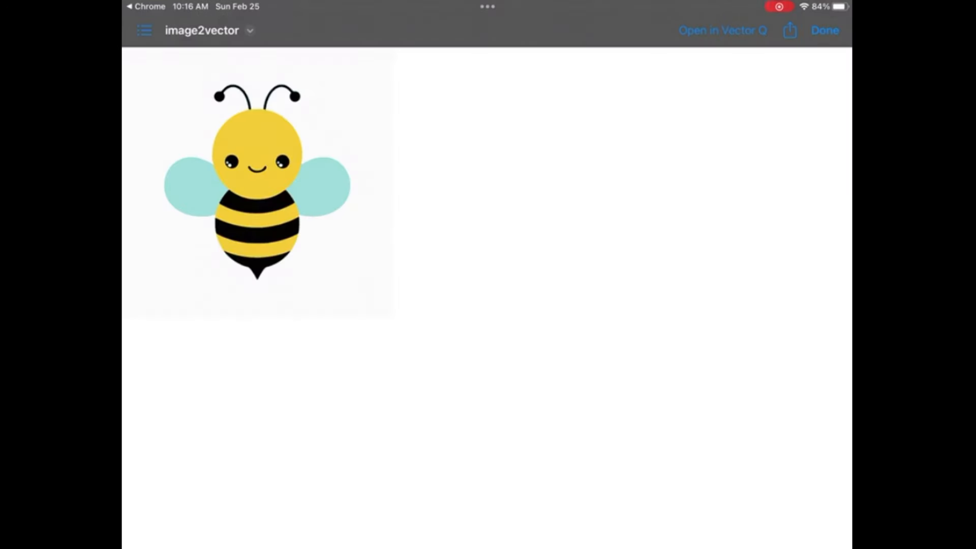
pyautogui.click(825, 29)
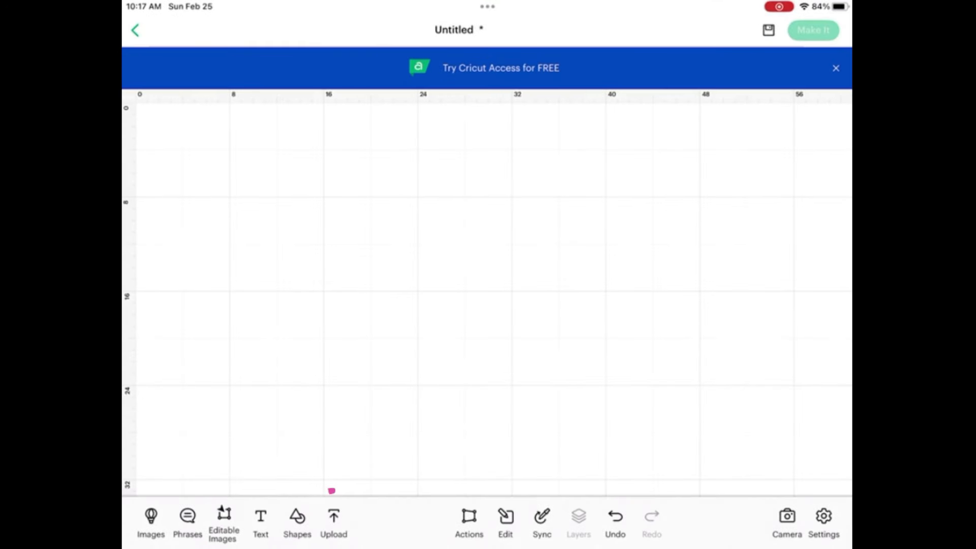
# Start an upload via Browse Files and look in the On My iPad SVG folder.
pyautogui.click(334, 522)
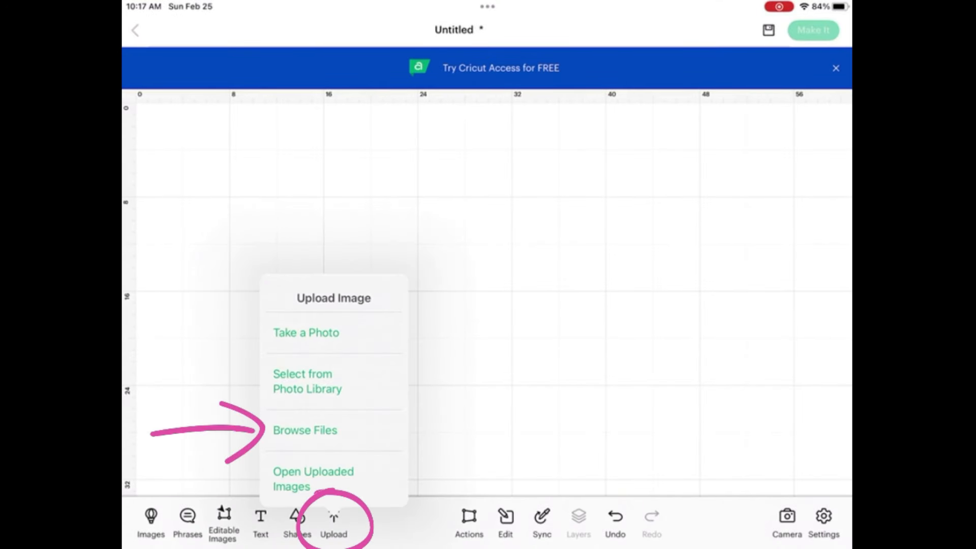
pyautogui.click(304, 430)
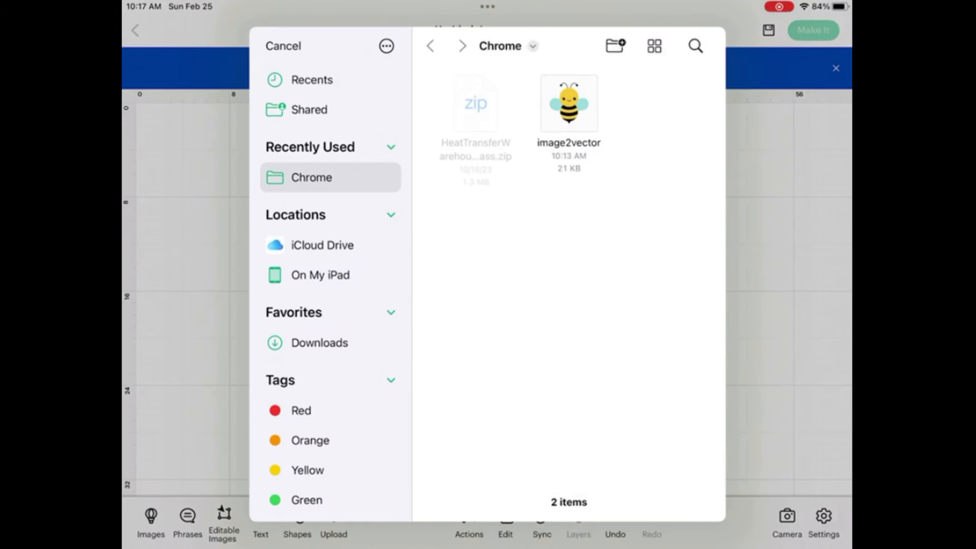
pyautogui.click(321, 274)
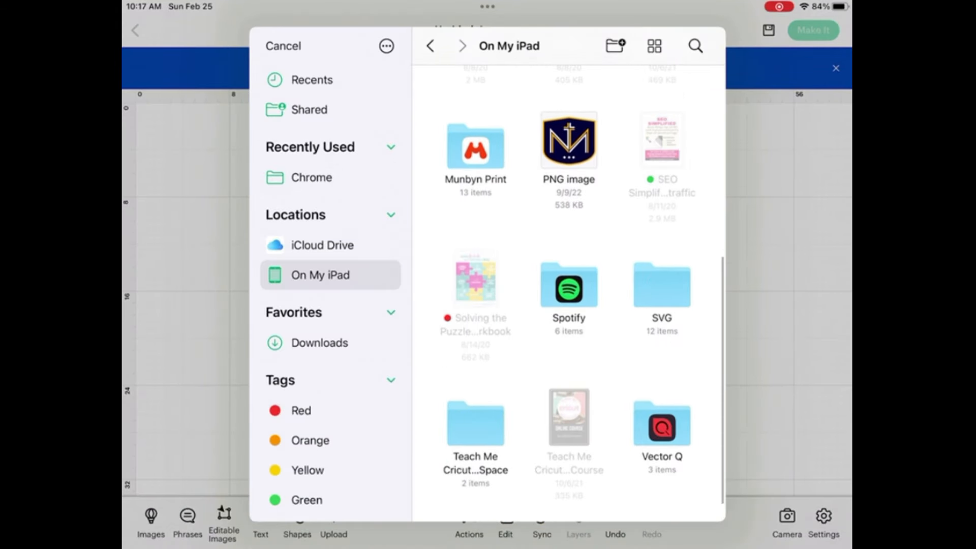
pyautogui.click(661, 286)
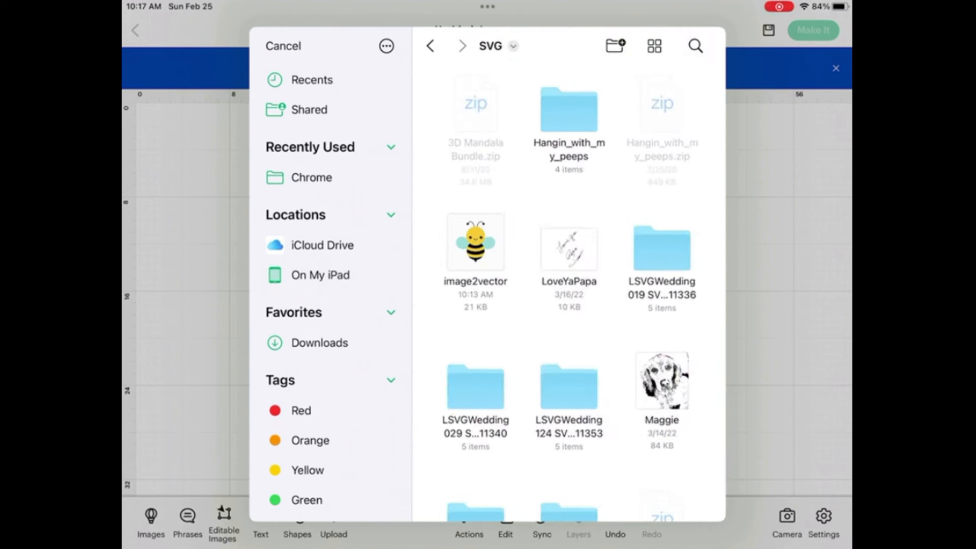
# Go to Recents and pick the newest image2vector bee file.
pyautogui.scroll(-3)
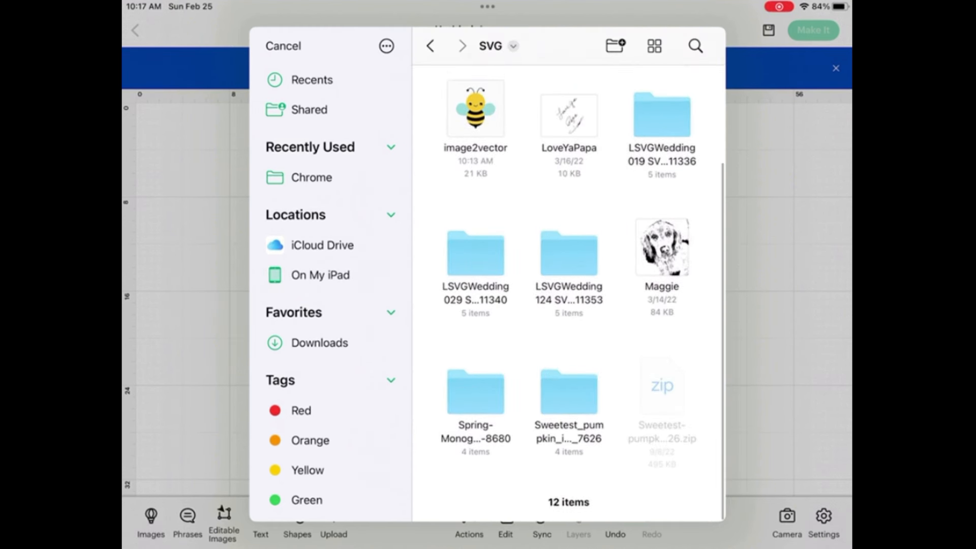
pyautogui.scroll(3)
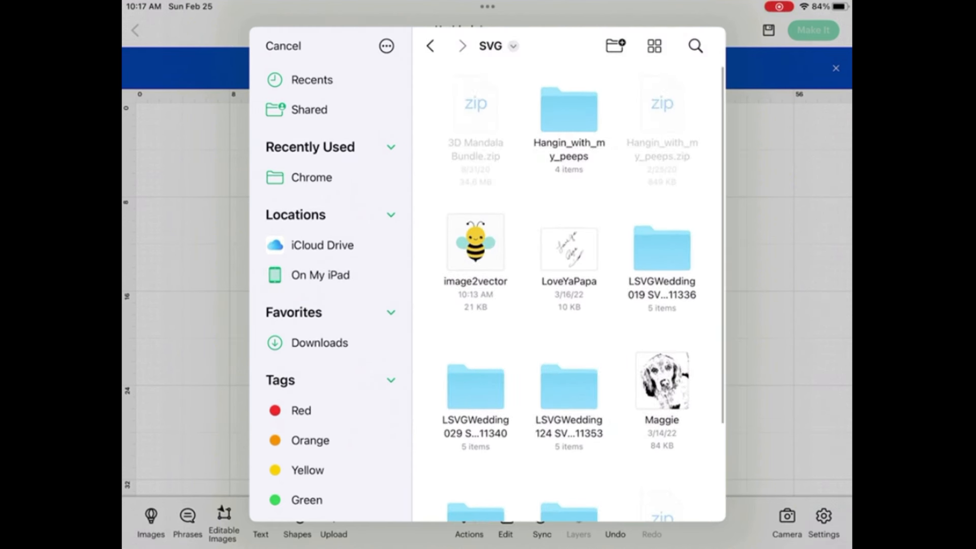
pyautogui.scroll(-3)
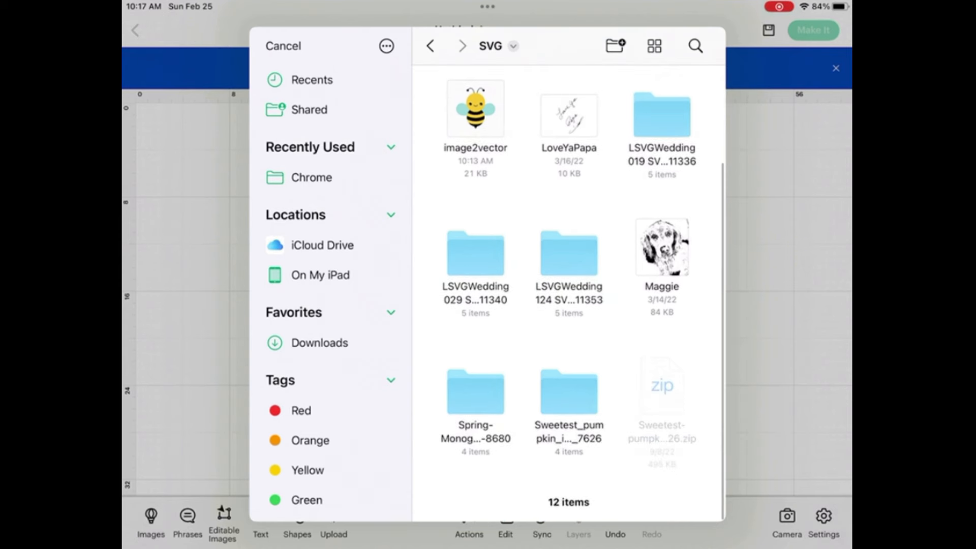
pyautogui.click(312, 79)
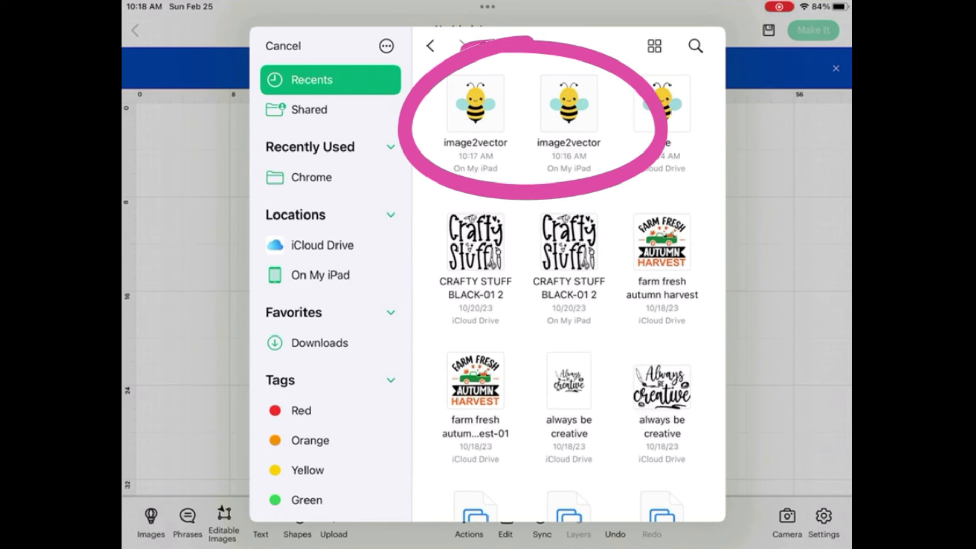
pyautogui.click(283, 46)
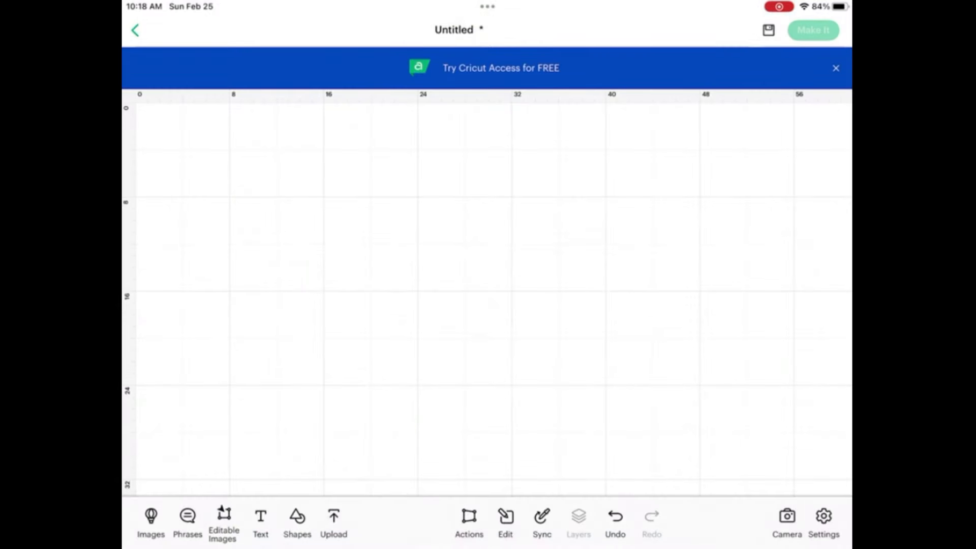
# Name the image 'Bee' and upload it onto the canvas at 5.56 by 5.56 inches.
pyautogui.click(334, 522)
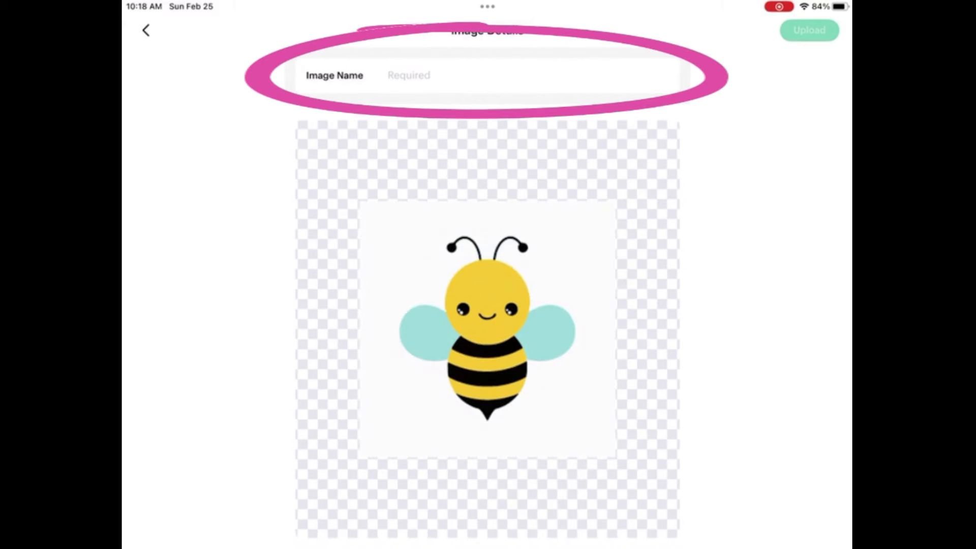
pyautogui.write('Bee')
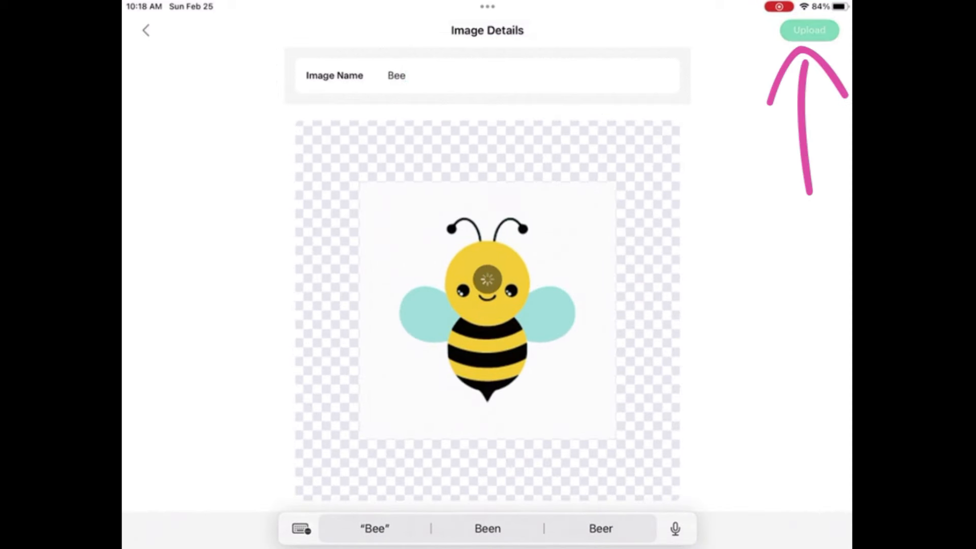
pyautogui.click(809, 29)
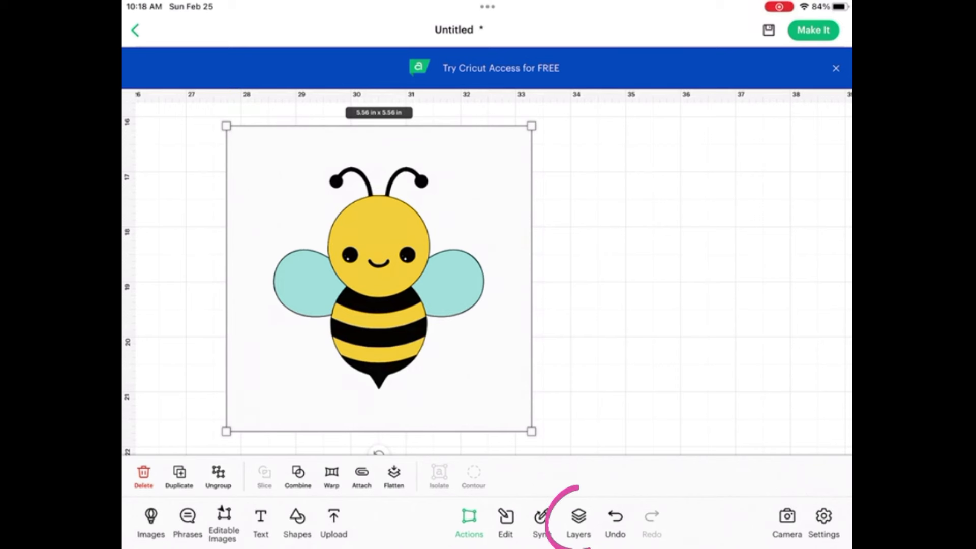
# Delete the white background Bee layer, leaving three Basic Cut layers, and select the Bee group.
pyautogui.click(579, 521)
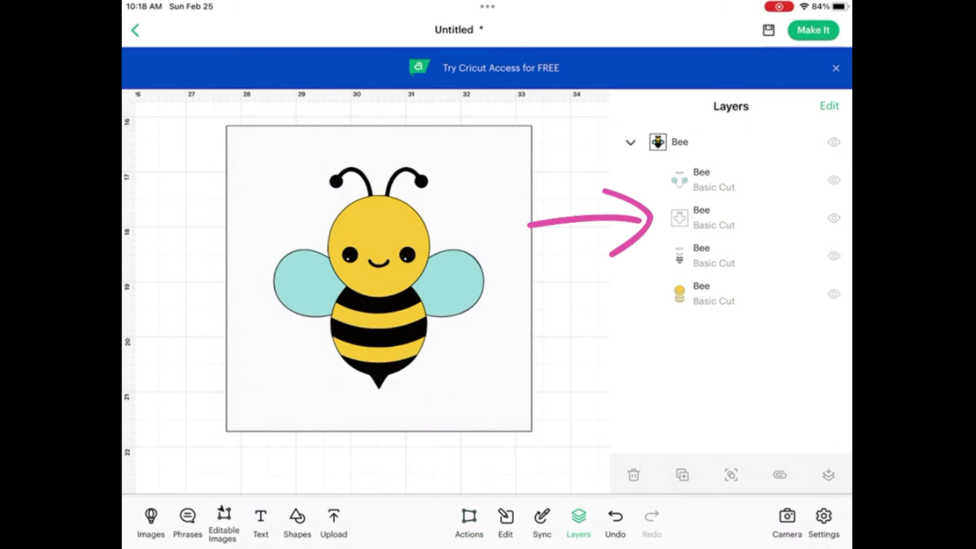
pyautogui.click(701, 217)
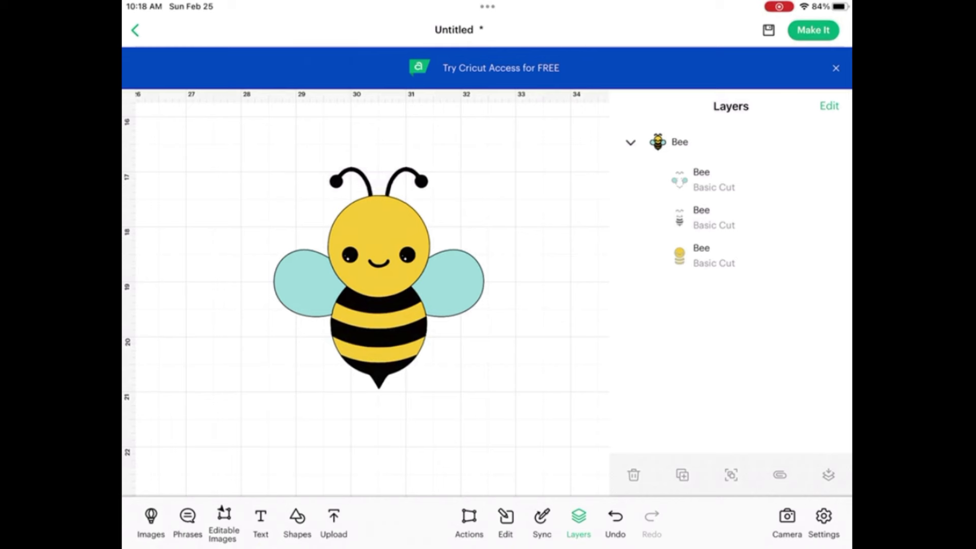
pyautogui.click(679, 141)
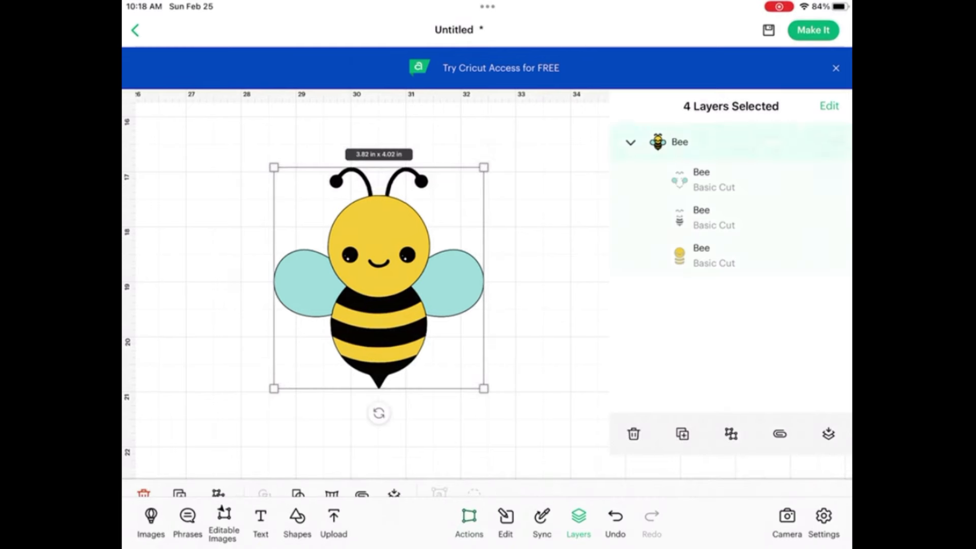
pyautogui.click(469, 521)
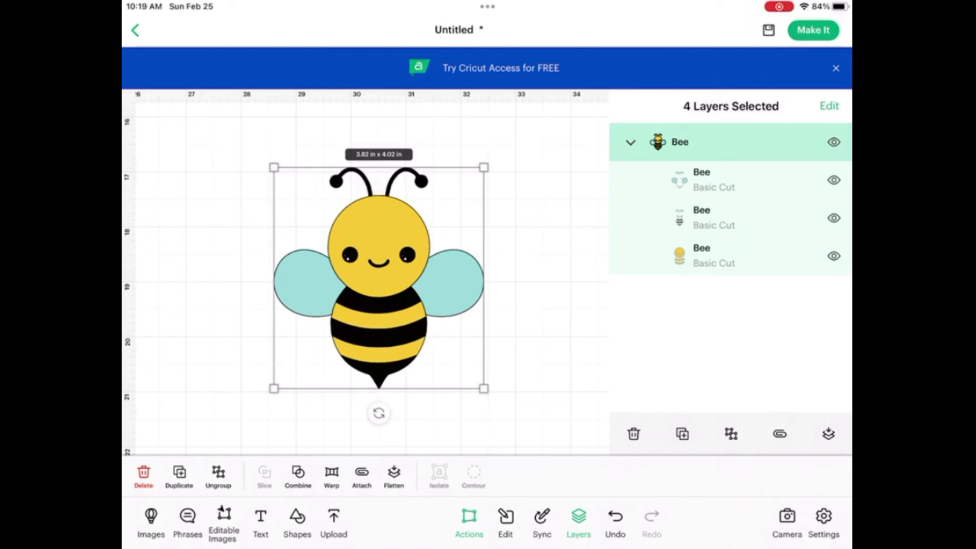